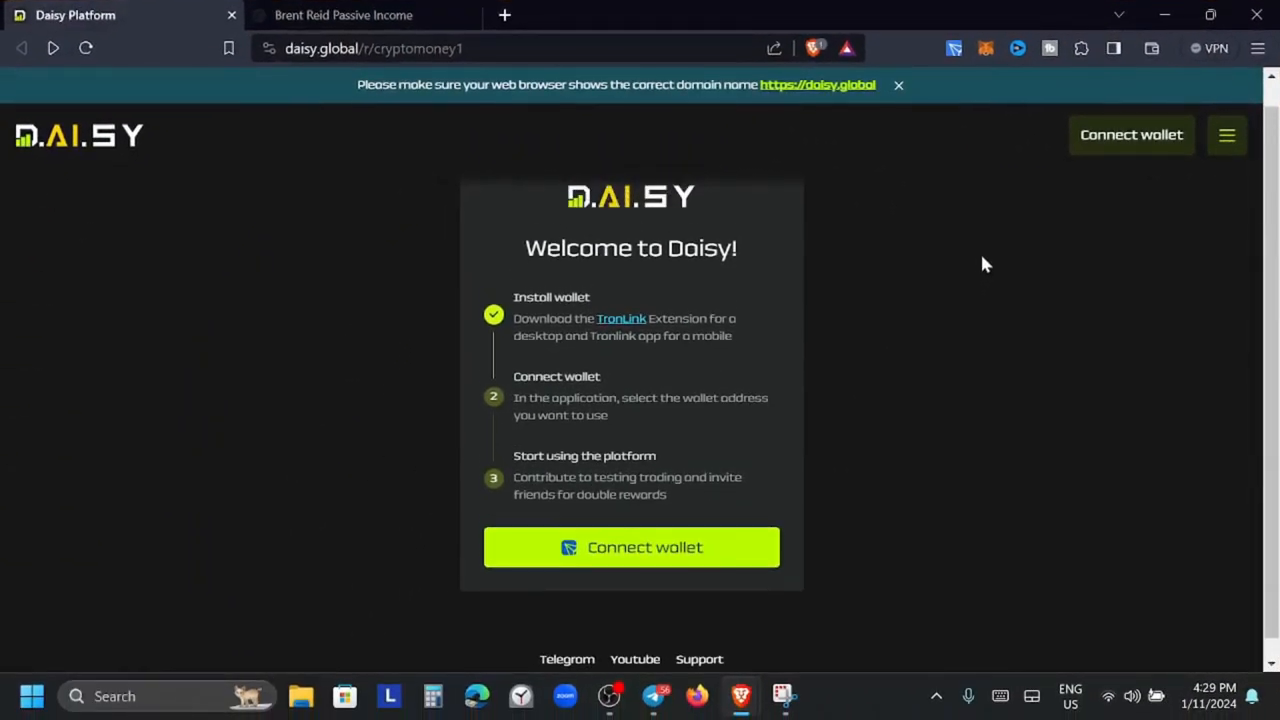
# Bring up the Daisy Official Channel posts on the back office transfer and updated referral link
pyautogui.scroll(-3)
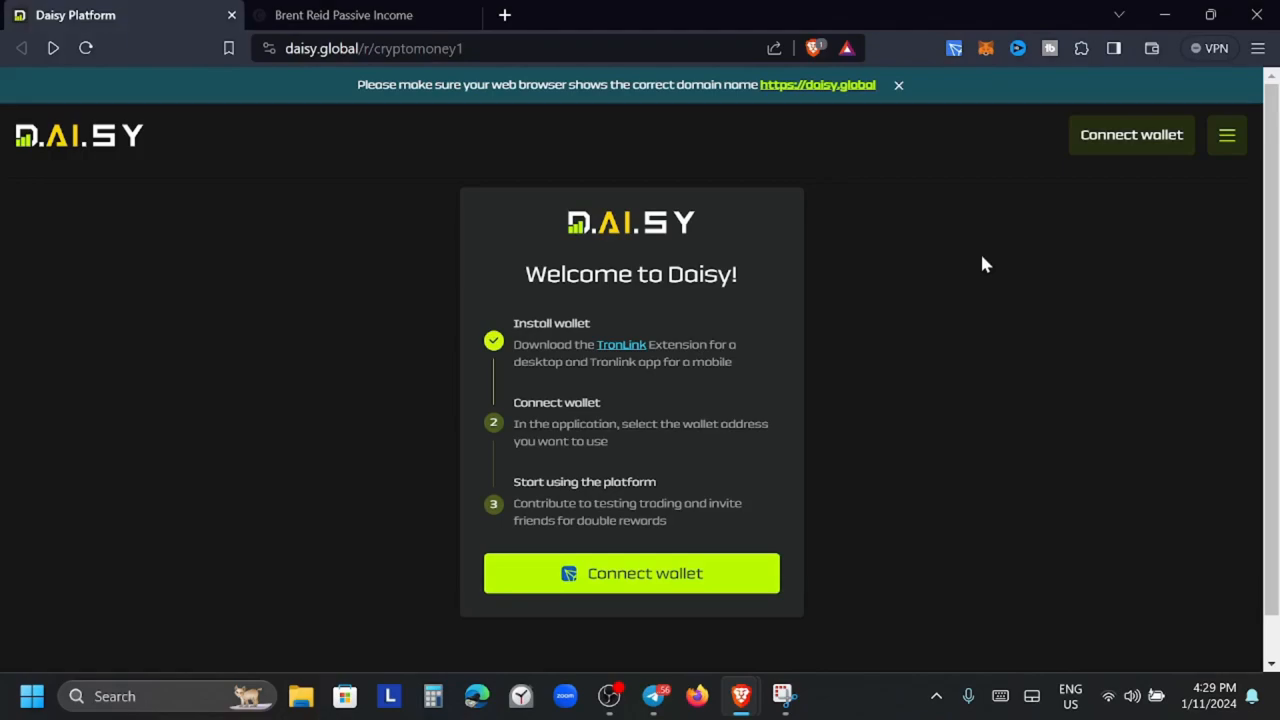
pyautogui.moveTo(976, 276)
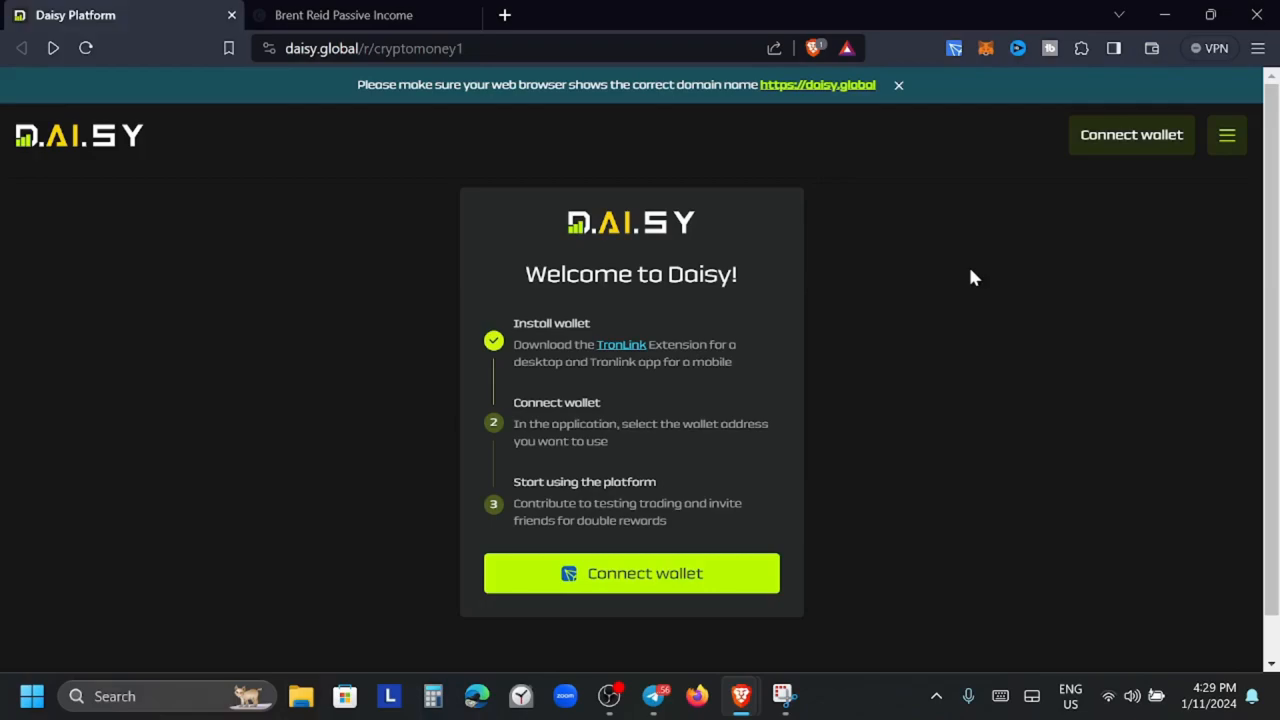
pyautogui.moveTo(844, 332)
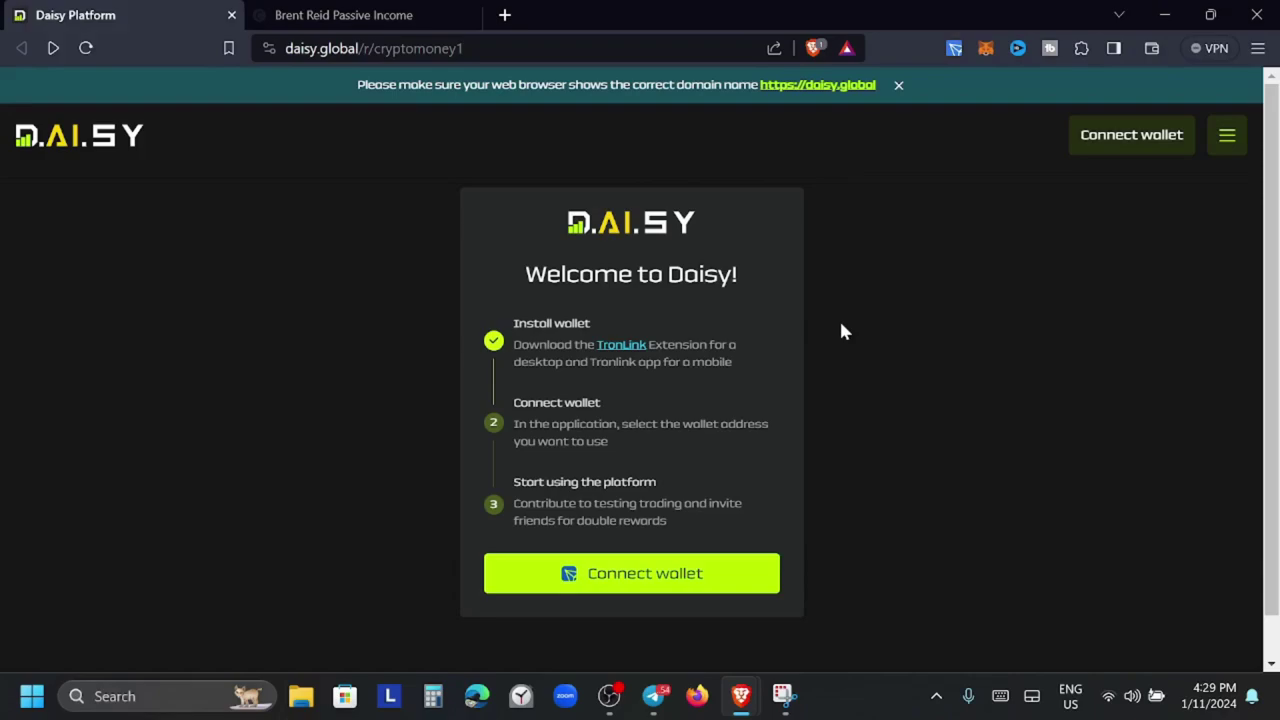
pyautogui.moveTo(884, 276)
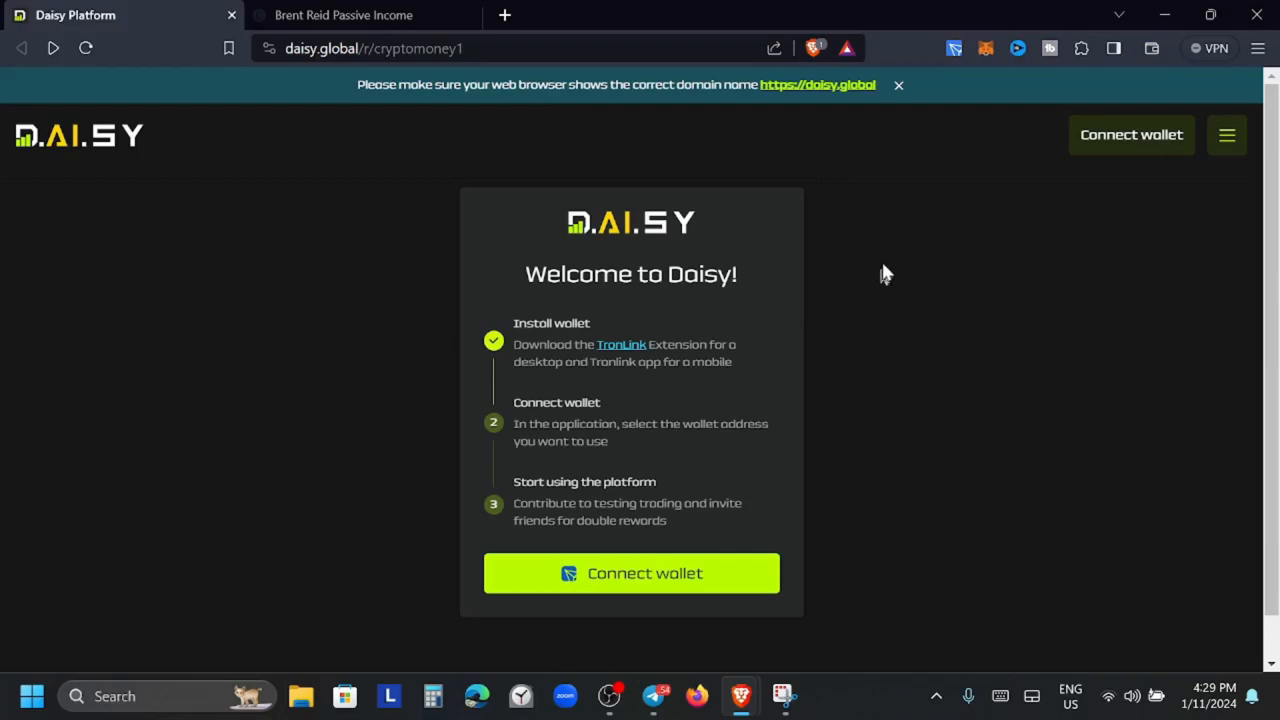
pyautogui.moveTo(834, 428)
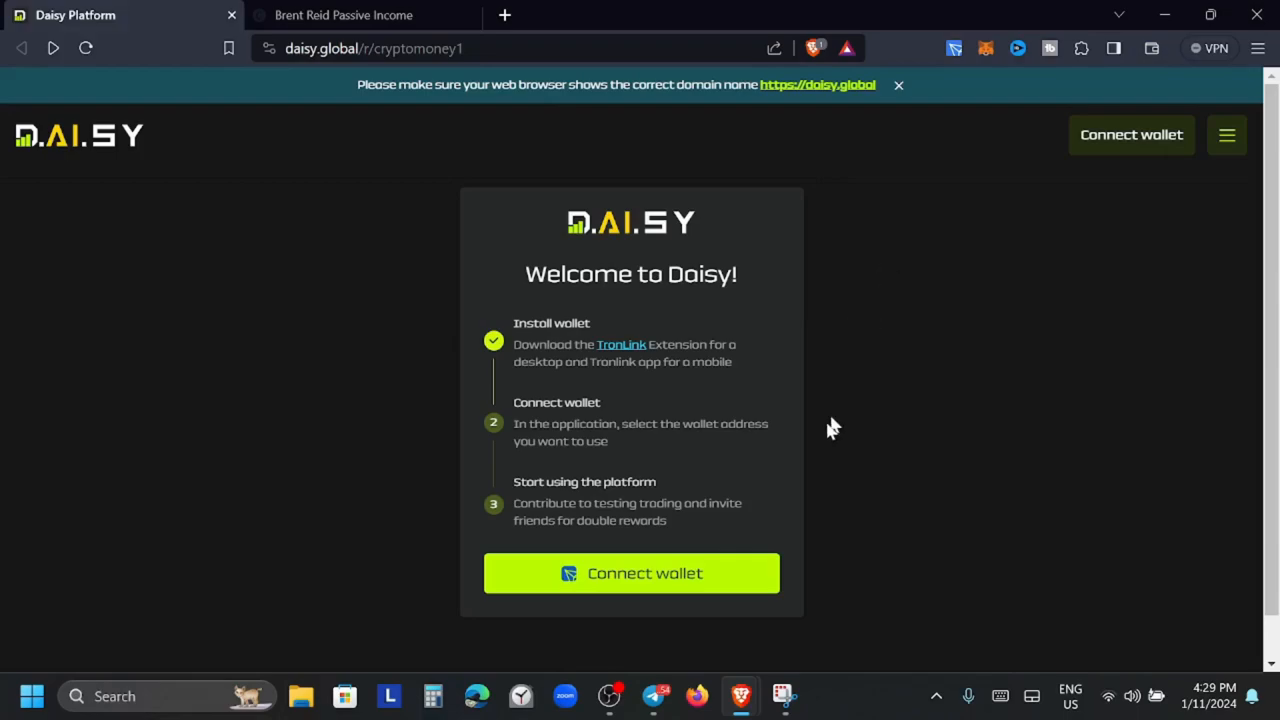
pyautogui.click(652, 696)
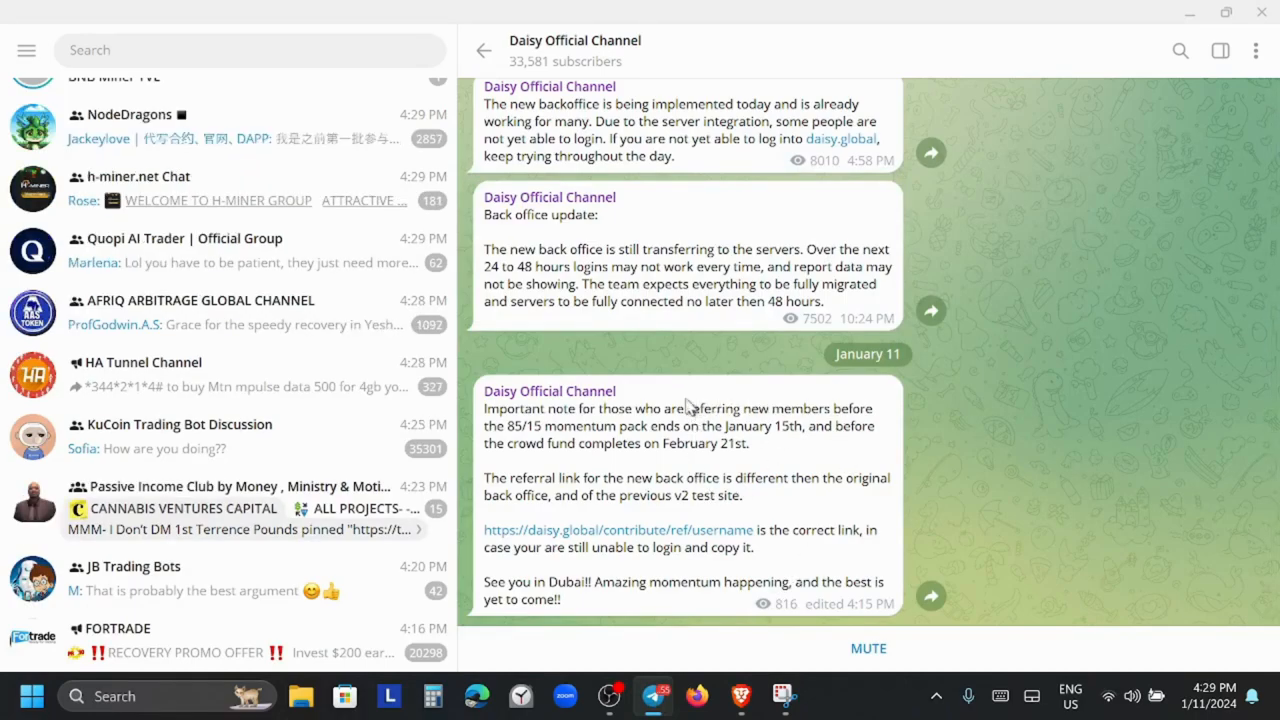
pyautogui.moveTo(688, 408)
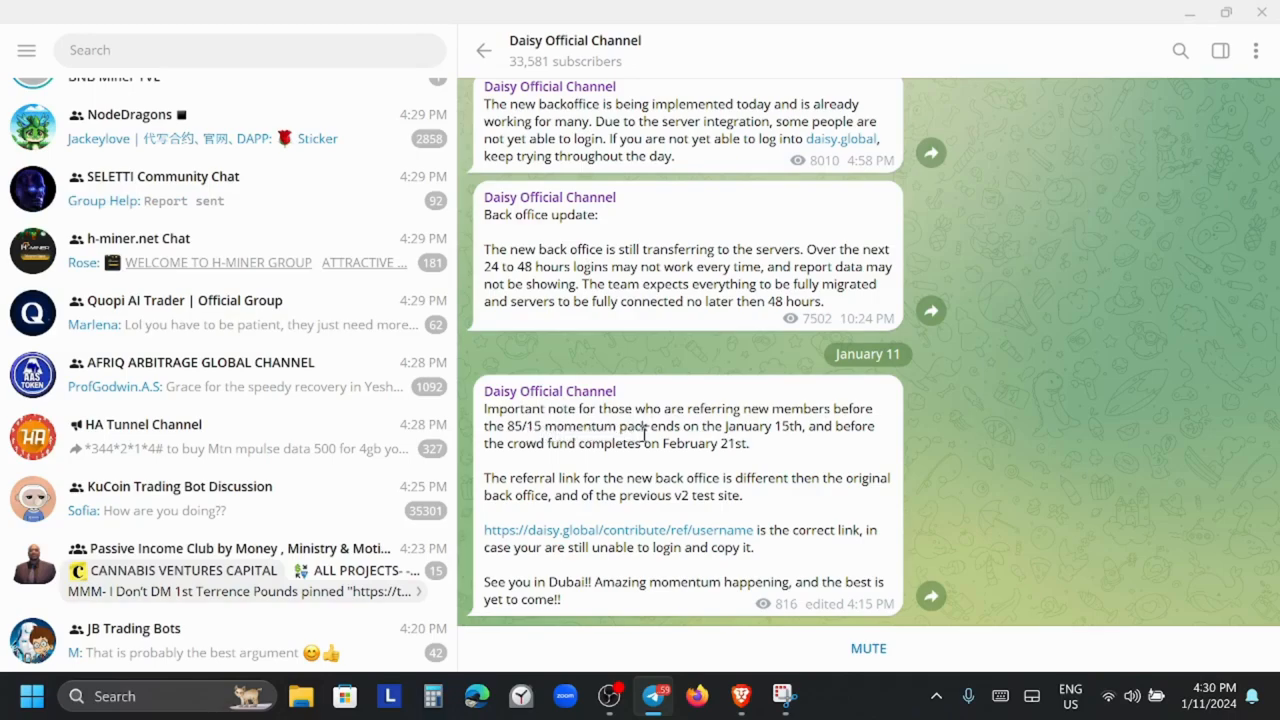
pyautogui.moveTo(784, 450)
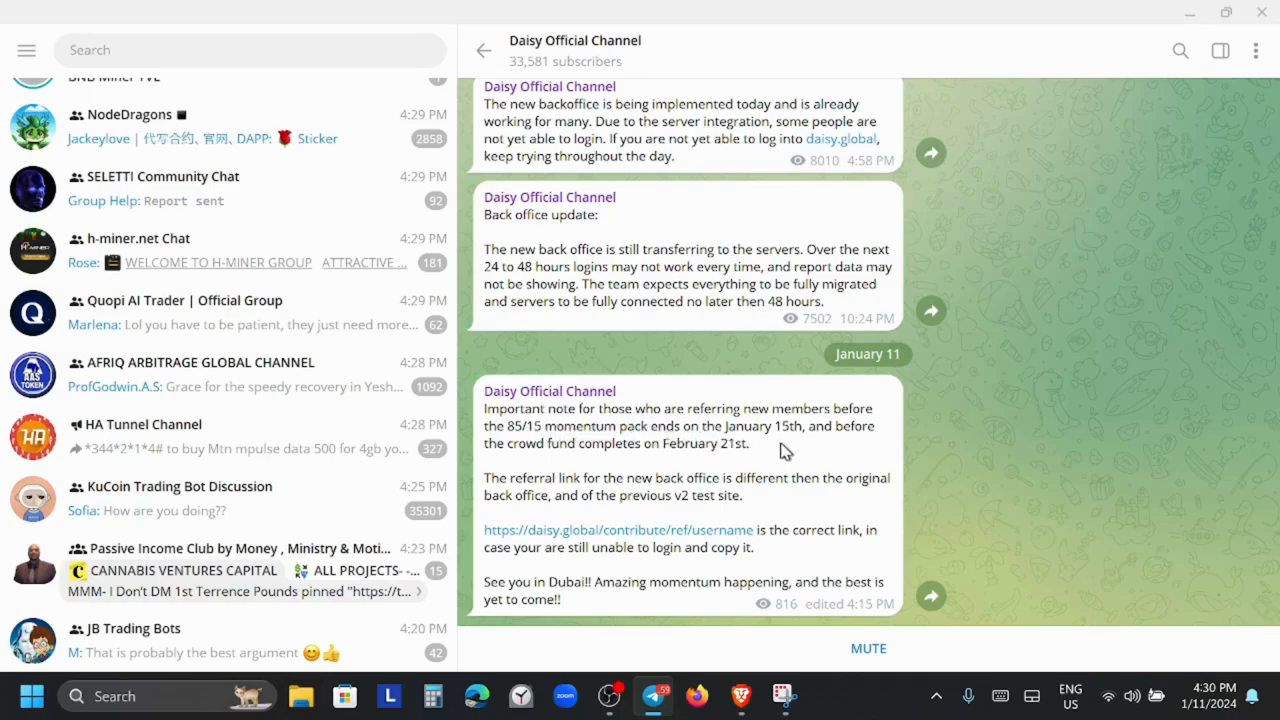
pyautogui.moveTo(824, 450)
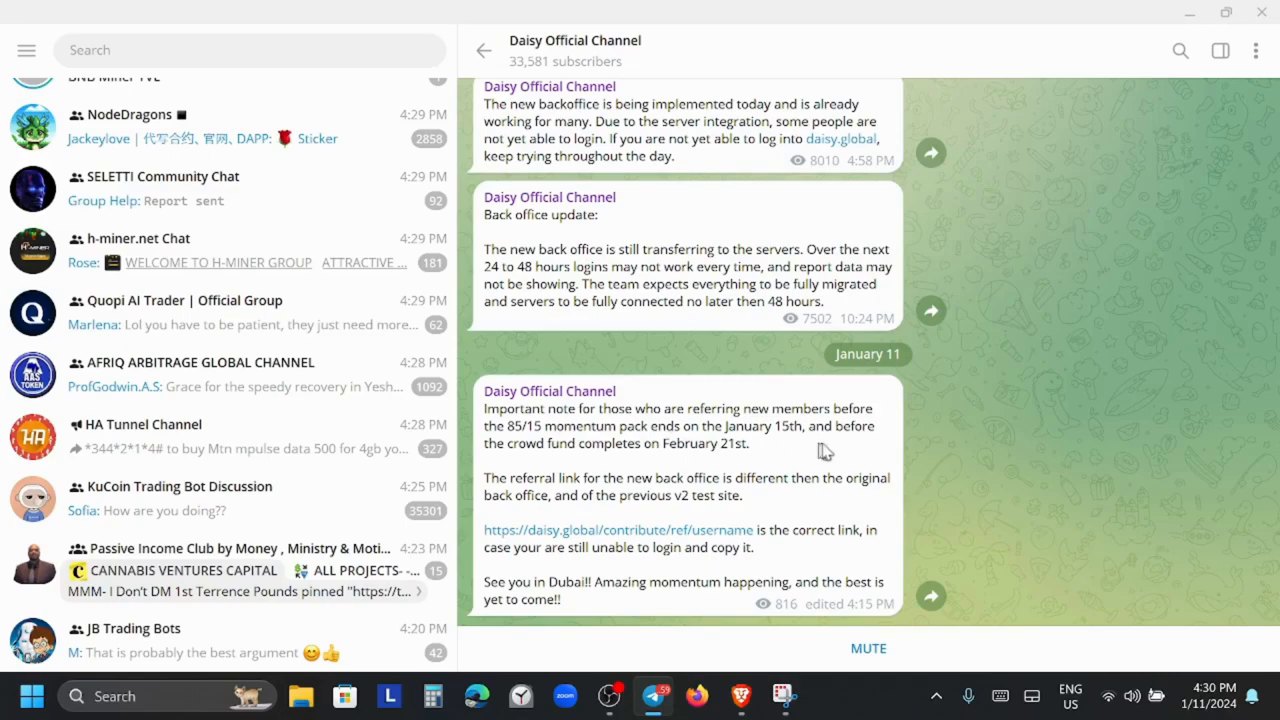
pyautogui.moveTo(704, 468)
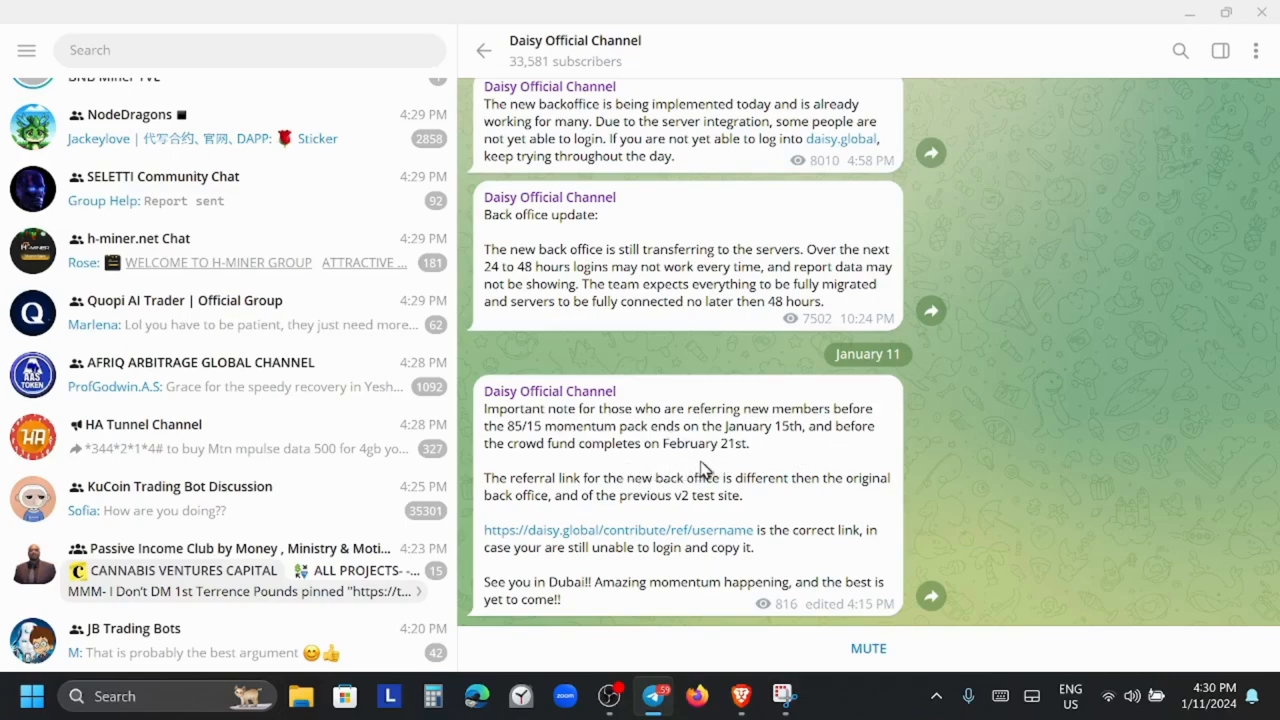
pyautogui.moveTo(732, 462)
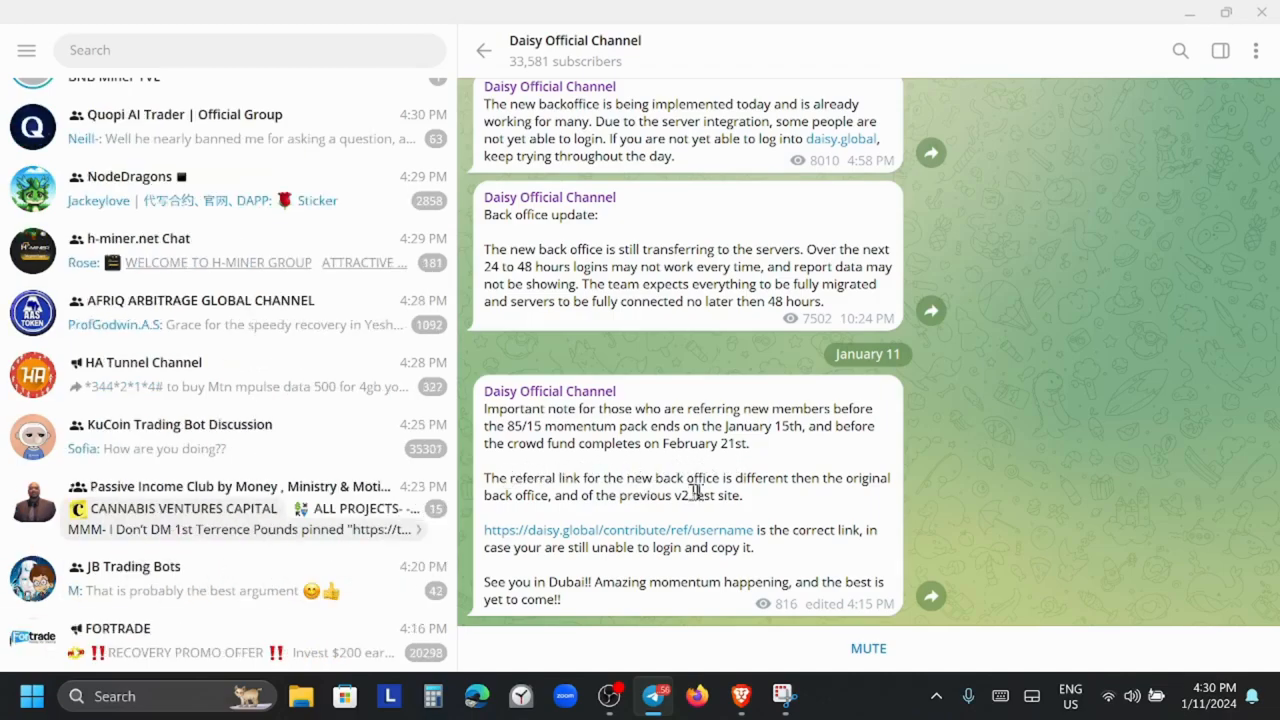
pyautogui.moveTo(824, 498)
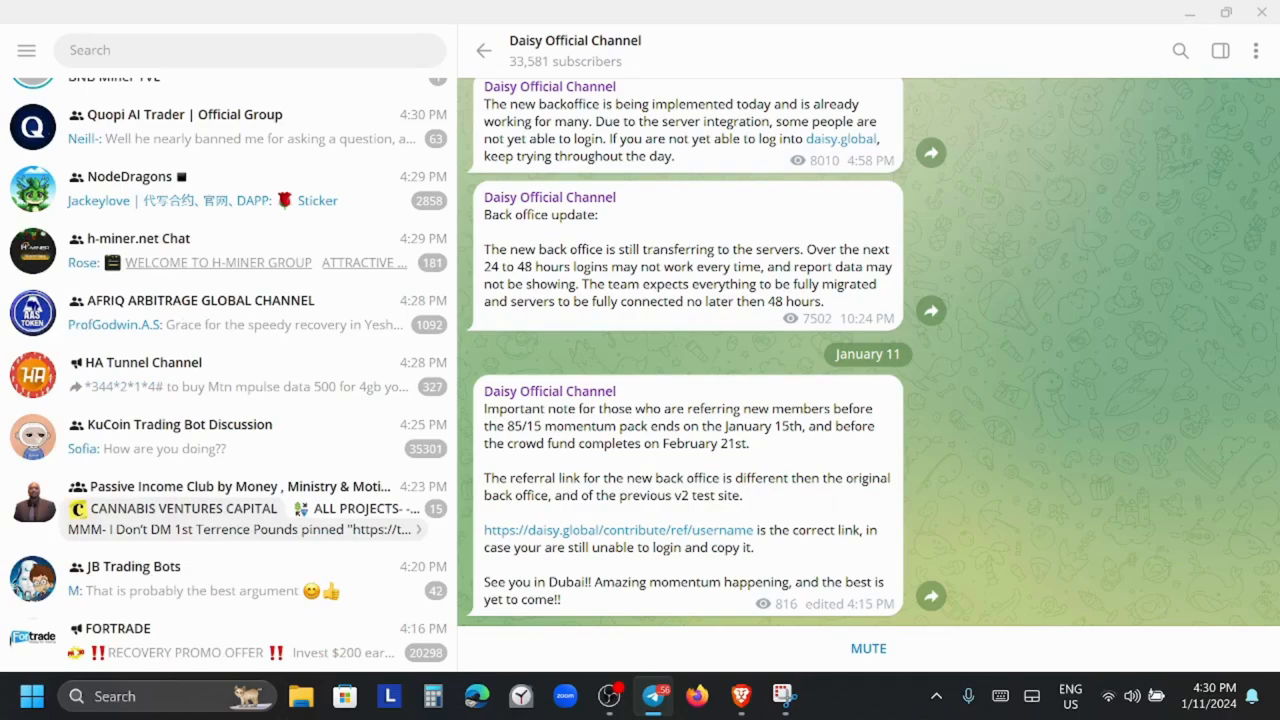
pyautogui.moveTo(600, 514)
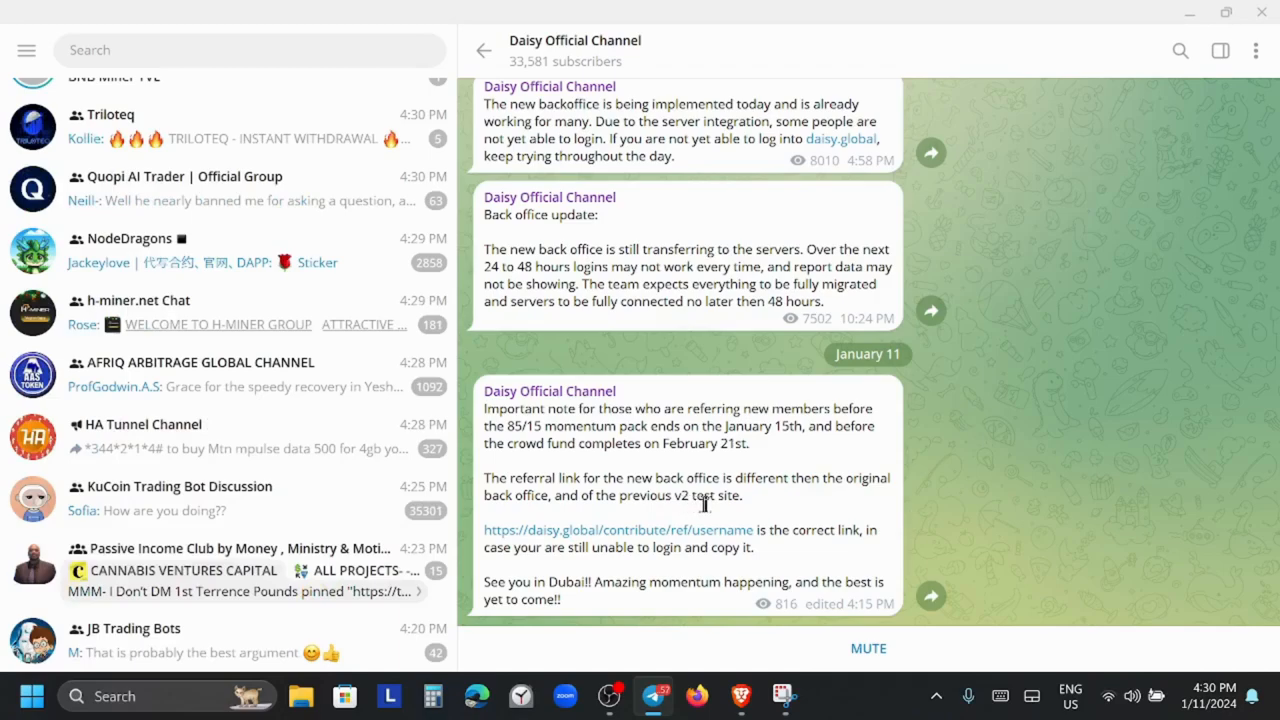
pyautogui.moveTo(480, 544)
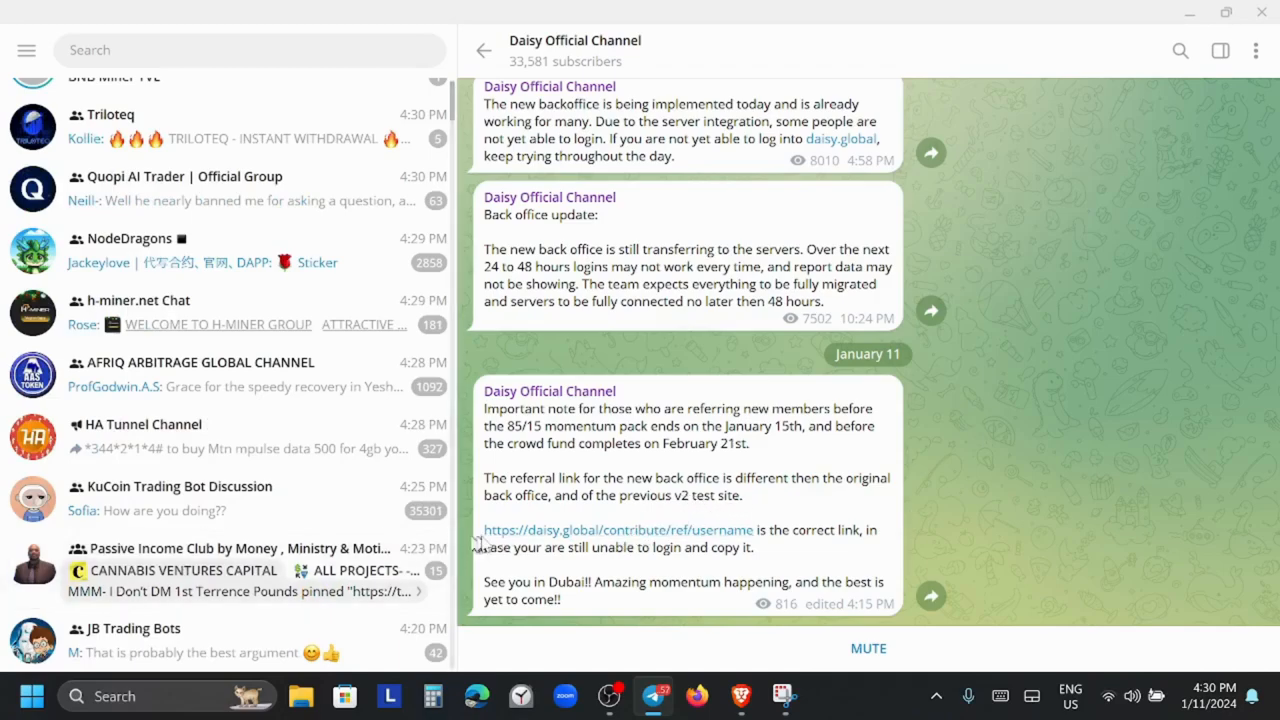
pyautogui.moveTo(536, 540)
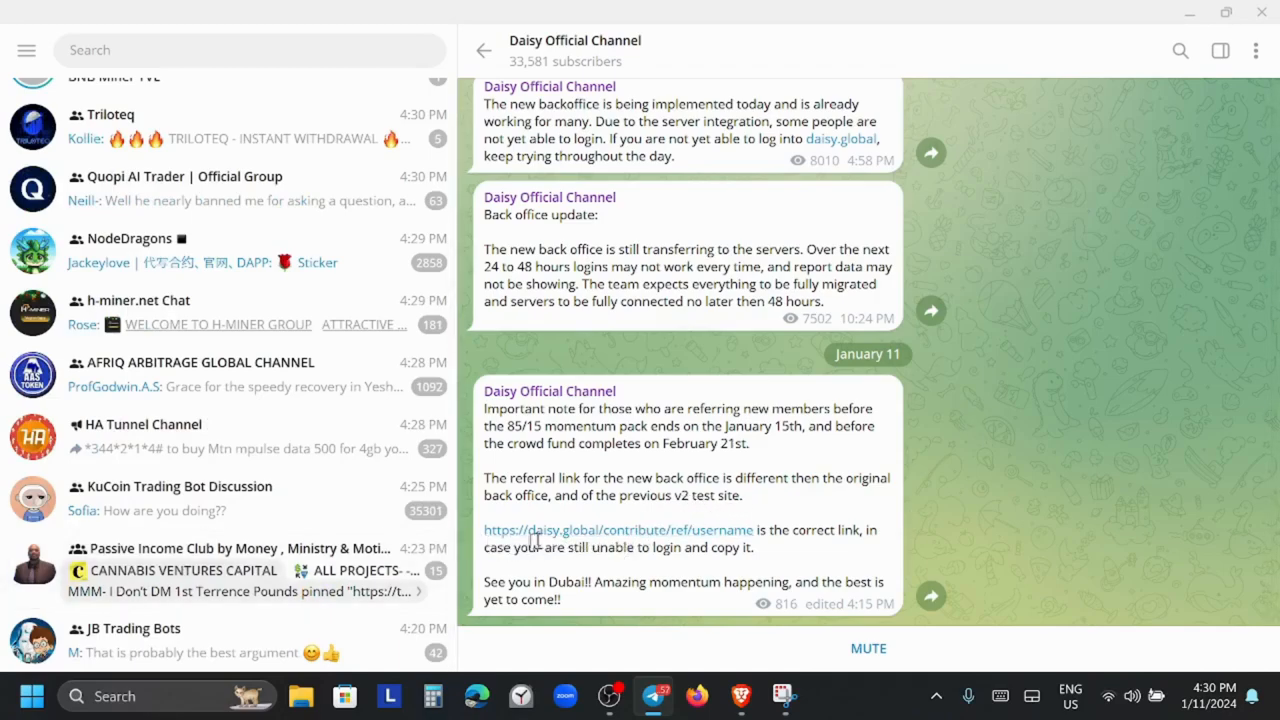
pyautogui.moveTo(548, 546)
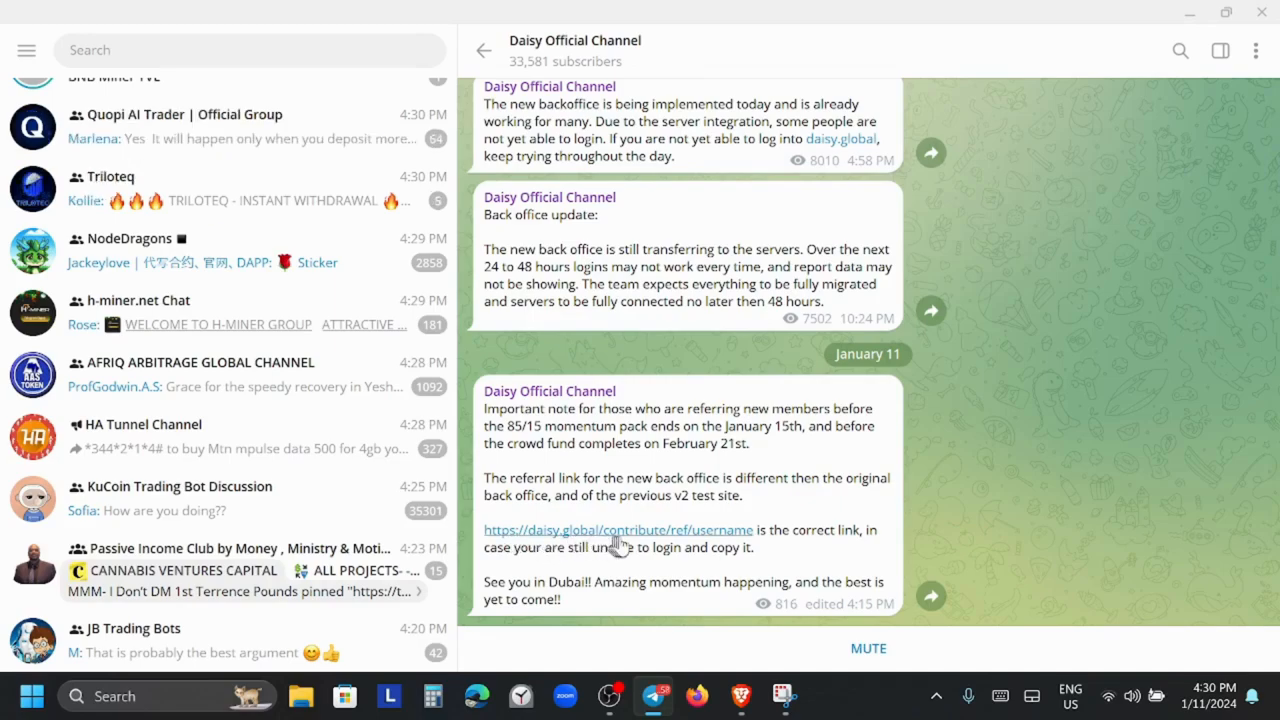
pyautogui.moveTo(760, 552)
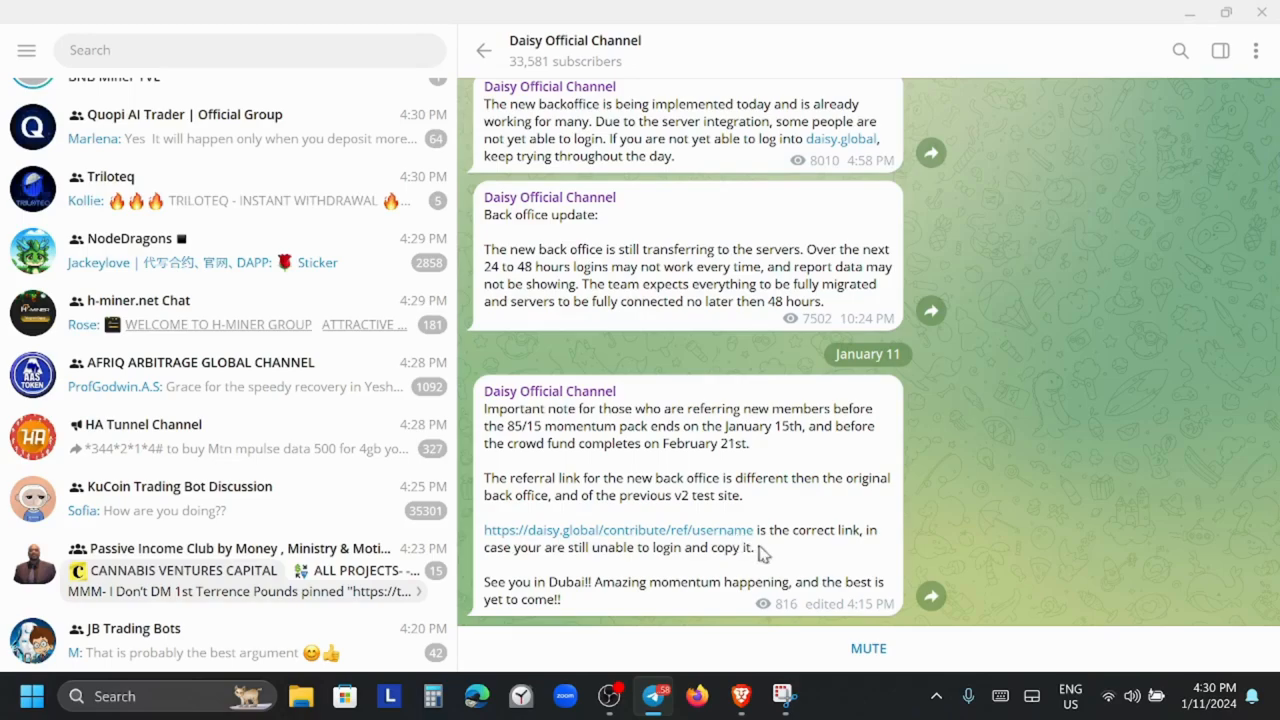
pyautogui.moveTo(544, 570)
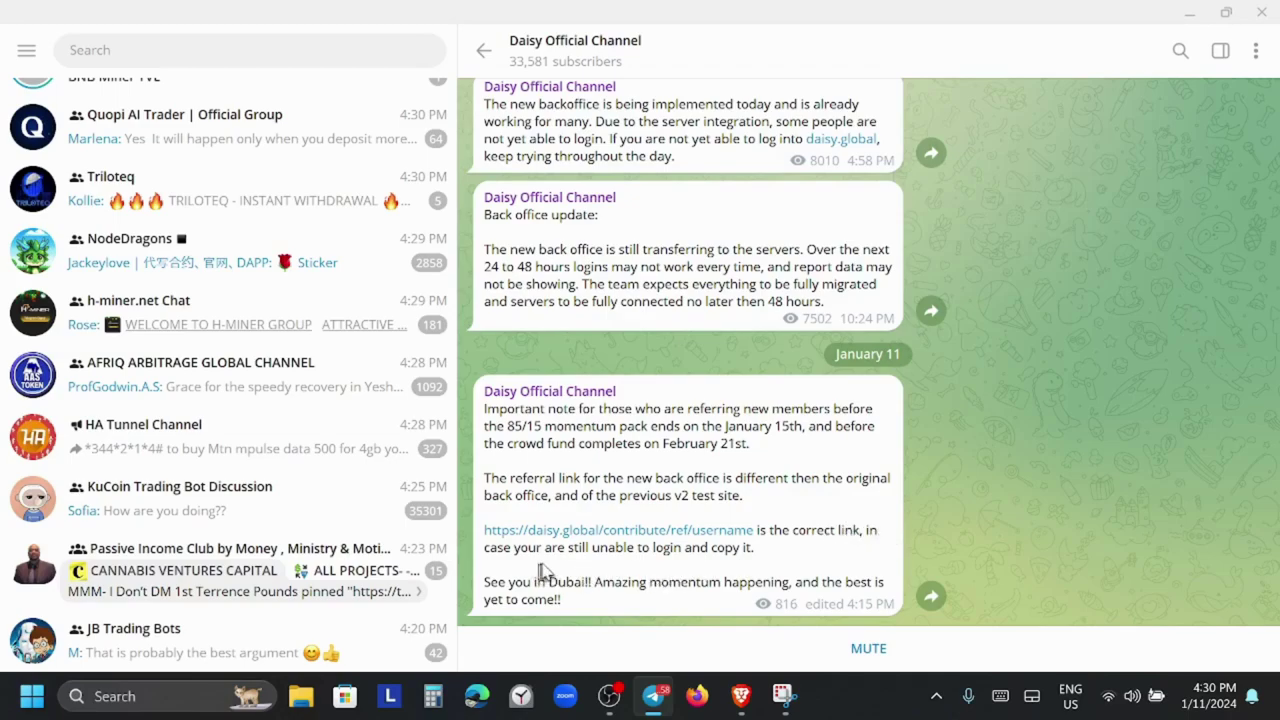
pyautogui.moveTo(584, 568)
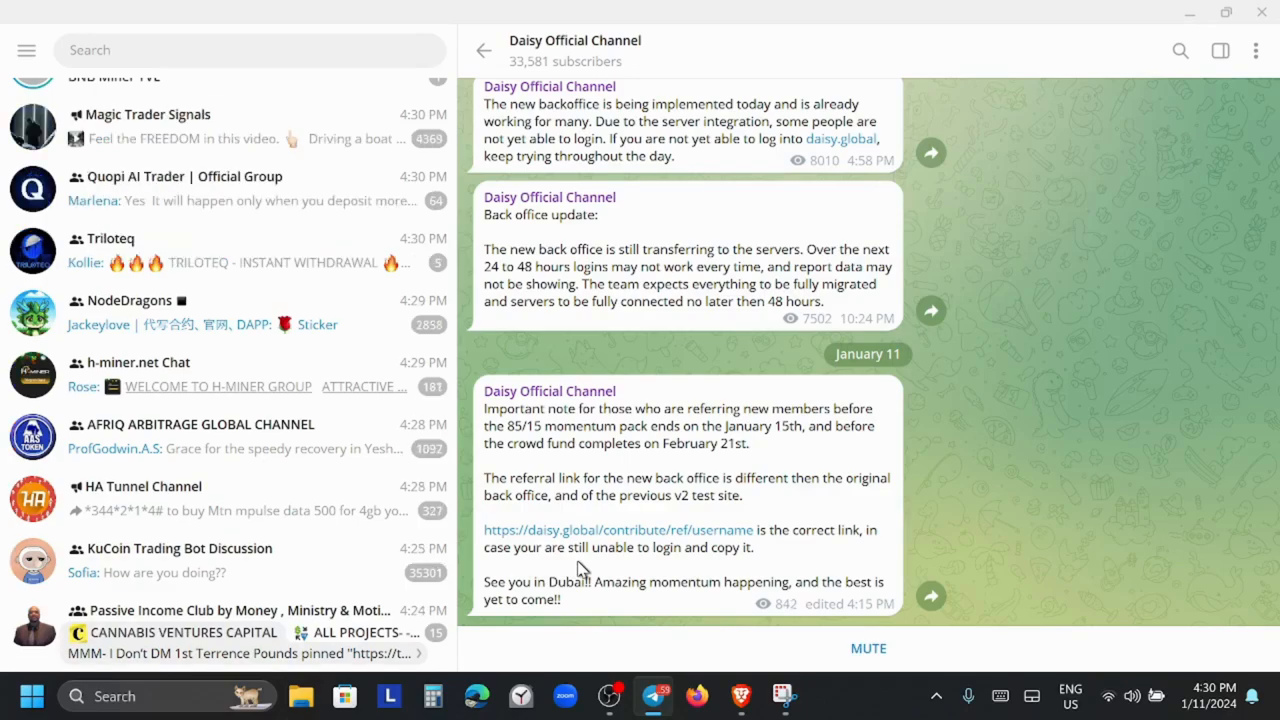
pyautogui.moveTo(576, 576)
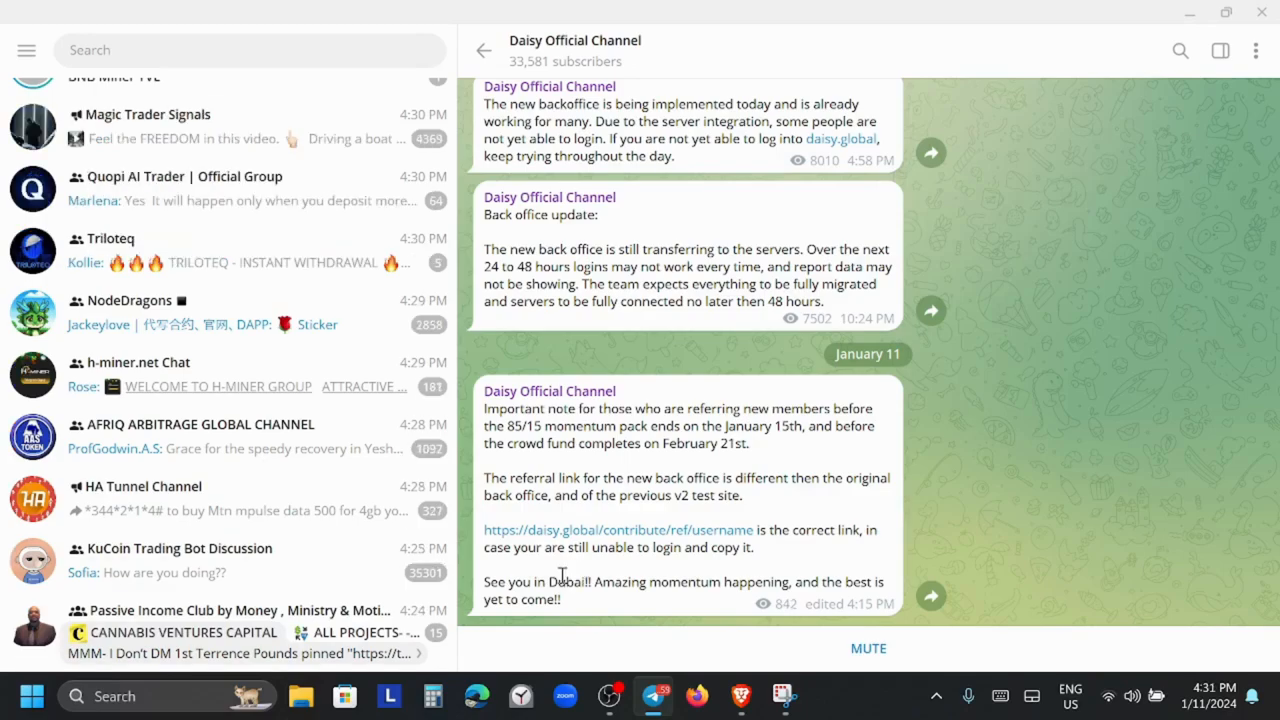
pyautogui.moveTo(636, 610)
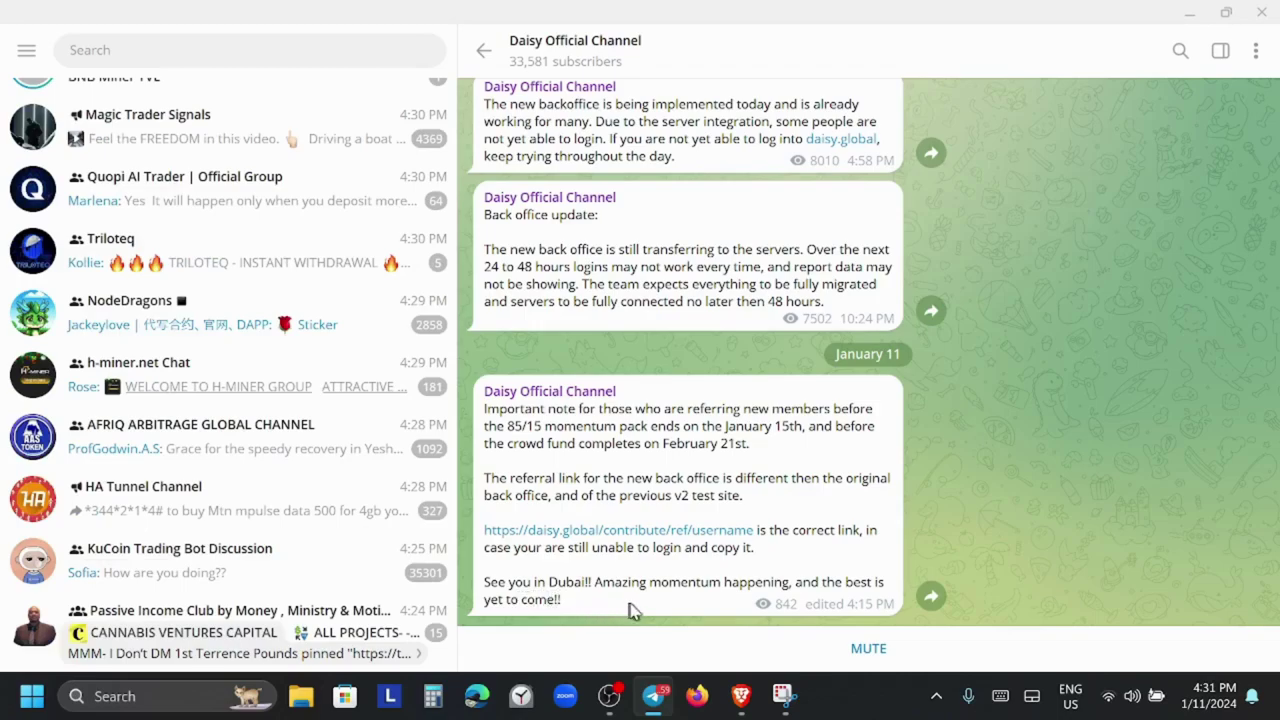
pyautogui.moveTo(810, 600)
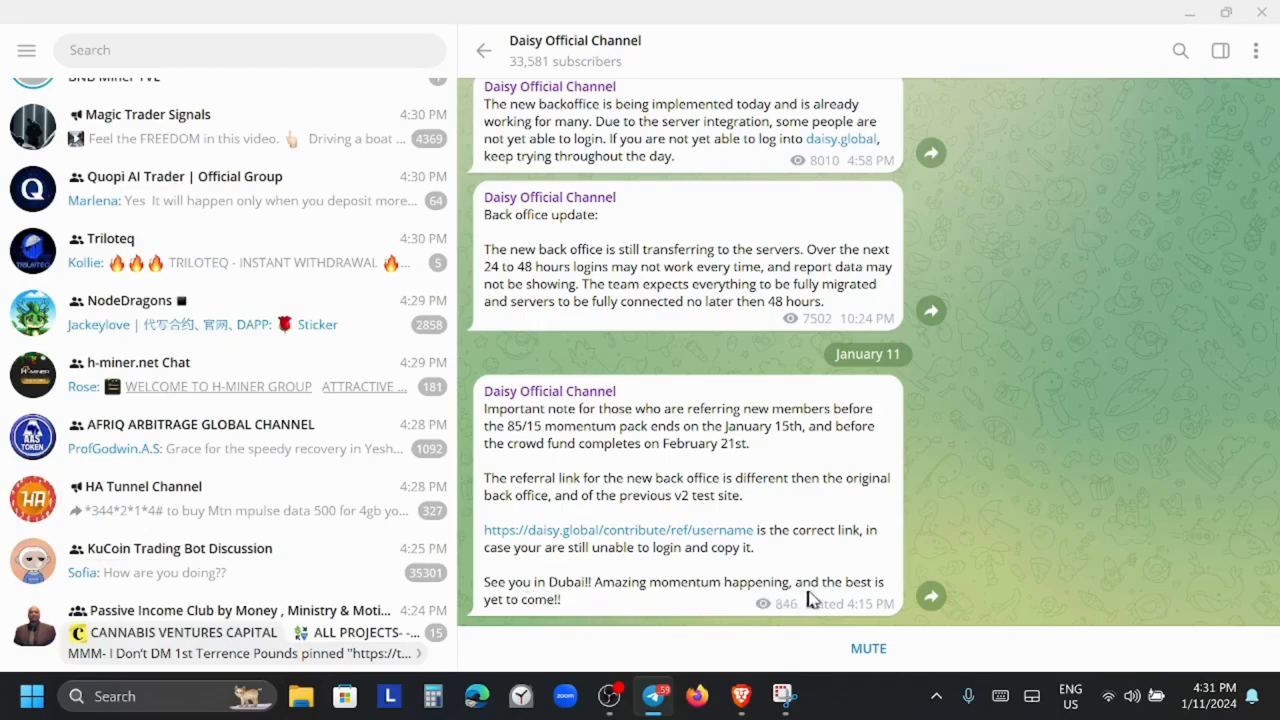
pyautogui.moveTo(976, 438)
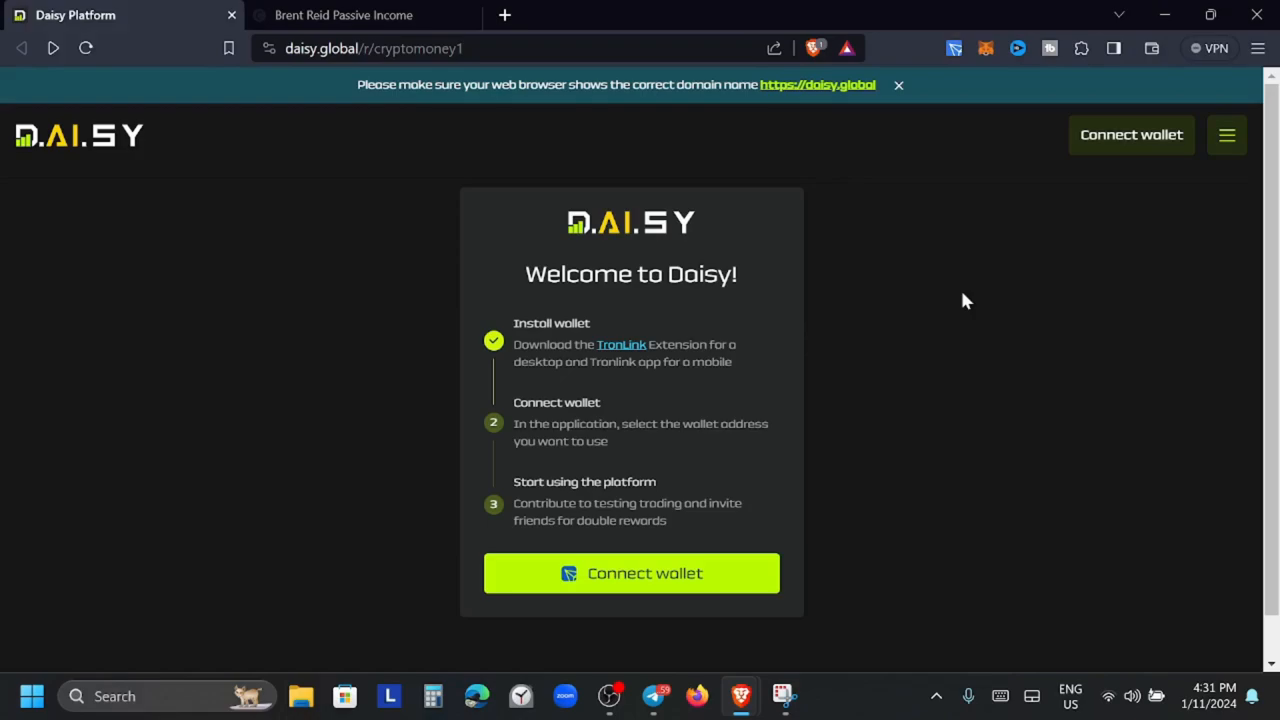
pyautogui.moveTo(544, 156)
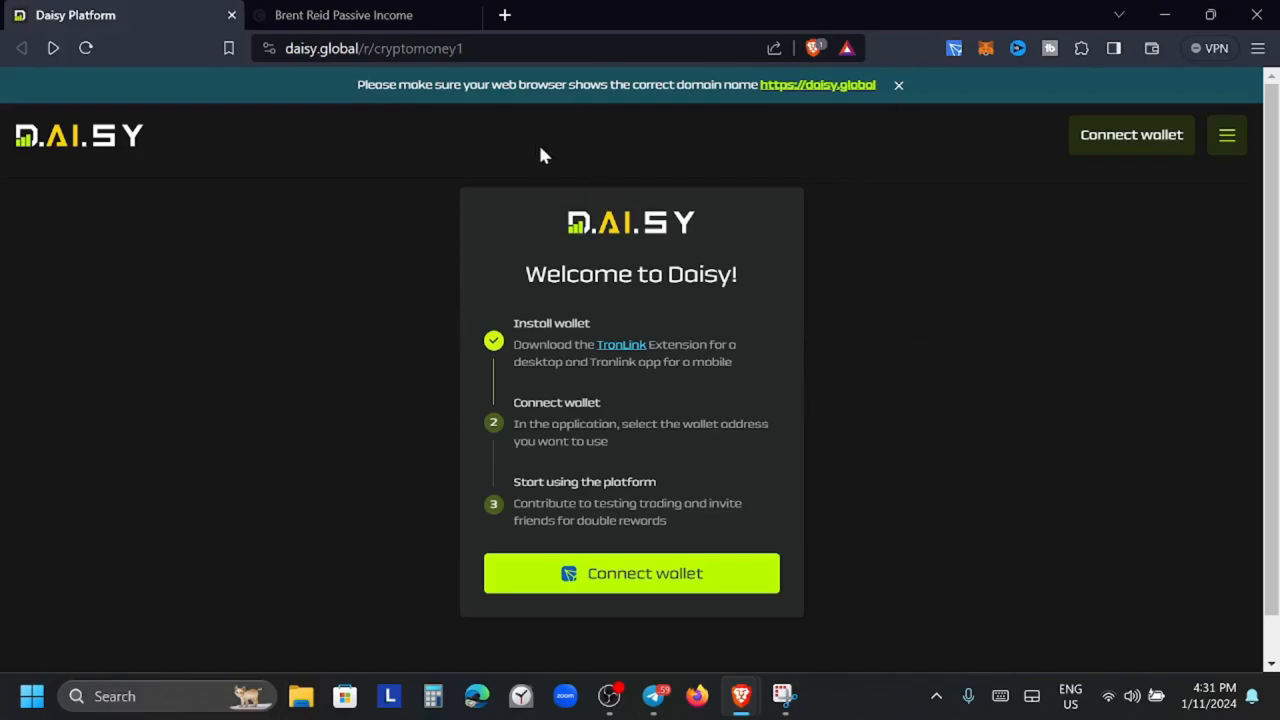
pyautogui.moveTo(820, 370)
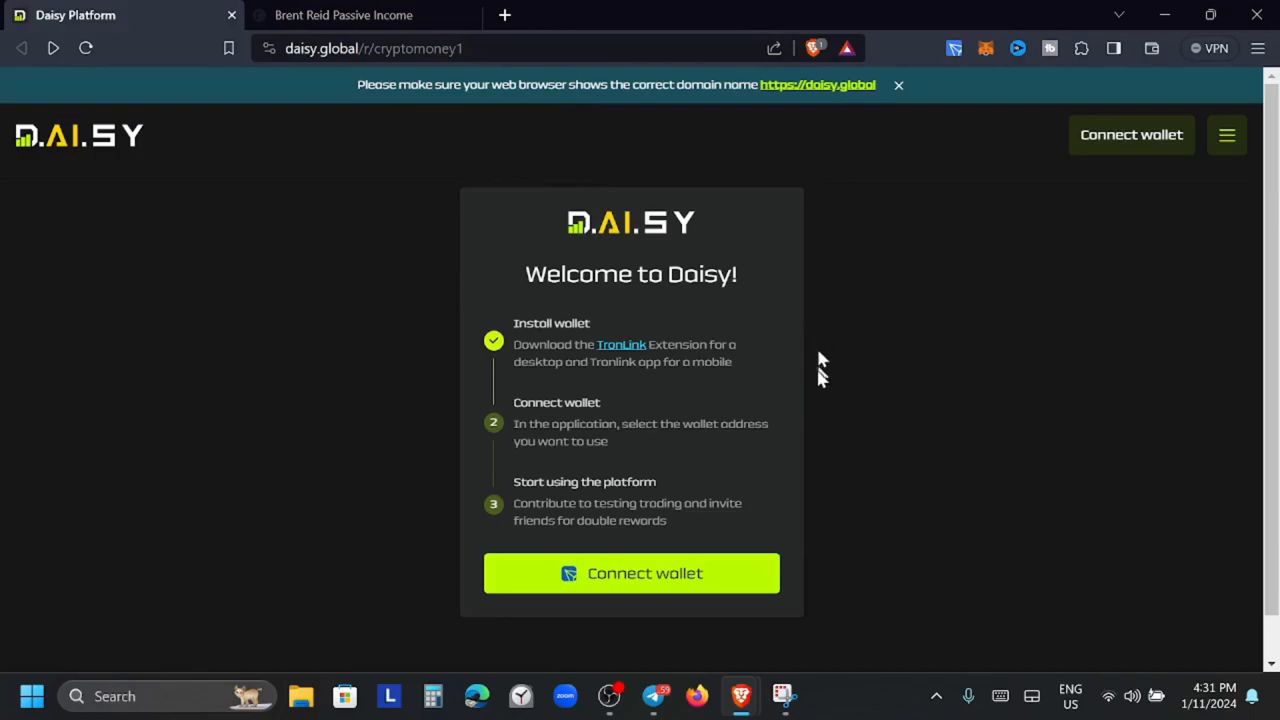
pyautogui.click(644, 572)
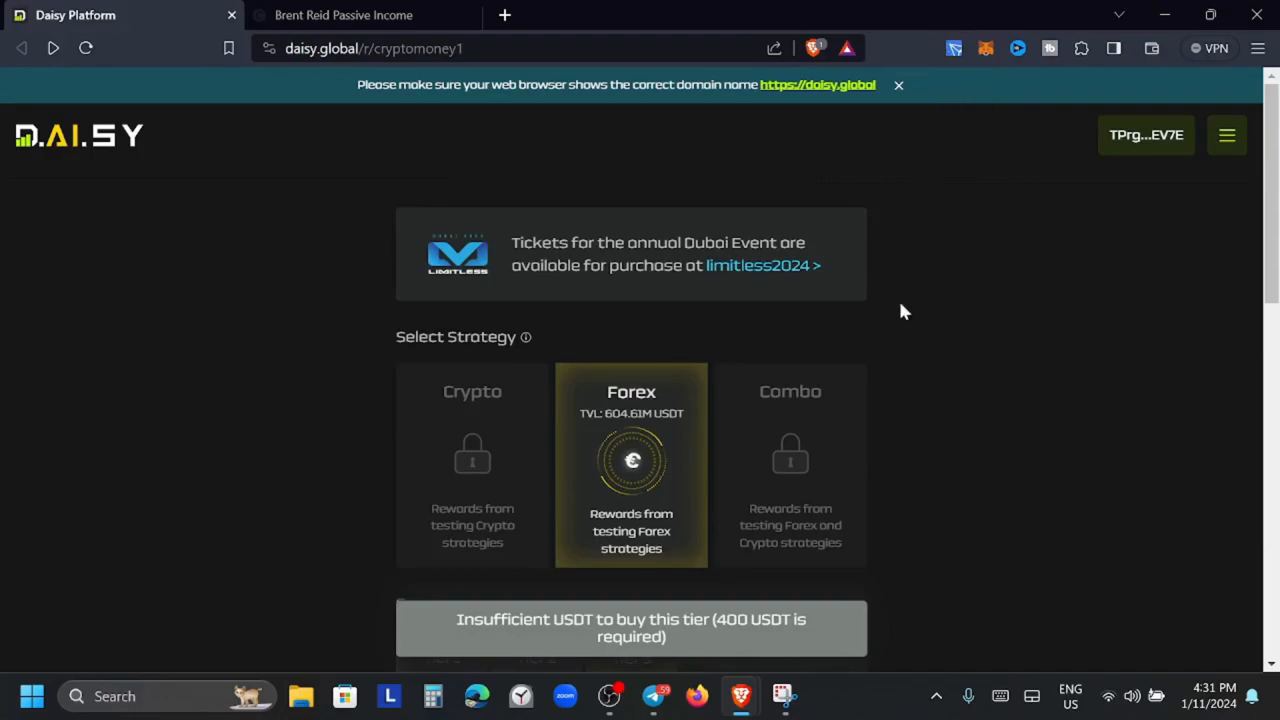
pyautogui.moveTo(956, 374)
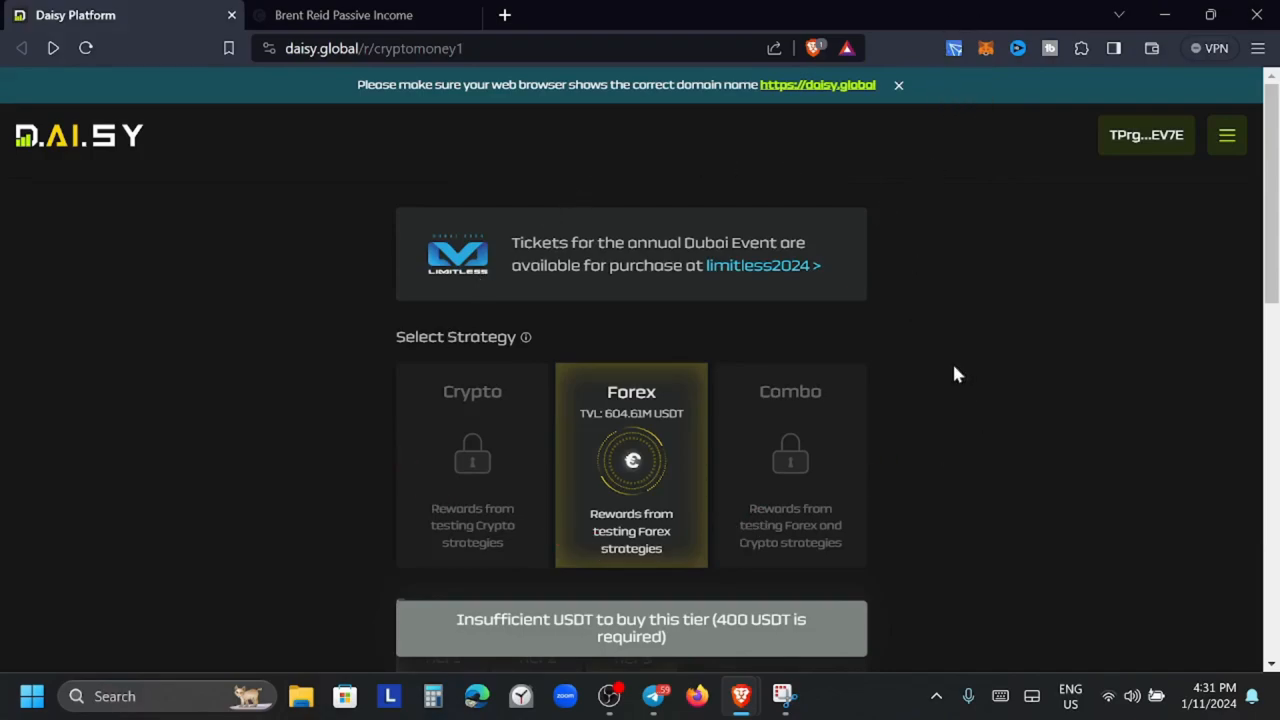
pyautogui.scroll(-3)
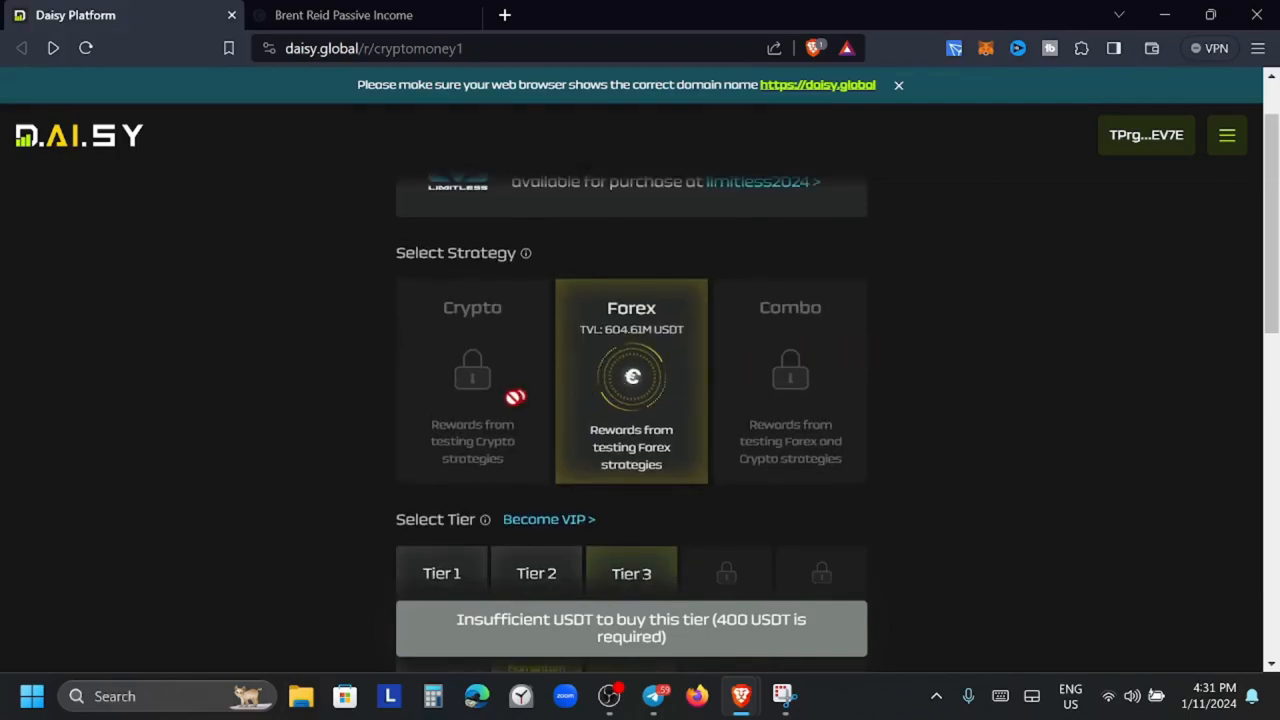
pyautogui.moveTo(508, 452)
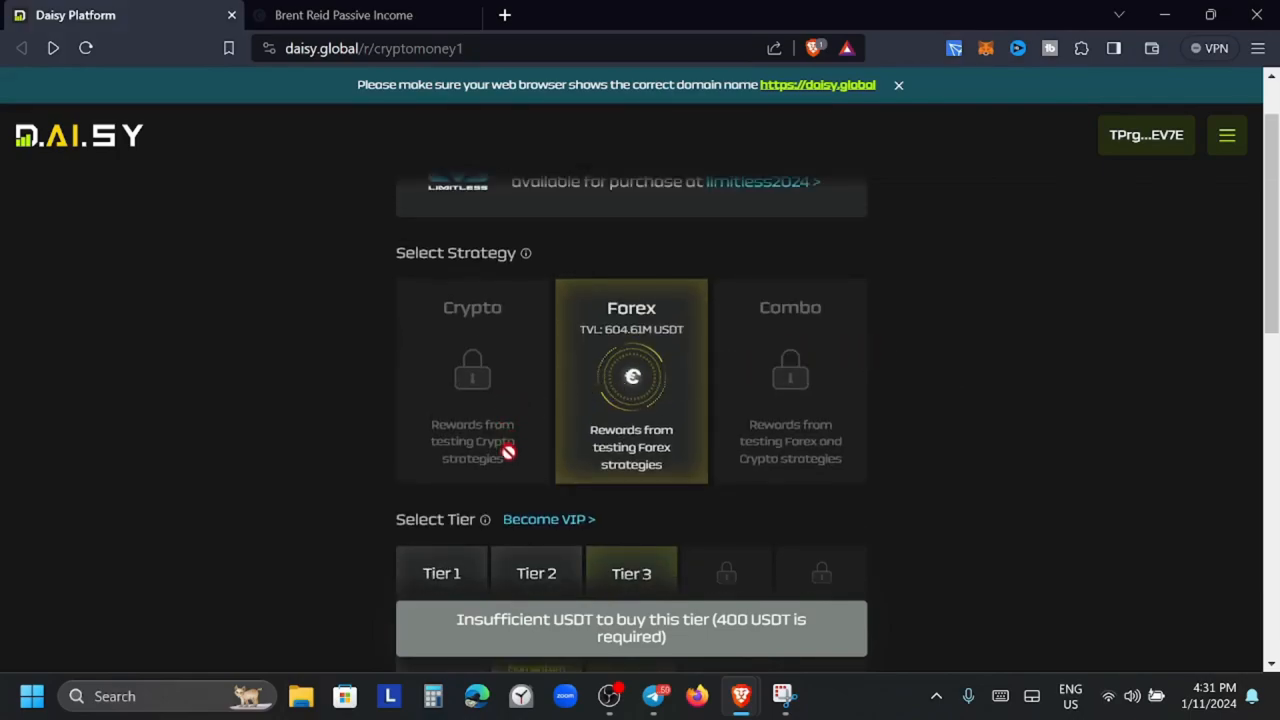
pyautogui.moveTo(456, 388)
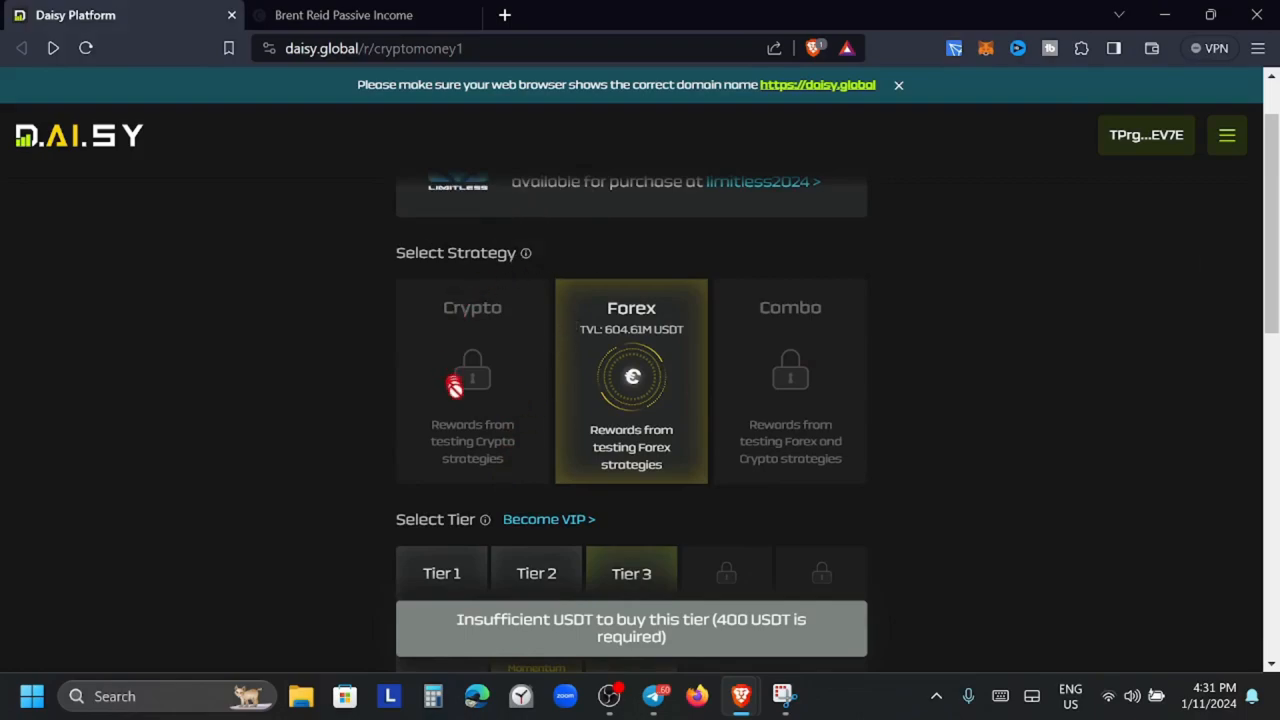
pyautogui.moveTo(664, 340)
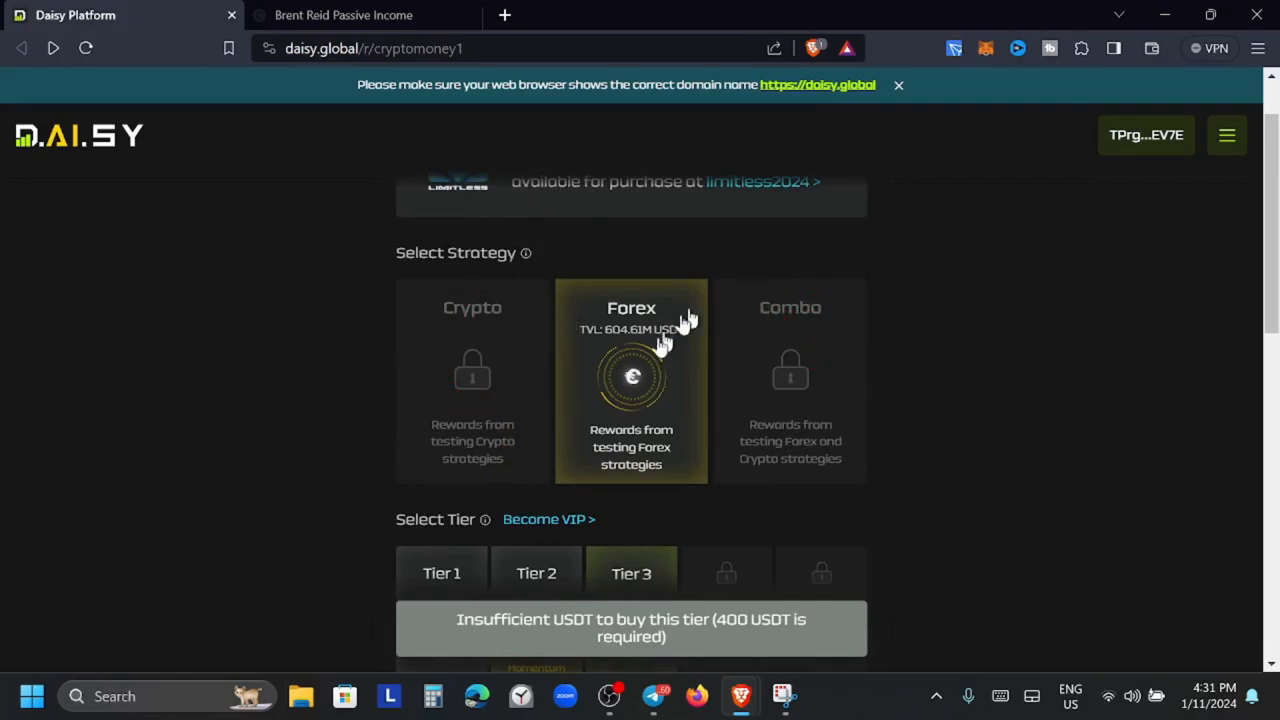
pyautogui.scroll(-3)
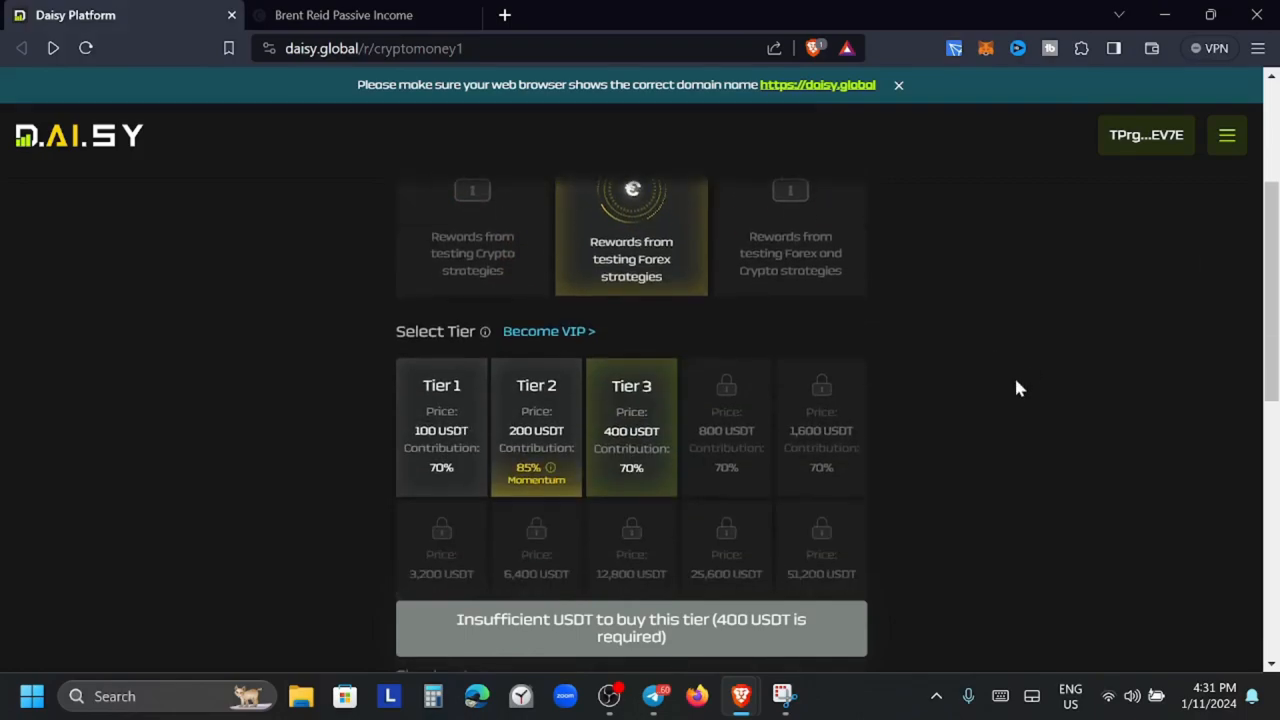
pyautogui.scroll(-3)
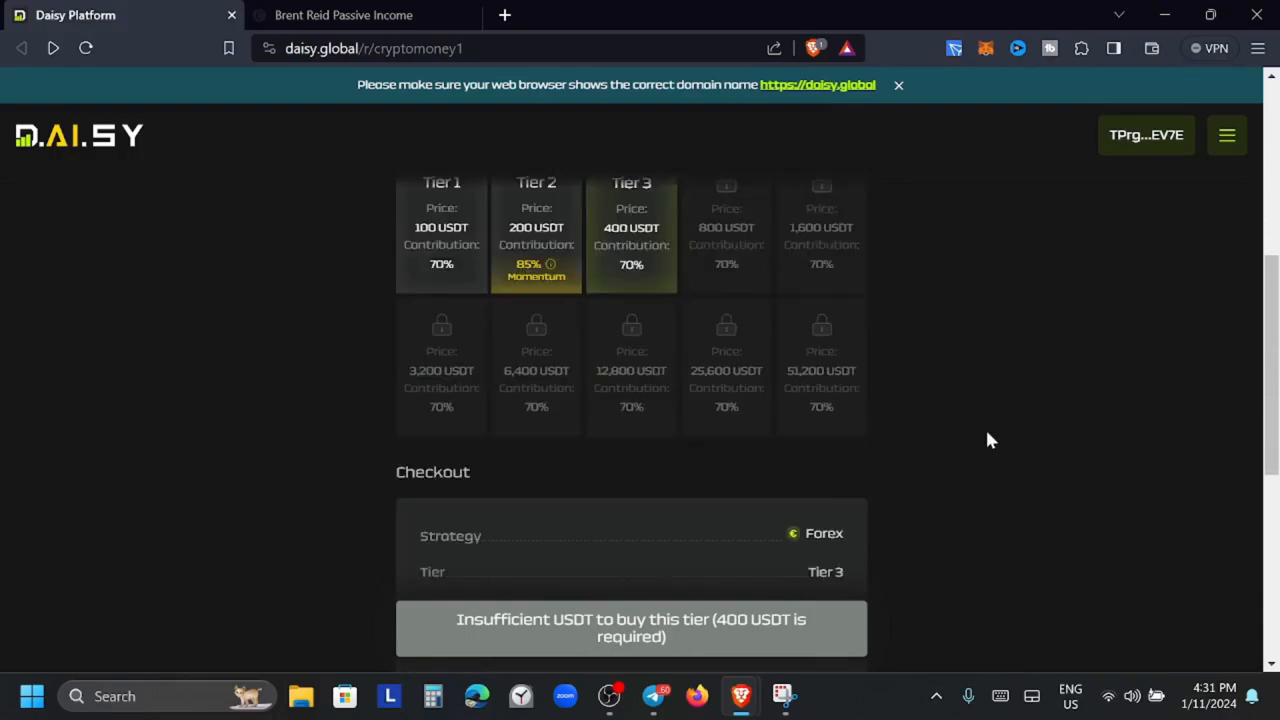
pyautogui.scroll(-3)
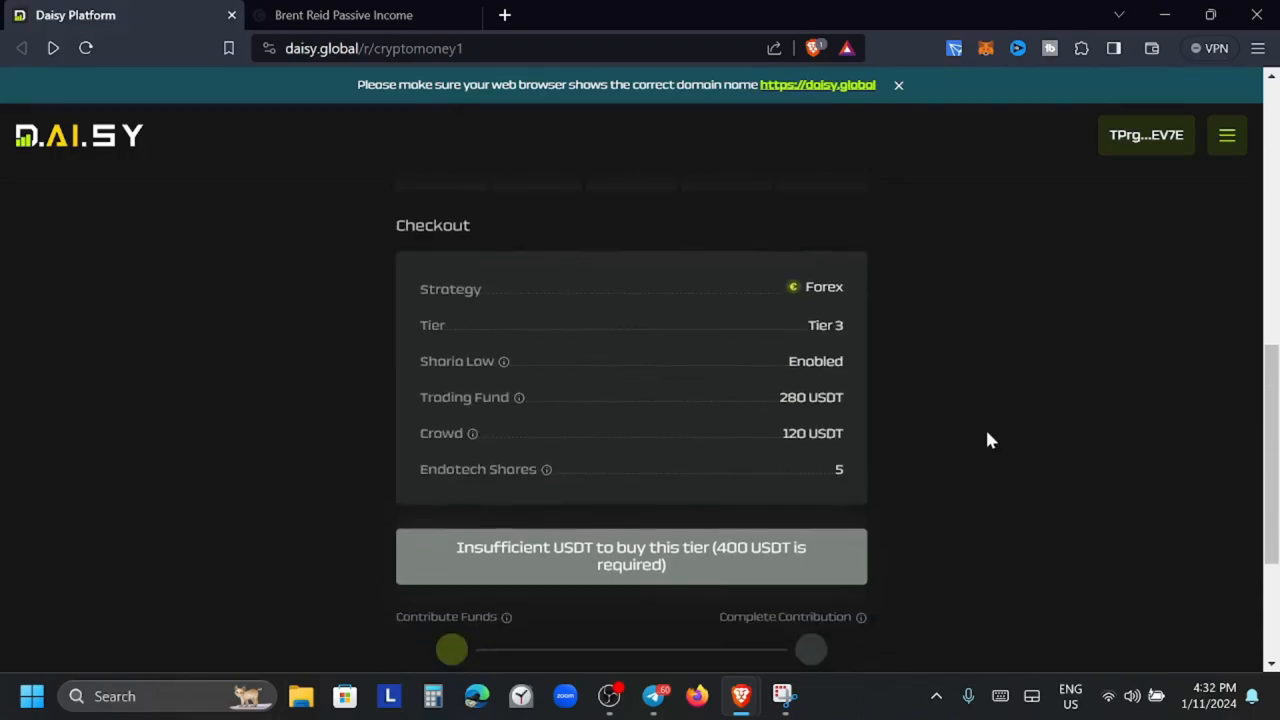
pyautogui.scroll(-3)
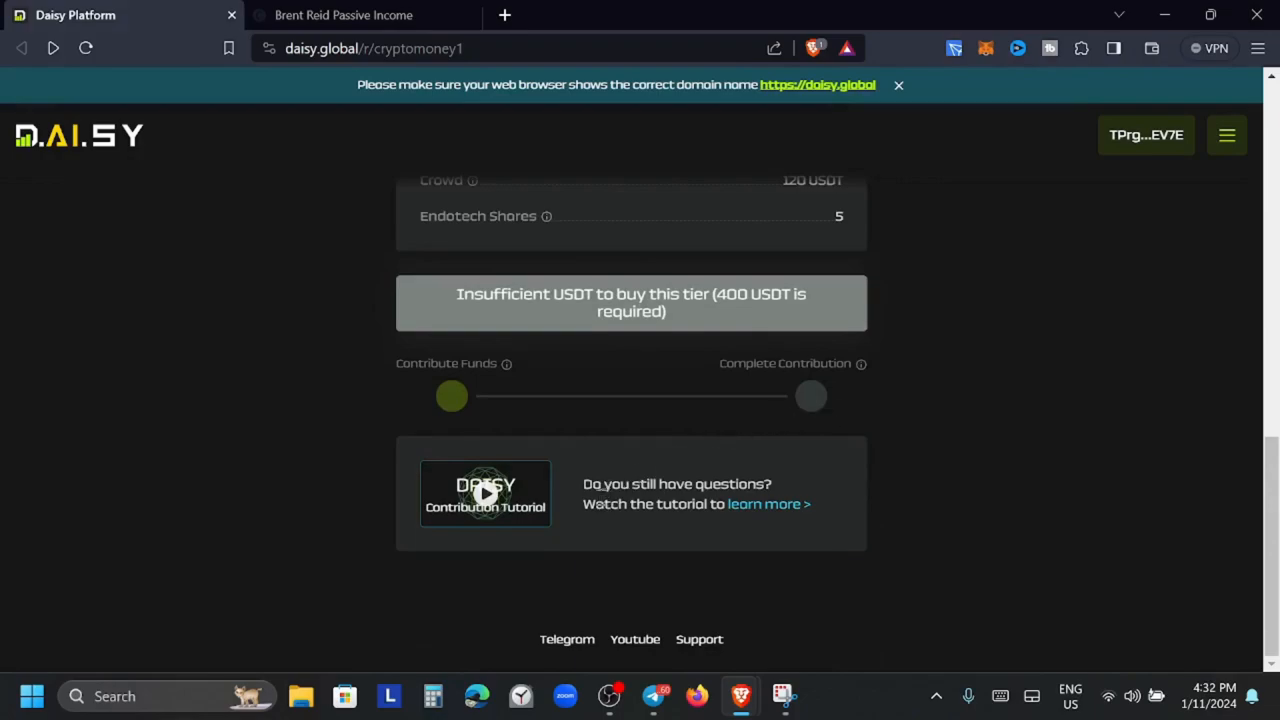
pyautogui.moveTo(724, 530)
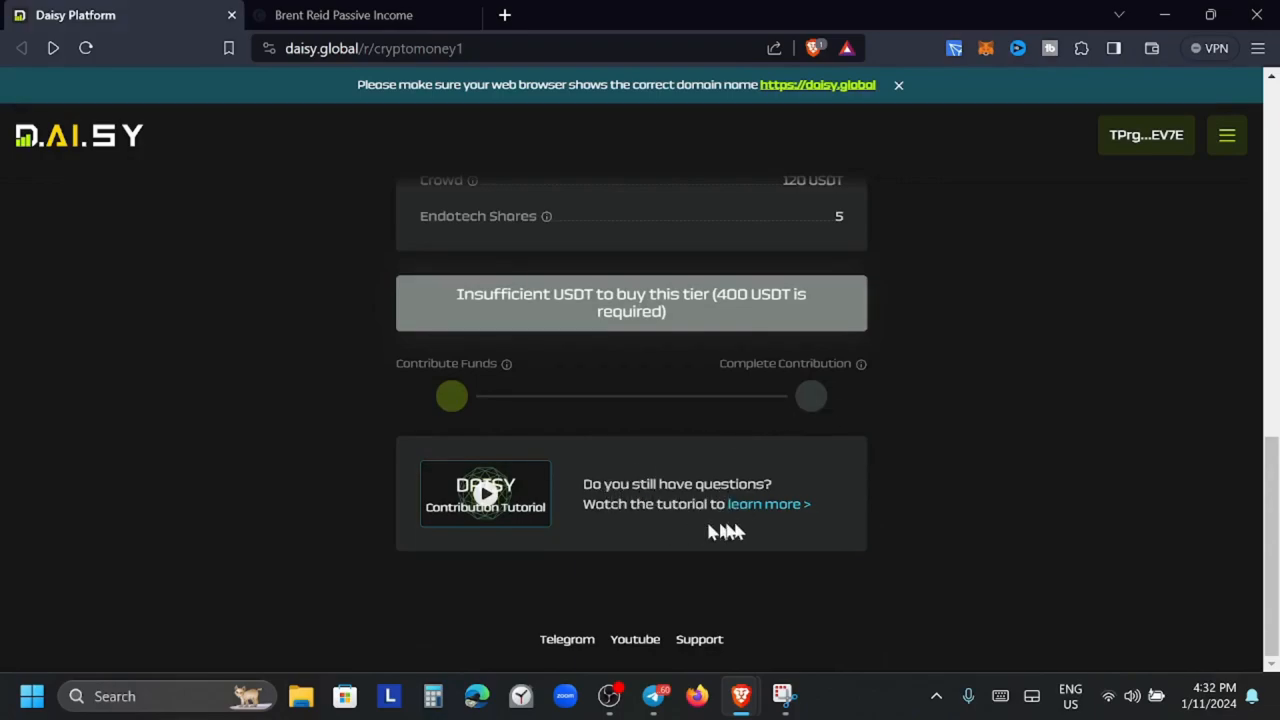
pyautogui.scroll(3)
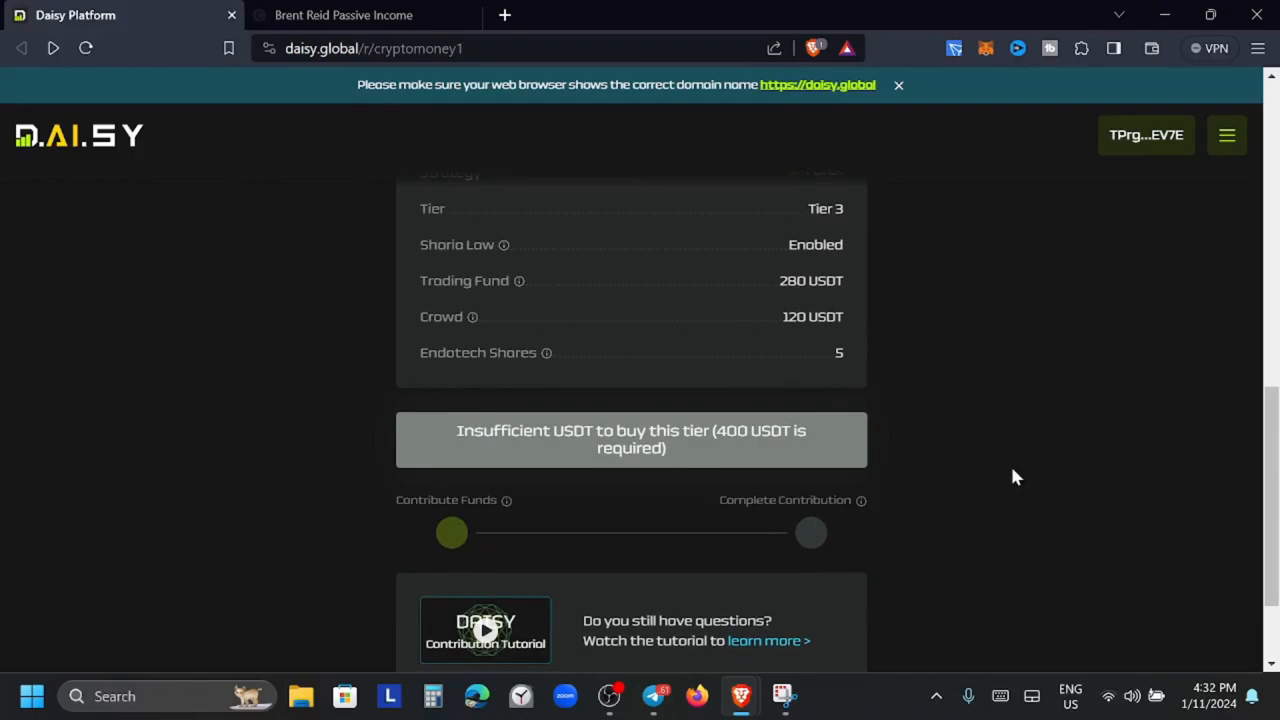
pyautogui.scroll(3)
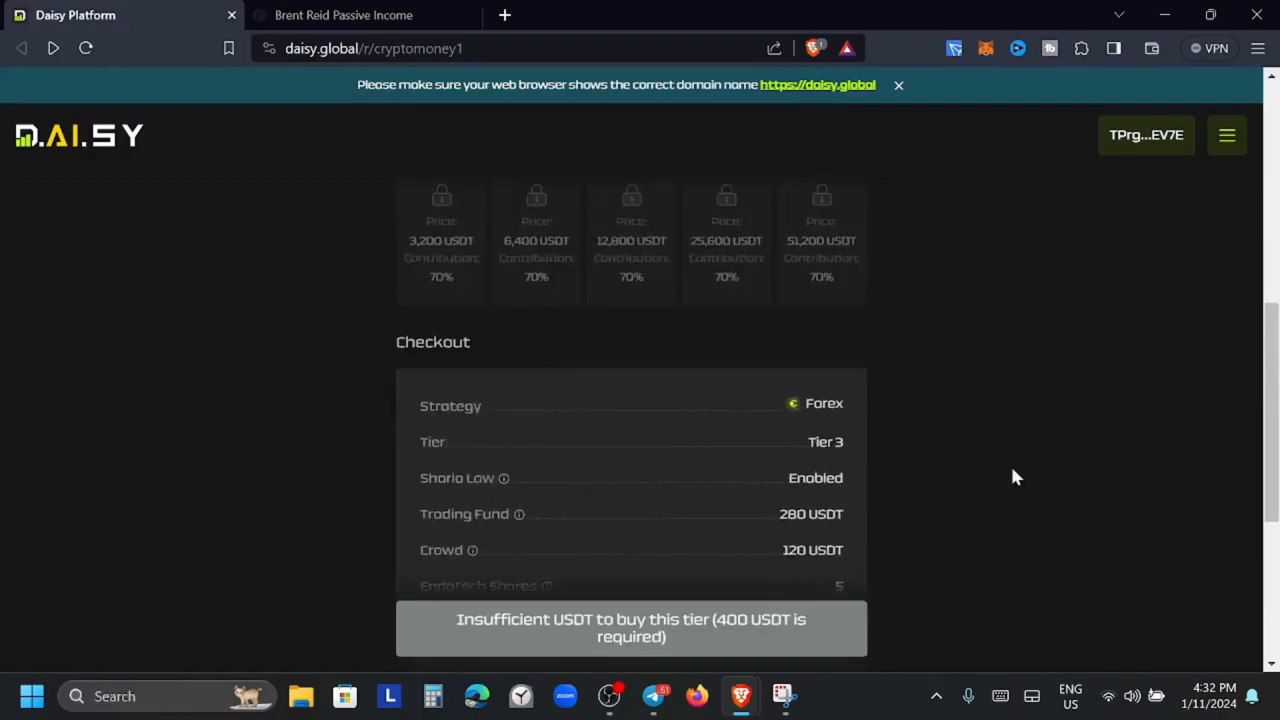
pyautogui.scroll(3)
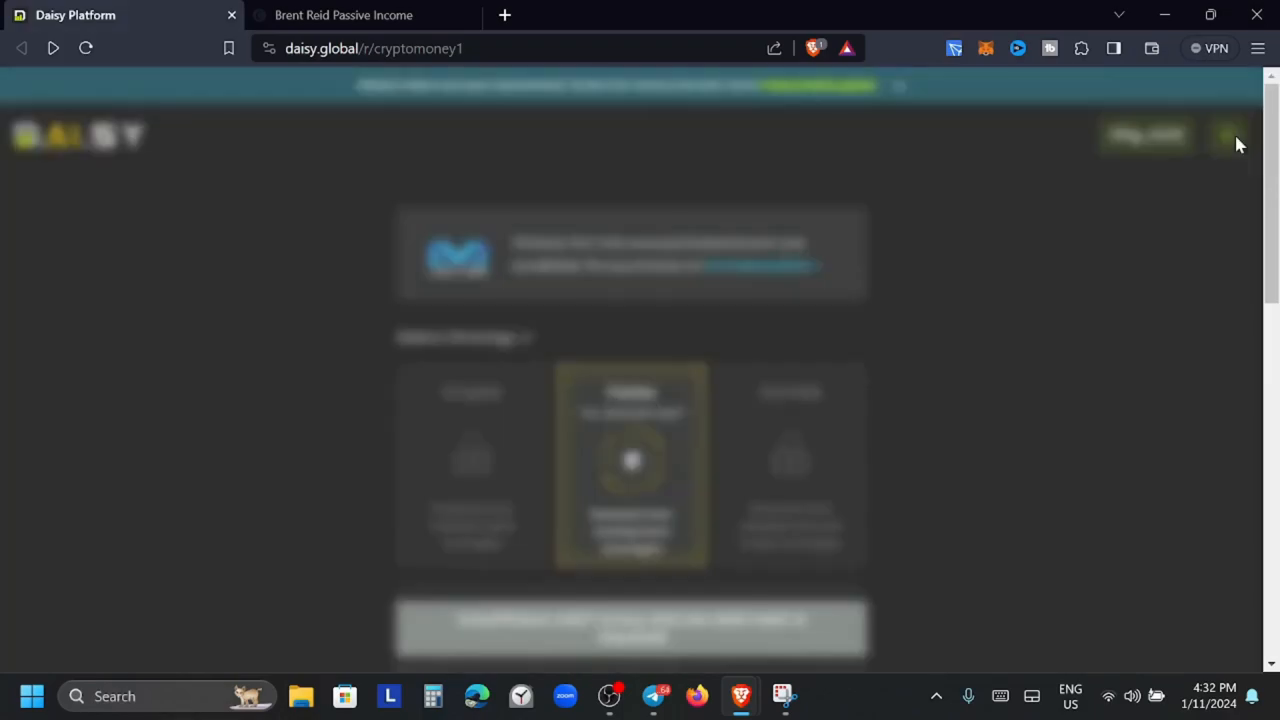
# Copy the personal referral link from the account overview, then view the User Profile rewards
pyautogui.click(1228, 136)
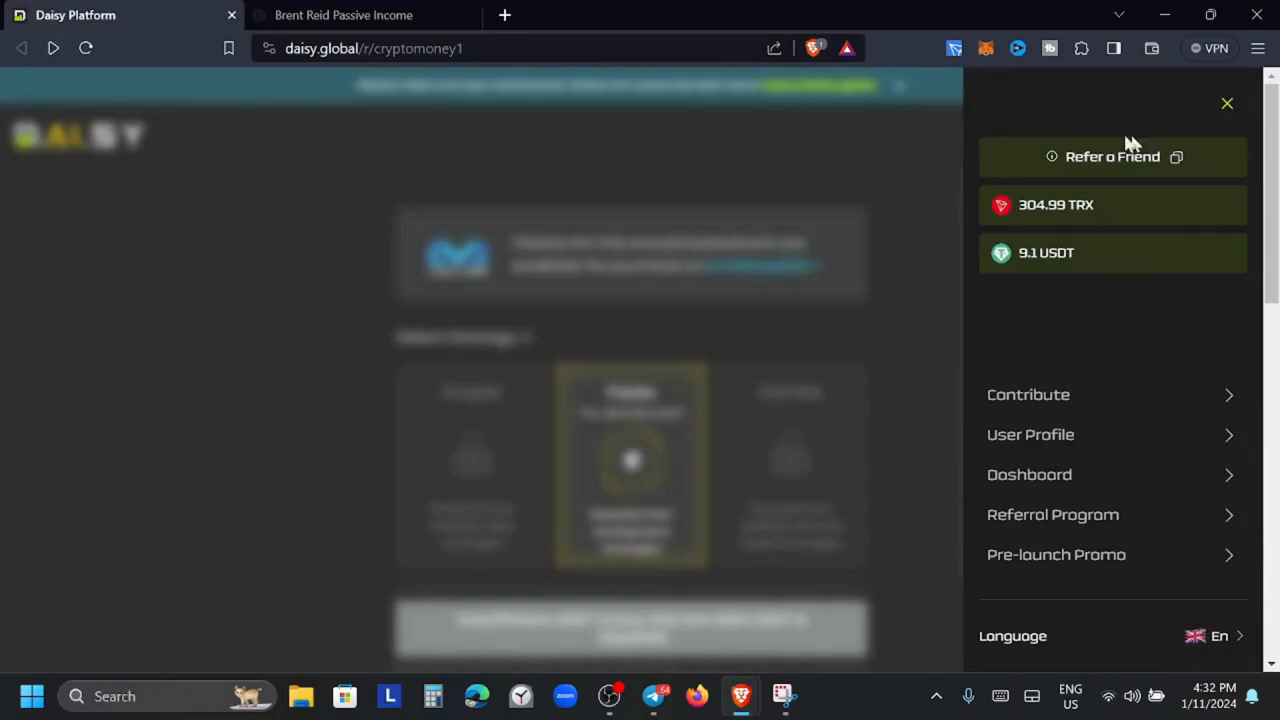
pyautogui.moveTo(1078, 228)
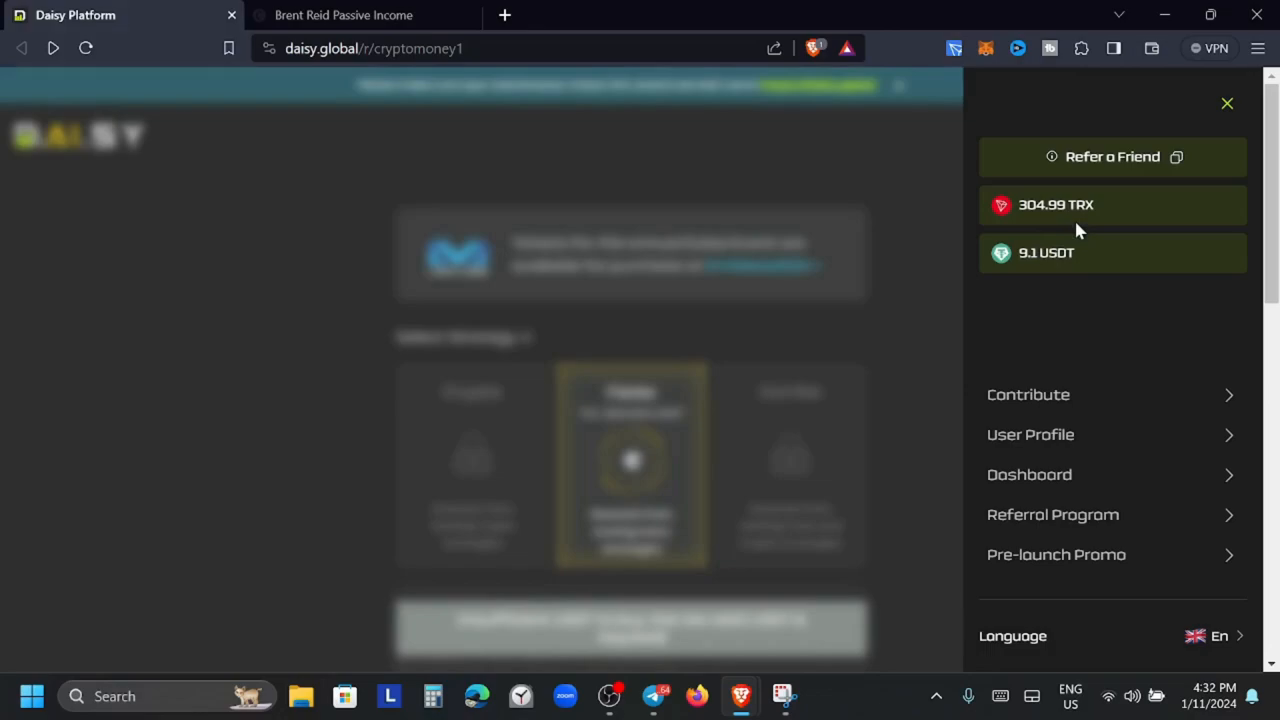
pyautogui.moveTo(1056, 258)
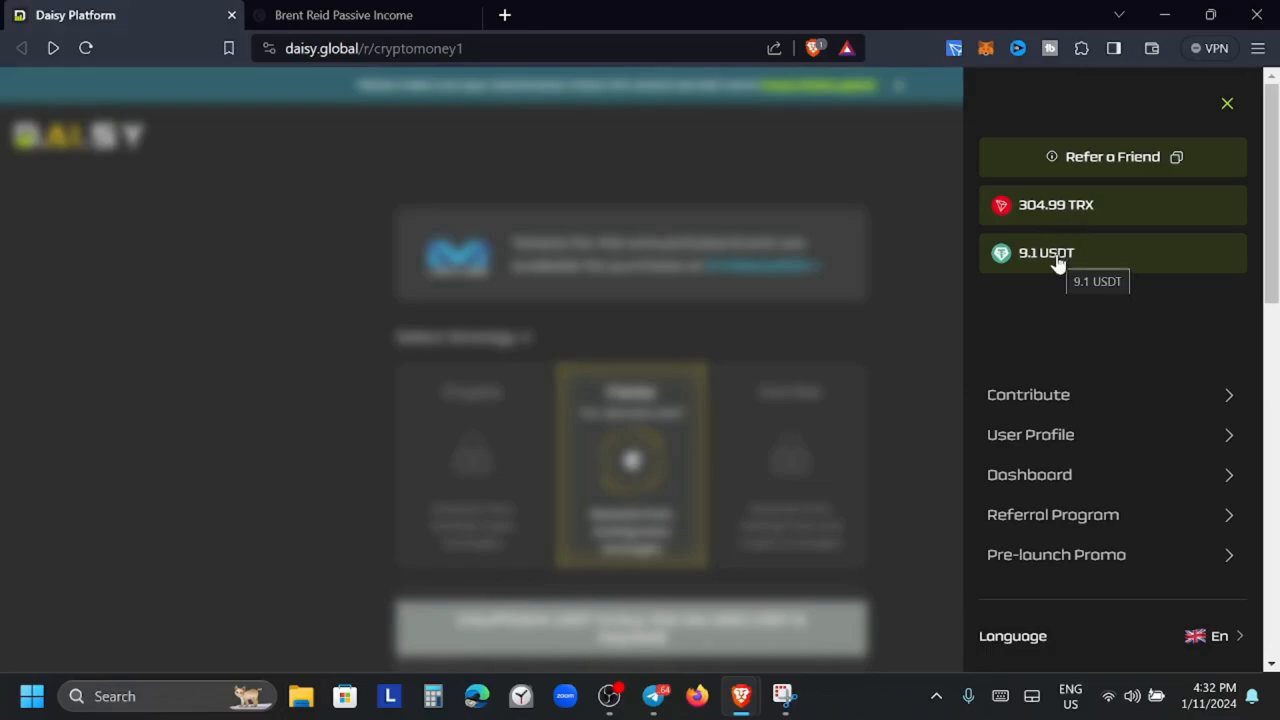
pyautogui.moveTo(1176, 164)
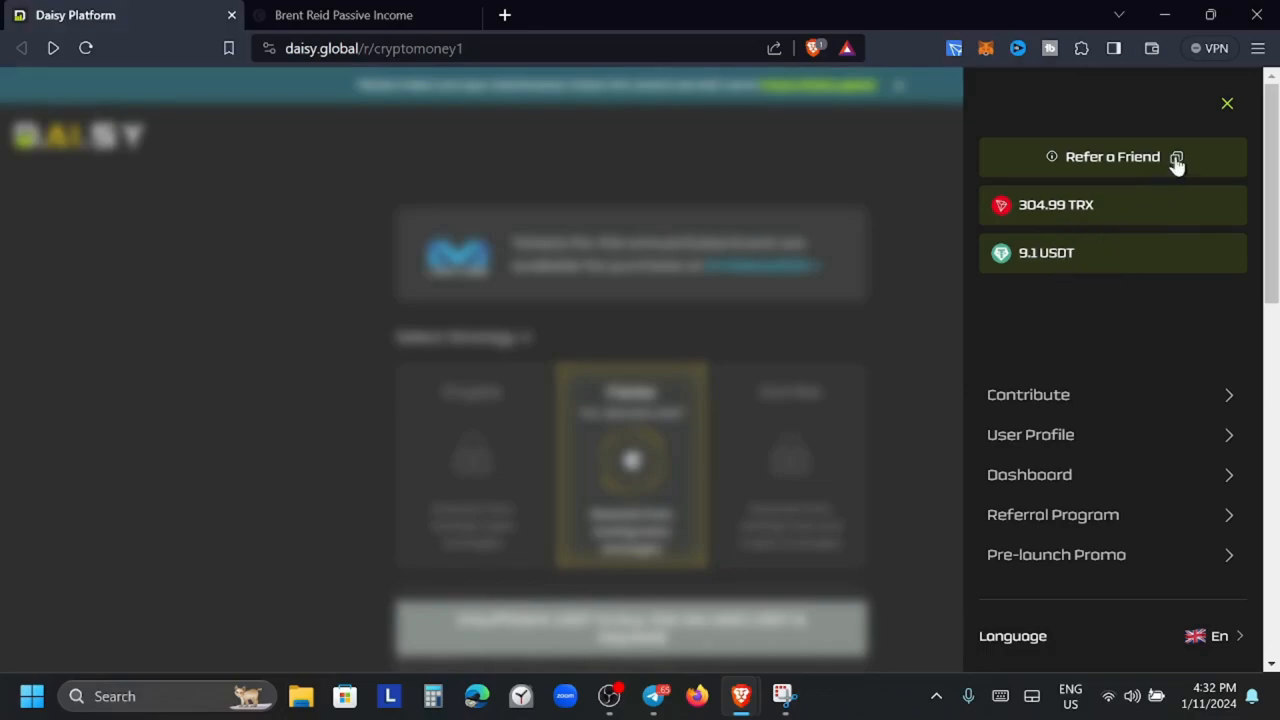
pyautogui.click(1176, 156)
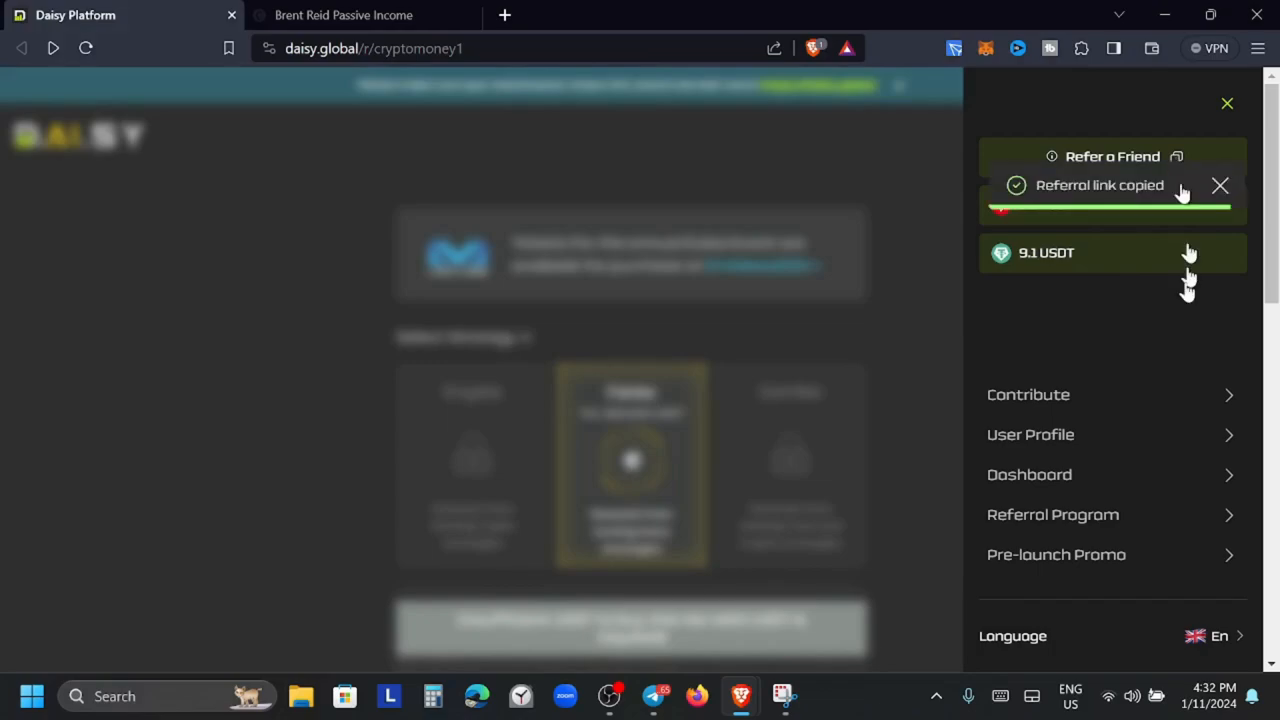
pyautogui.moveTo(1152, 434)
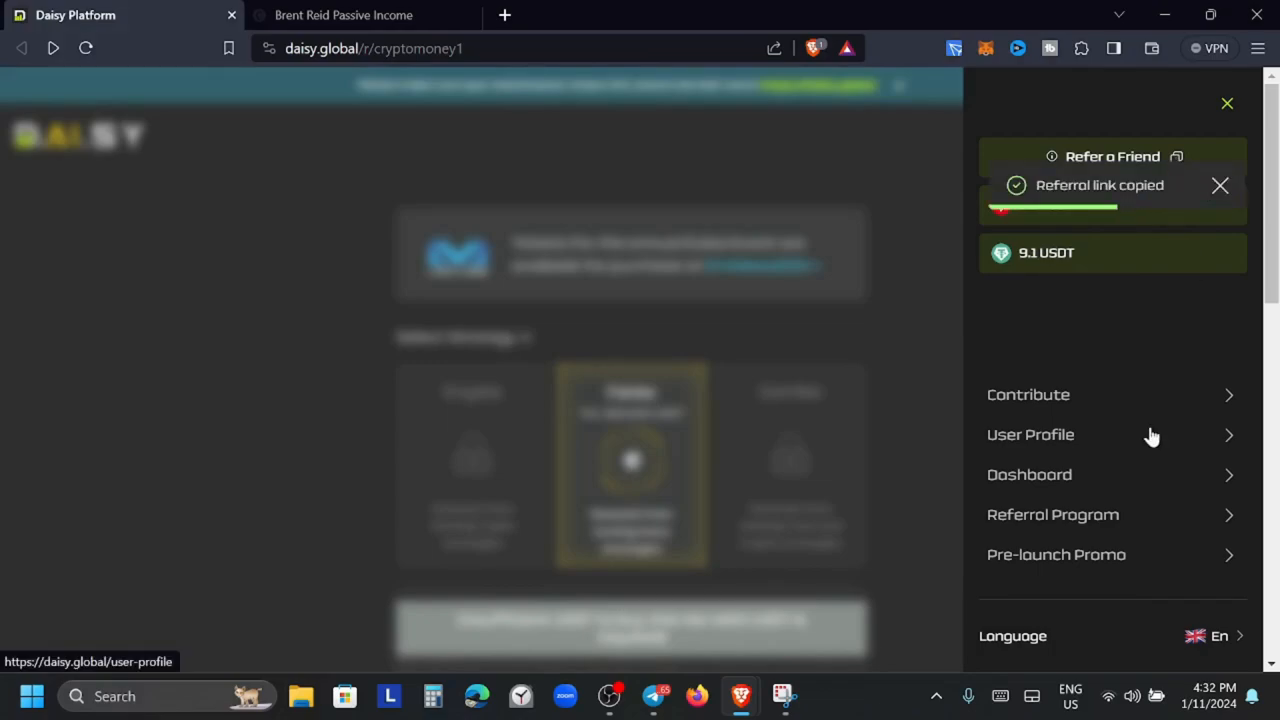
pyautogui.moveTo(1120, 516)
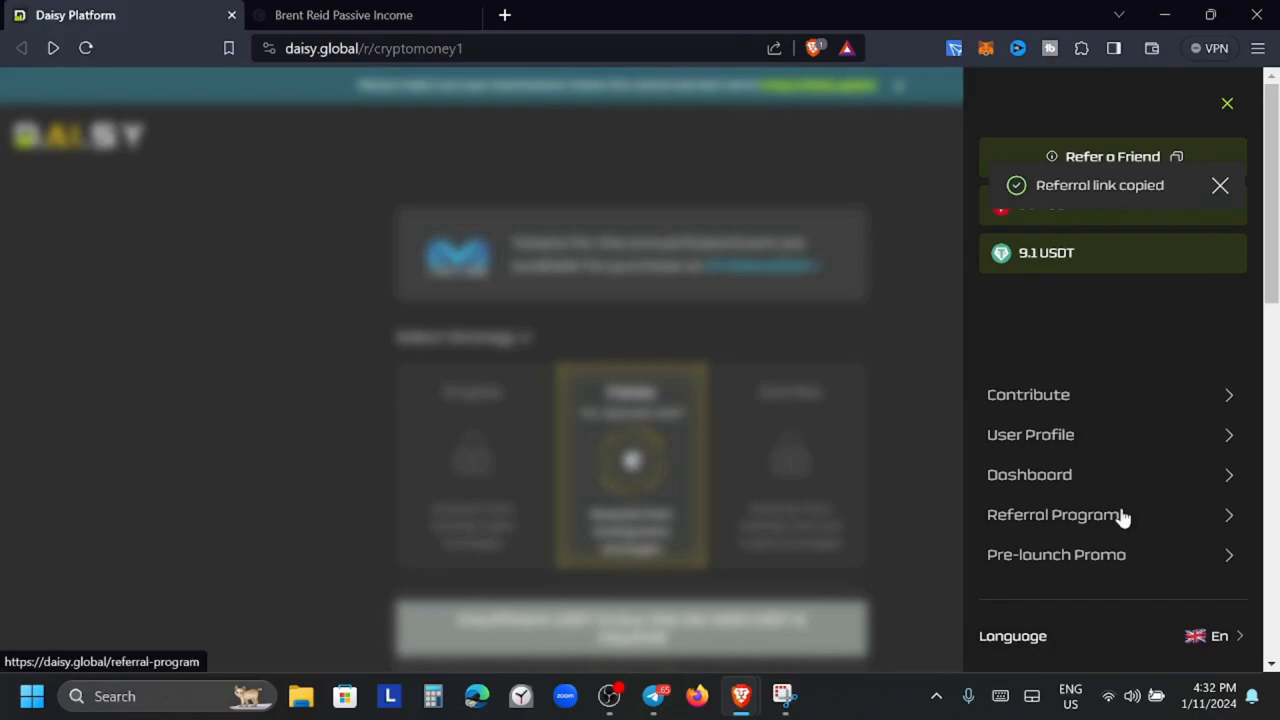
pyautogui.click(1220, 184)
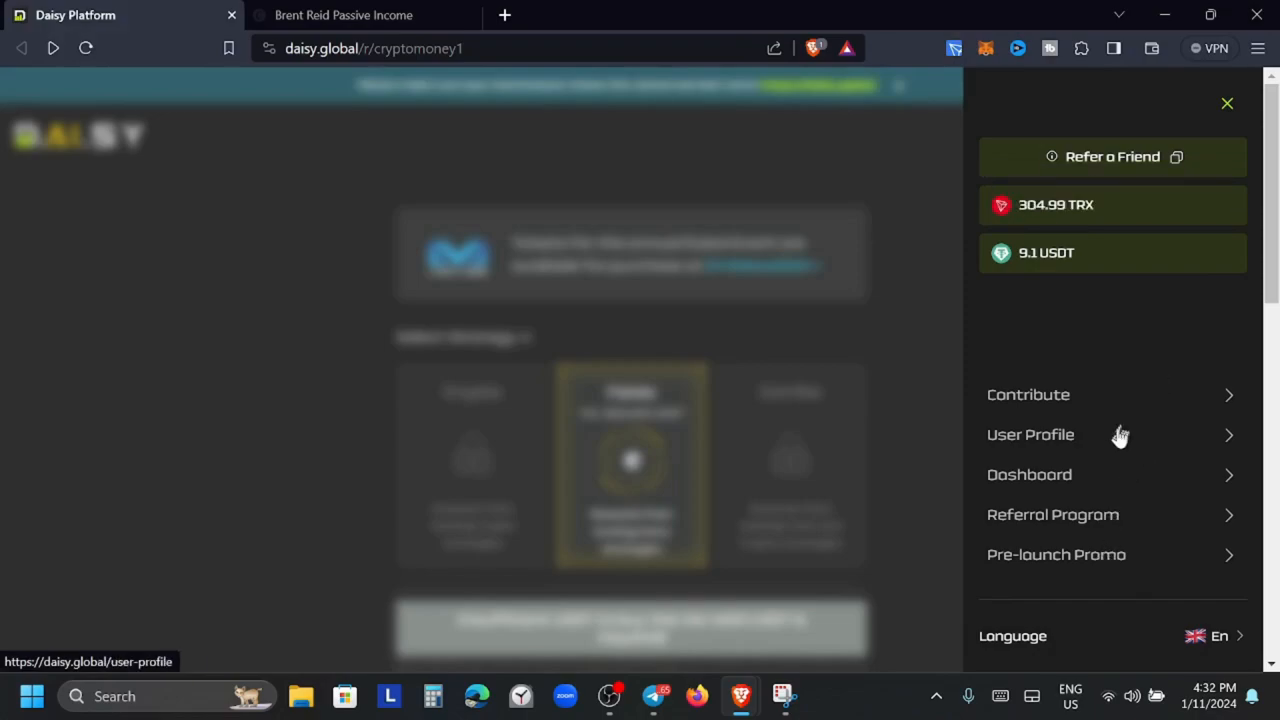
pyautogui.click(1030, 434)
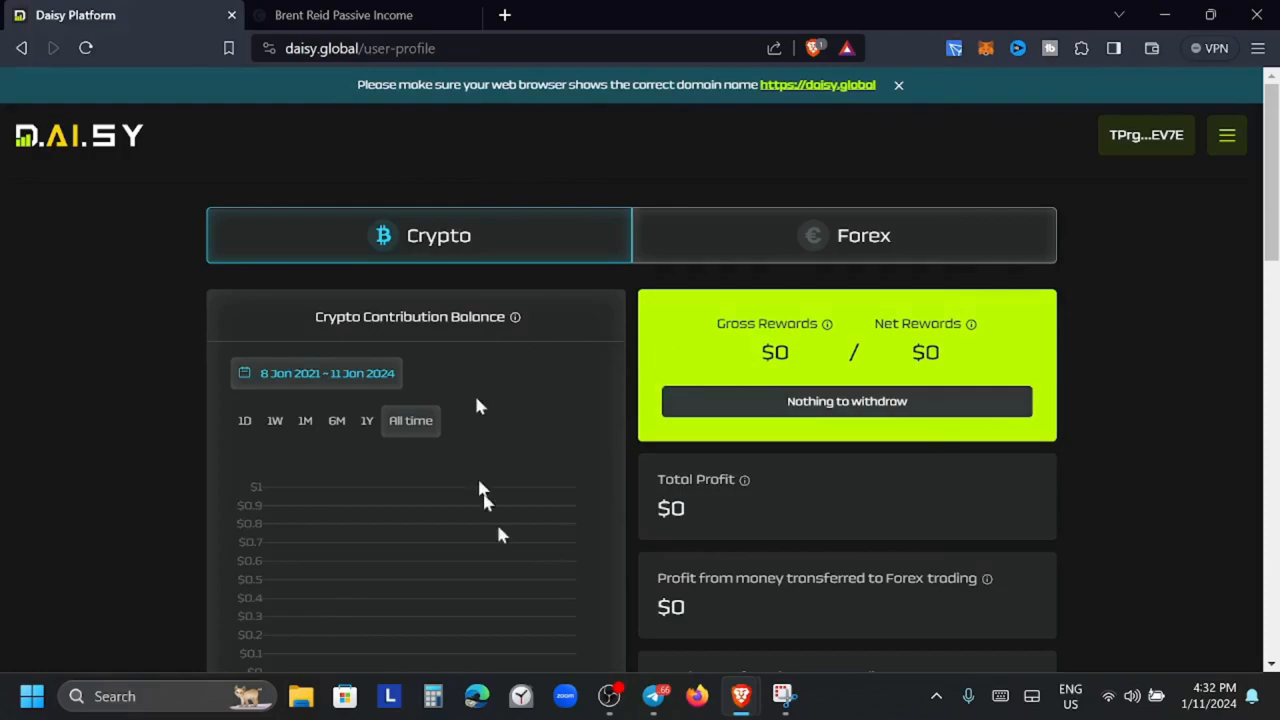
pyautogui.moveTo(648, 400)
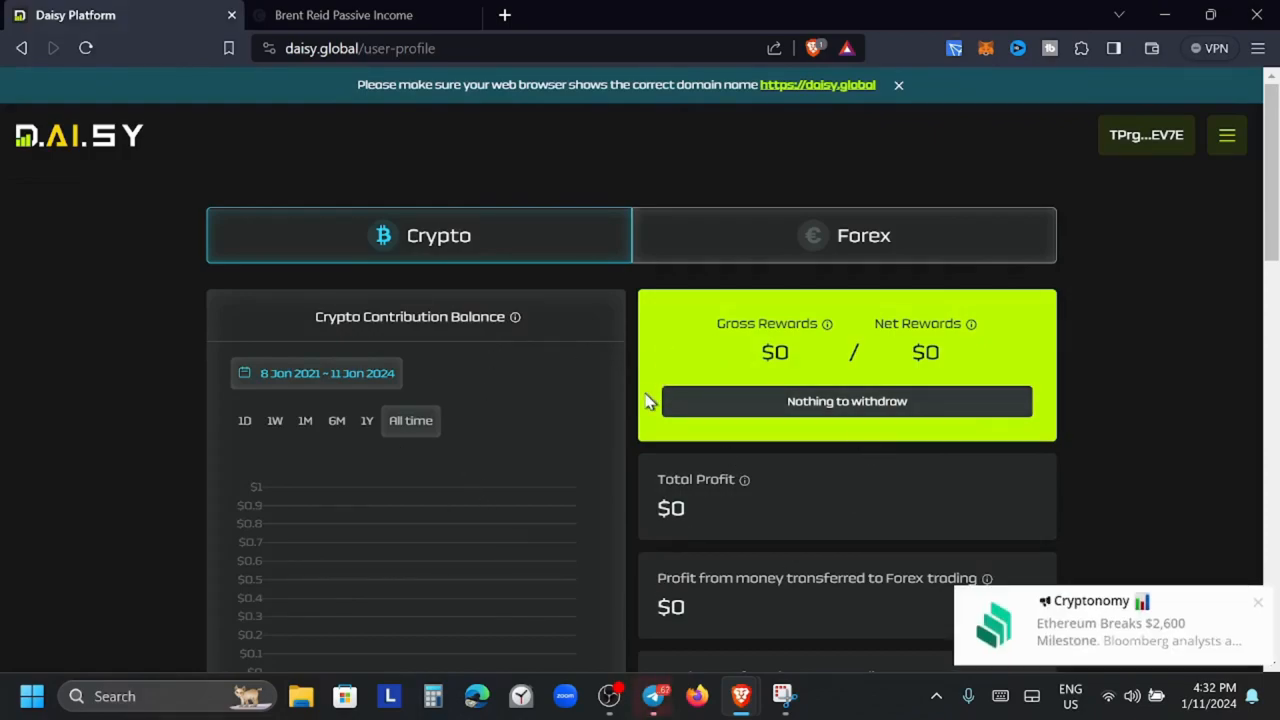
pyautogui.moveTo(1236, 608)
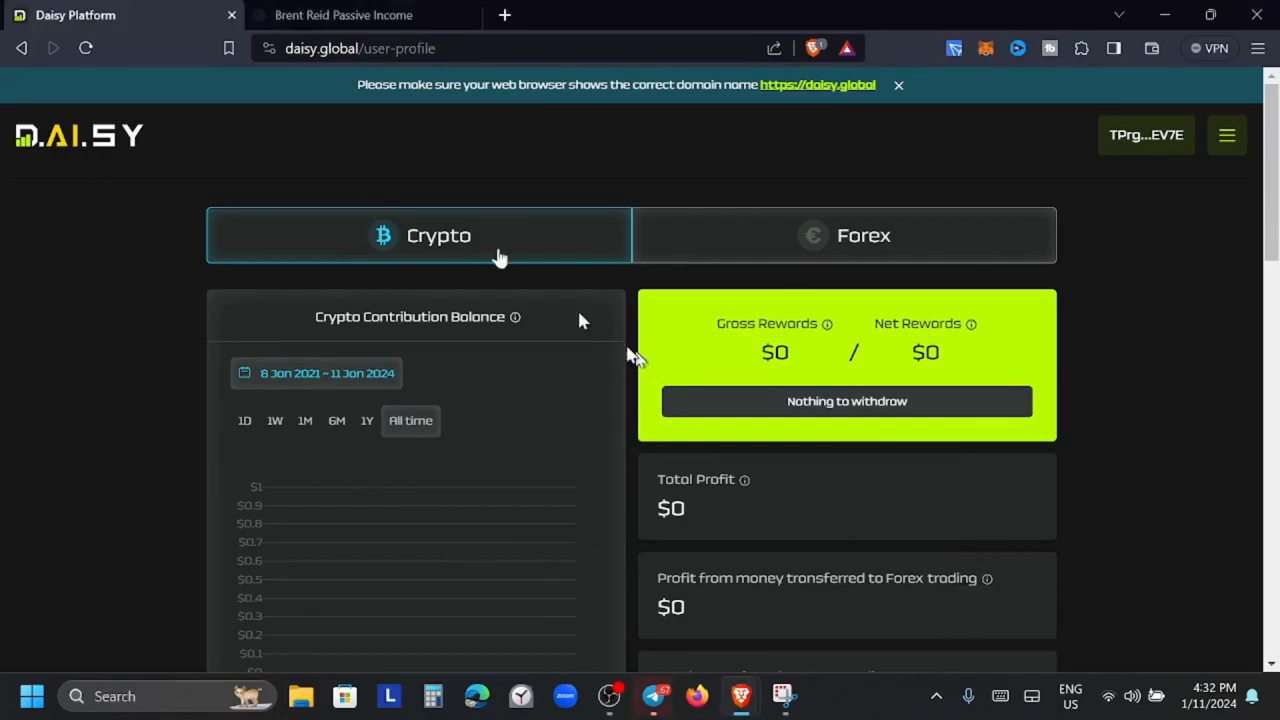
pyautogui.moveTo(508, 466)
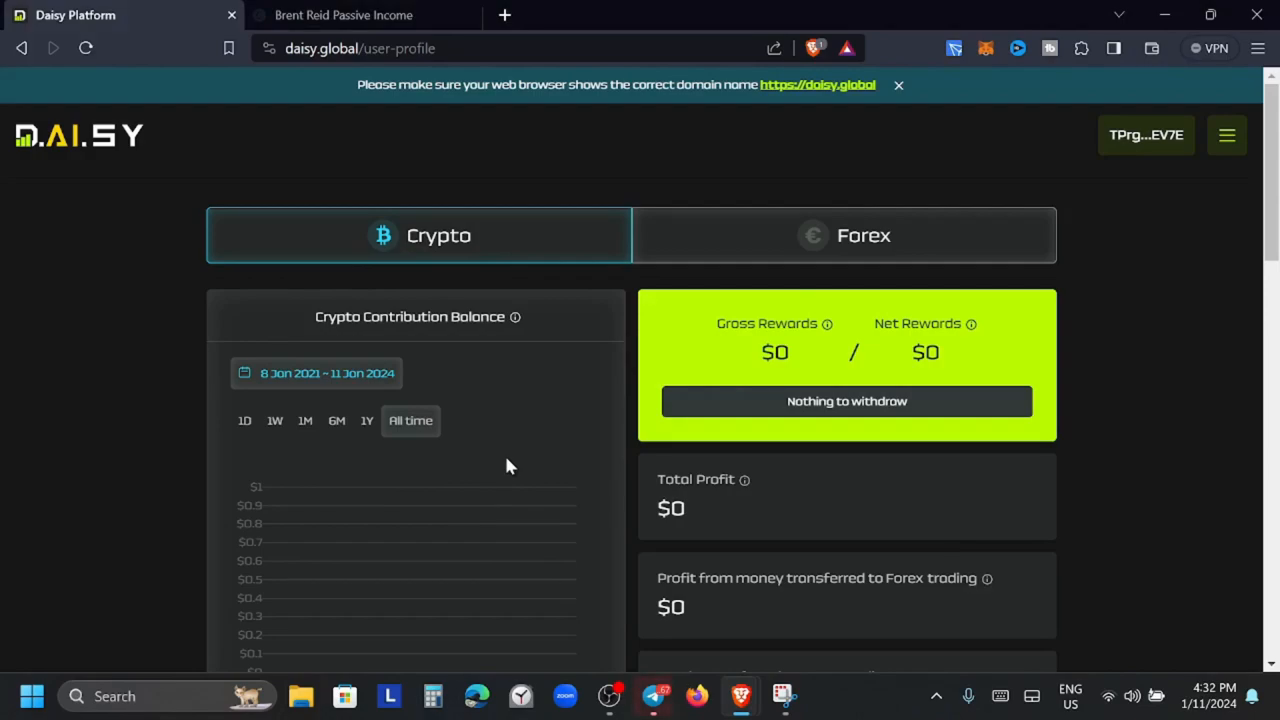
pyautogui.moveTo(696, 276)
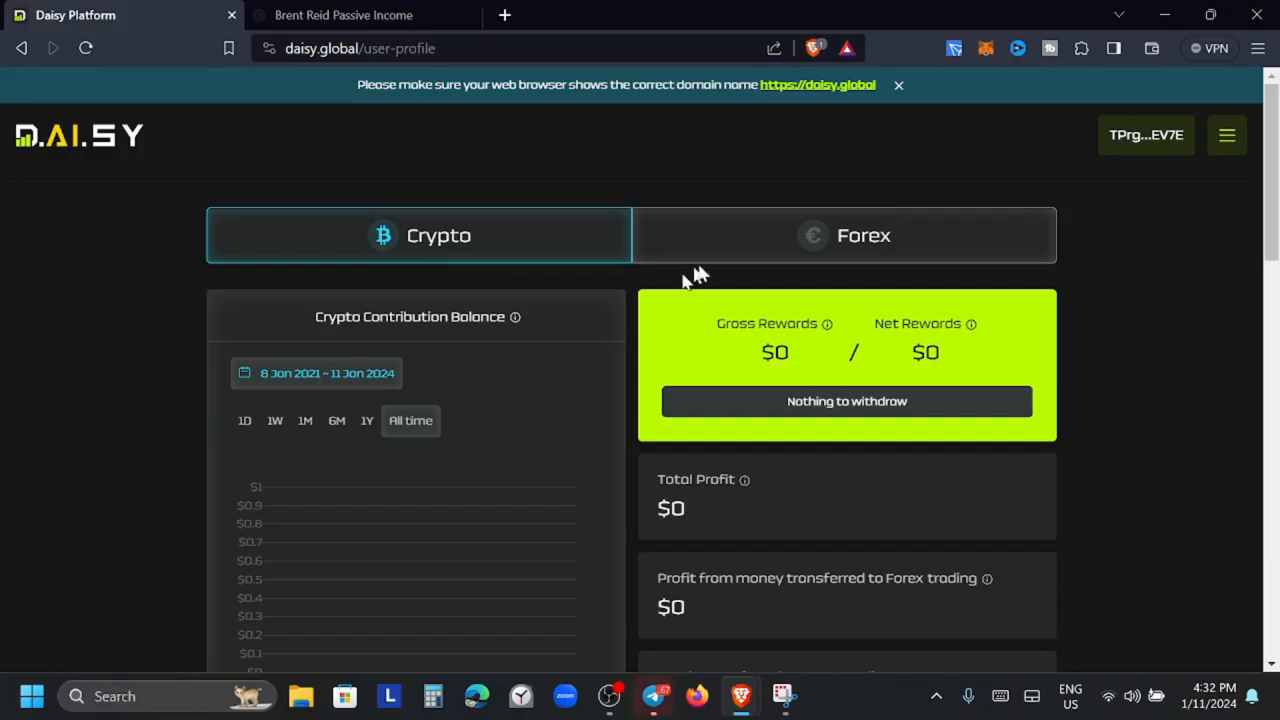
pyautogui.moveTo(758, 264)
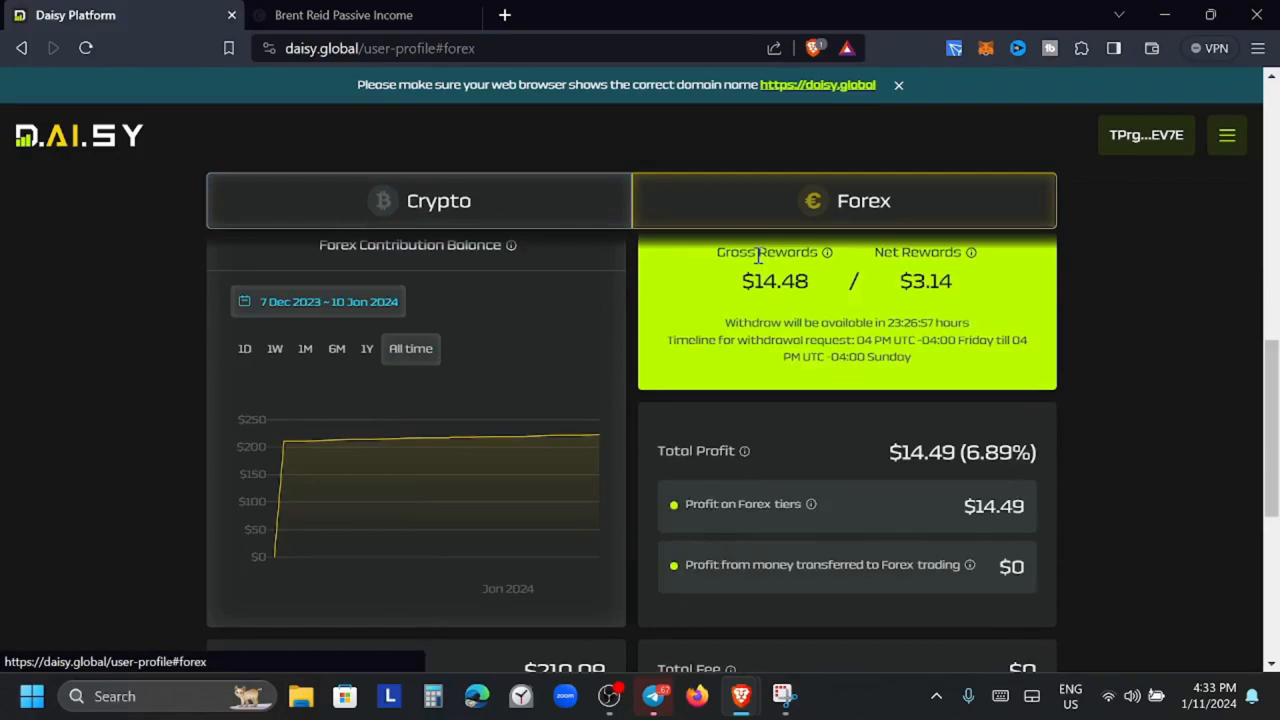
pyautogui.moveTo(760, 356)
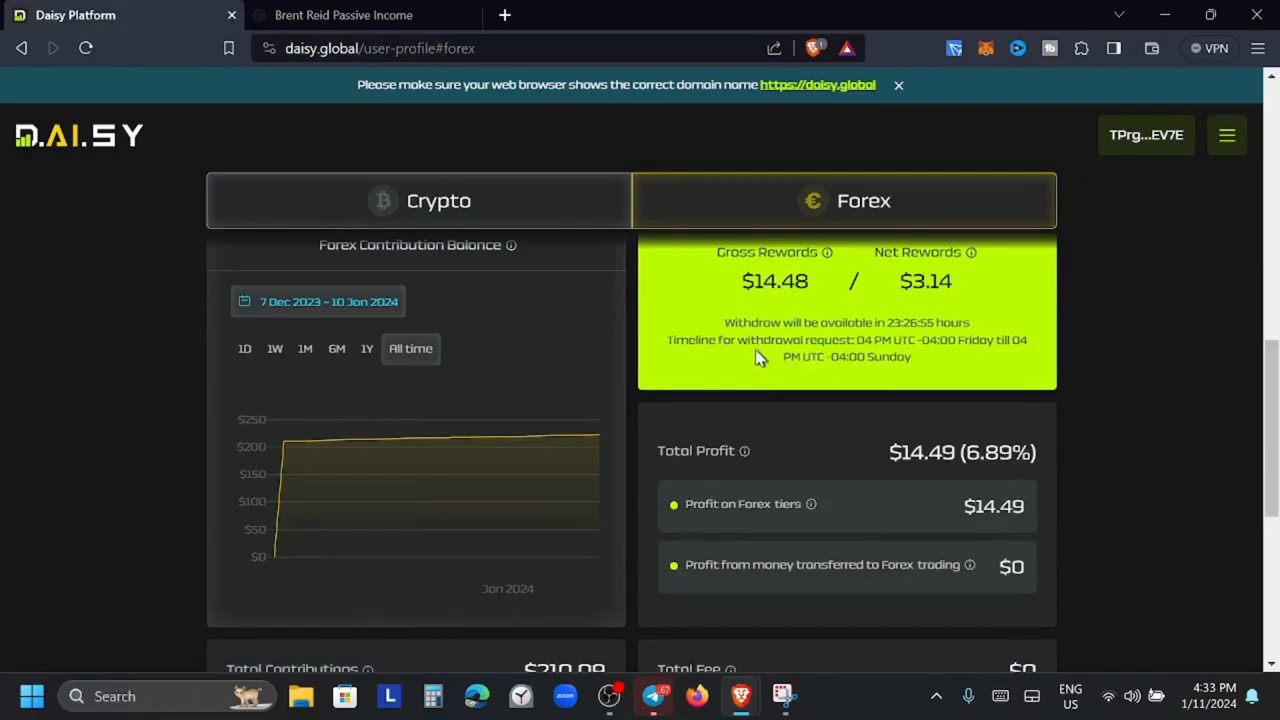
pyautogui.scroll(3)
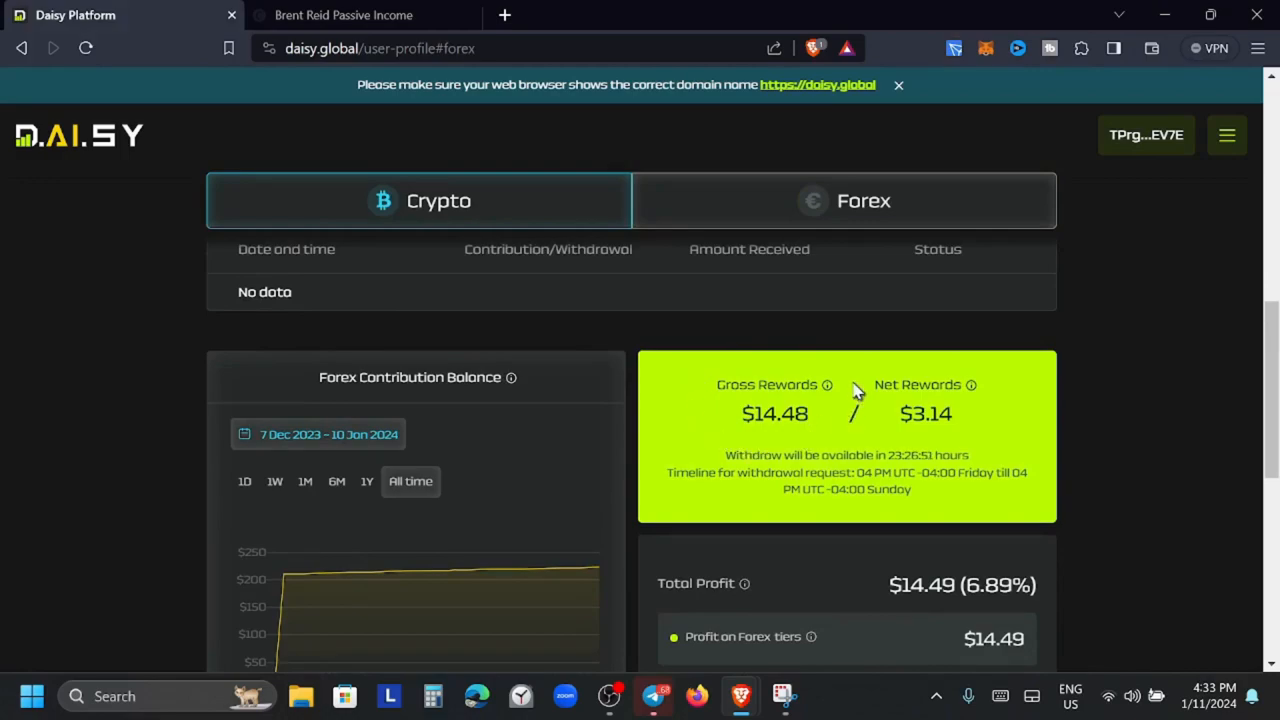
pyautogui.moveTo(884, 432)
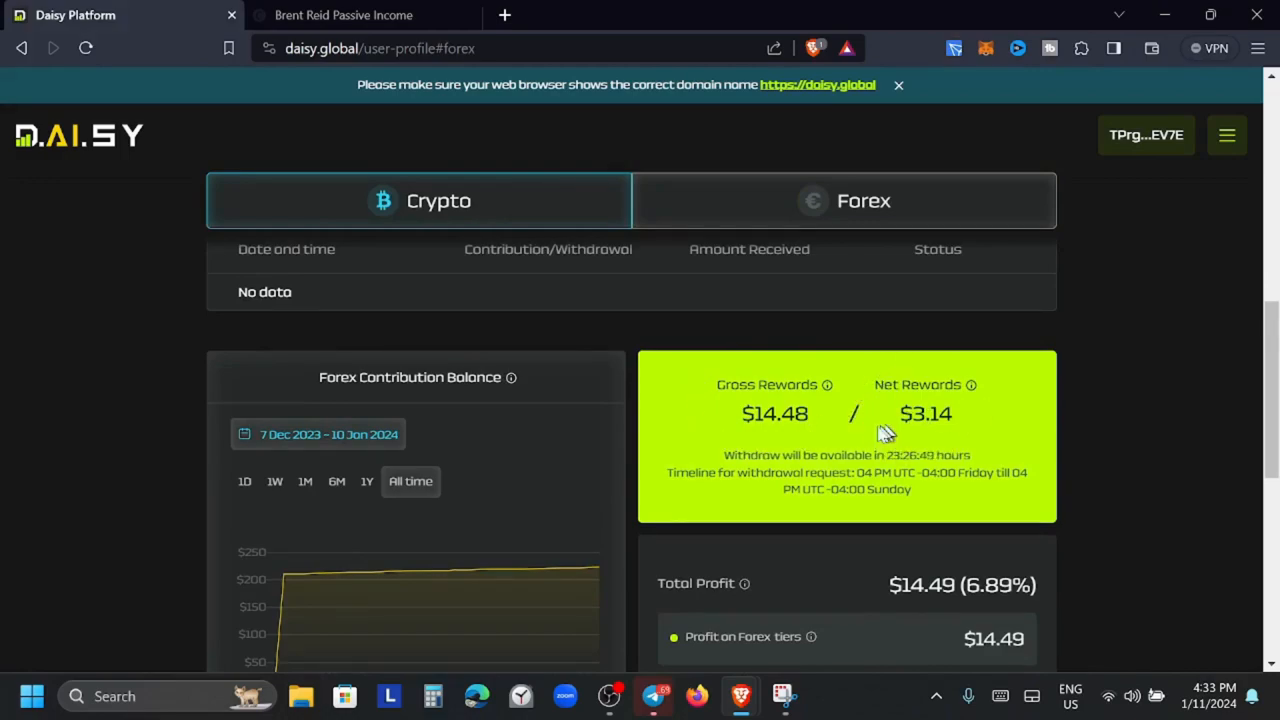
pyautogui.moveTo(920, 472)
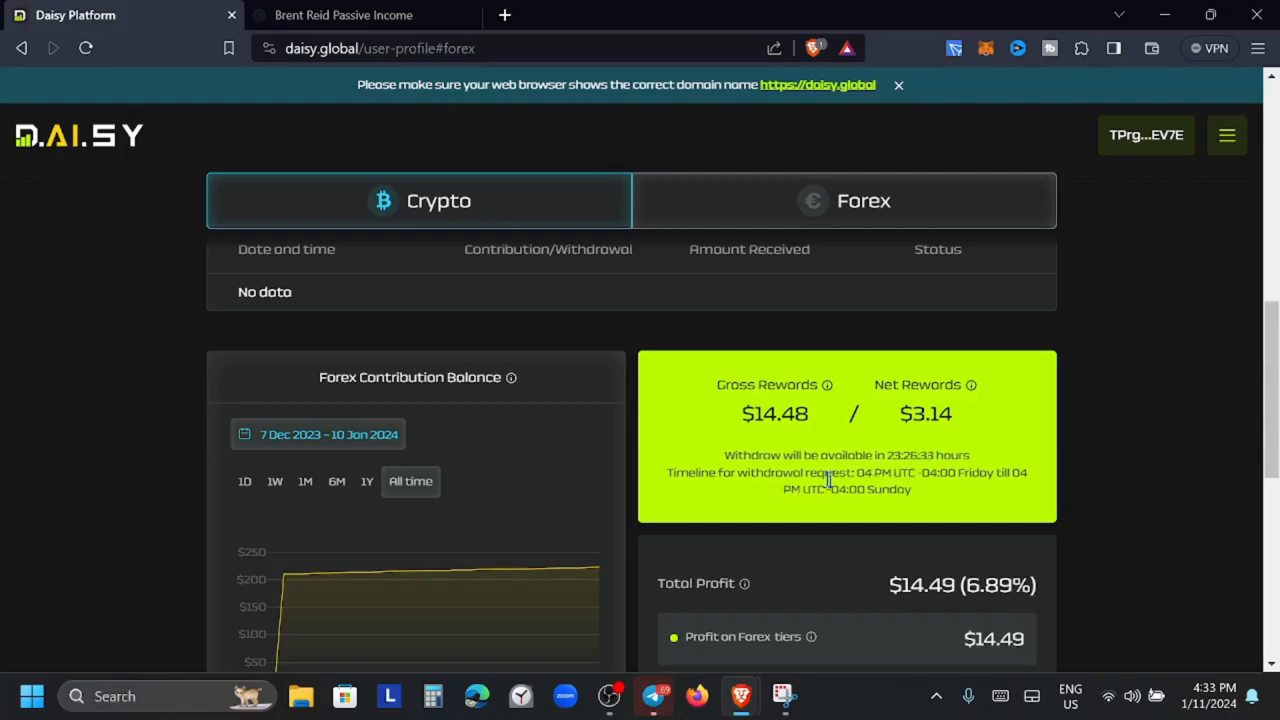
pyautogui.moveTo(884, 488)
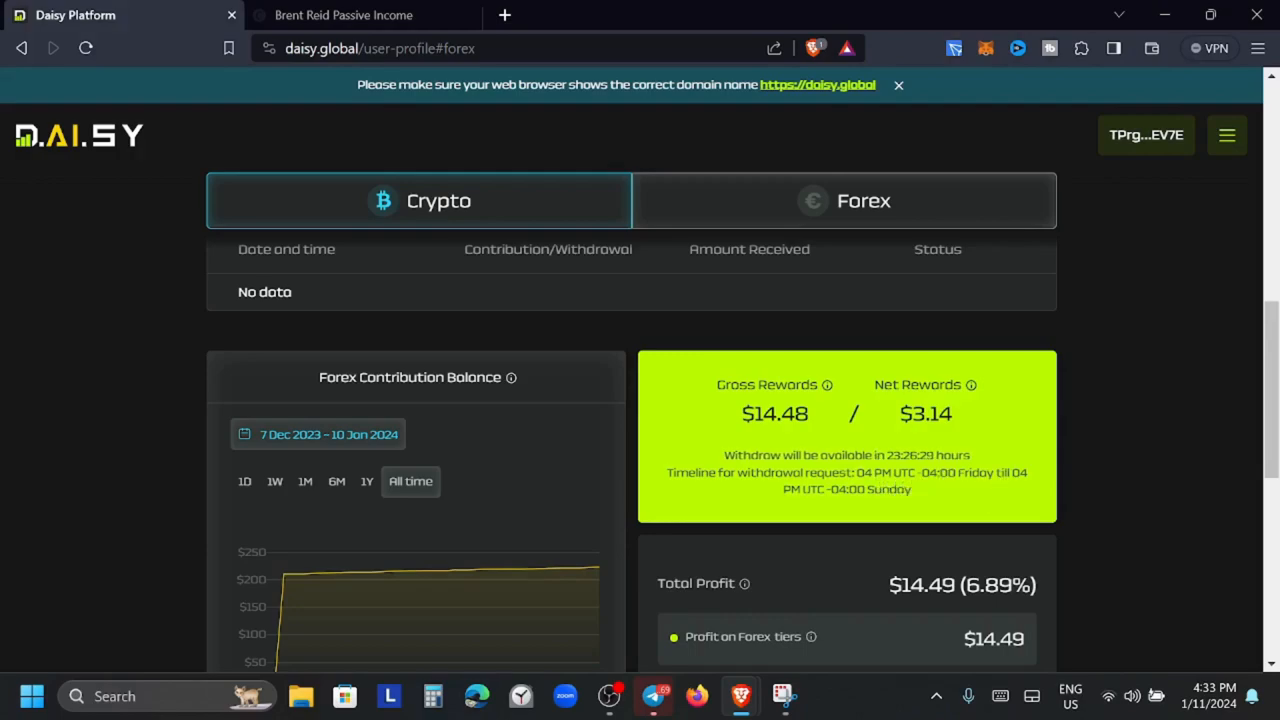
pyautogui.moveTo(858, 508)
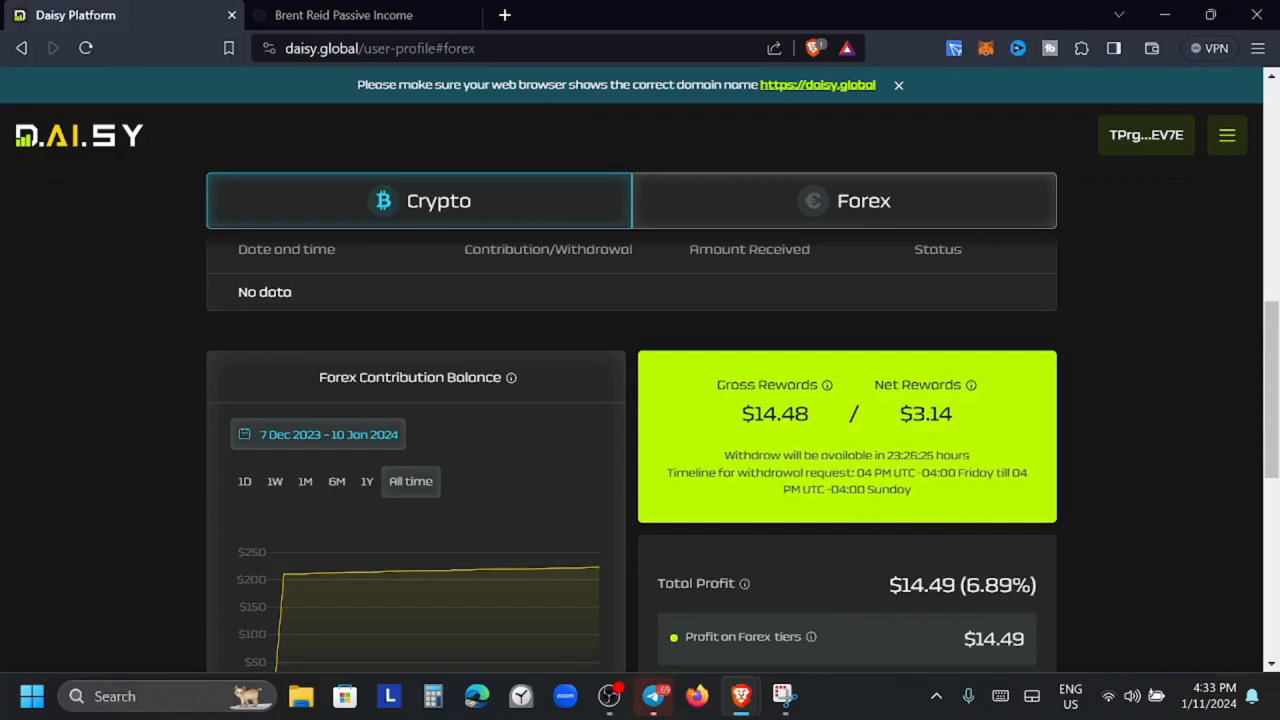
pyautogui.scroll(-3)
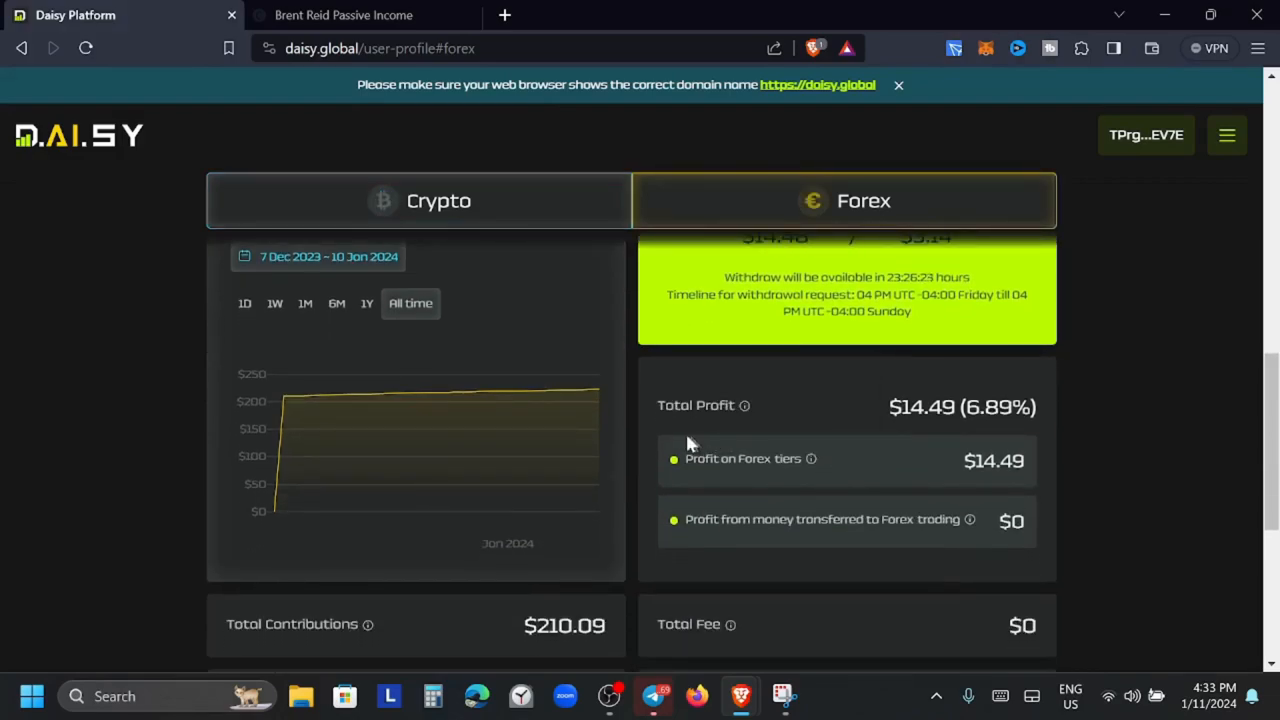
pyautogui.scroll(-3)
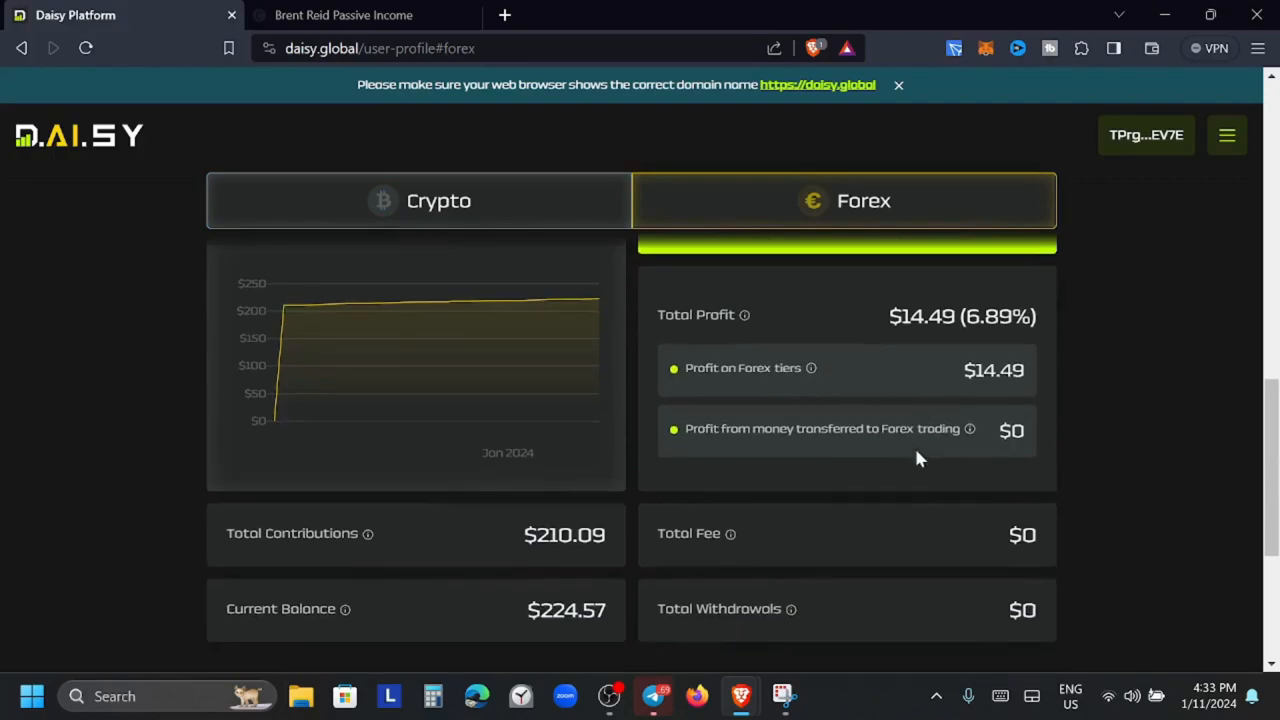
pyautogui.scroll(-3)
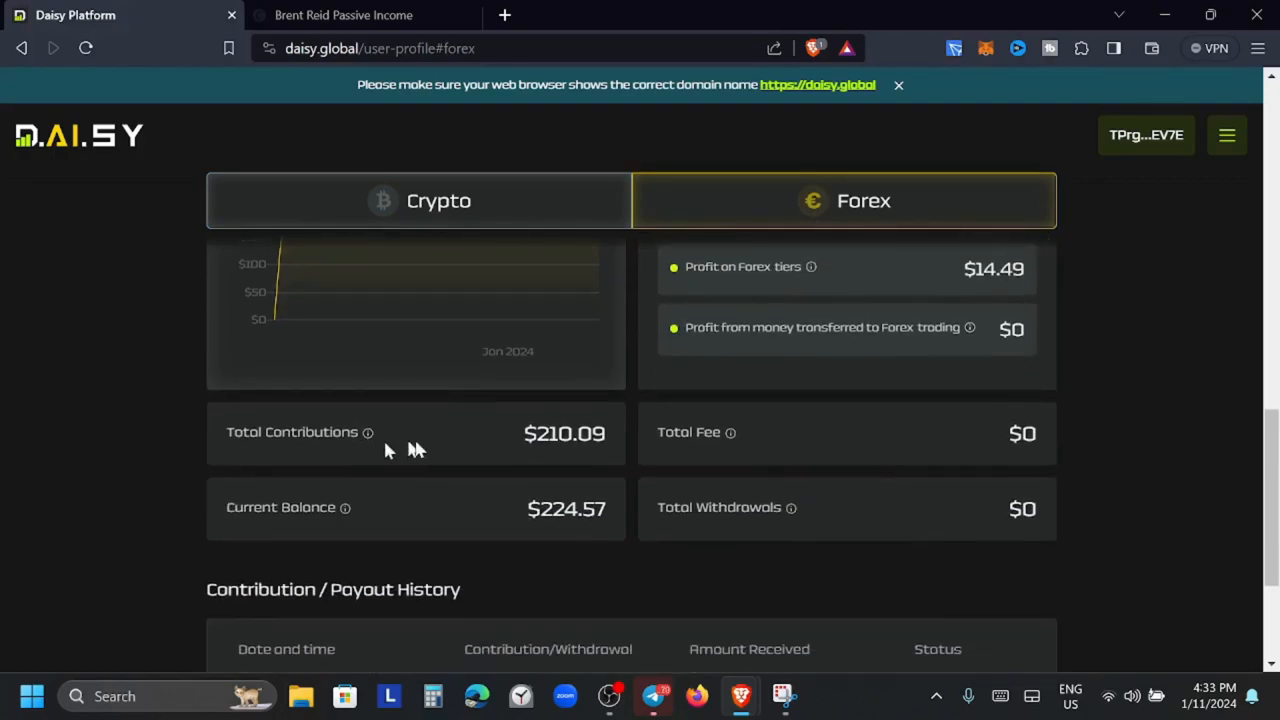
pyautogui.moveTo(290, 524)
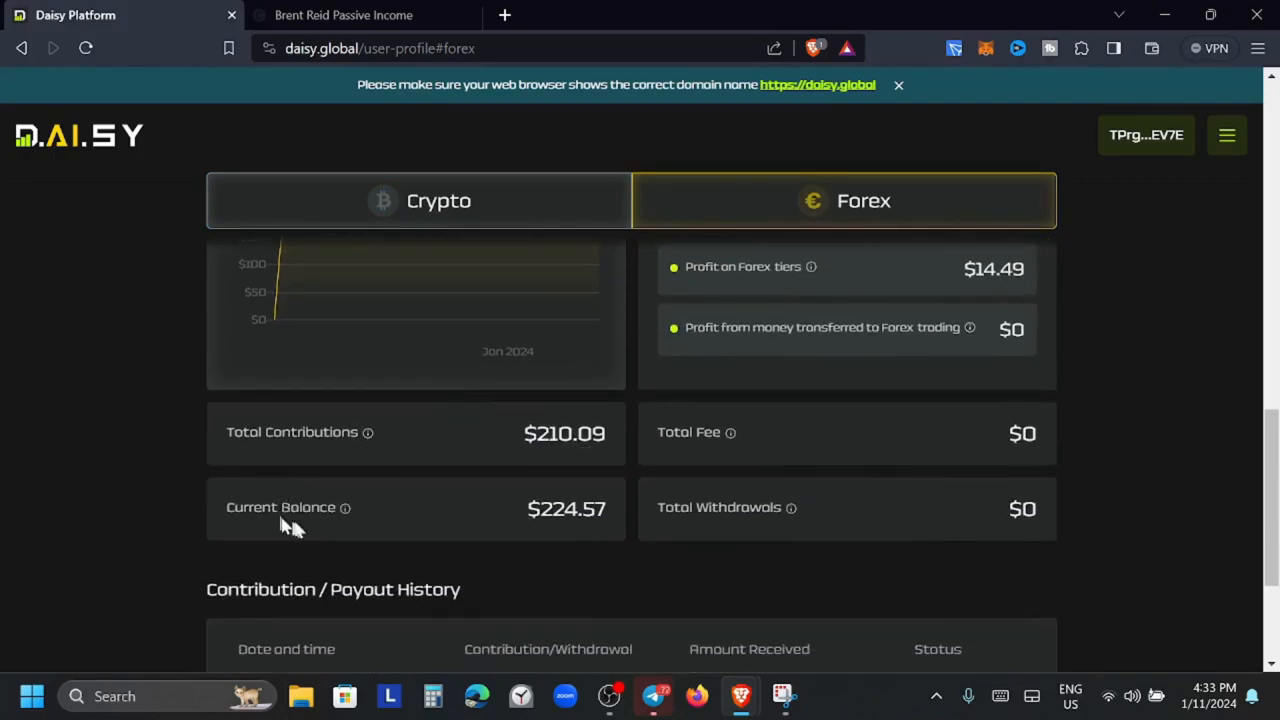
pyautogui.moveTo(956, 518)
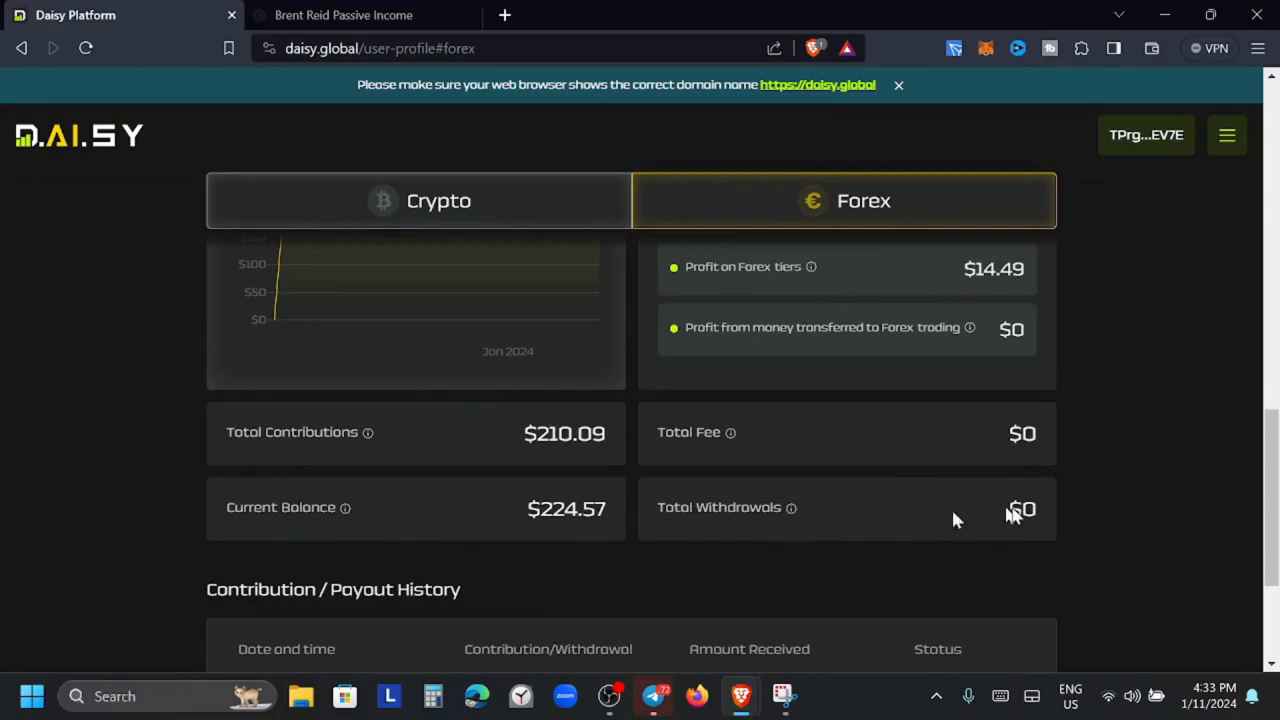
pyautogui.scroll(-3)
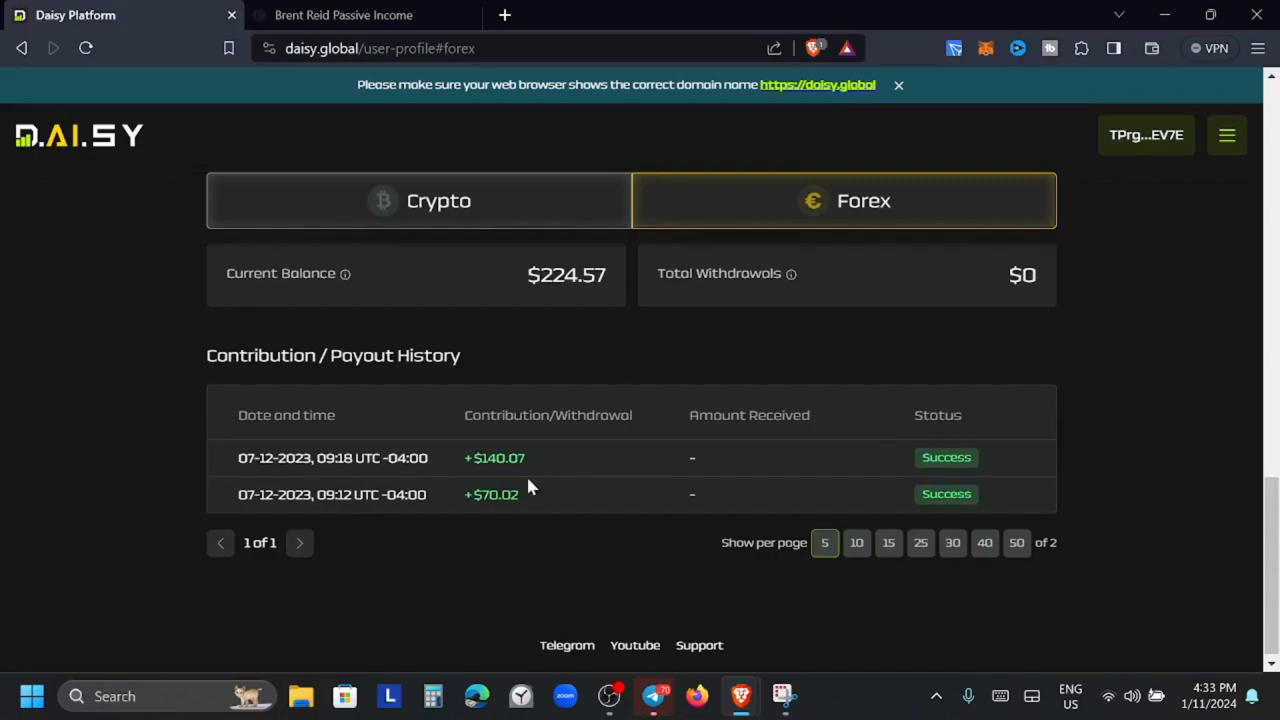
pyautogui.moveTo(776, 568)
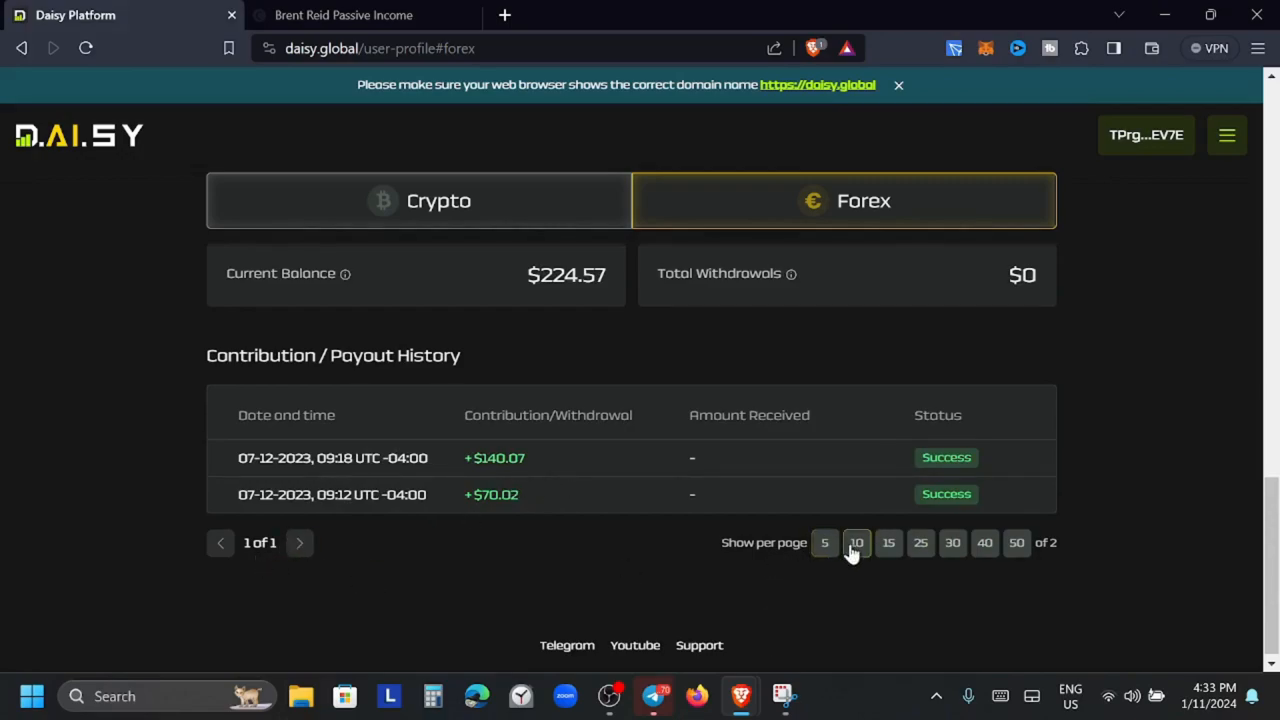
pyautogui.click(888, 542)
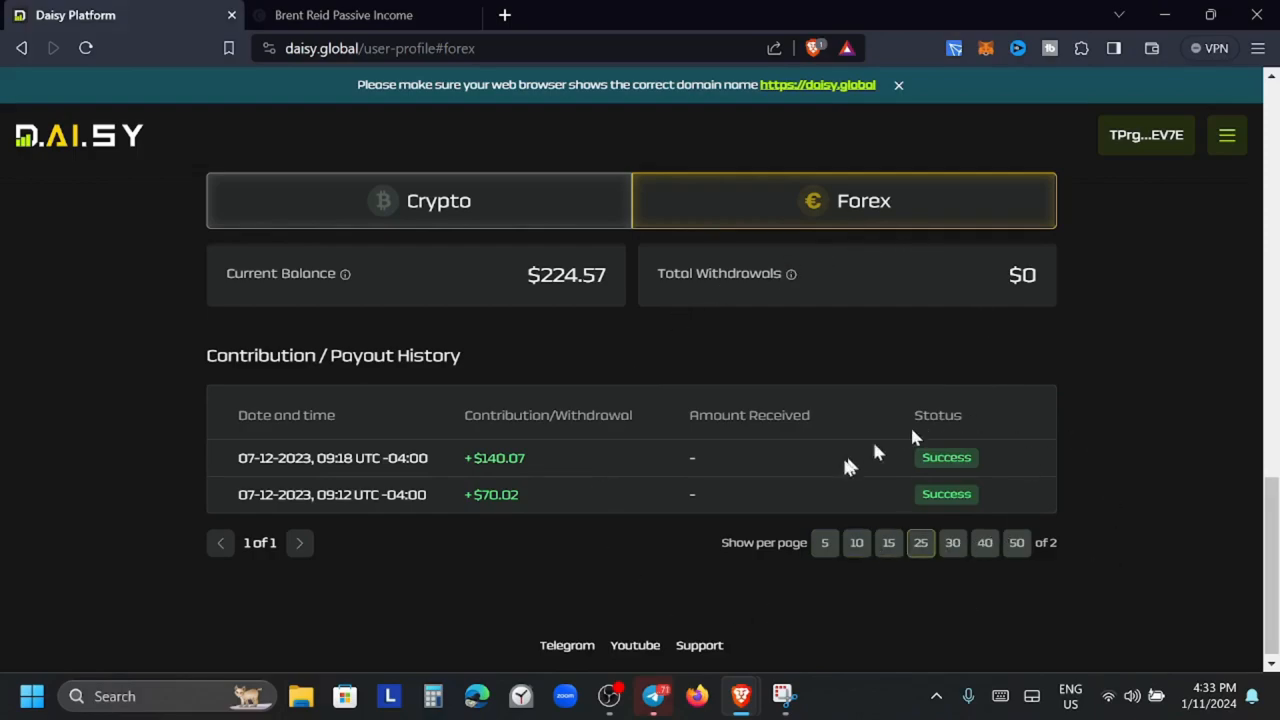
pyautogui.scroll(3)
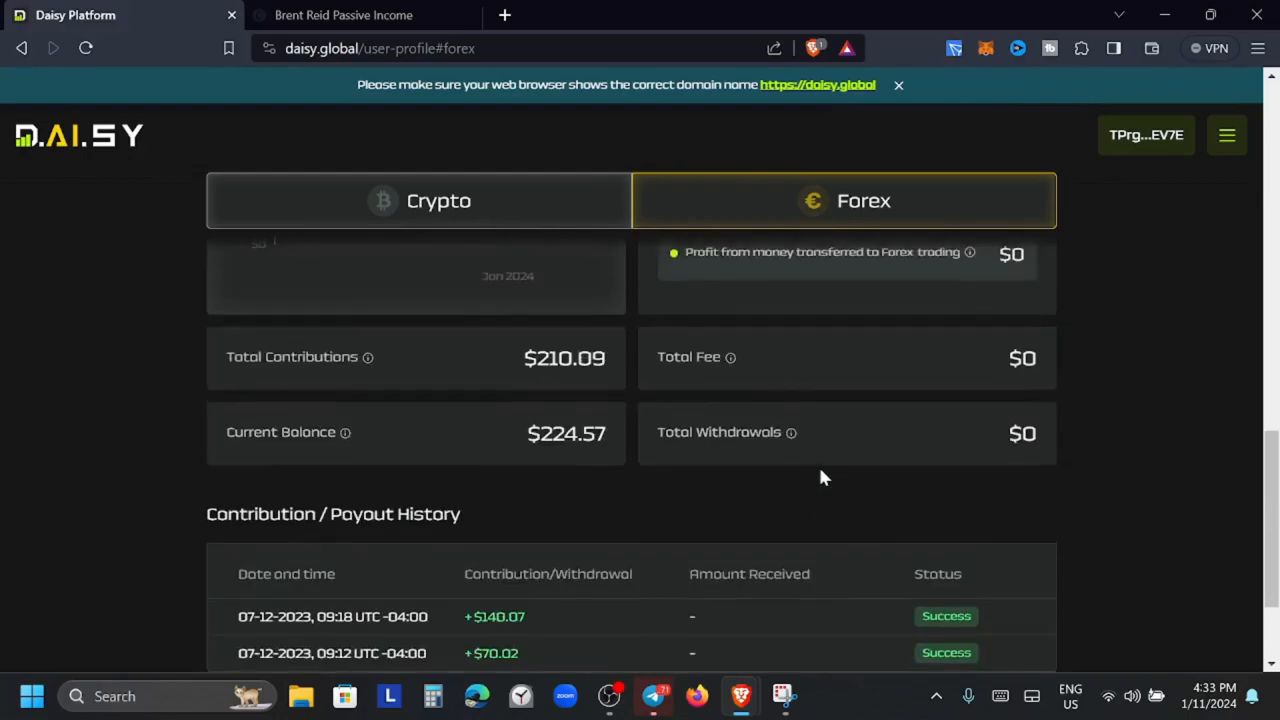
pyautogui.scroll(3)
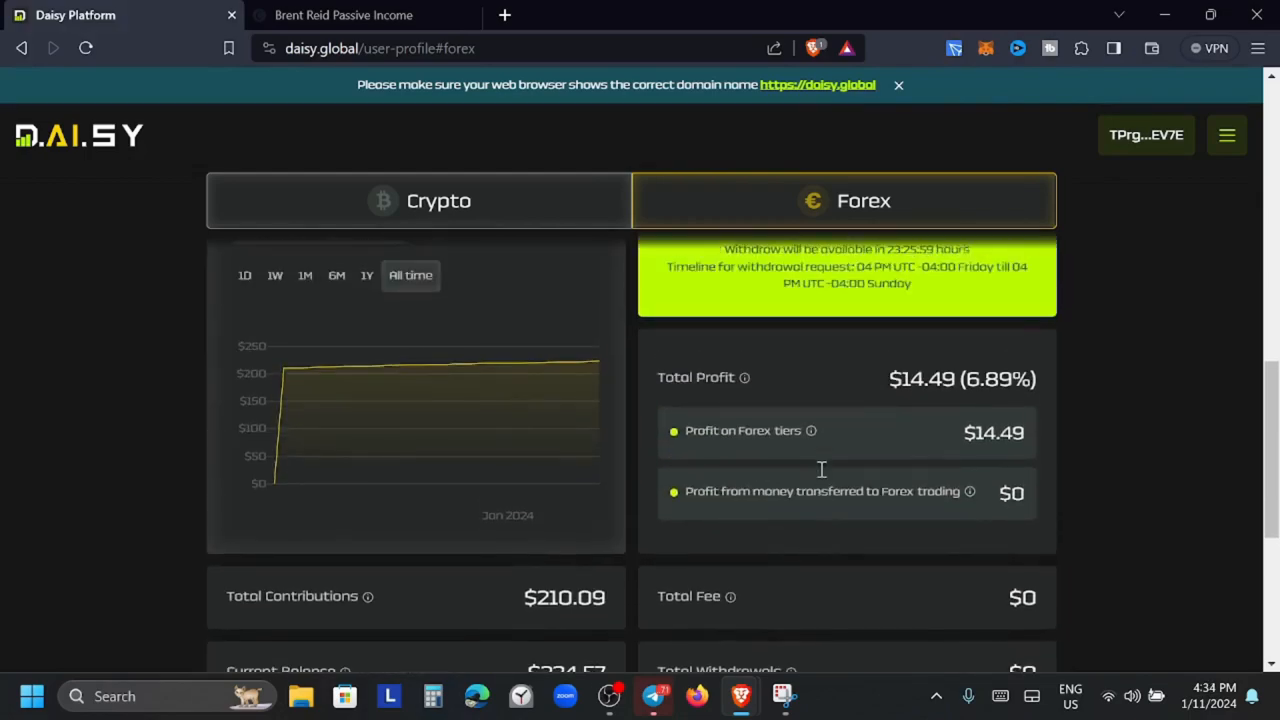
# Scroll the profile to the Crypto Contribution Balance showing $0 rewards and nothing to withdraw
pyautogui.scroll(-3)
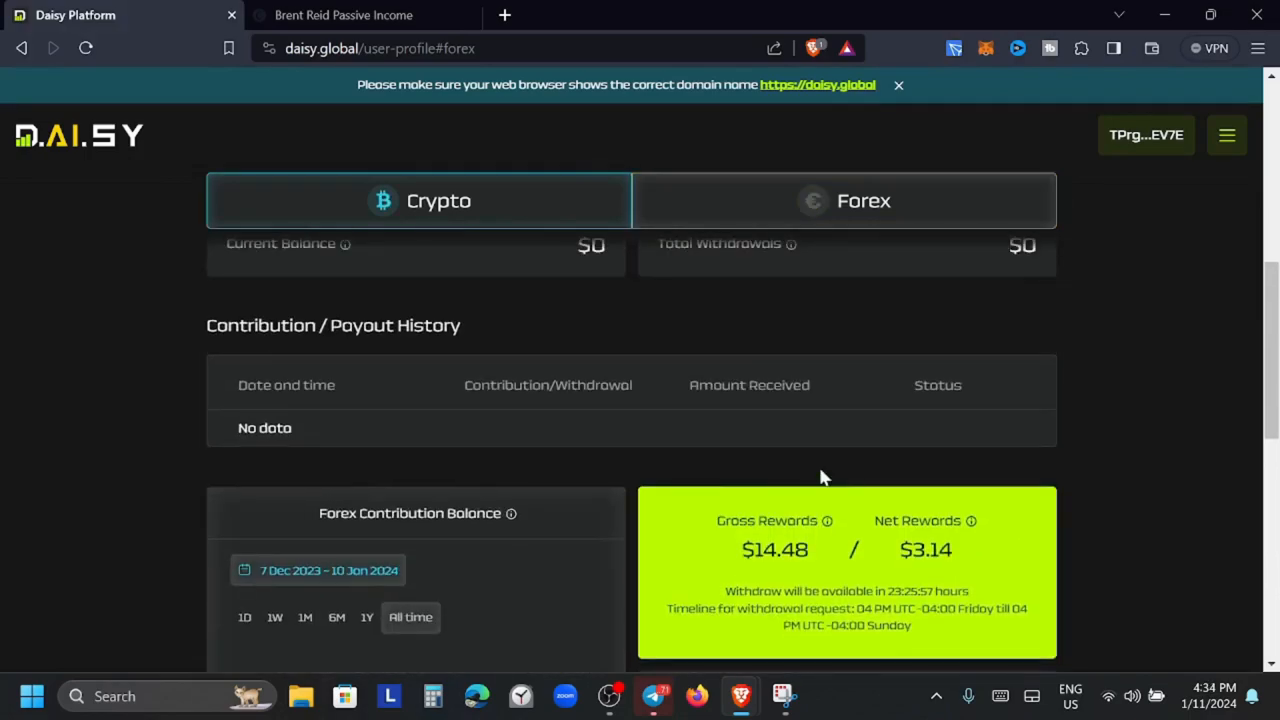
pyautogui.scroll(-3)
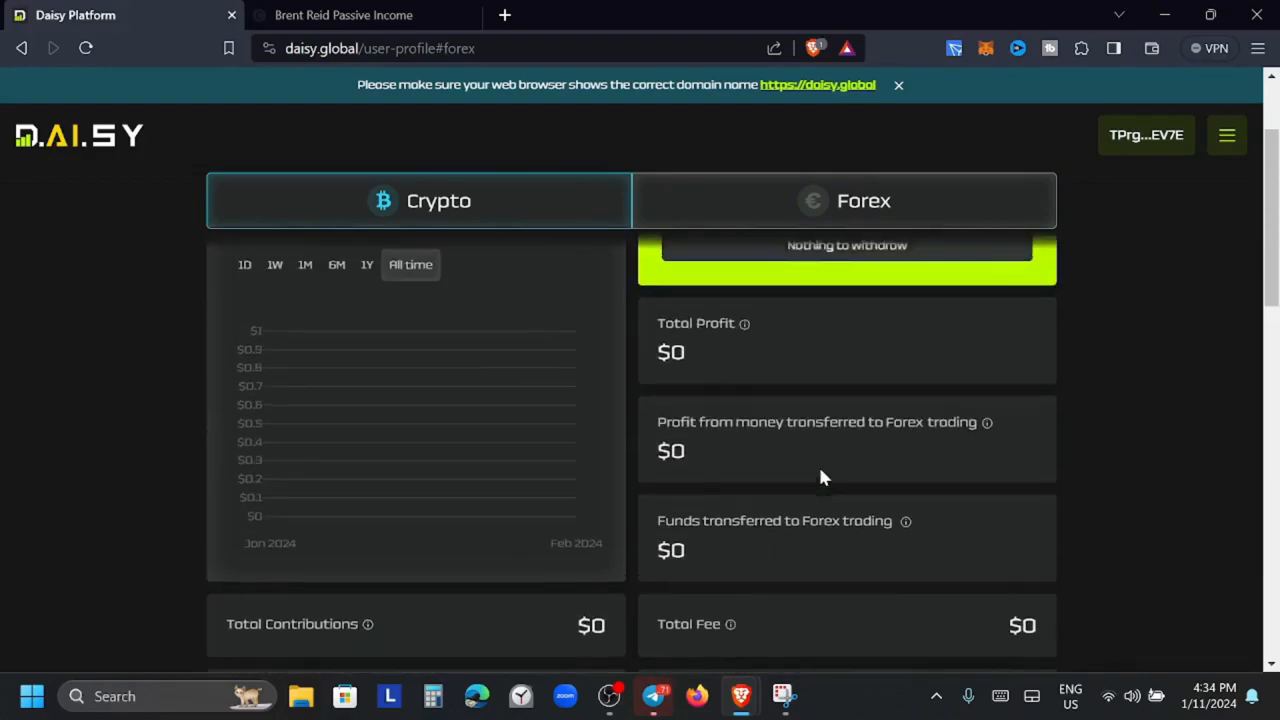
pyautogui.scroll(3)
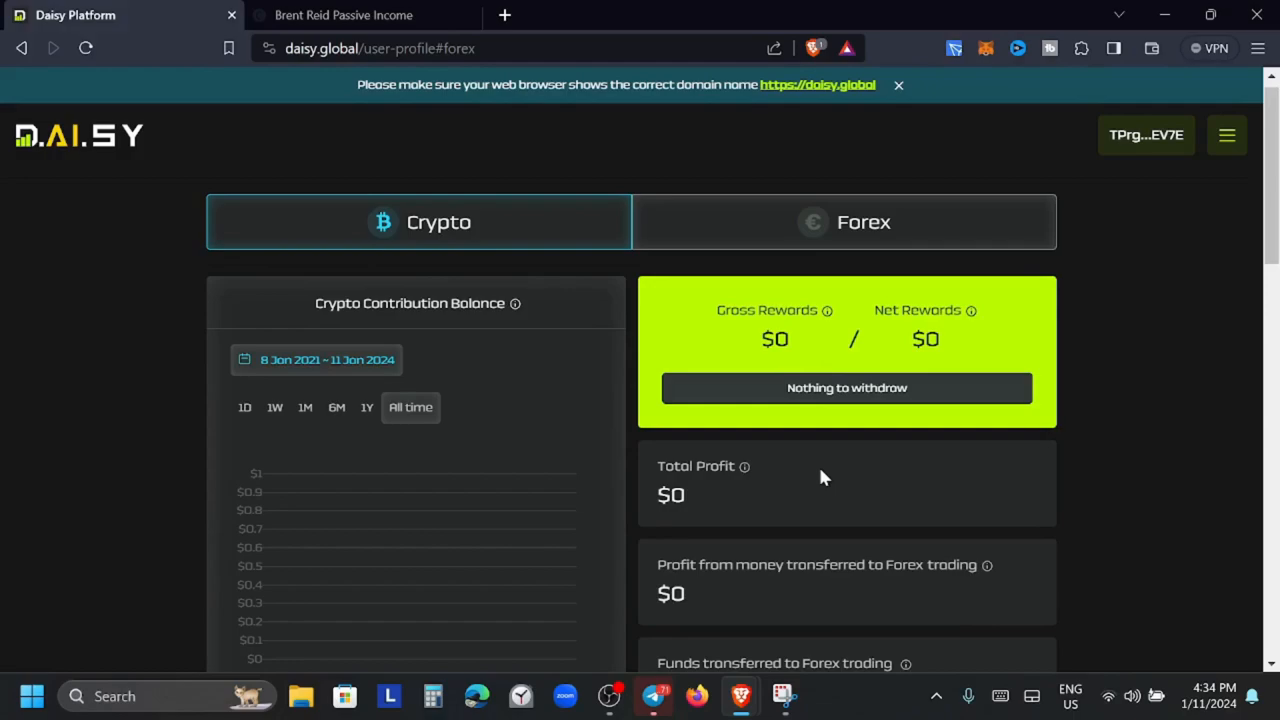
pyautogui.moveTo(1066, 240)
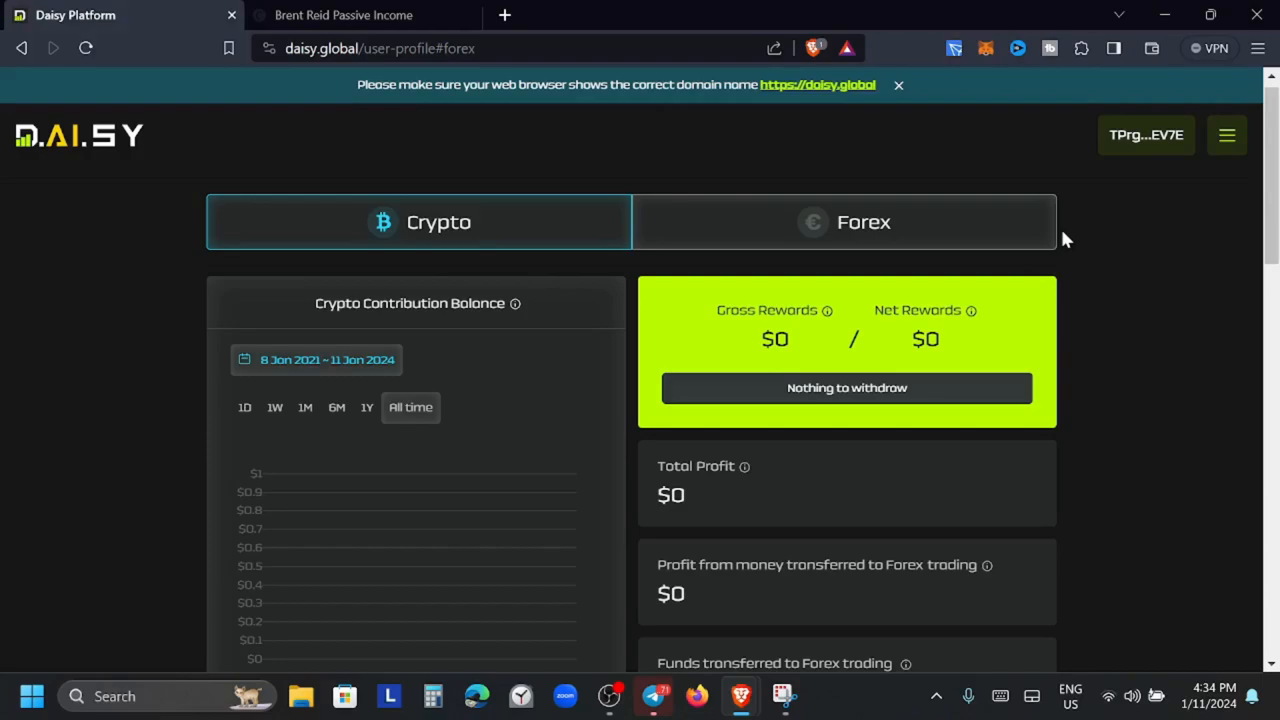
pyautogui.moveTo(1052, 178)
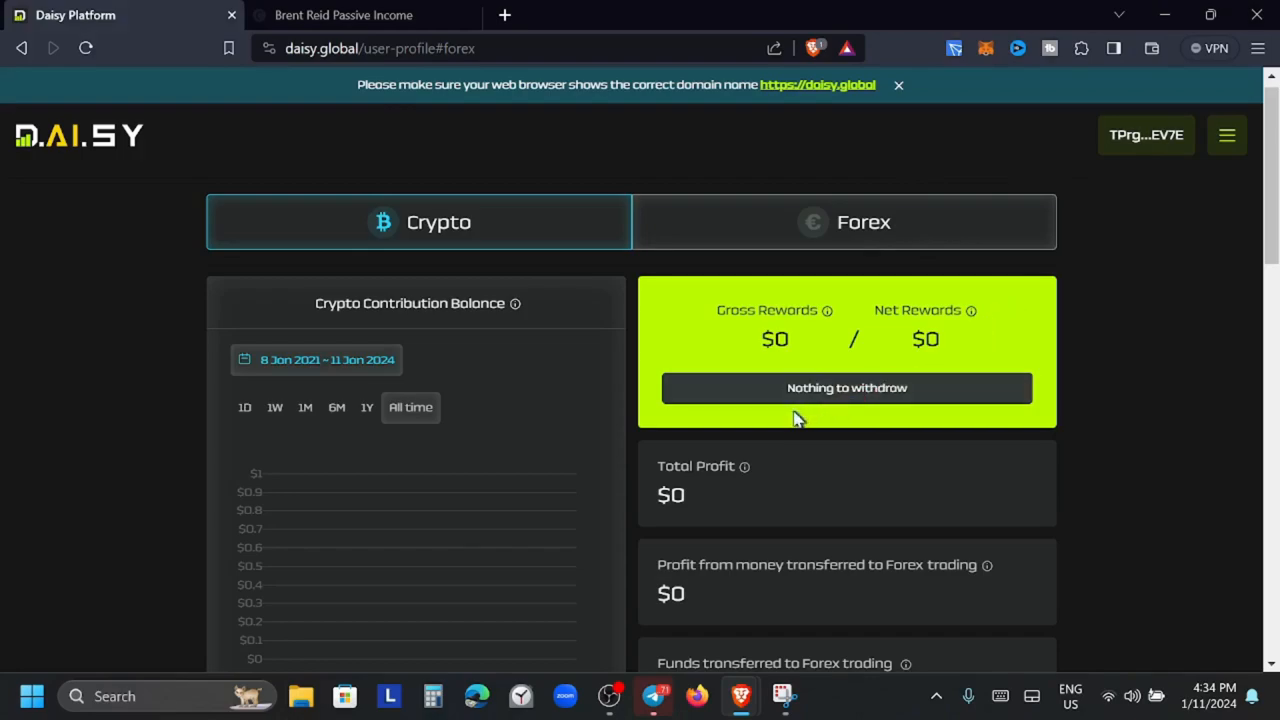
pyautogui.moveTo(870, 324)
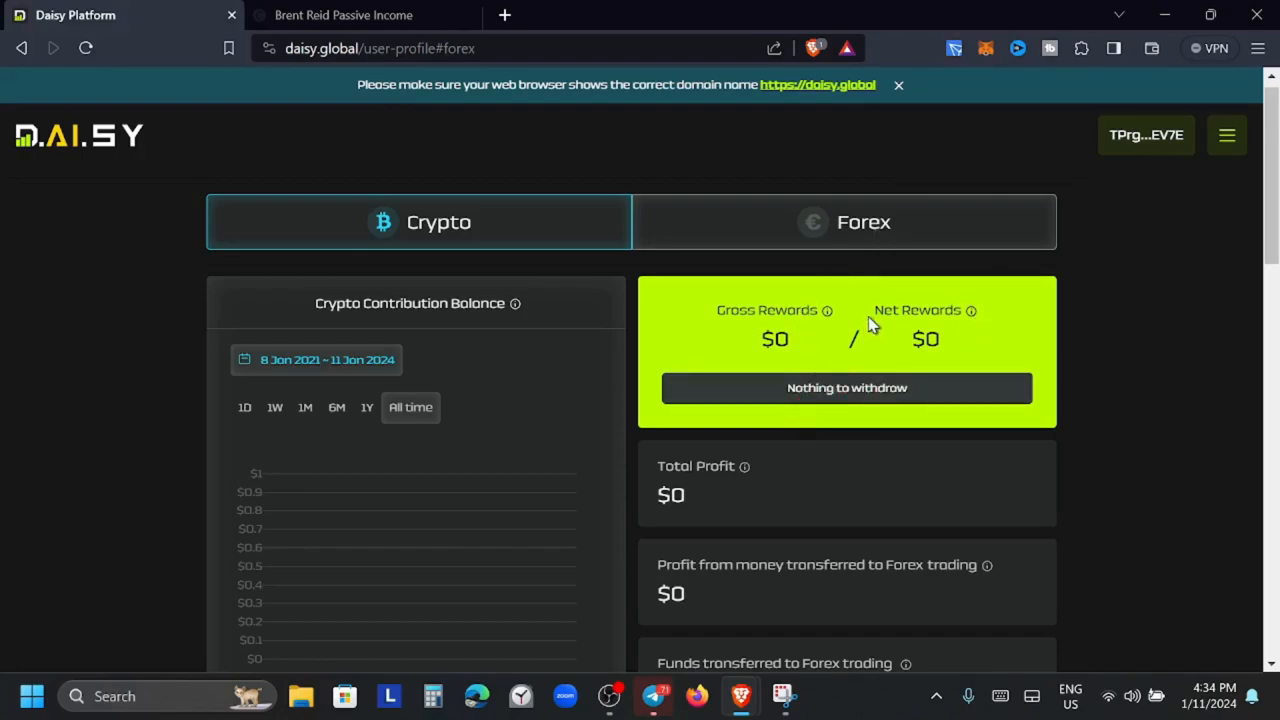
pyautogui.moveTo(972, 310)
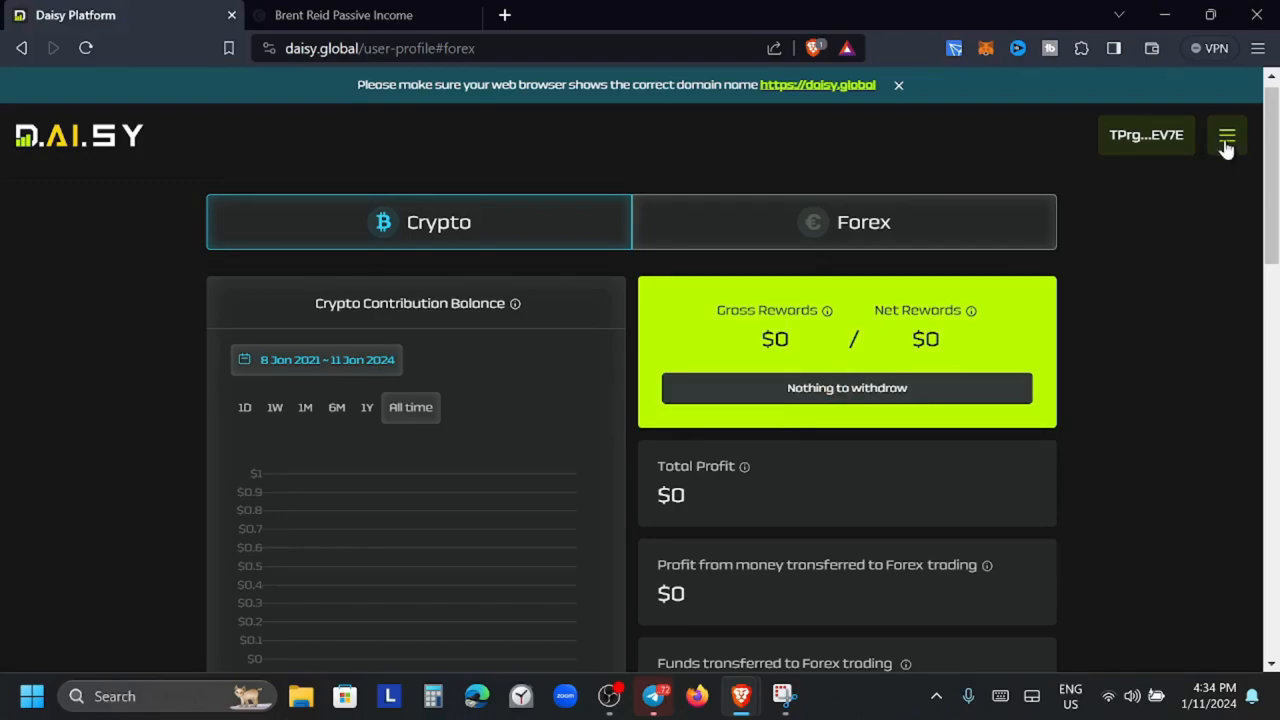
# Go to the Forex contribute page and select the 200 USDT Tier 2 card
pyautogui.click(1228, 136)
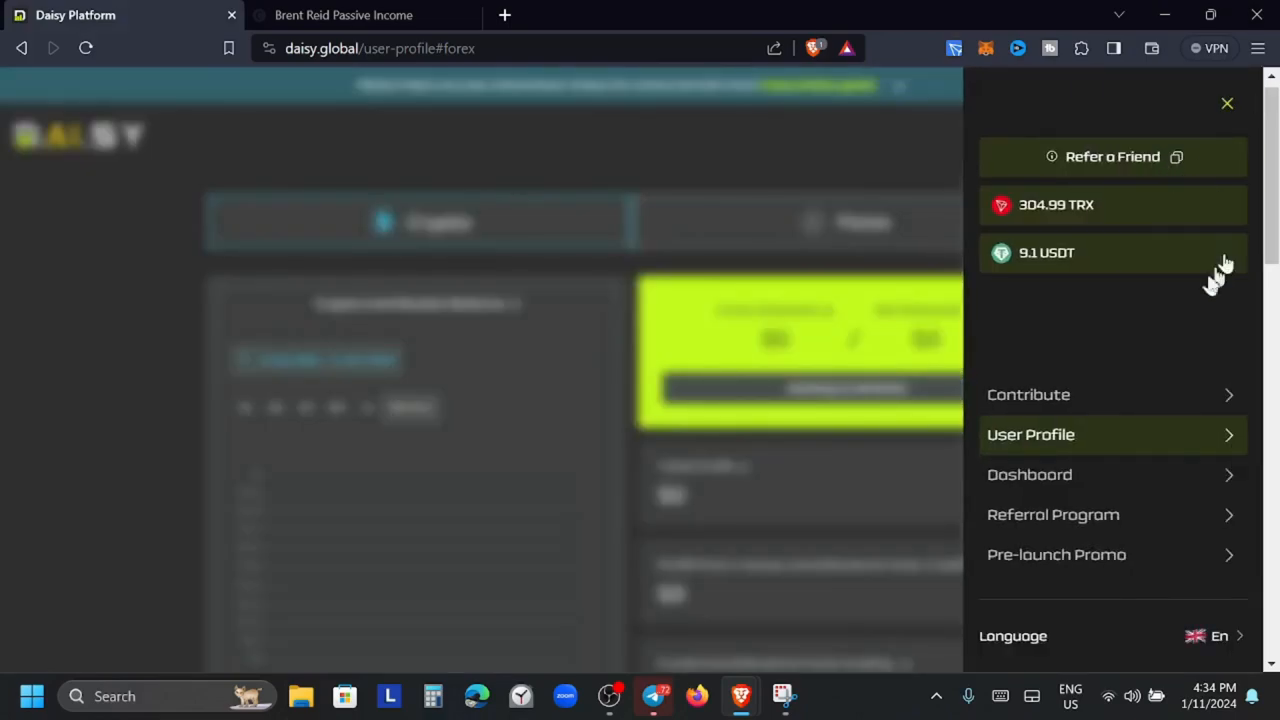
pyautogui.click(1028, 394)
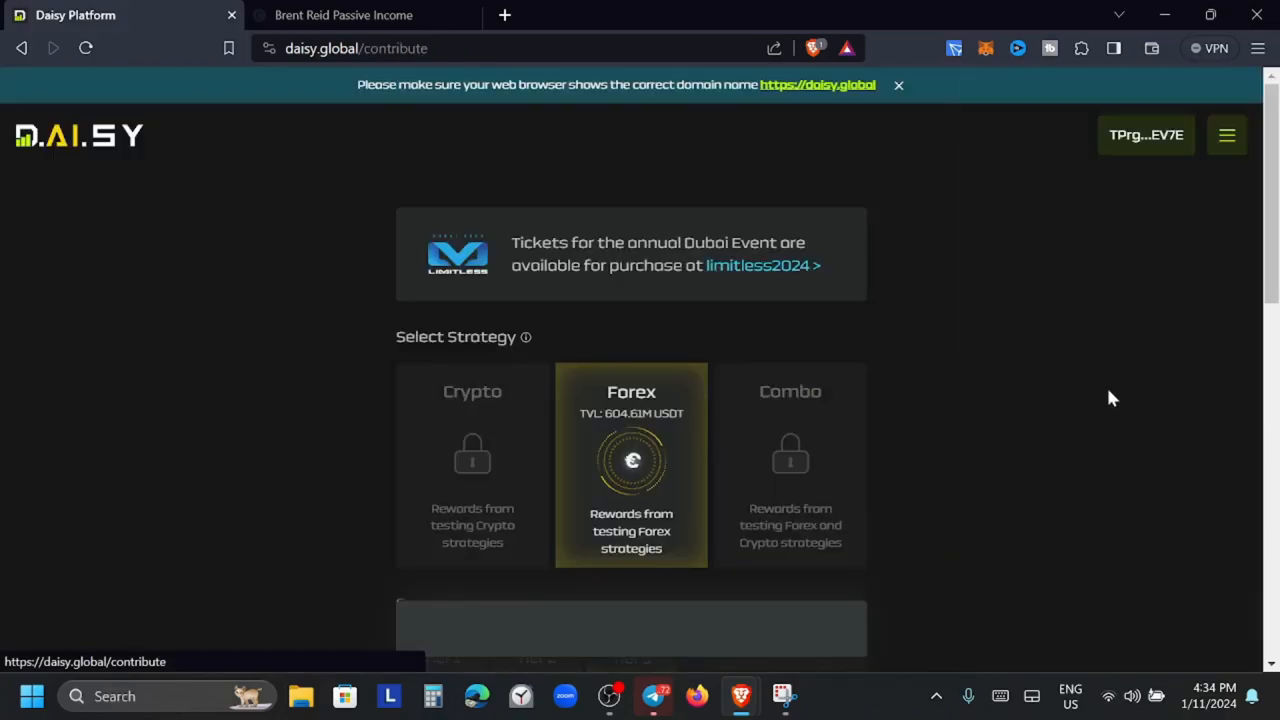
pyautogui.scroll(-3)
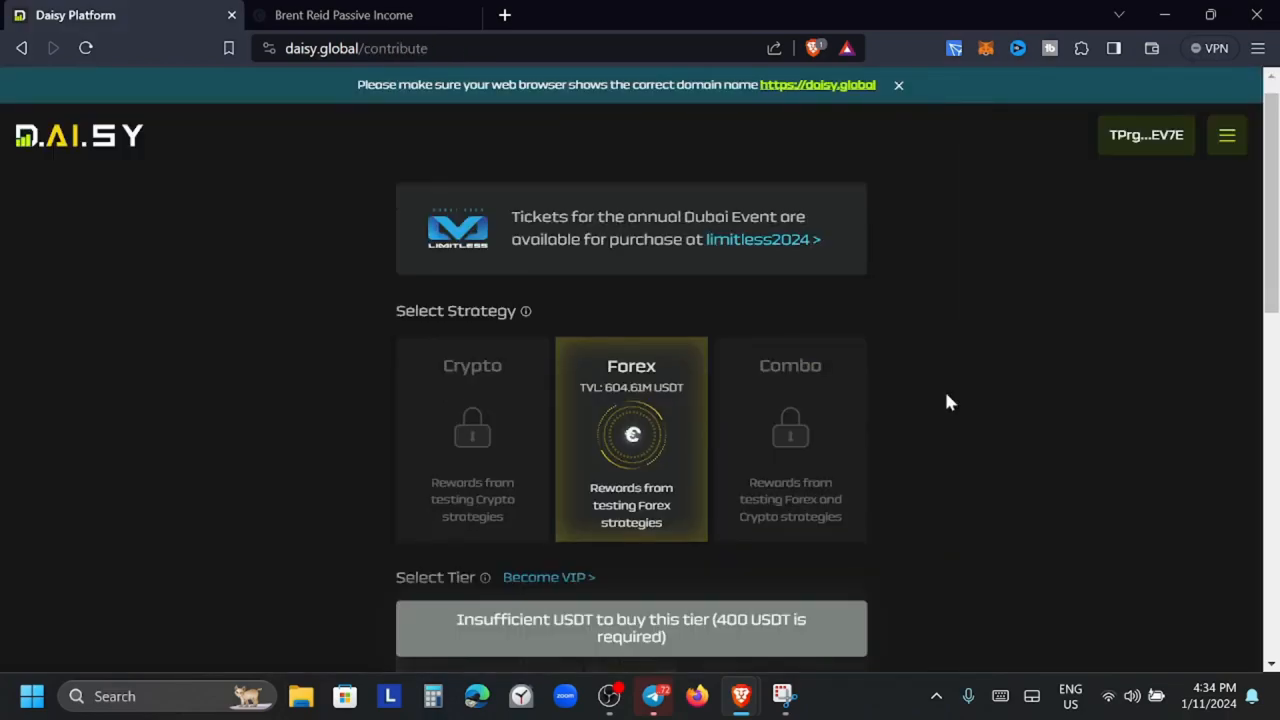
pyautogui.scroll(-3)
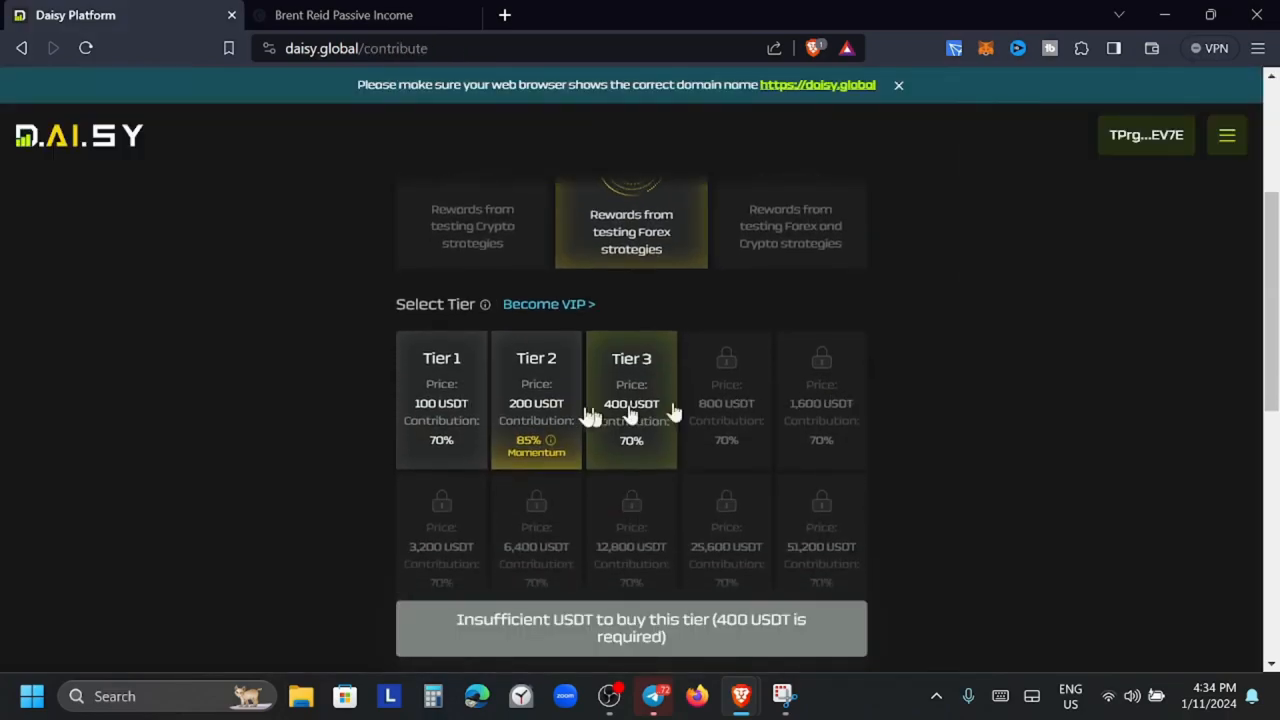
pyautogui.moveTo(444, 428)
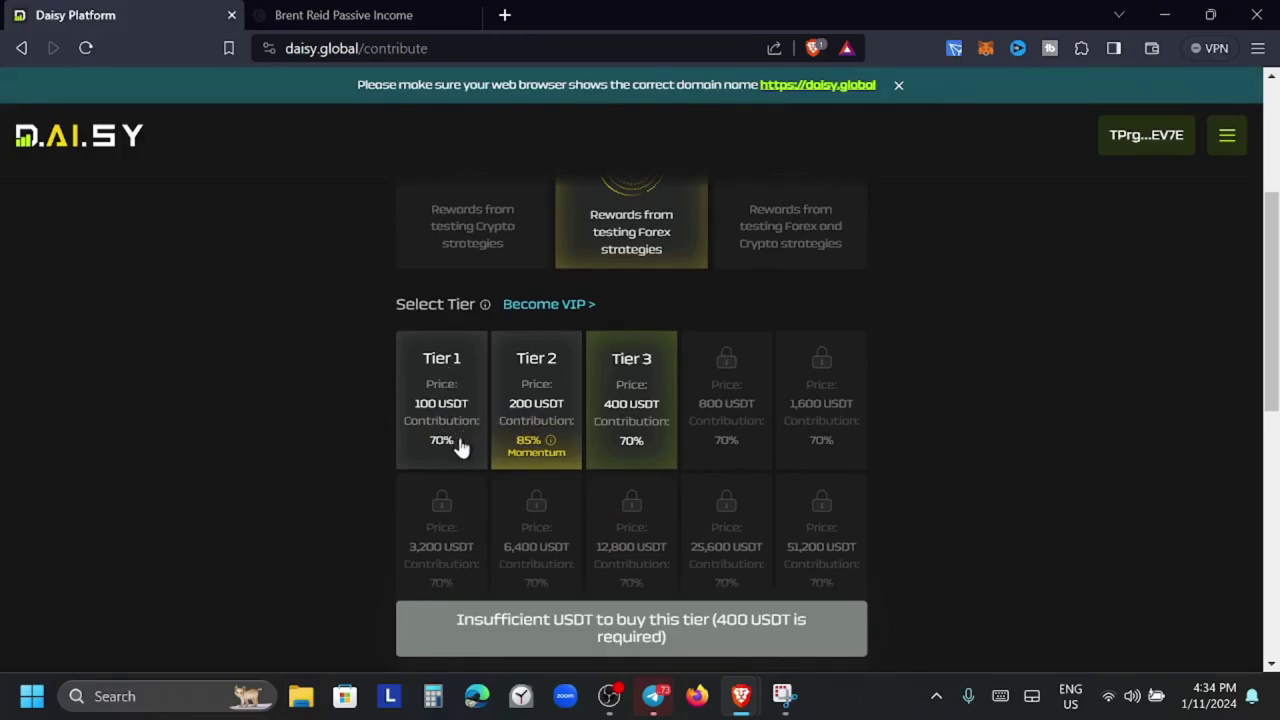
pyautogui.moveTo(536, 378)
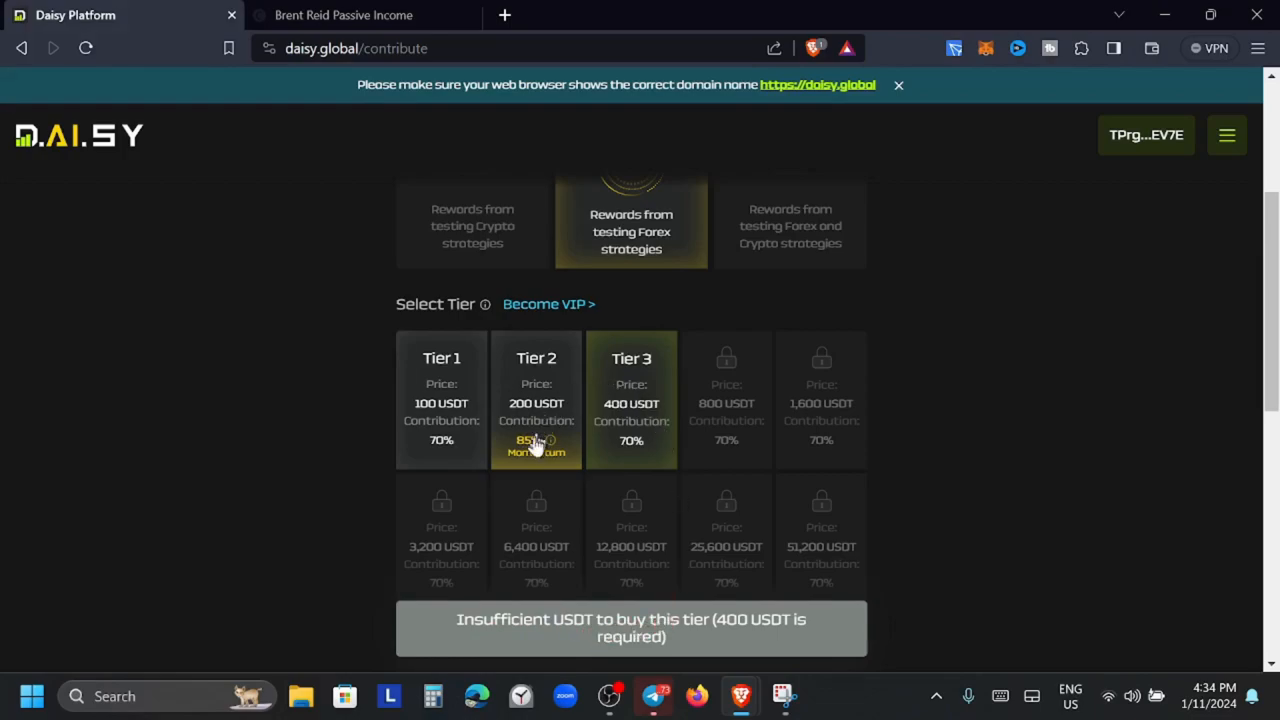
pyautogui.moveTo(532, 456)
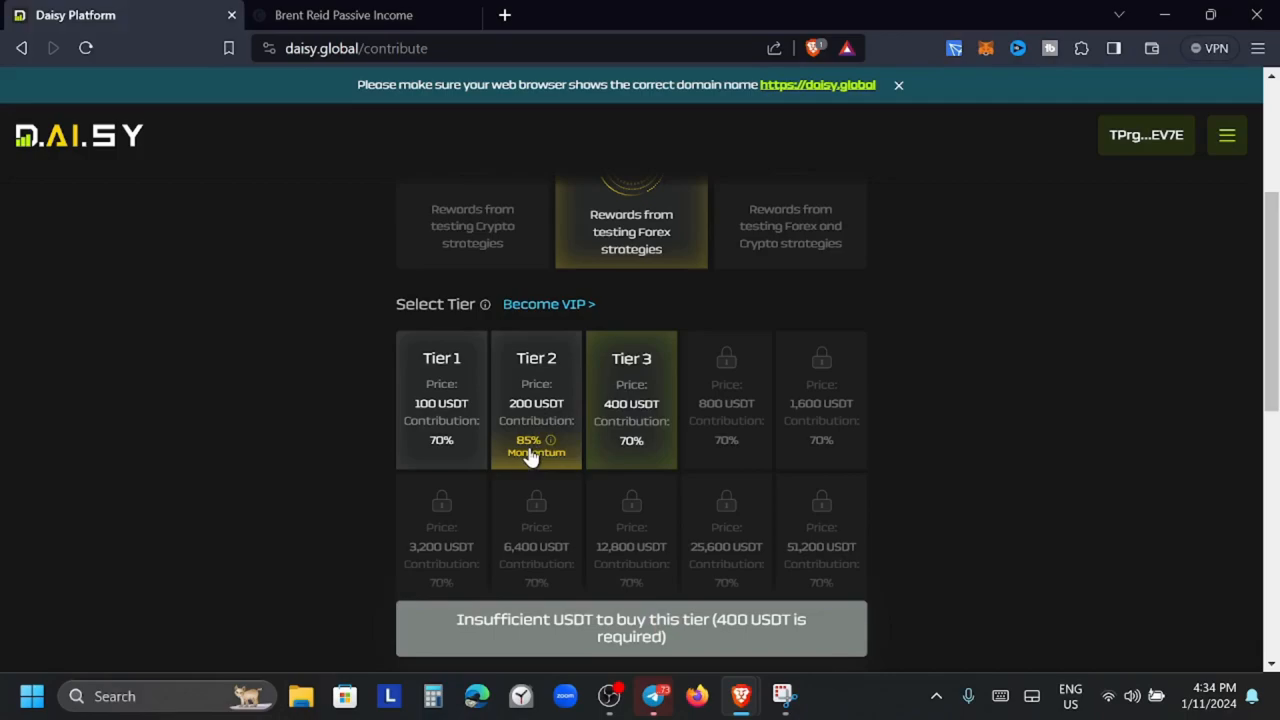
pyautogui.moveTo(1144, 164)
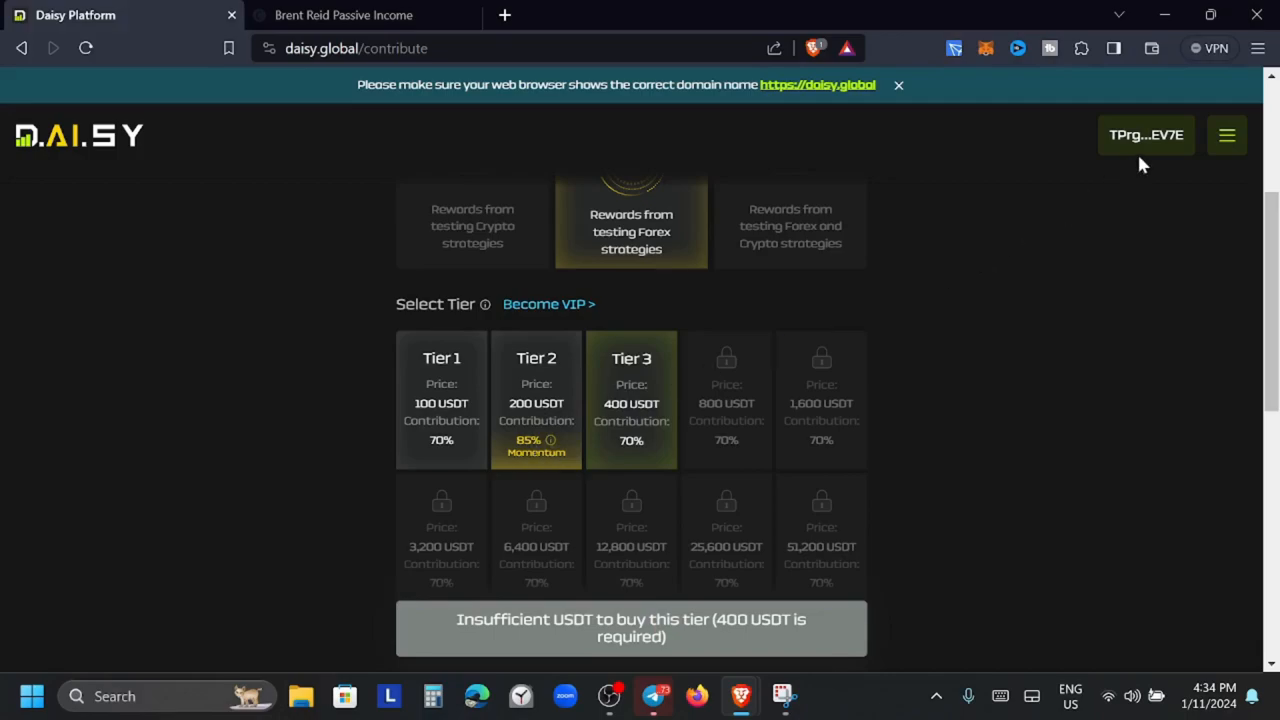
pyautogui.moveTo(632, 364)
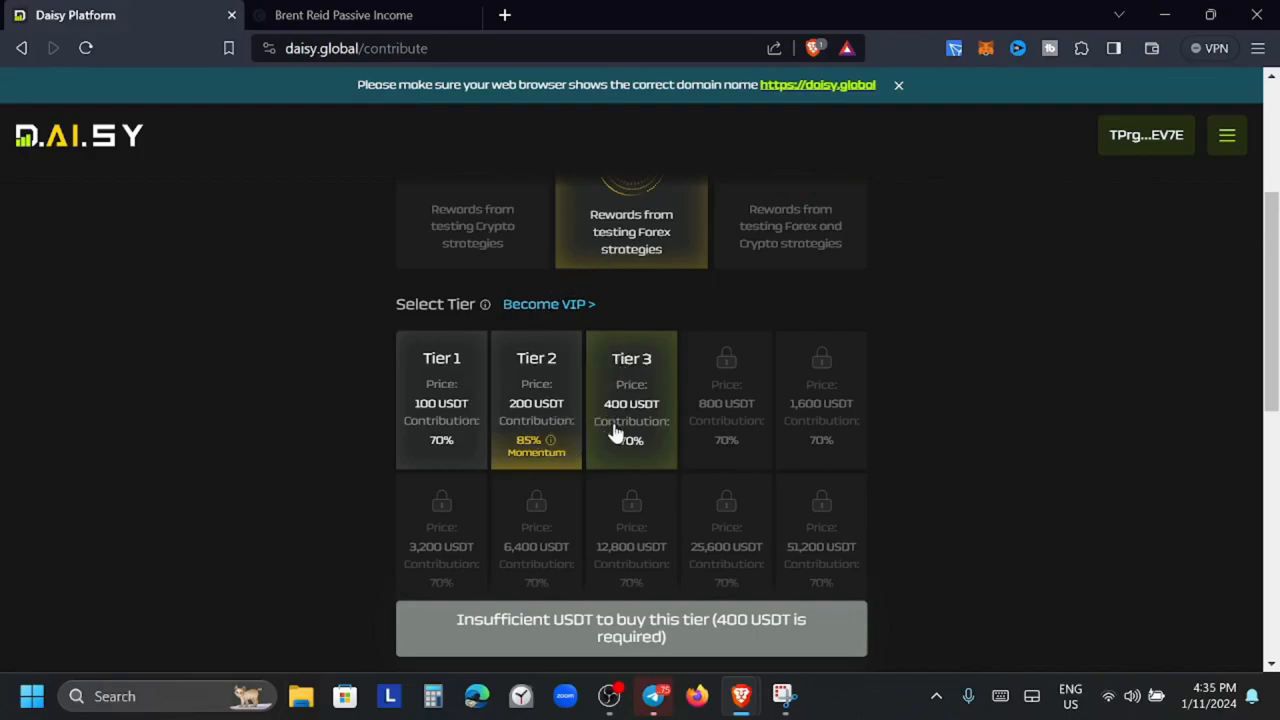
pyautogui.moveTo(604, 422)
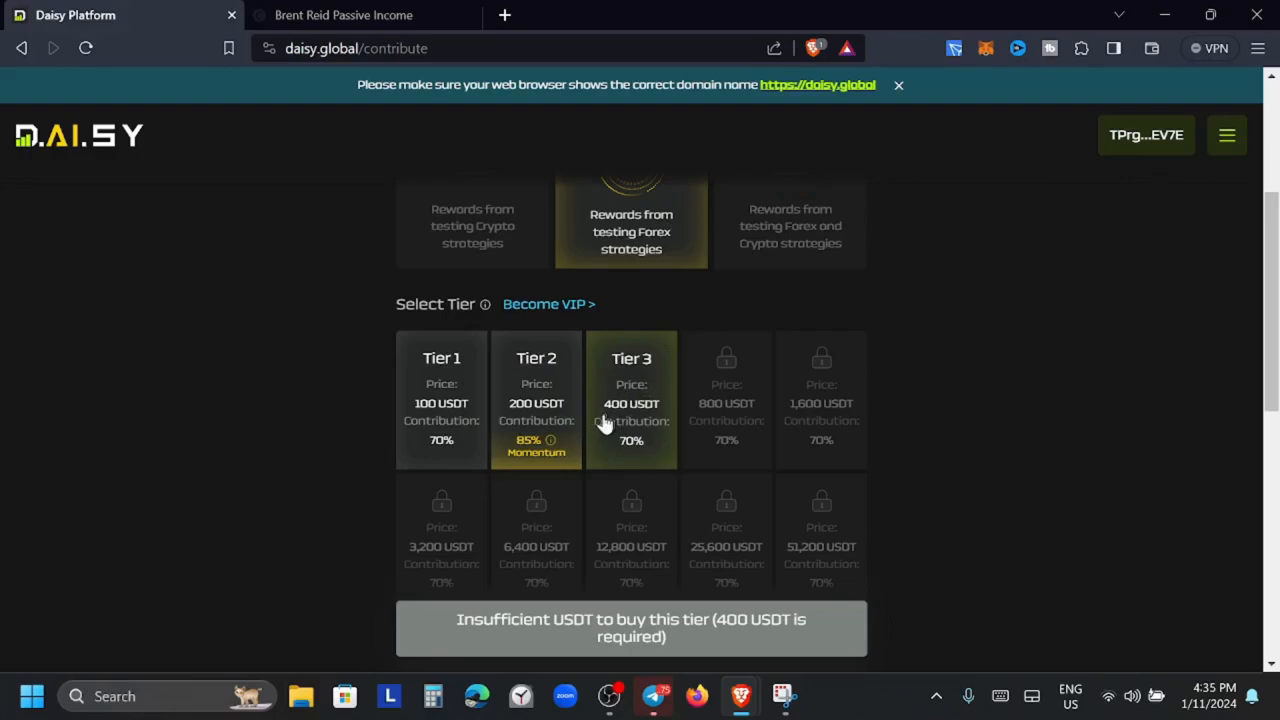
pyautogui.click(536, 400)
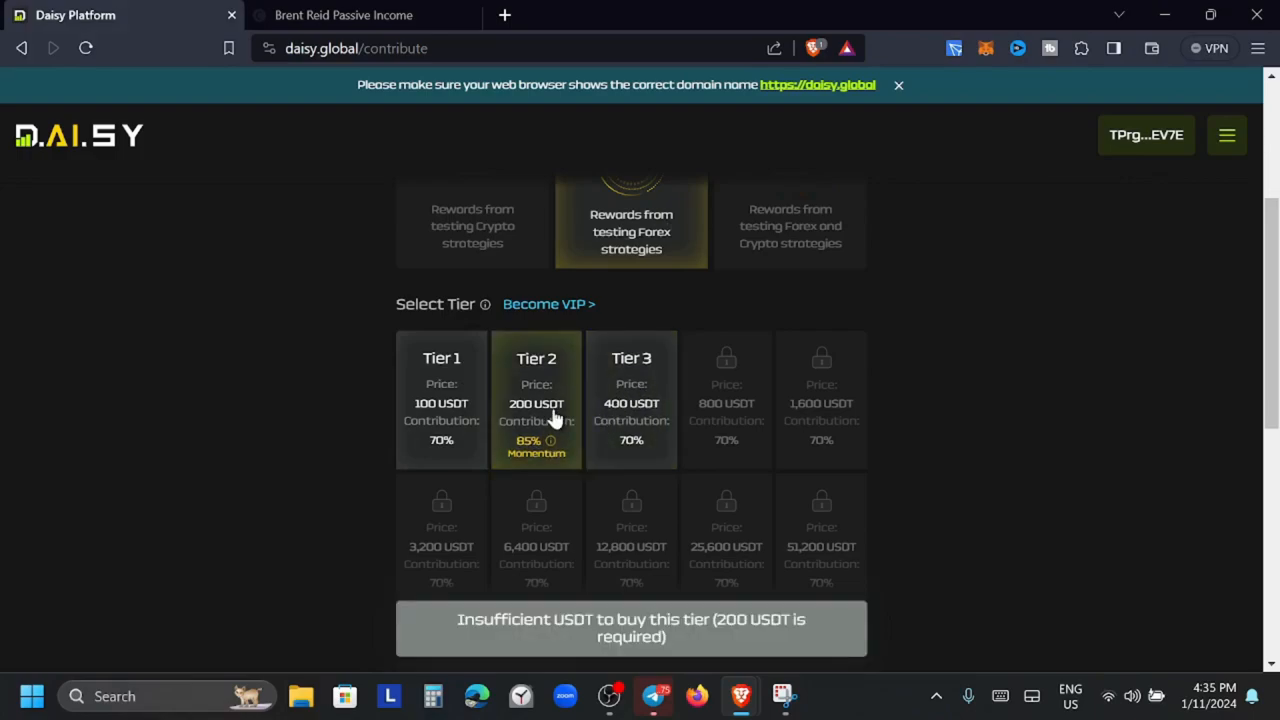
# Review the Tier 2 checkout: 170 USDT trading fund, 30 USDT crowd, 0 shares, Sharia Law enabled
pyautogui.scroll(-3)
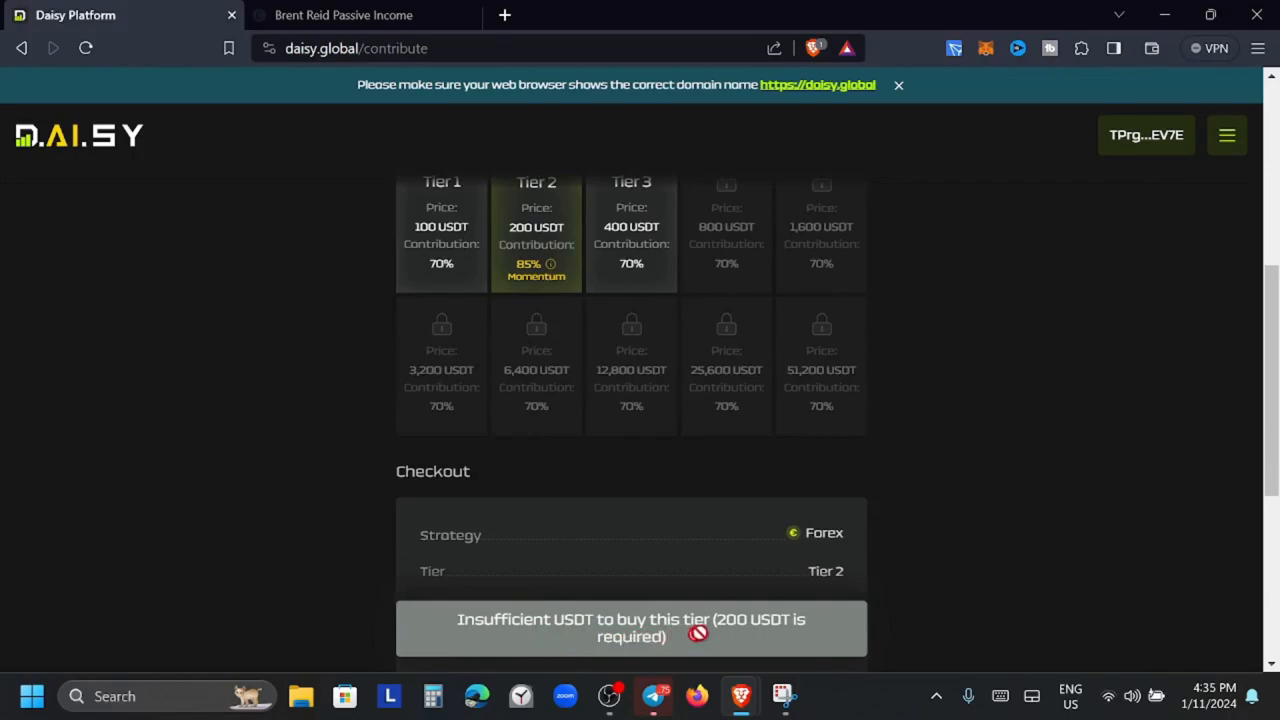
pyautogui.moveTo(816, 552)
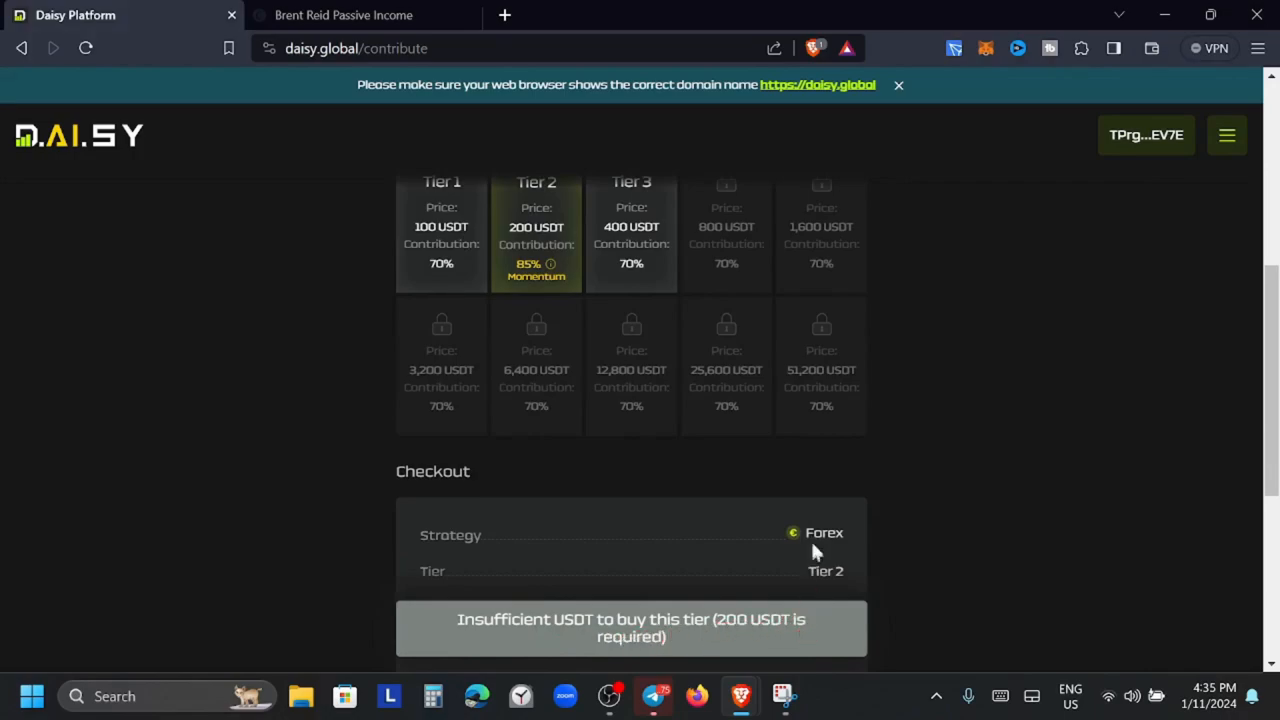
pyautogui.scroll(-3)
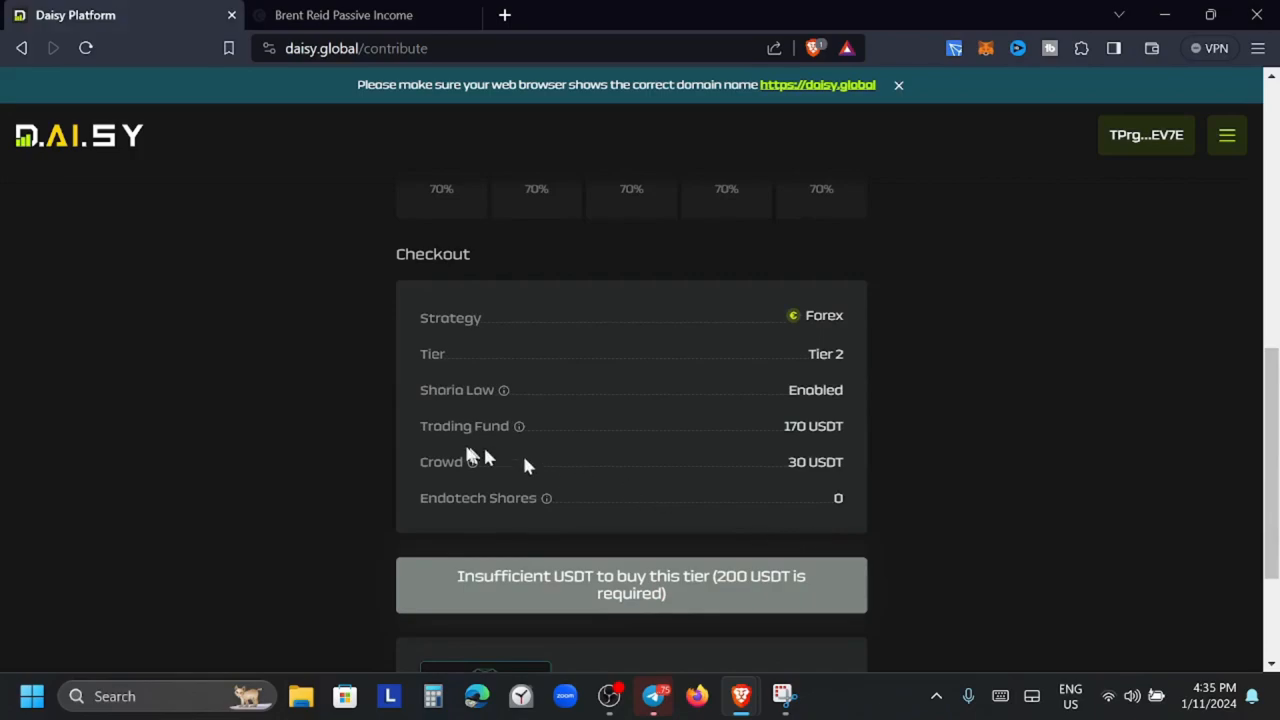
pyautogui.moveTo(790, 444)
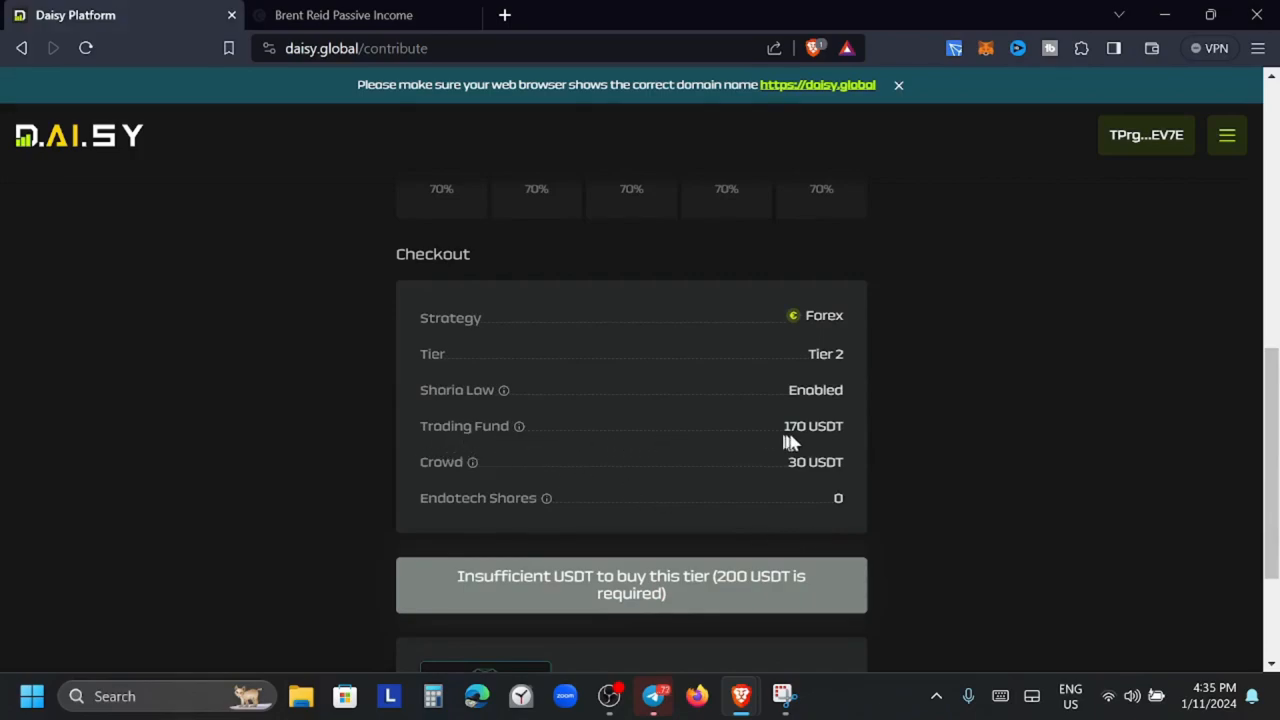
pyautogui.moveTo(656, 440)
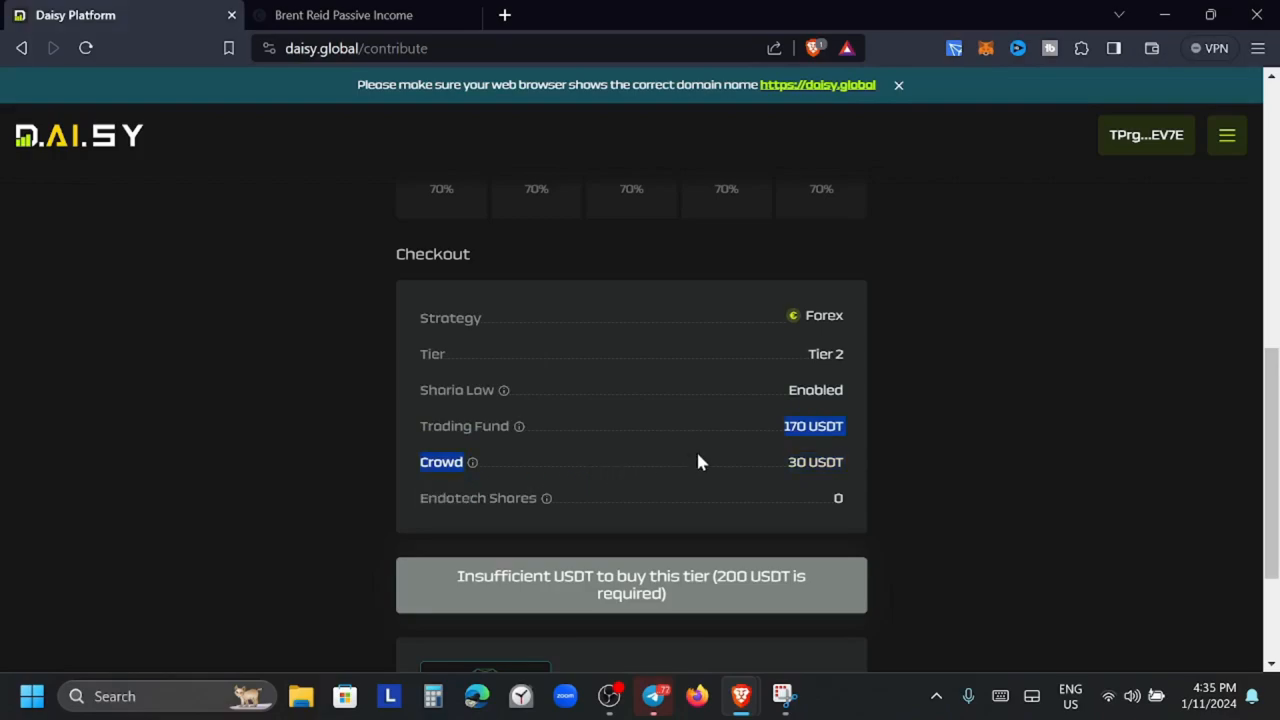
pyautogui.scroll(-3)
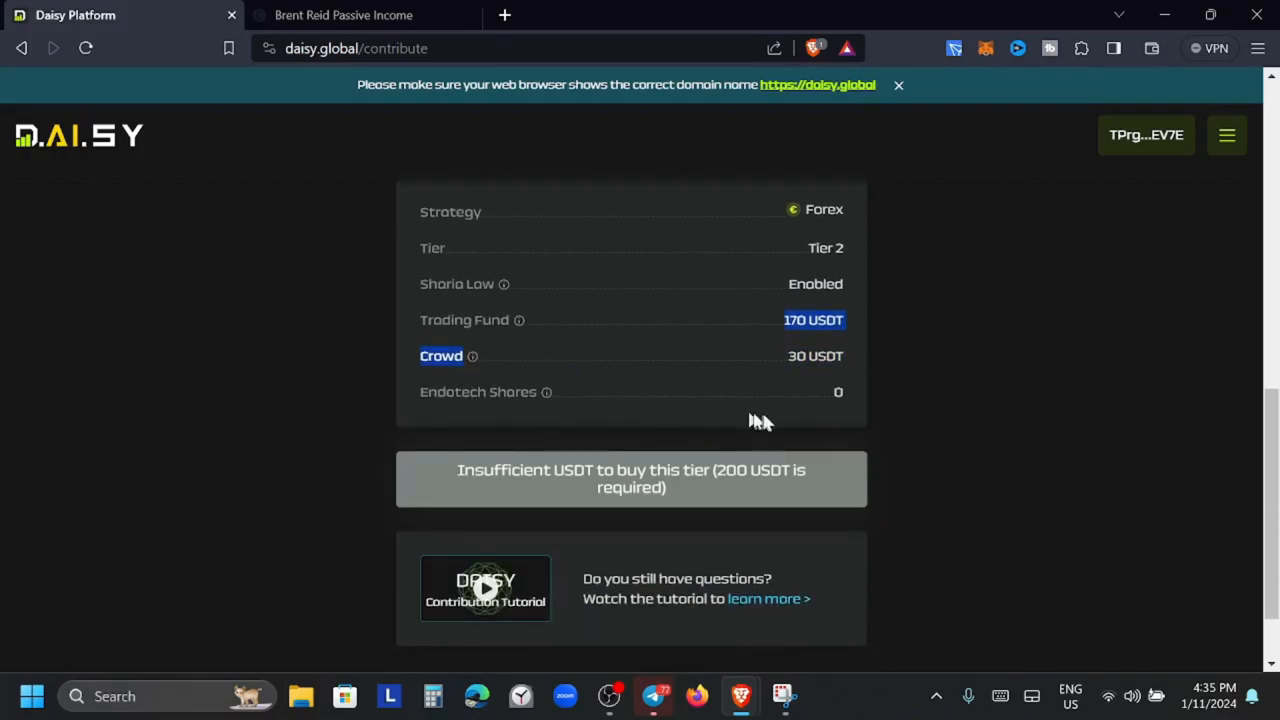
pyautogui.scroll(3)
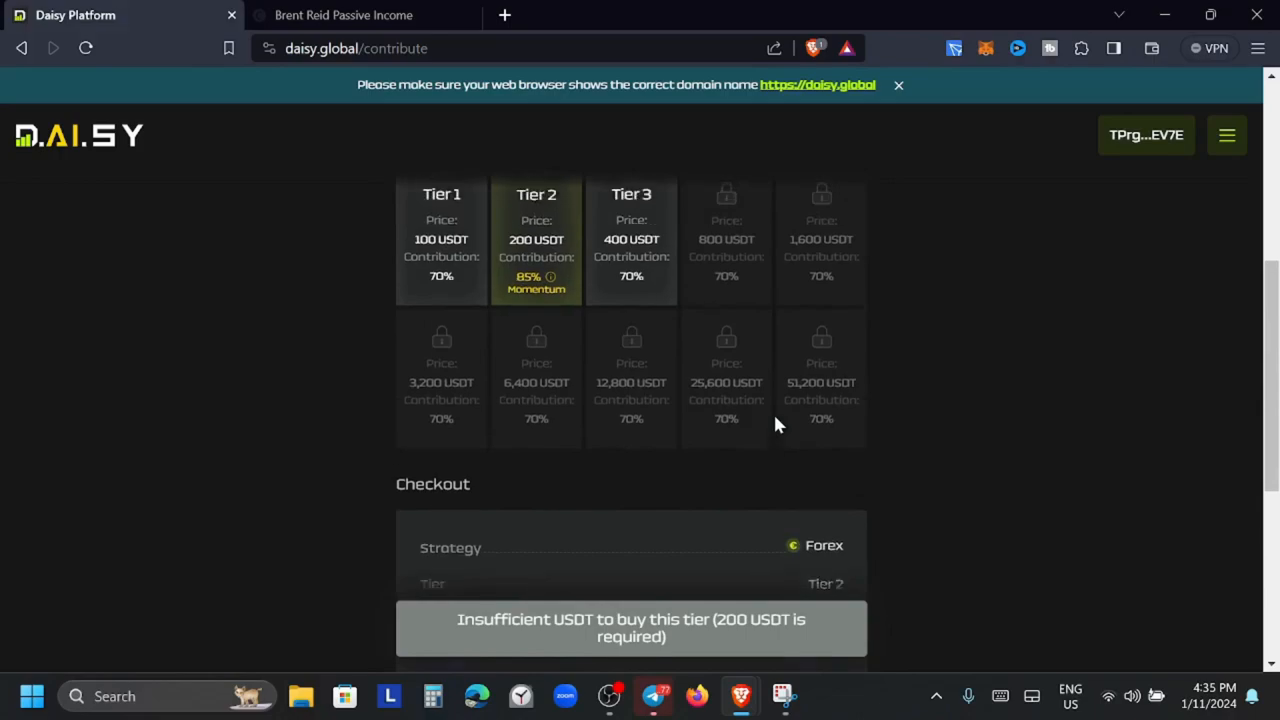
pyautogui.scroll(3)
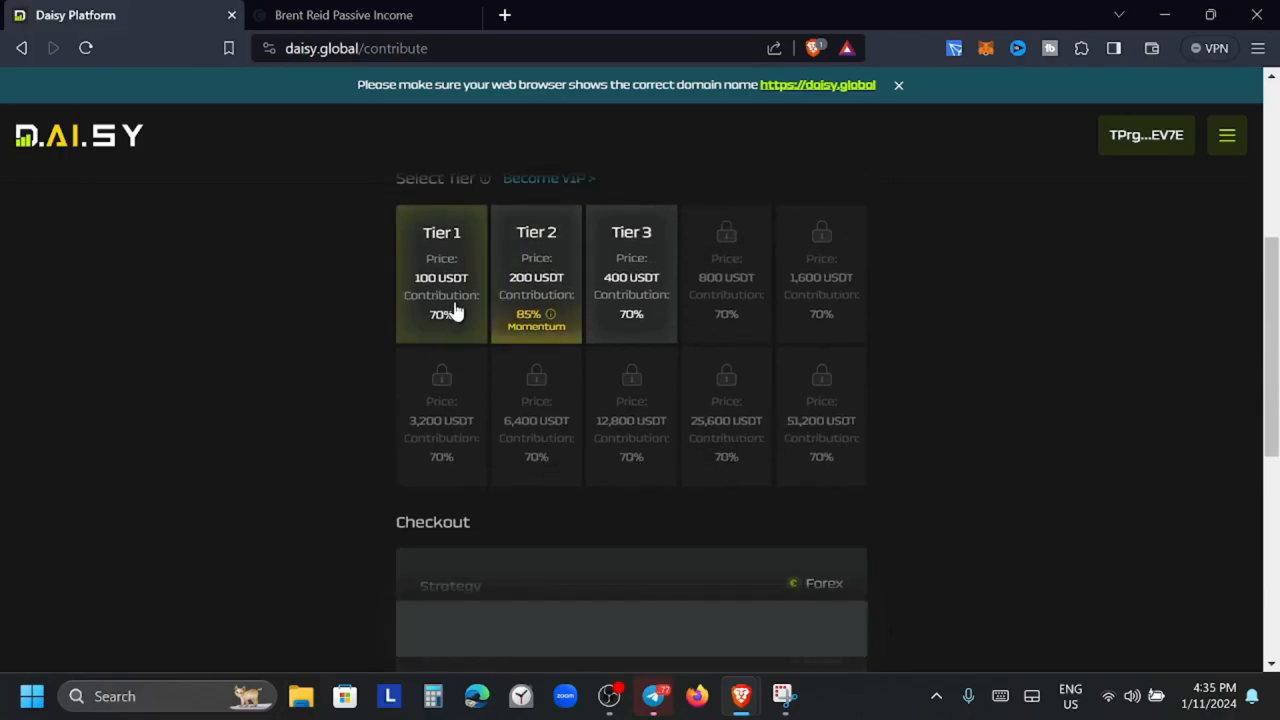
# Review the Tier 1 checkout of 70 USDT trading fund and 30 USDT crowd, then select the 400 USDT Tier 3
pyautogui.scroll(-3)
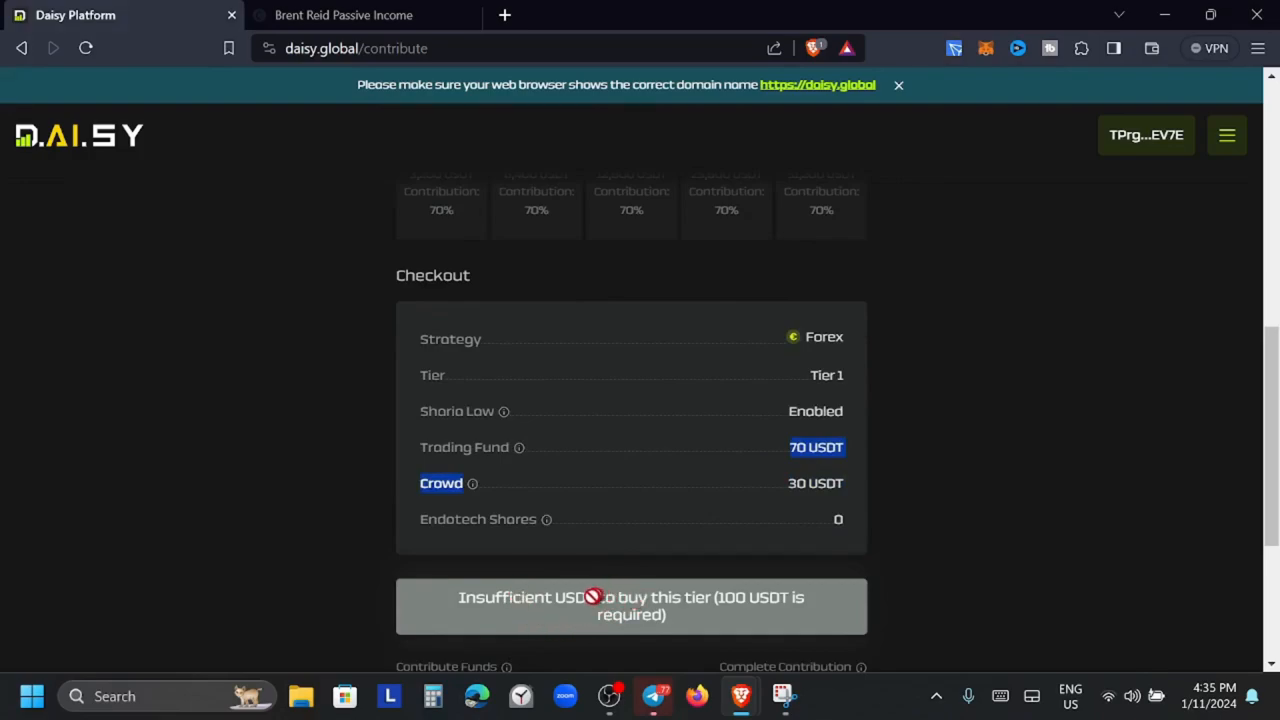
pyautogui.moveTo(620, 572)
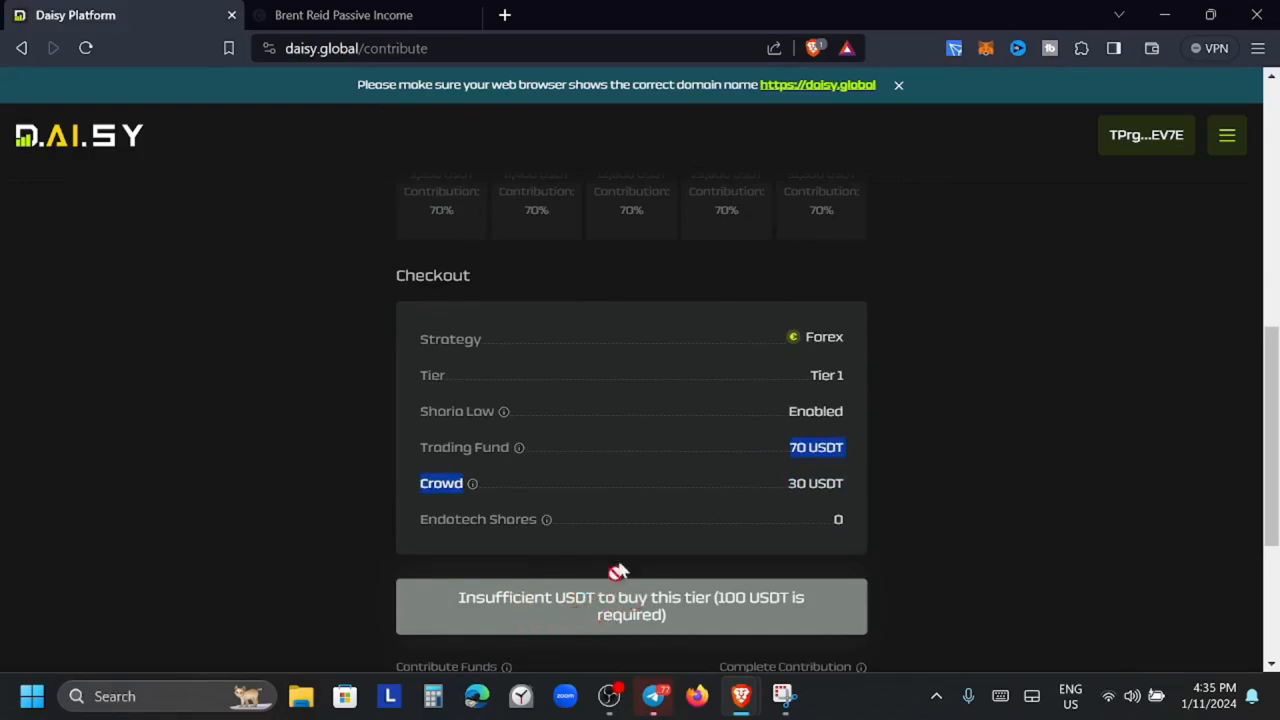
pyautogui.moveTo(944, 150)
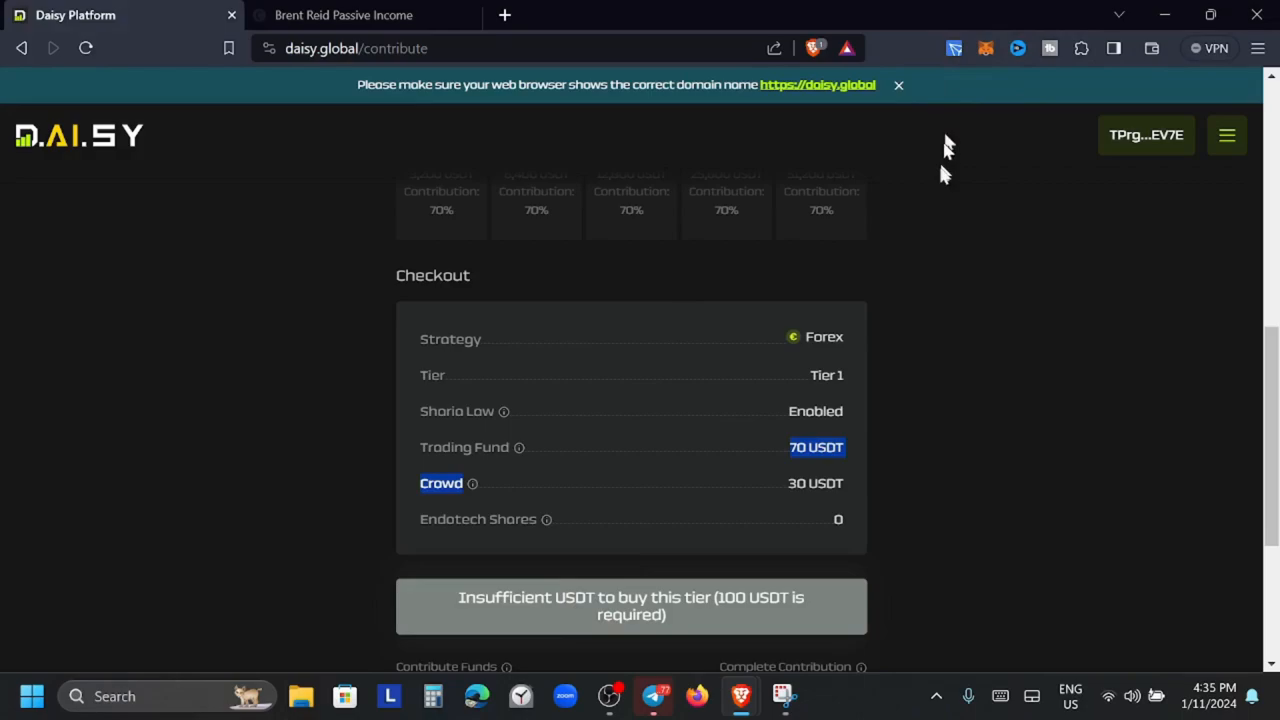
pyautogui.moveTo(940, 184)
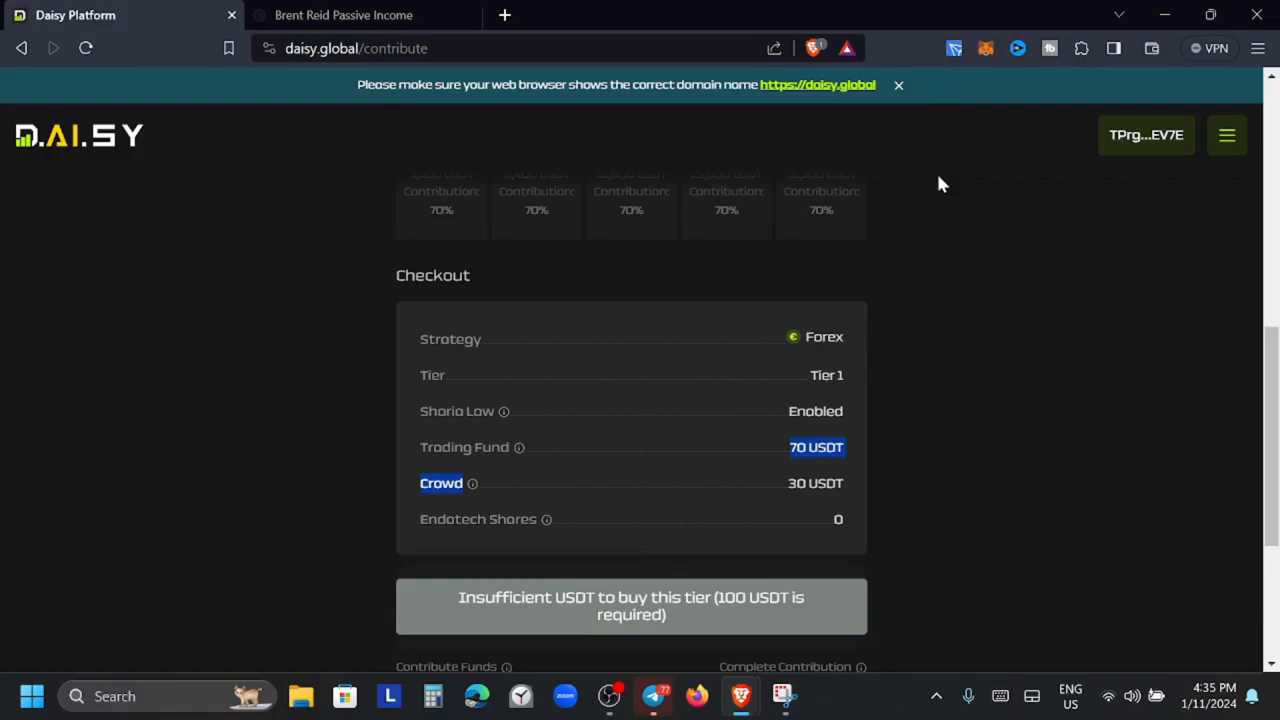
pyautogui.moveTo(976, 28)
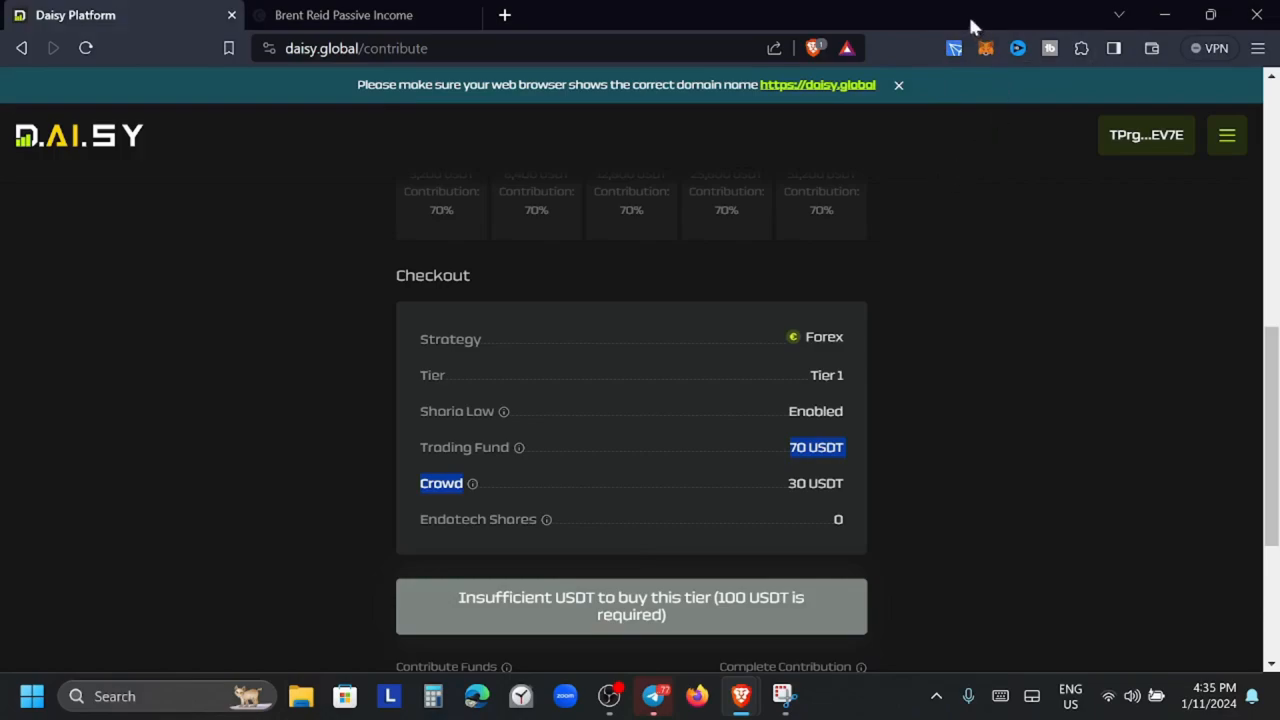
pyautogui.moveTo(958, 48)
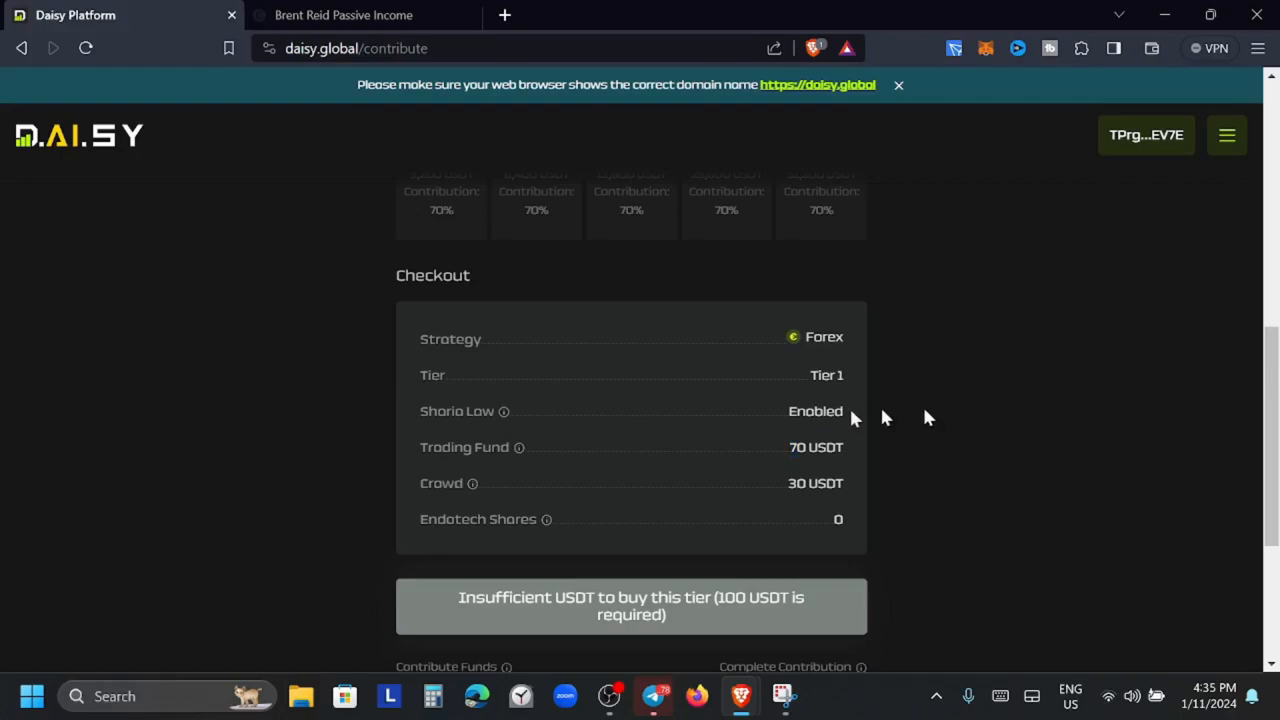
pyautogui.moveTo(504, 404)
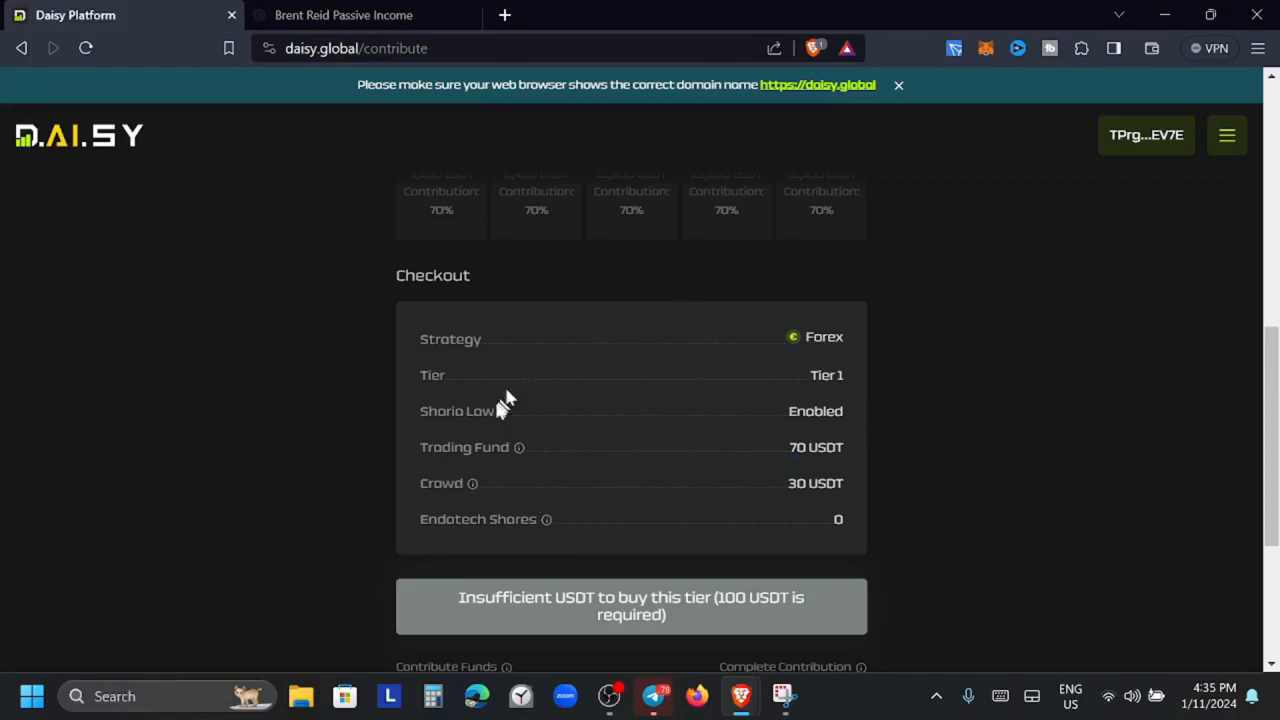
pyautogui.scroll(3)
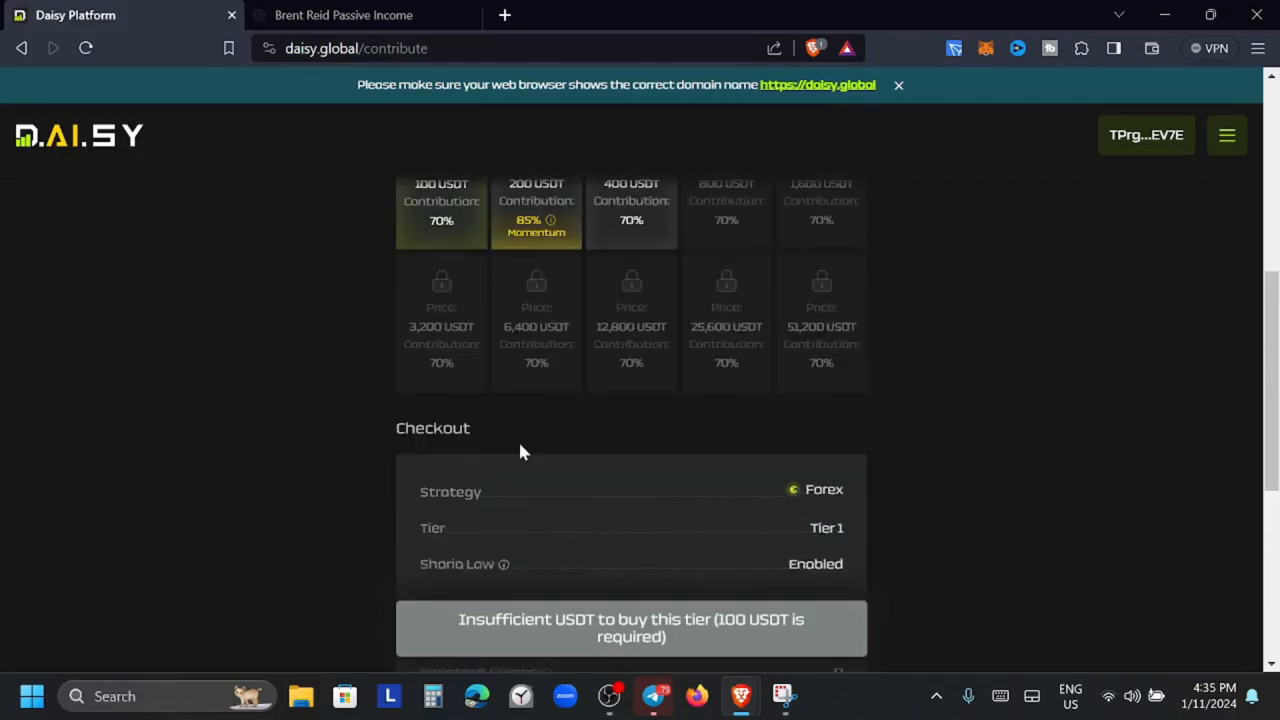
pyautogui.scroll(3)
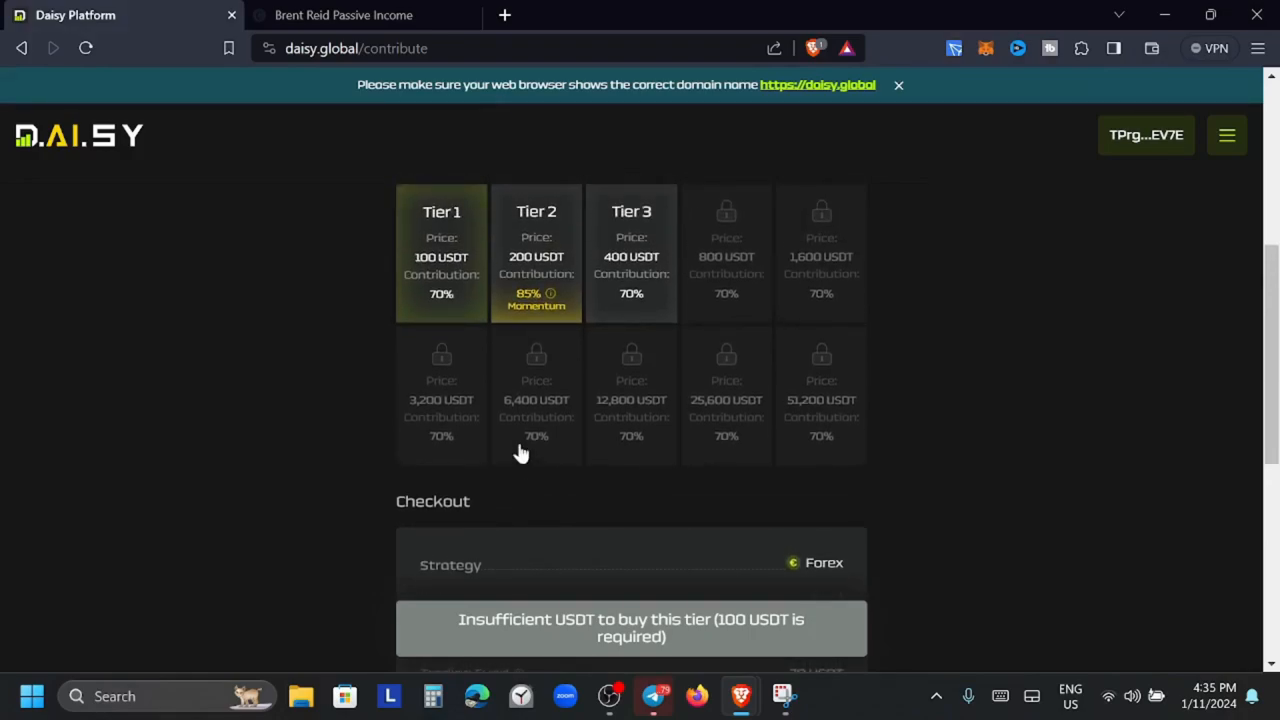
pyautogui.click(632, 250)
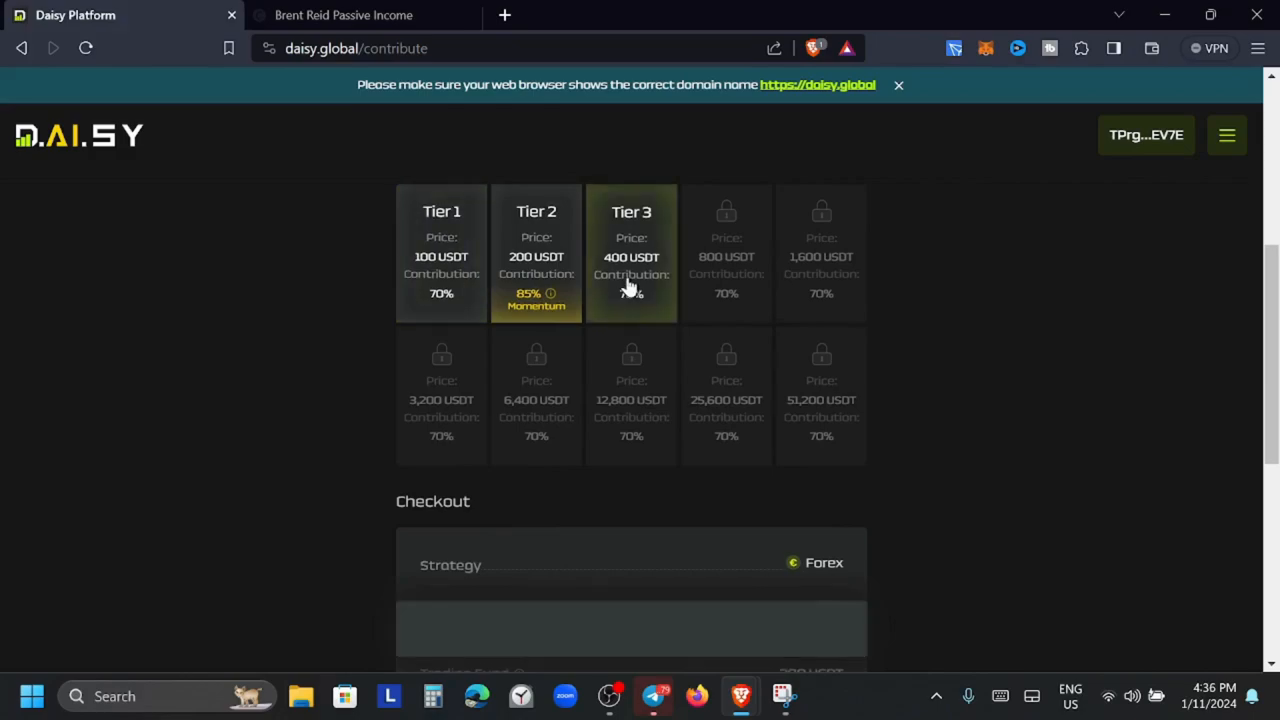
pyautogui.click(632, 256)
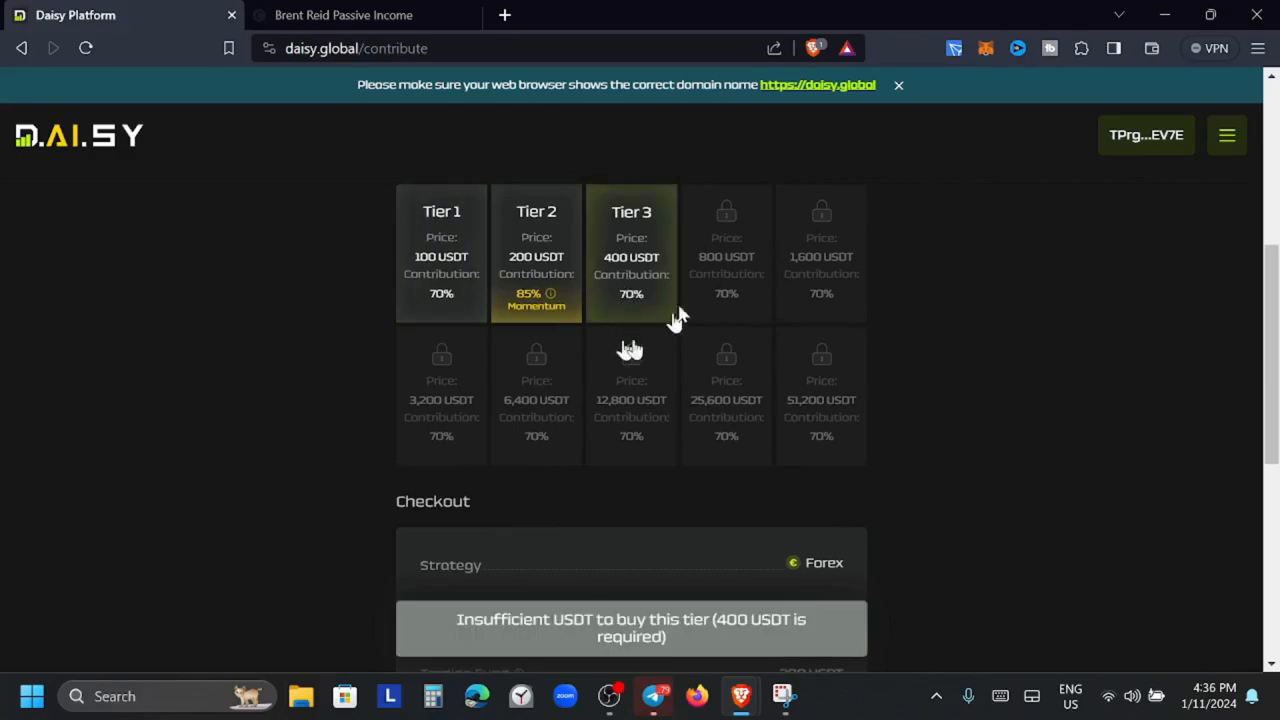
pyautogui.scroll(-3)
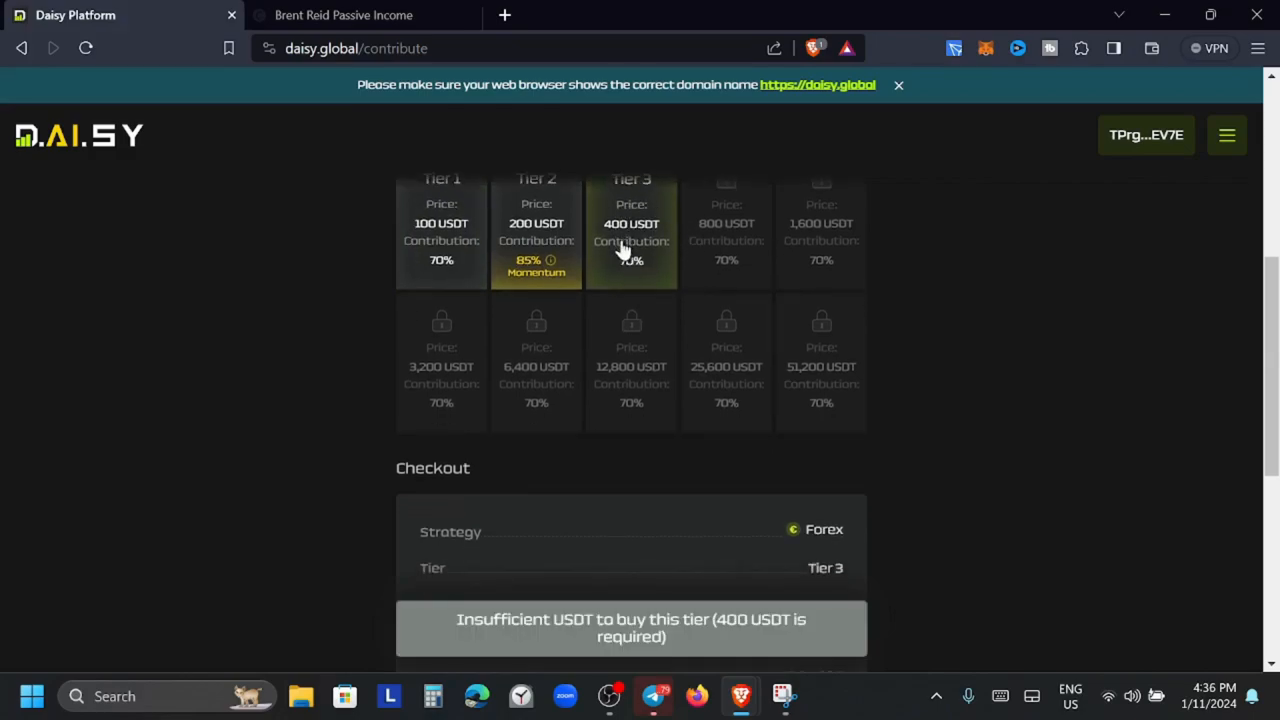
pyautogui.scroll(-3)
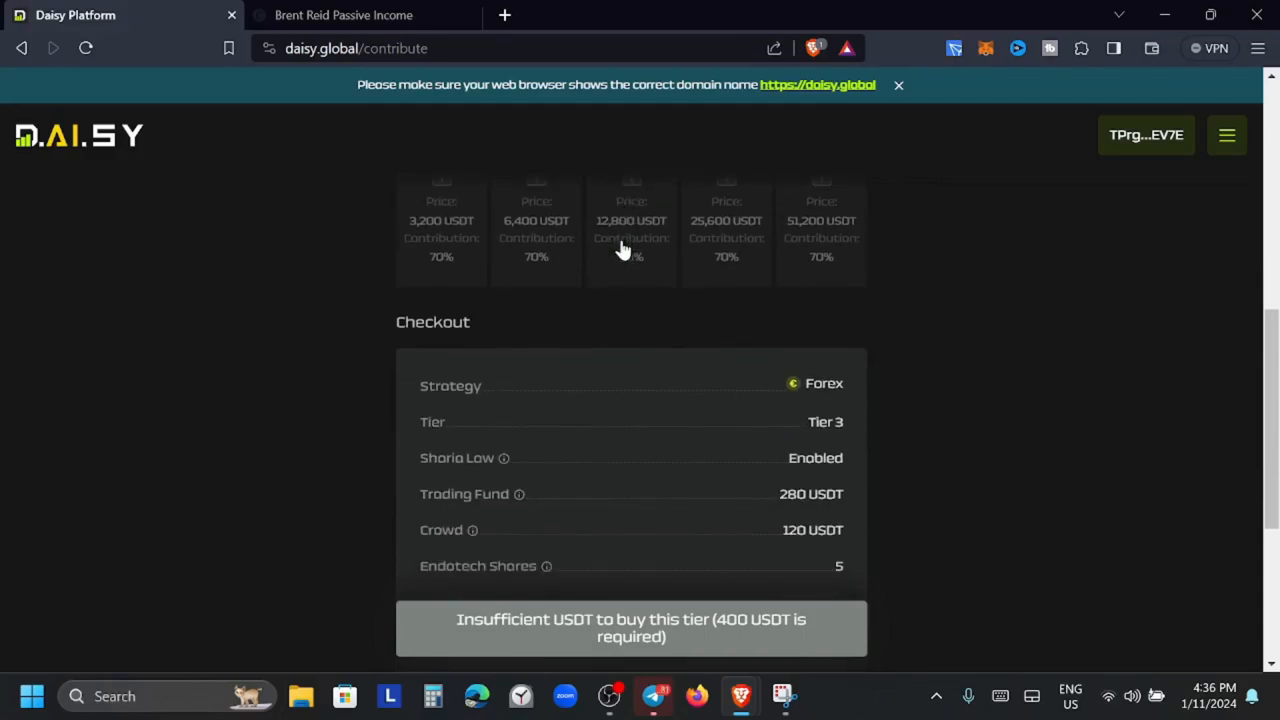
pyautogui.scroll(-3)
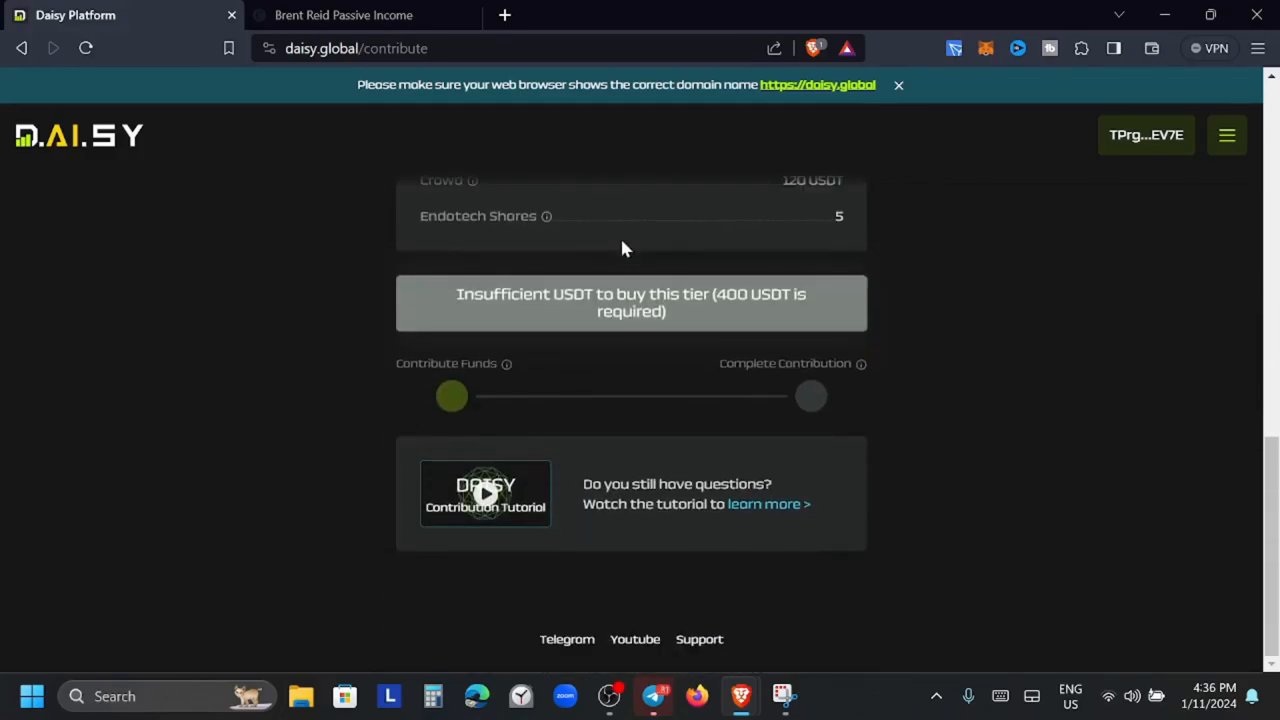
pyautogui.scroll(3)
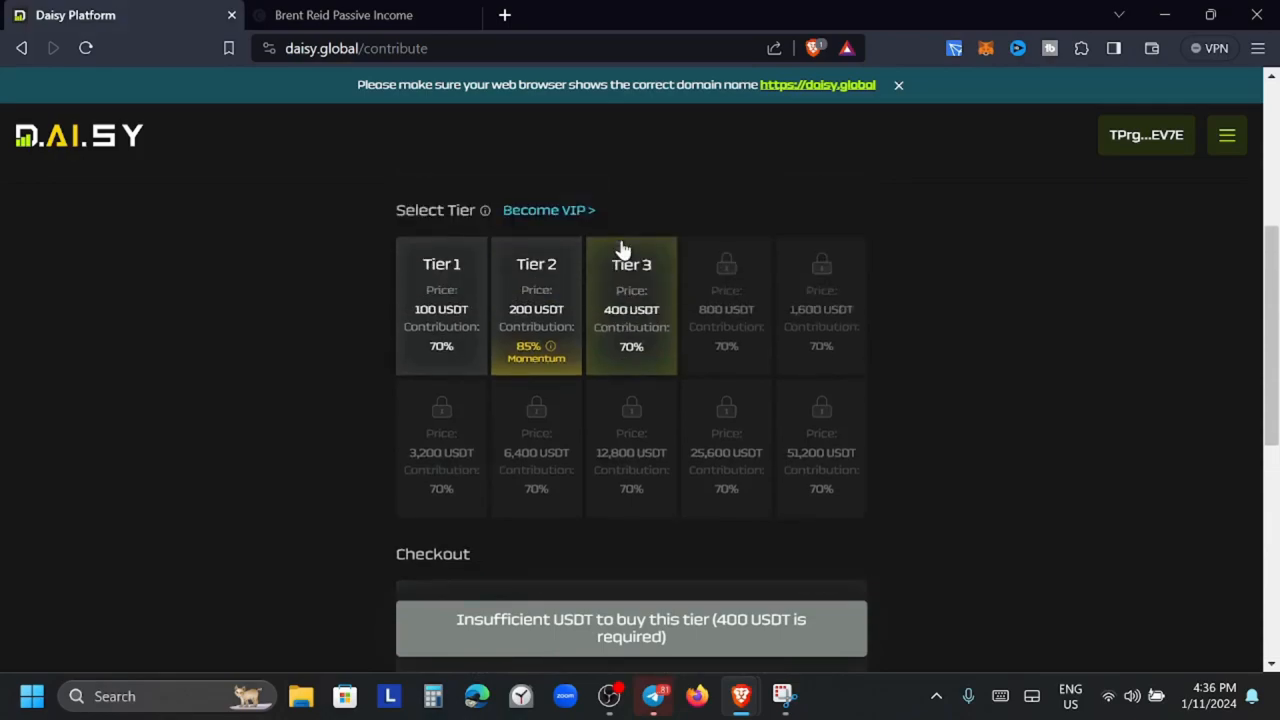
pyautogui.scroll(3)
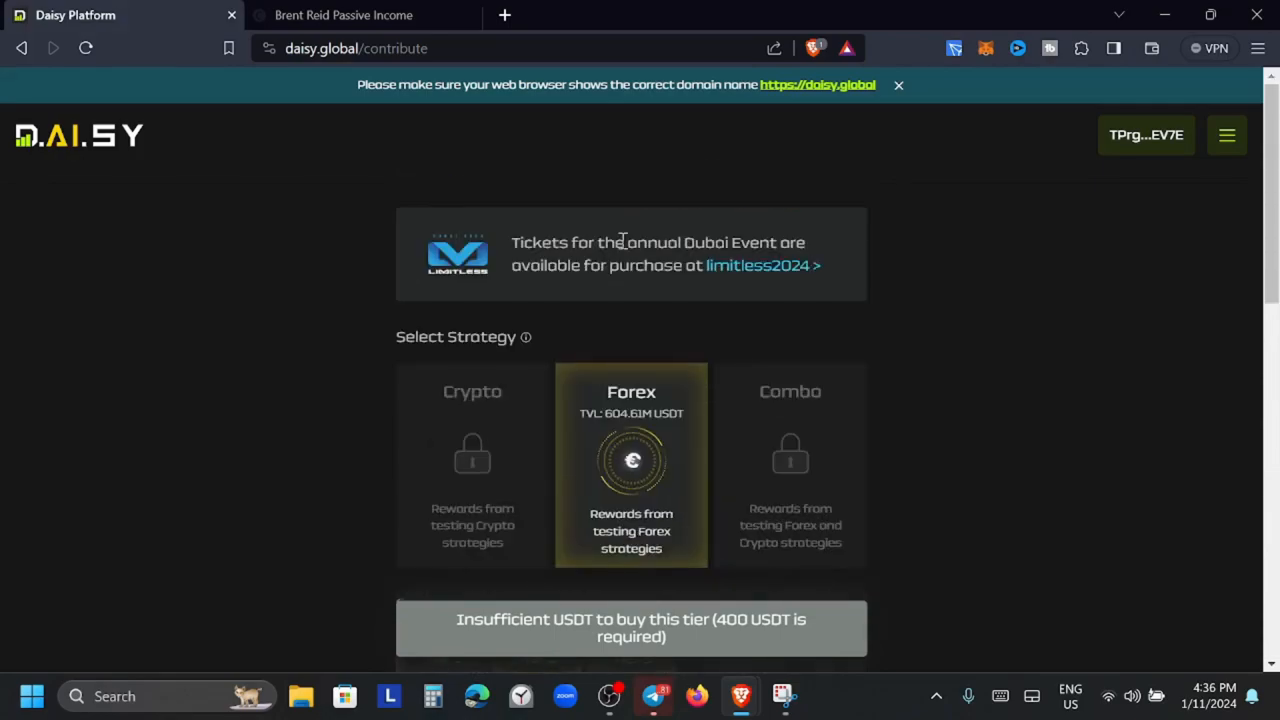
pyautogui.moveTo(1004, 222)
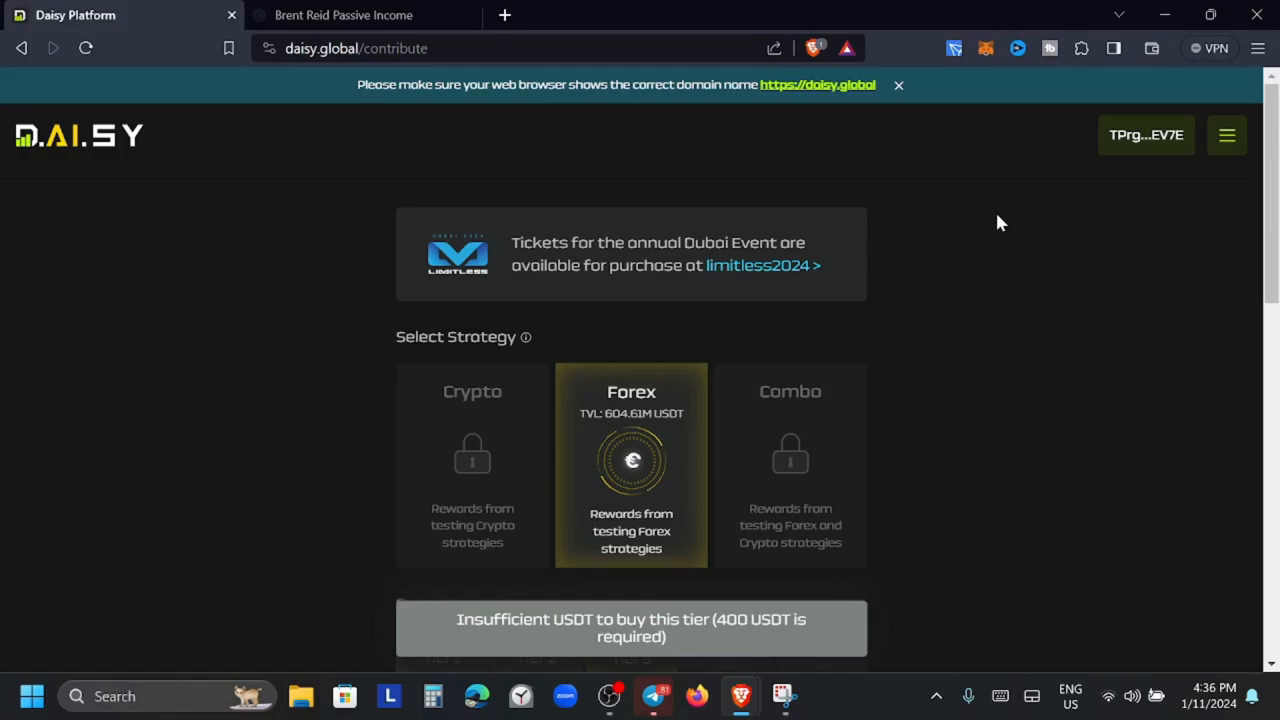
pyautogui.moveTo(1204, 160)
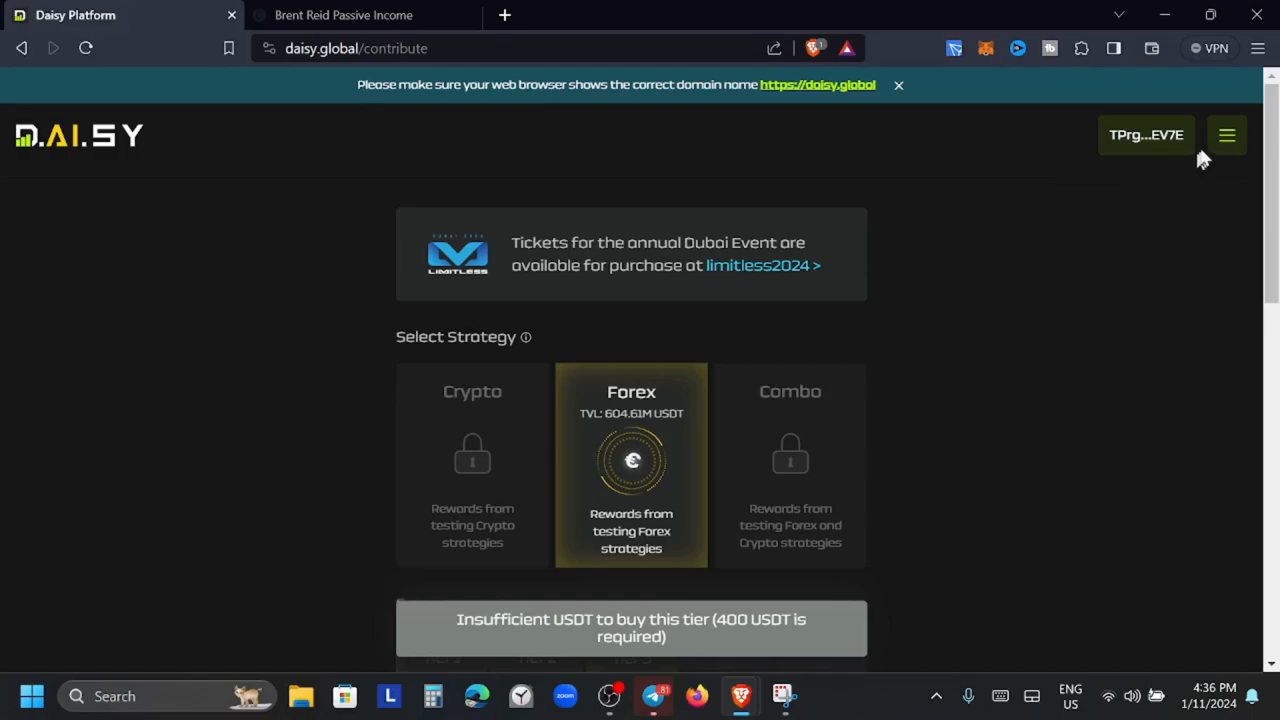
pyautogui.moveTo(970, 48)
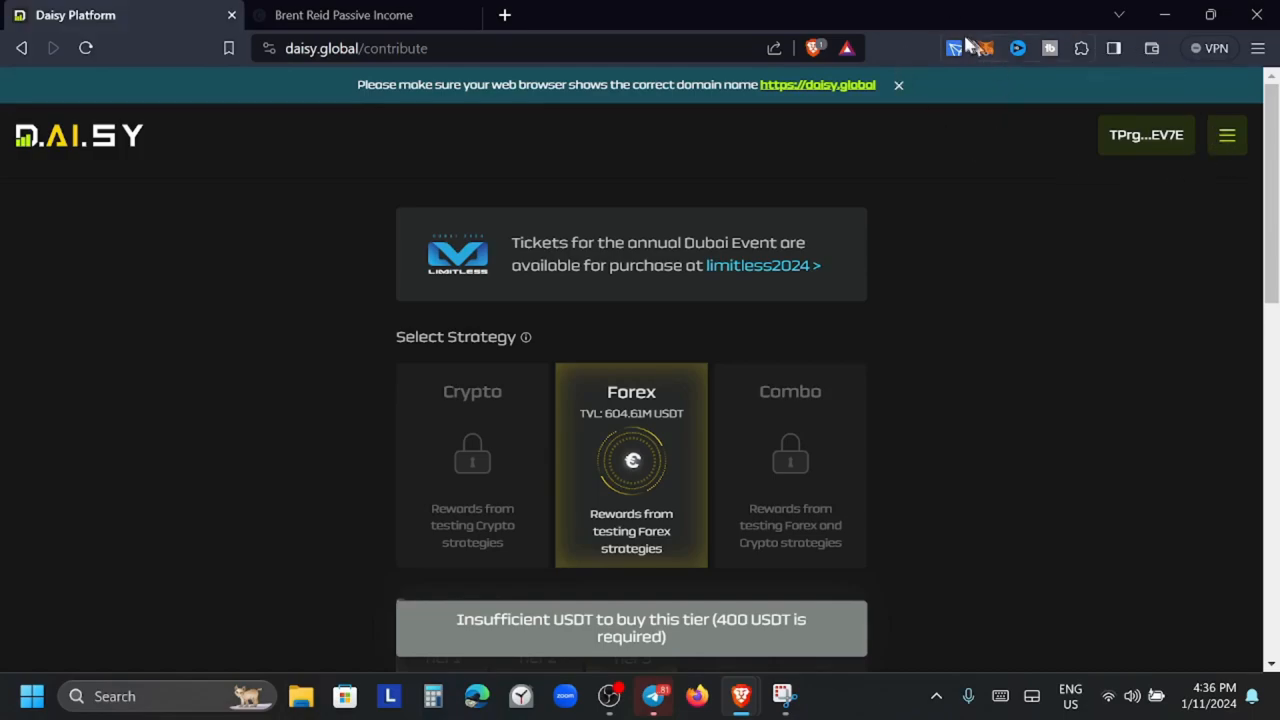
pyautogui.moveTo(1218, 148)
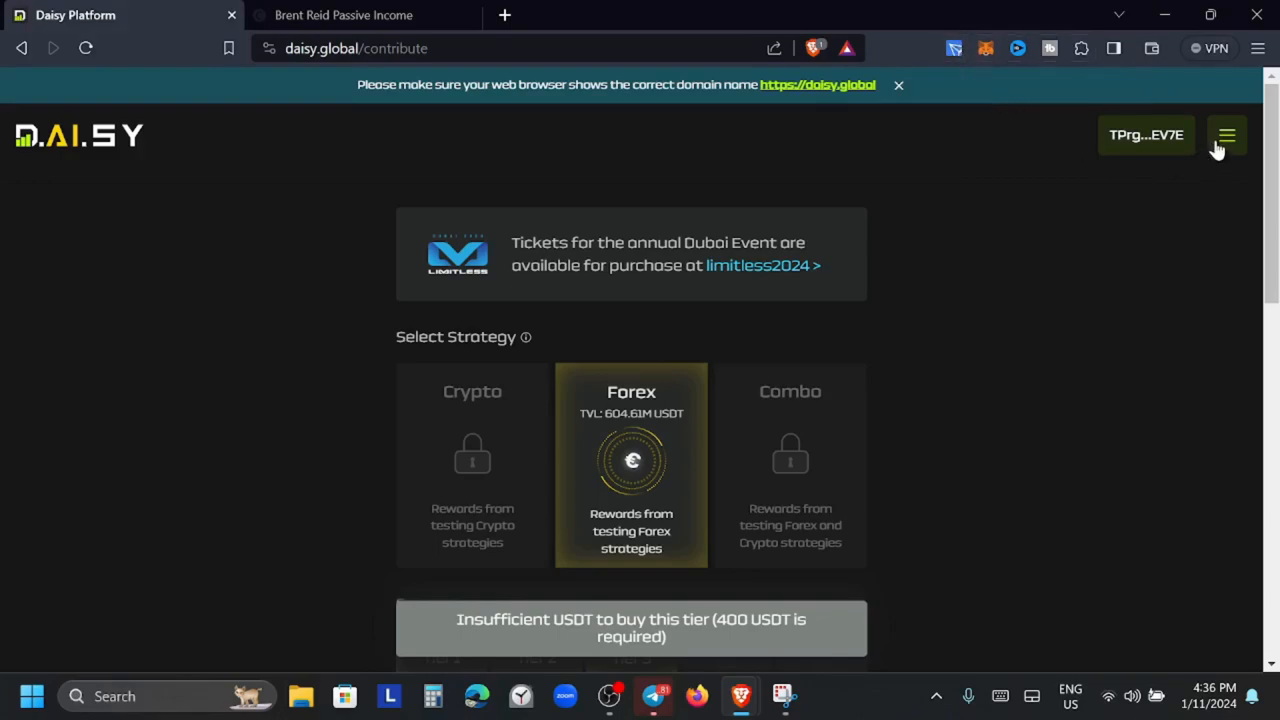
pyautogui.click(1226, 136)
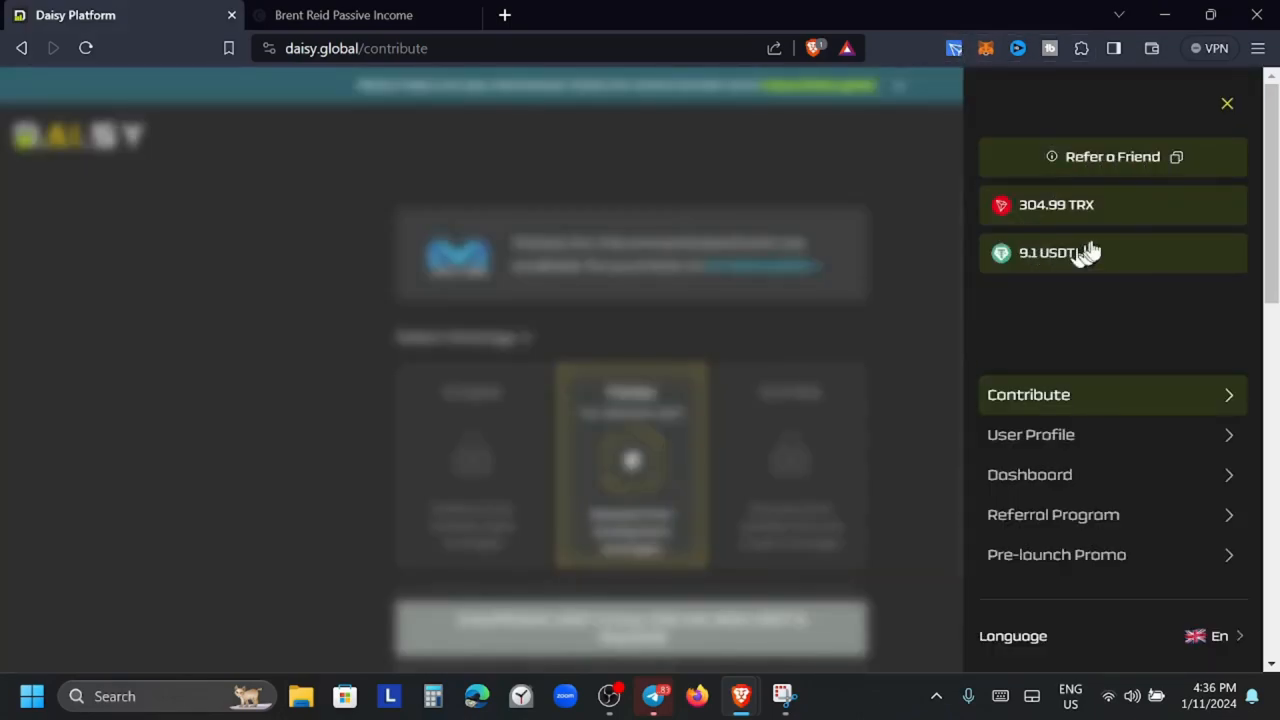
pyautogui.moveTo(1160, 394)
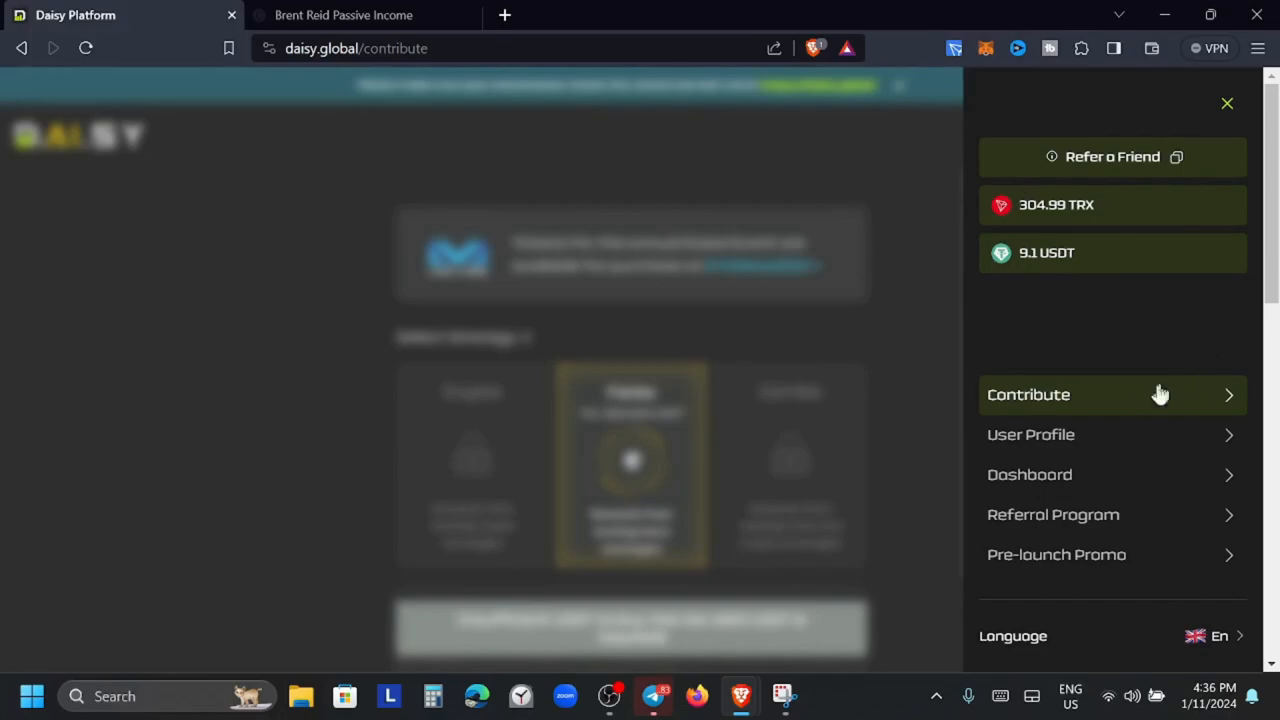
pyautogui.click(1228, 104)
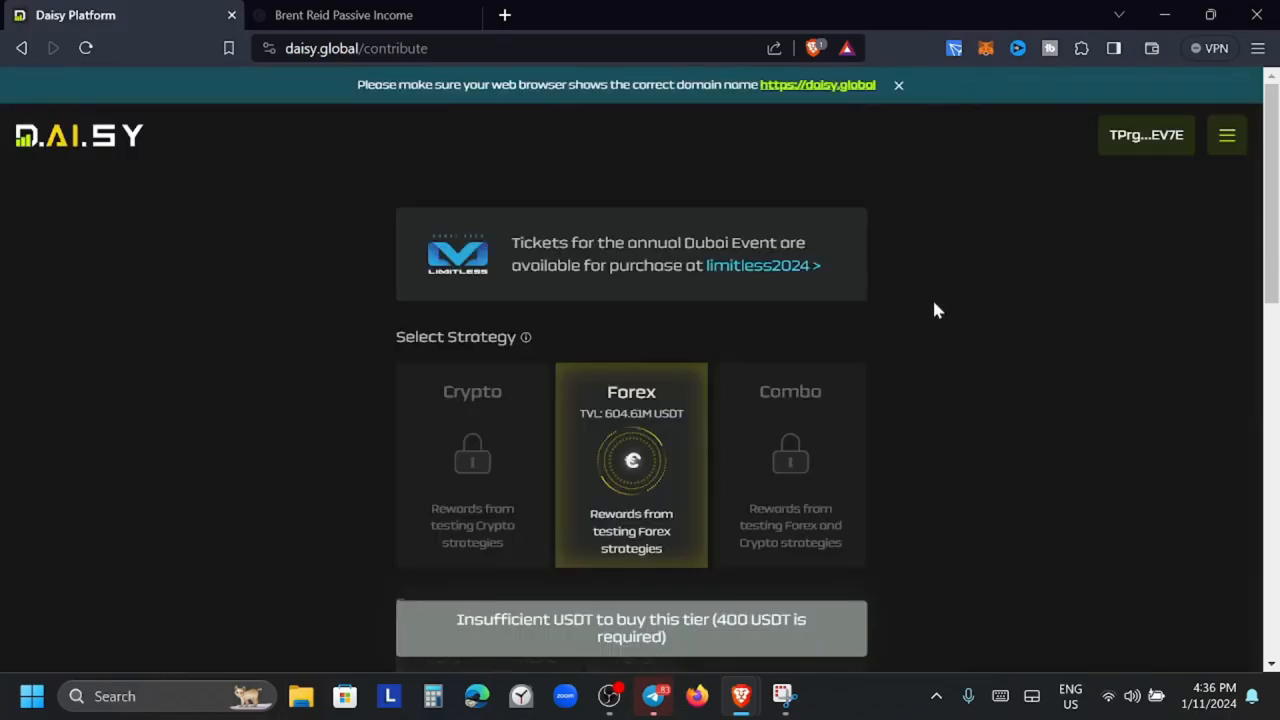
# Select the 100 USDT Tier 1 card for the Forex strategy in the Select Tier grid
pyautogui.scroll(-3)
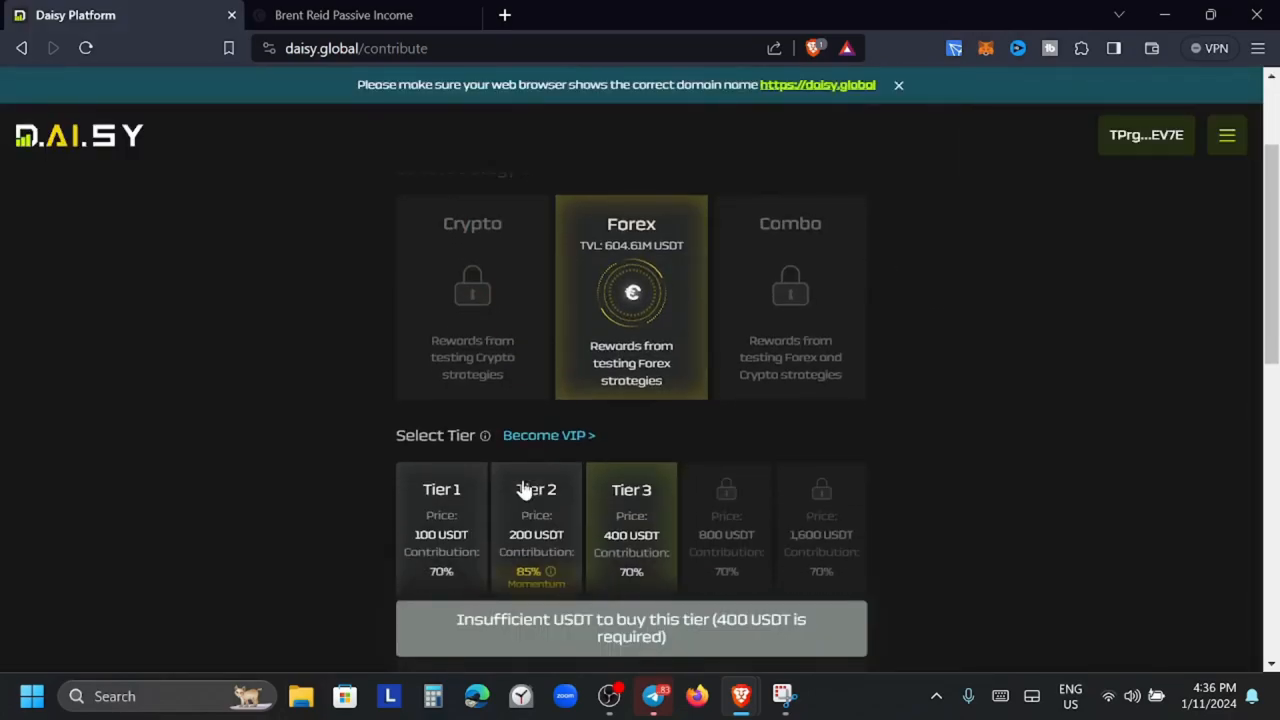
pyautogui.moveTo(668, 360)
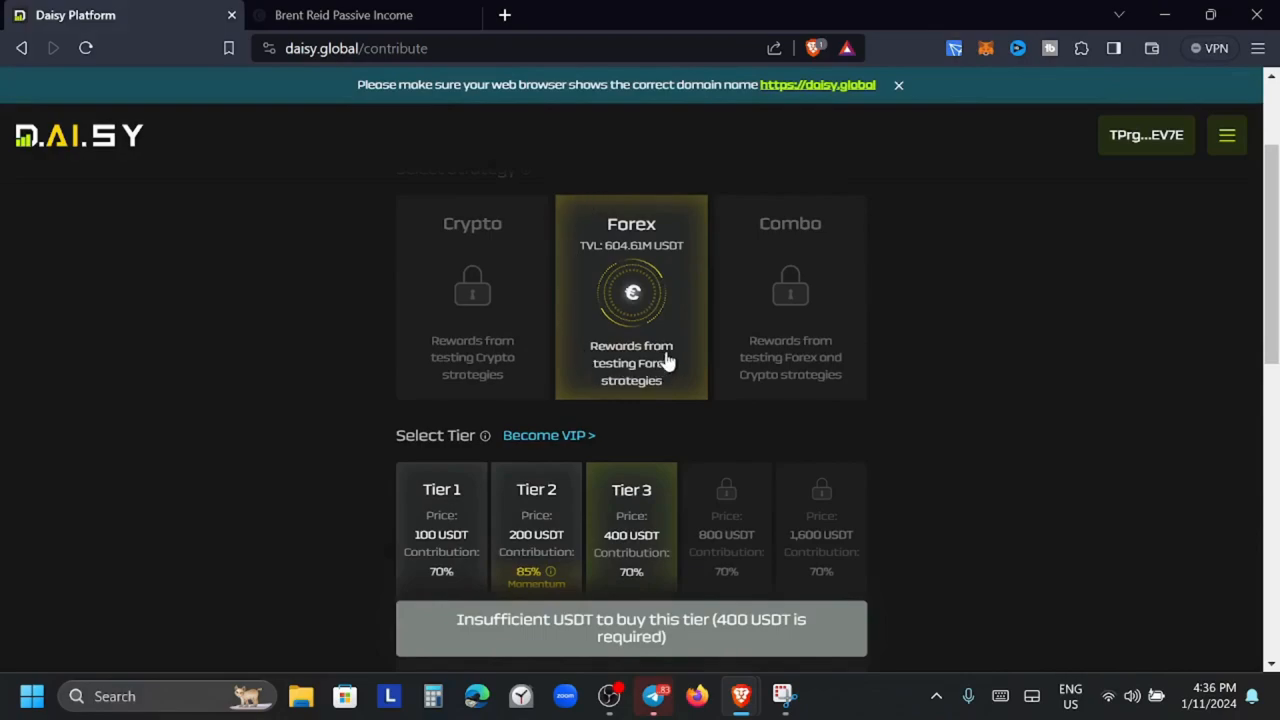
pyautogui.scroll(-3)
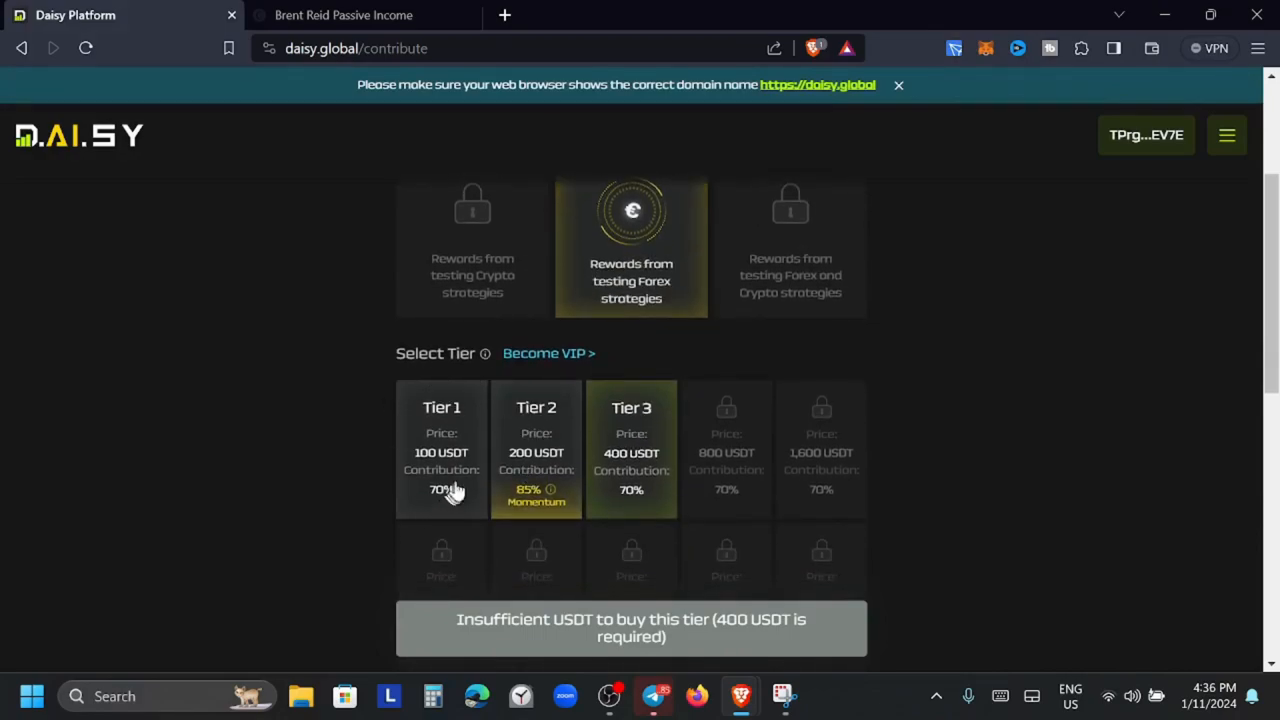
pyautogui.moveTo(498, 636)
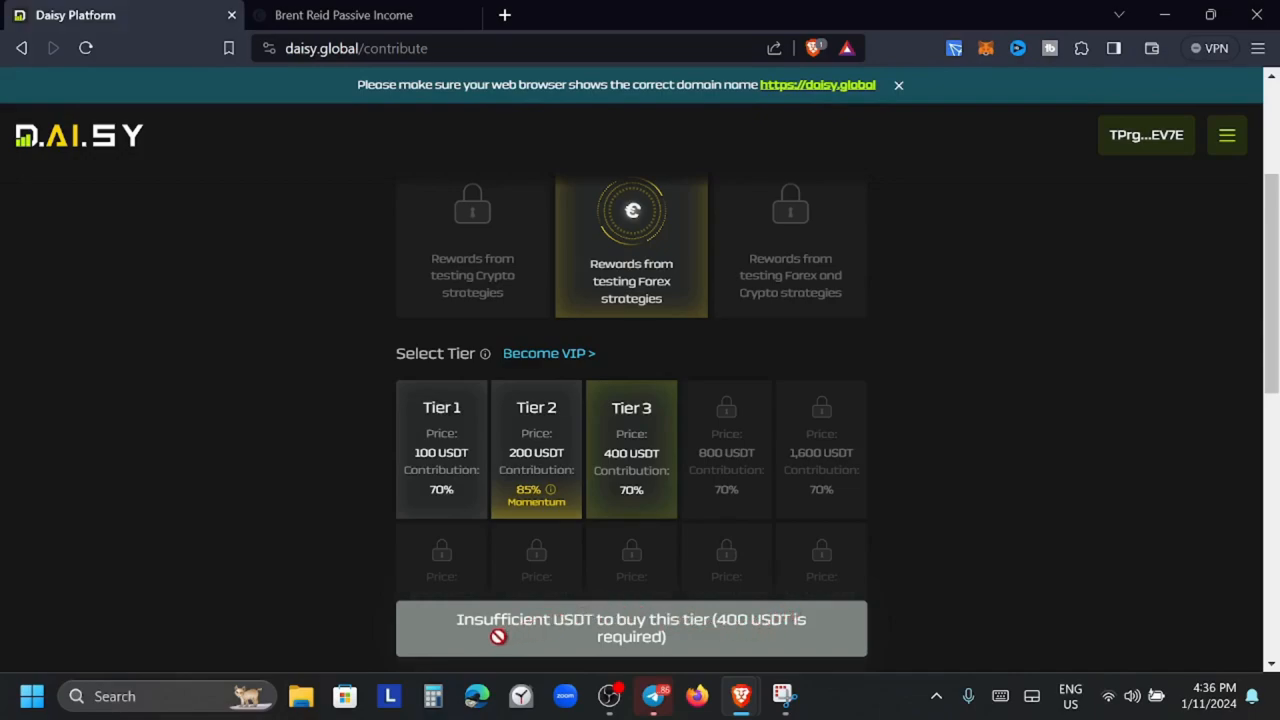
pyautogui.click(440, 450)
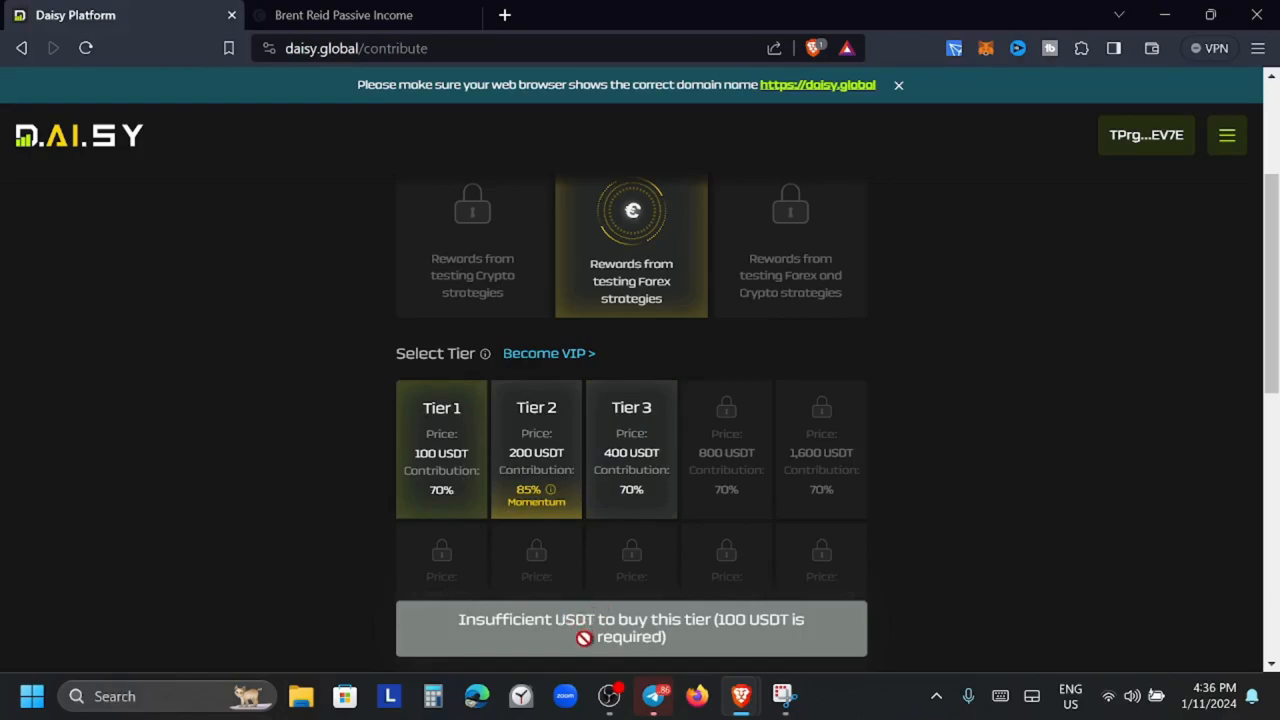
pyautogui.moveTo(920, 172)
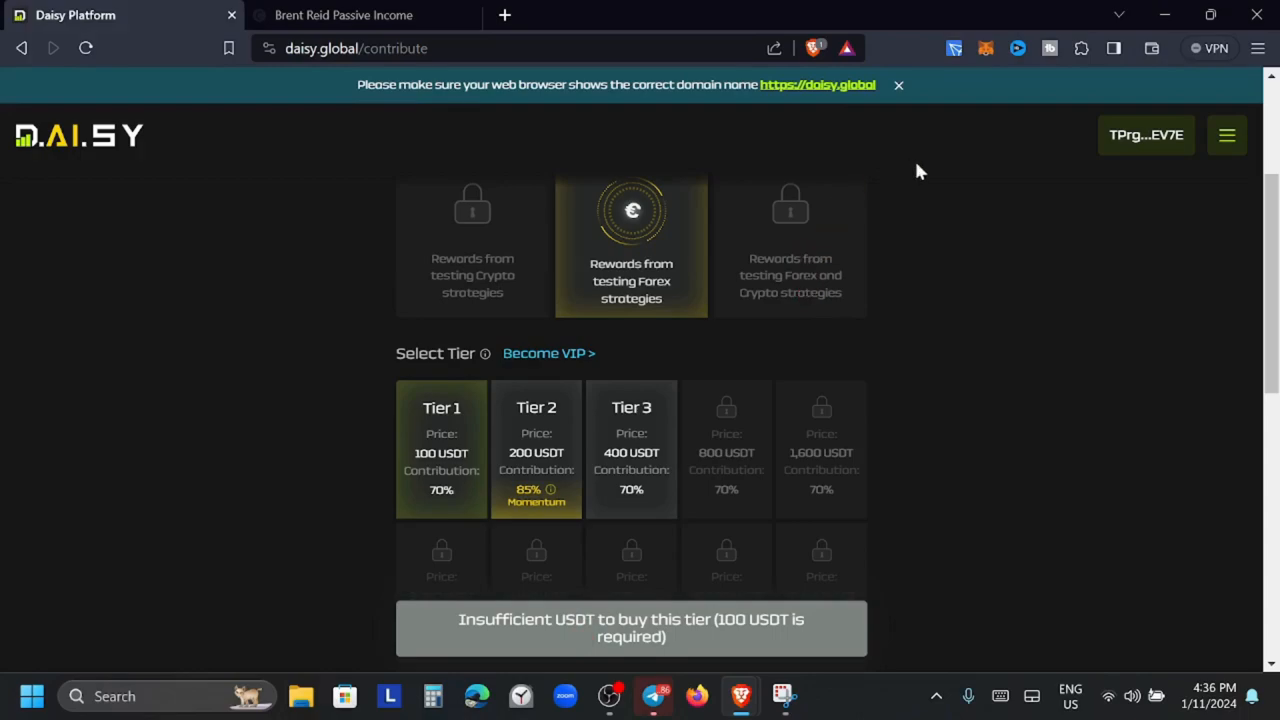
pyautogui.moveTo(988, 156)
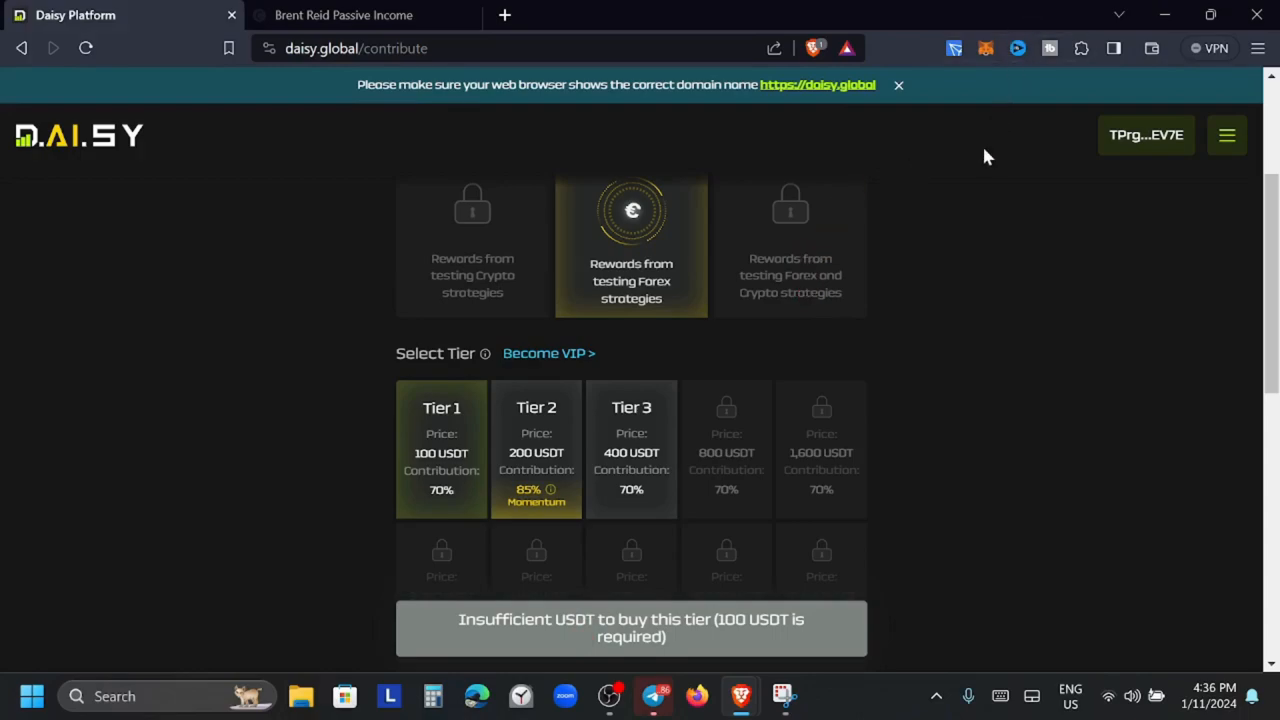
pyautogui.scroll(3)
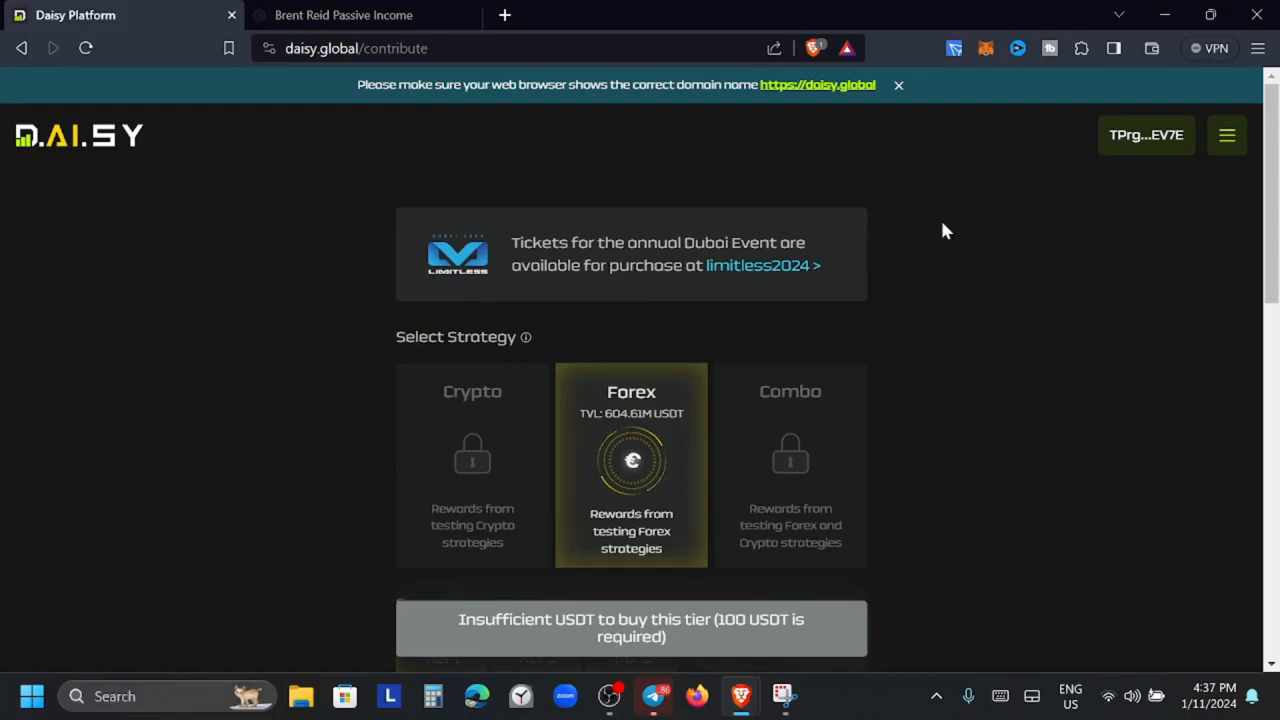
pyautogui.moveTo(1228, 136)
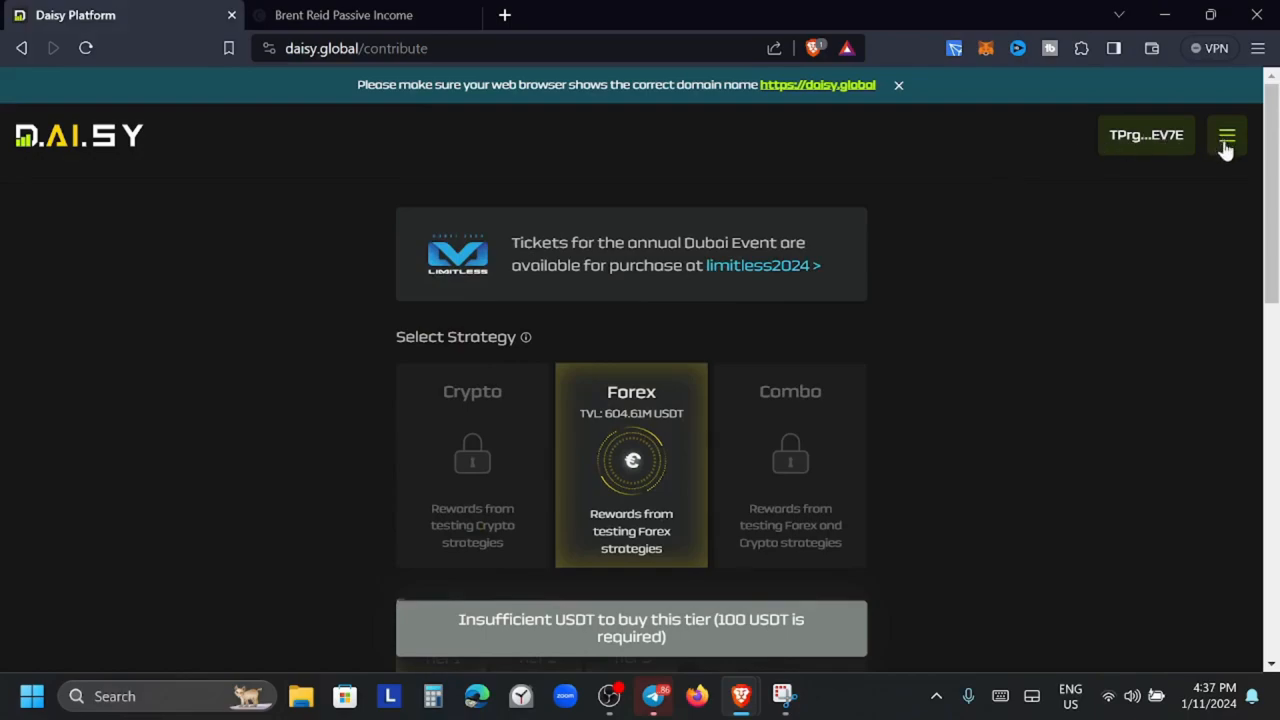
# Go to the Dashboard showing $604,606,939.48 in live trading and 227,621 members
pyautogui.click(1228, 136)
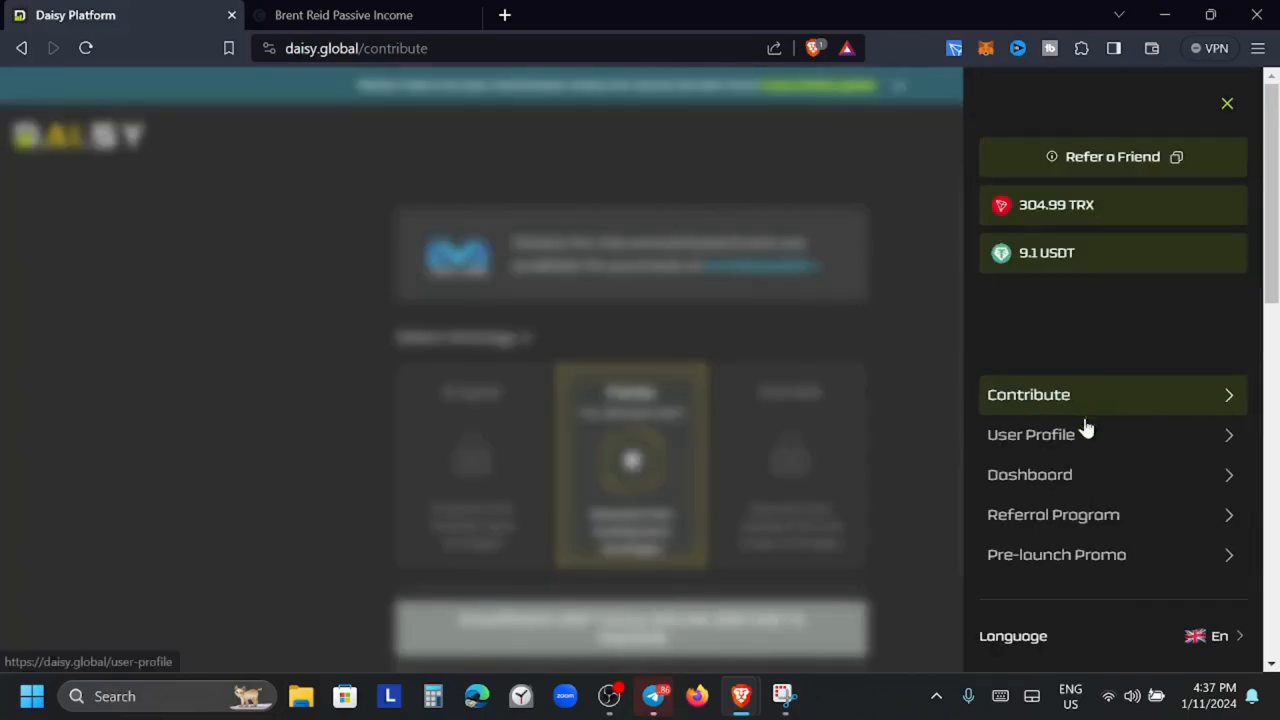
pyautogui.click(1030, 474)
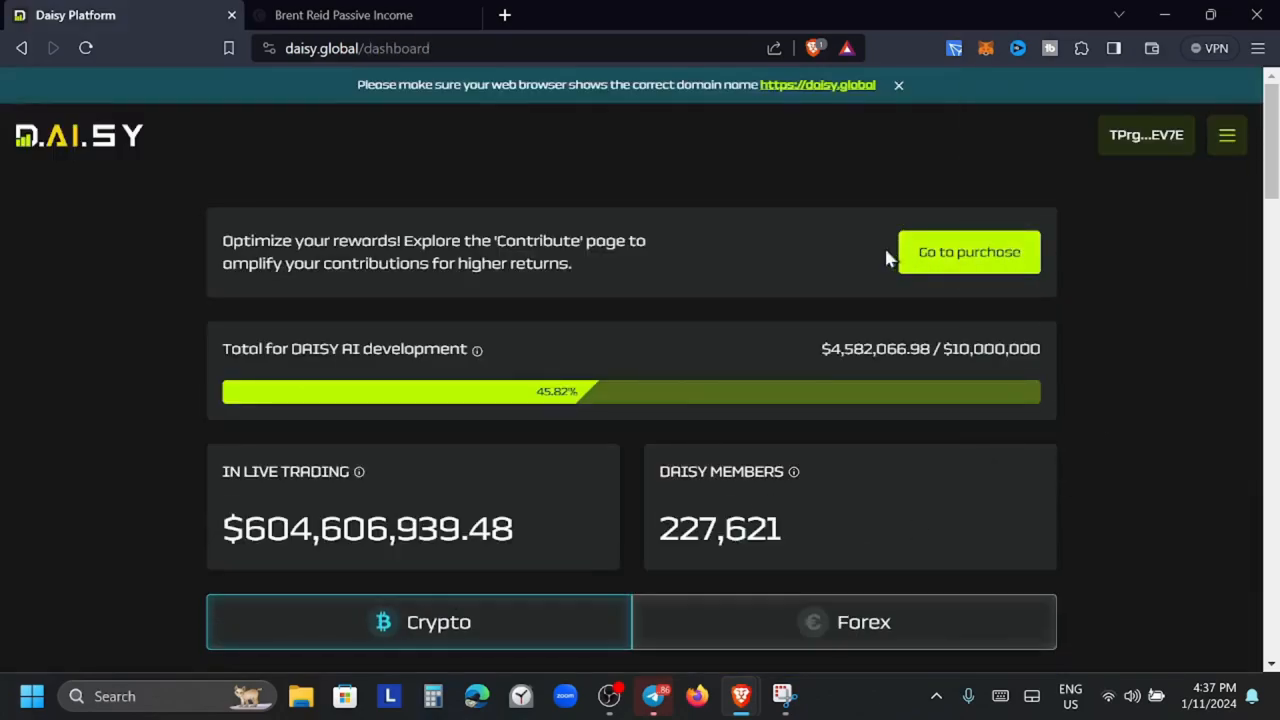
pyautogui.moveTo(1228, 136)
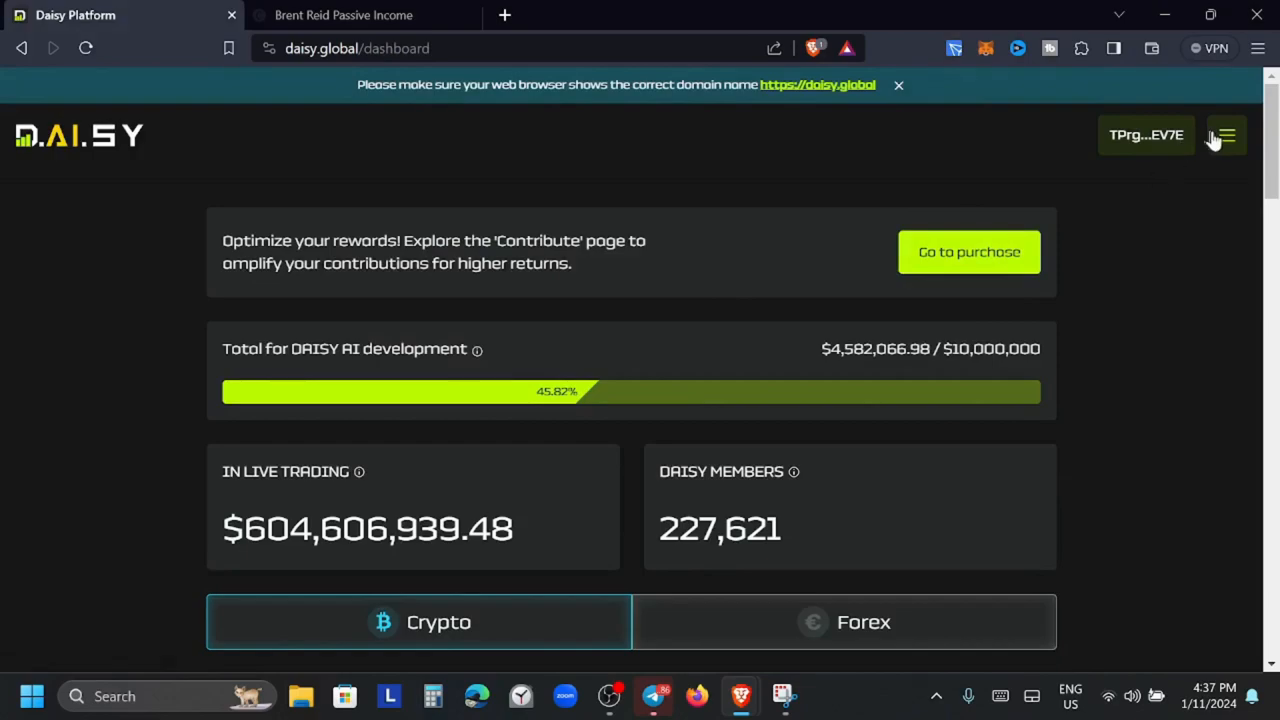
pyautogui.click(1226, 136)
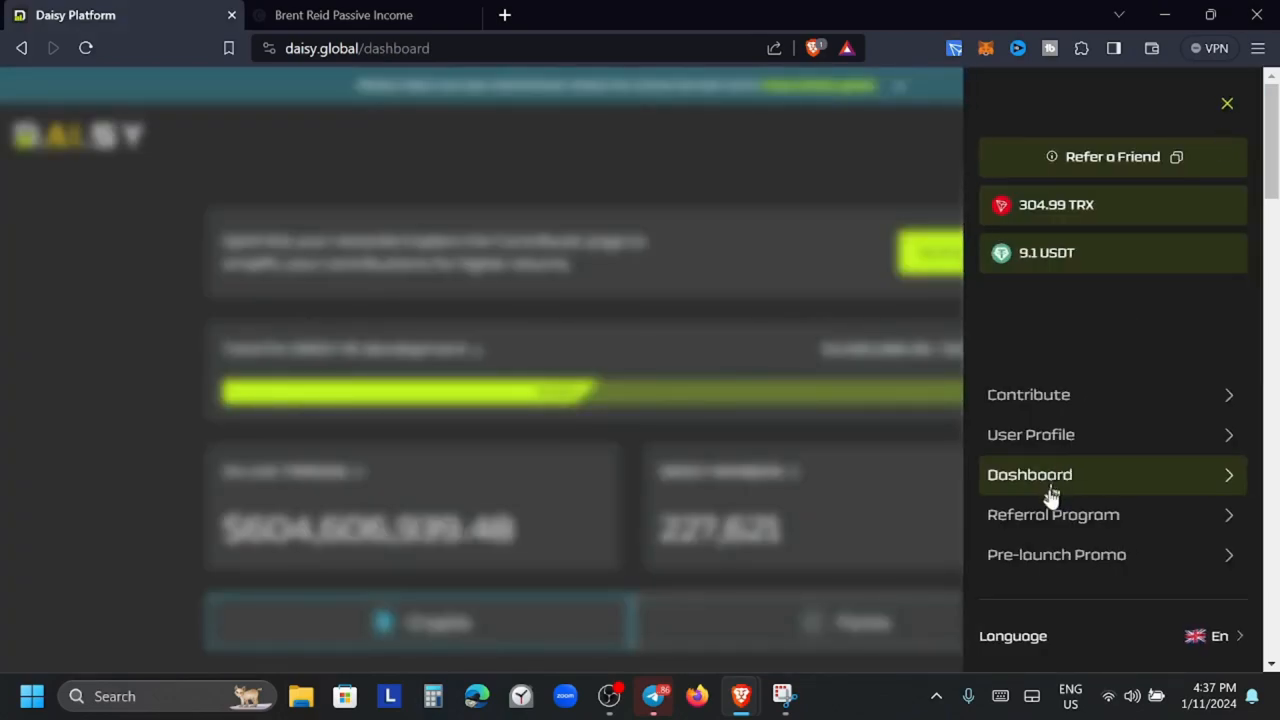
# Review the Referral Program page with 100.9 USDT total rewards and 9 team members, then reopen the wallet panel
pyautogui.click(1052, 514)
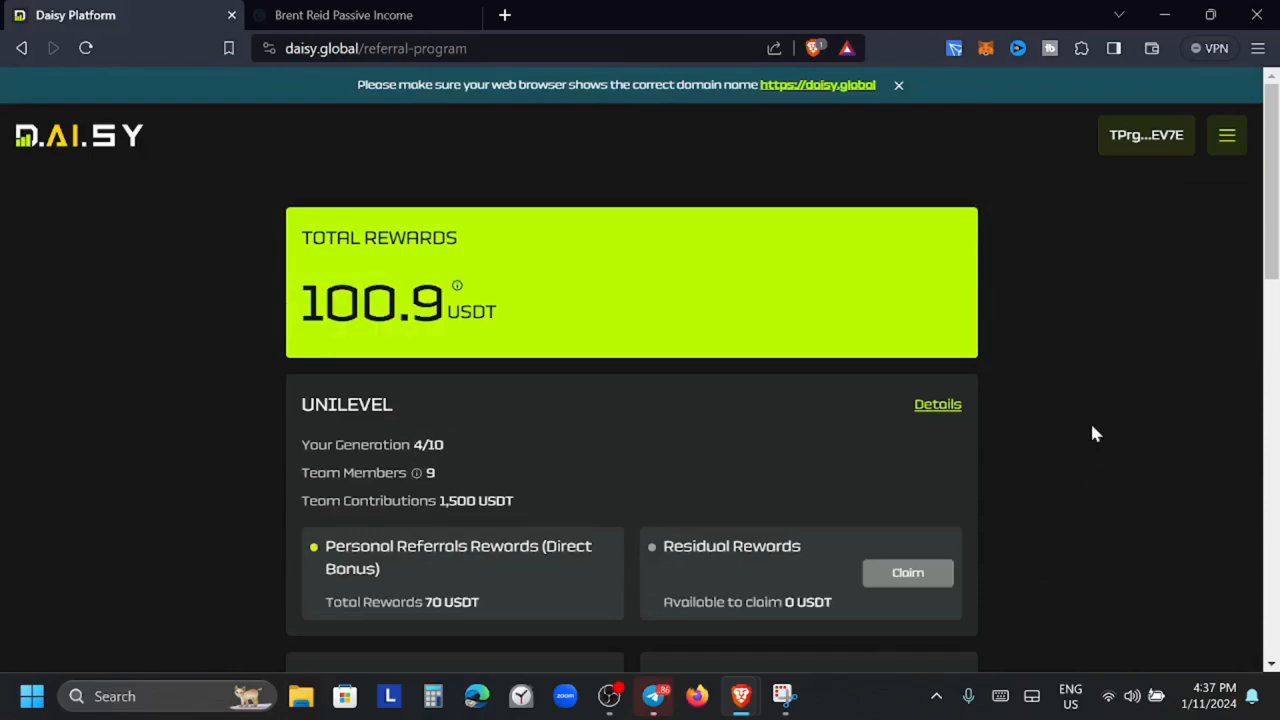
pyautogui.scroll(-3)
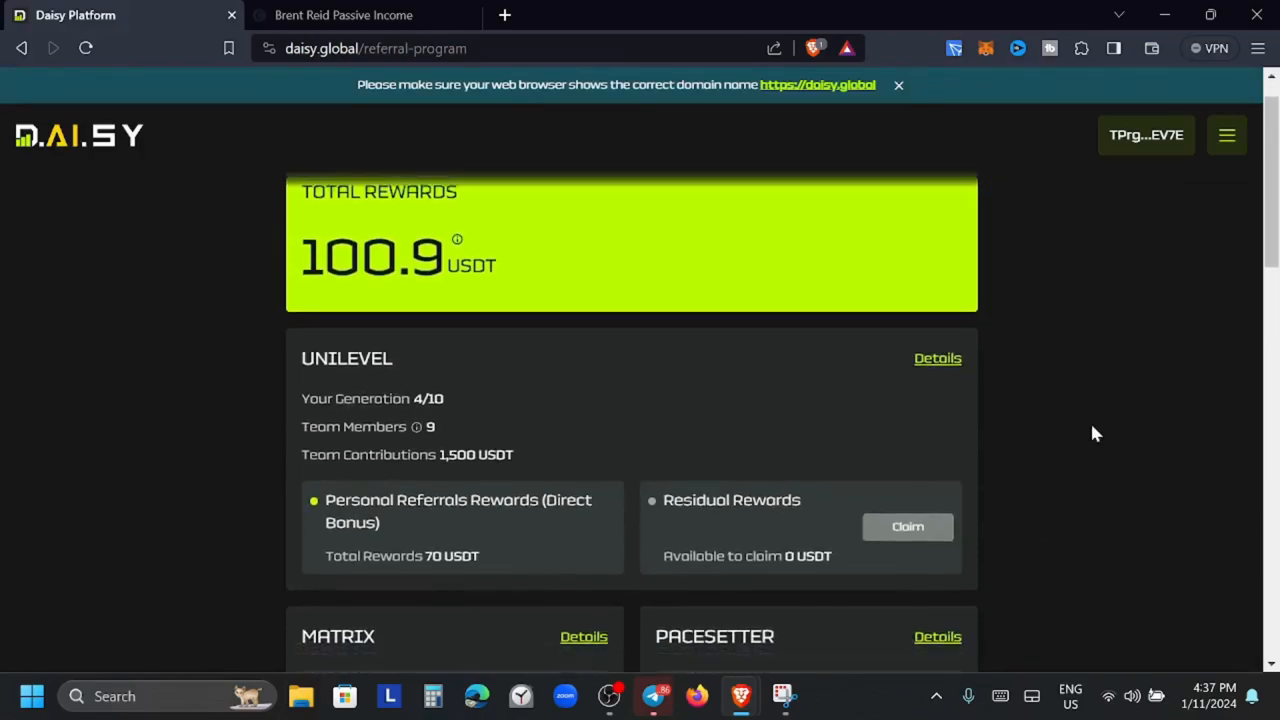
pyautogui.scroll(-3)
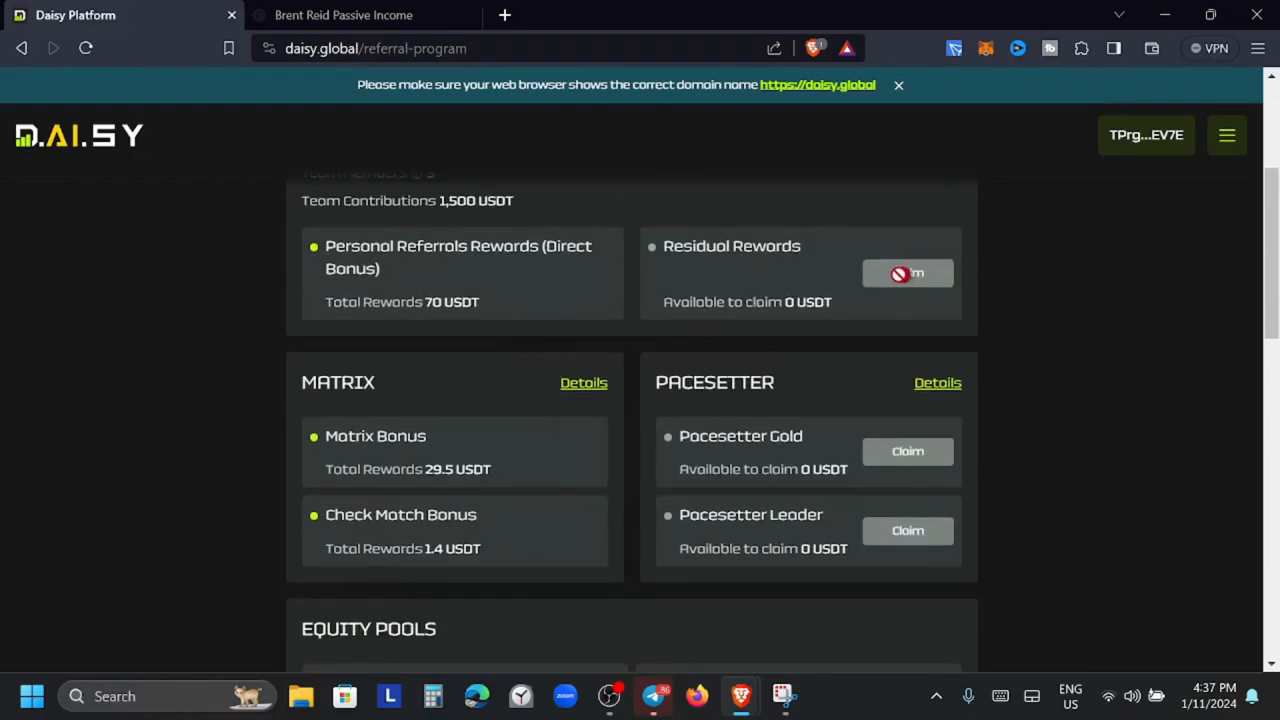
pyautogui.scroll(-3)
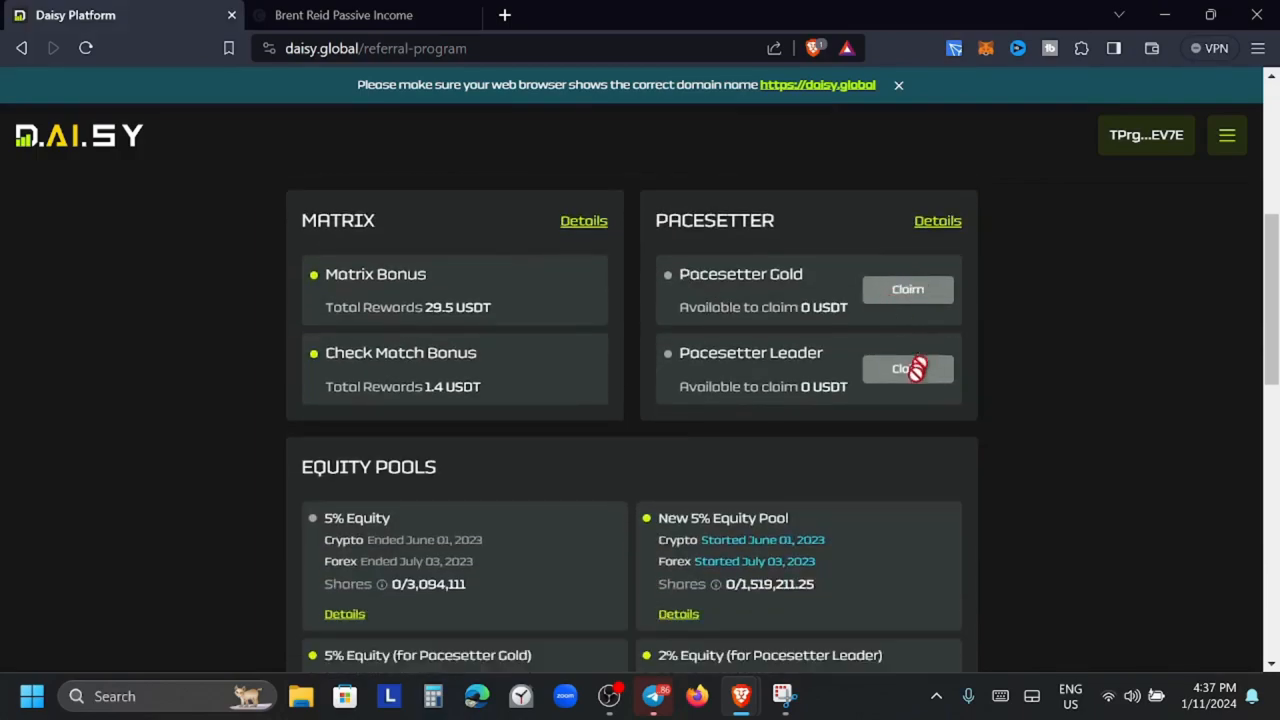
pyautogui.scroll(-3)
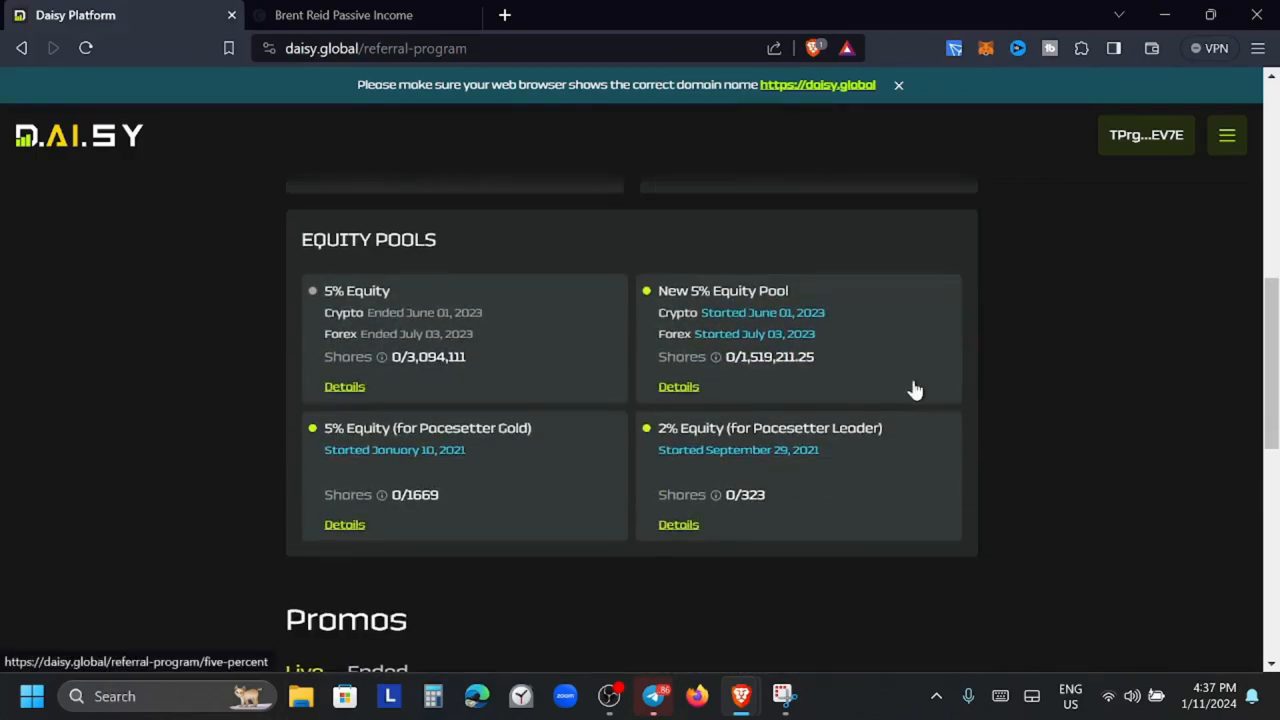
pyautogui.moveTo(416, 408)
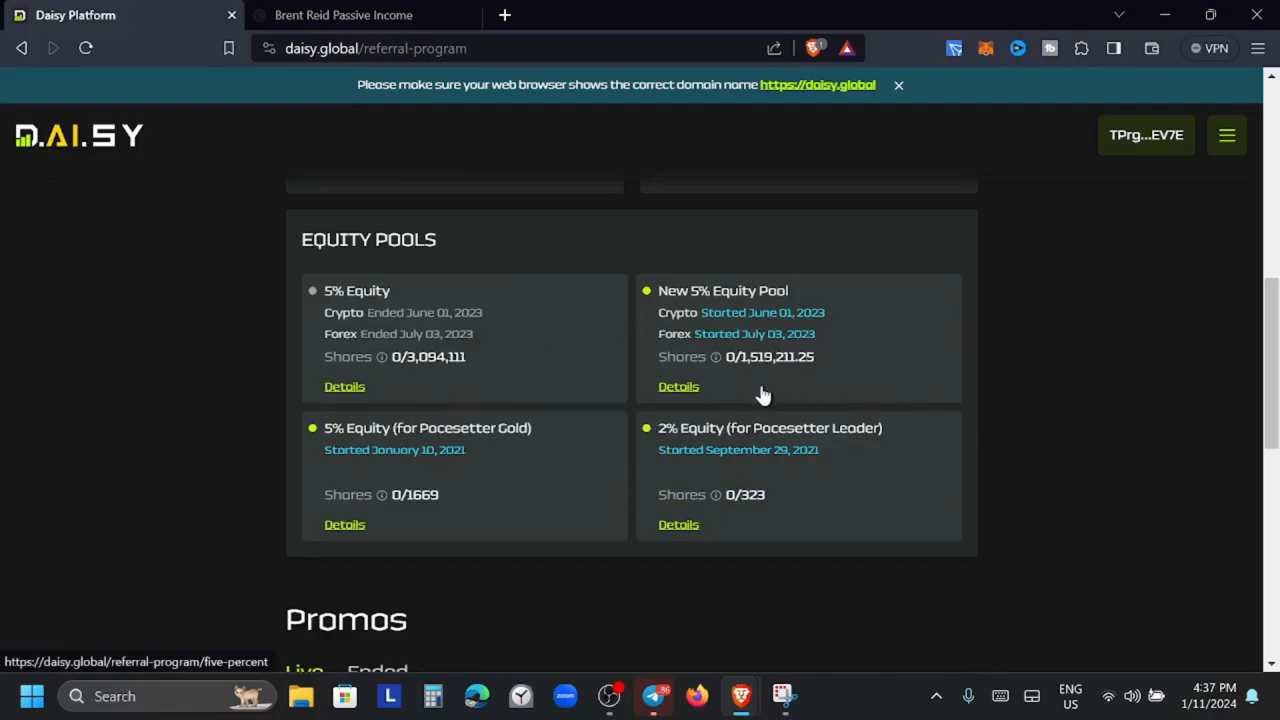
pyautogui.scroll(-3)
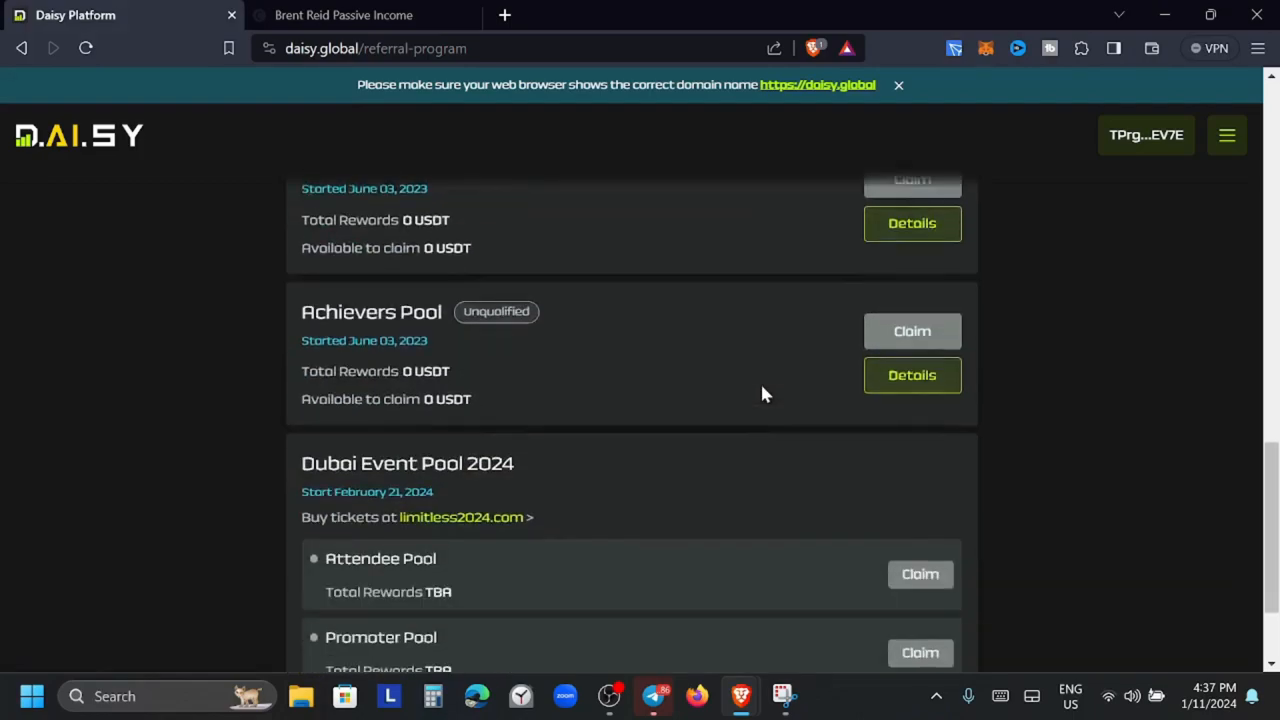
pyautogui.scroll(-3)
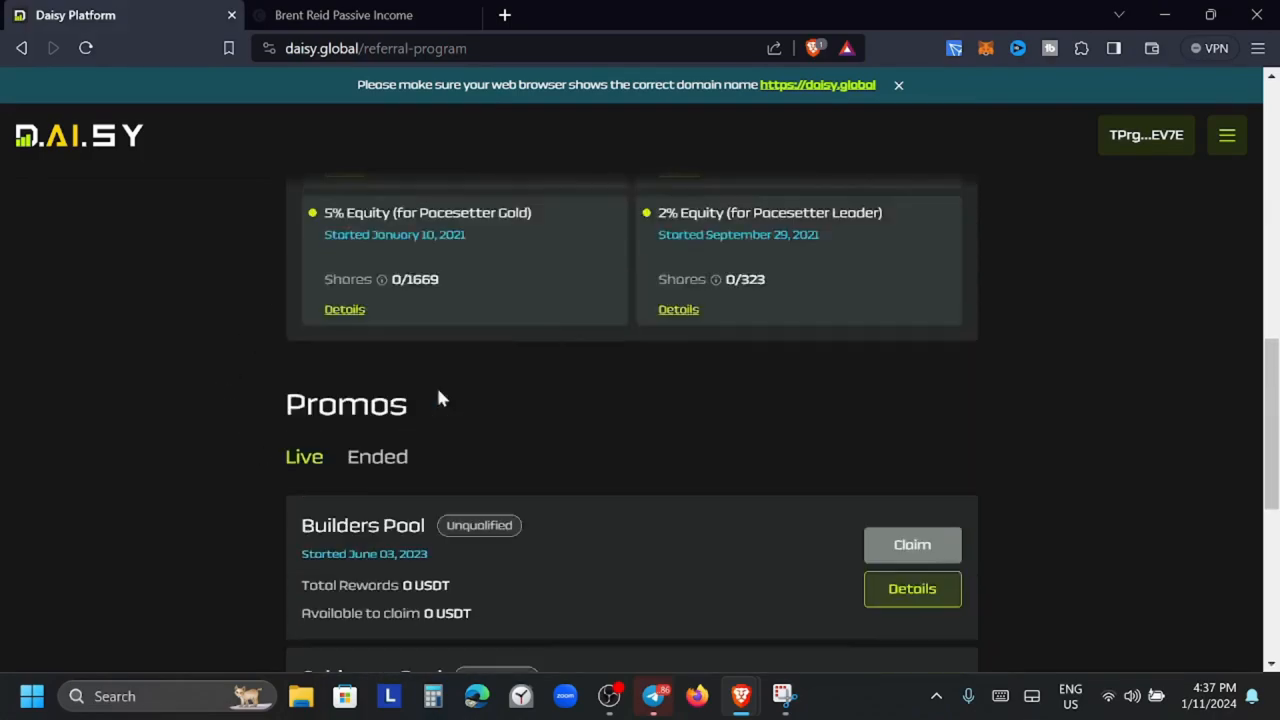
pyautogui.scroll(3)
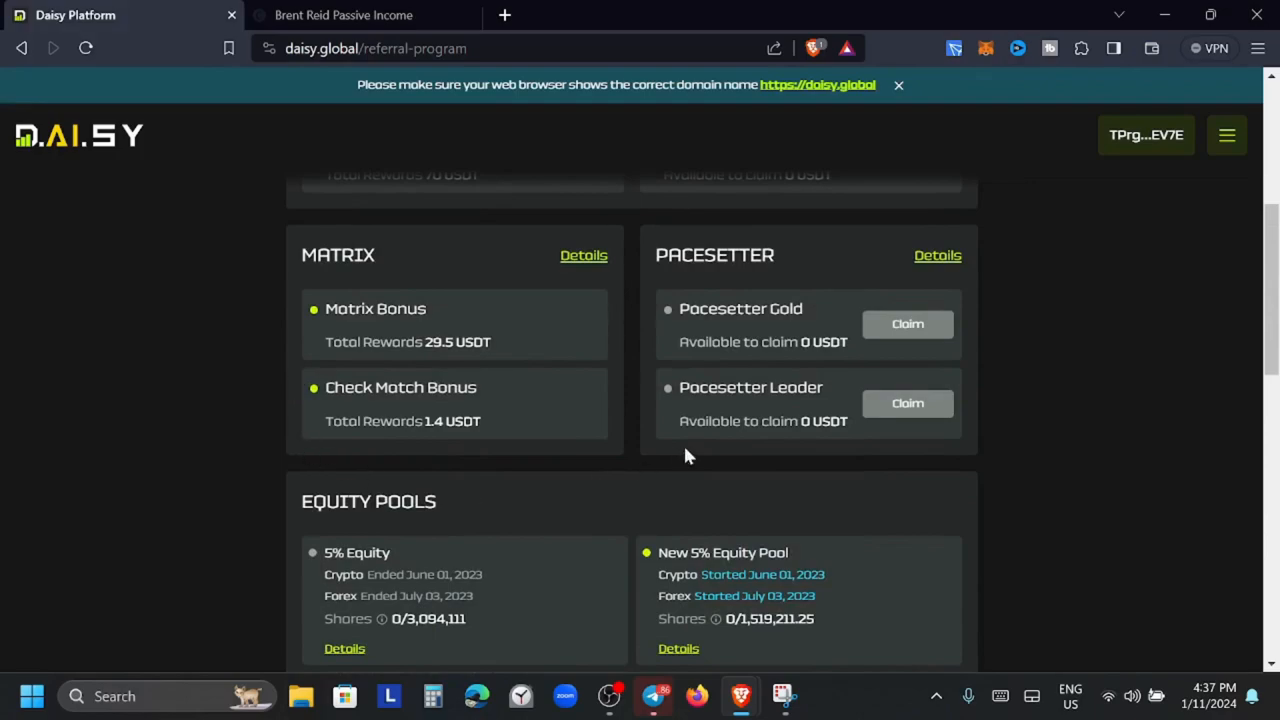
pyautogui.scroll(3)
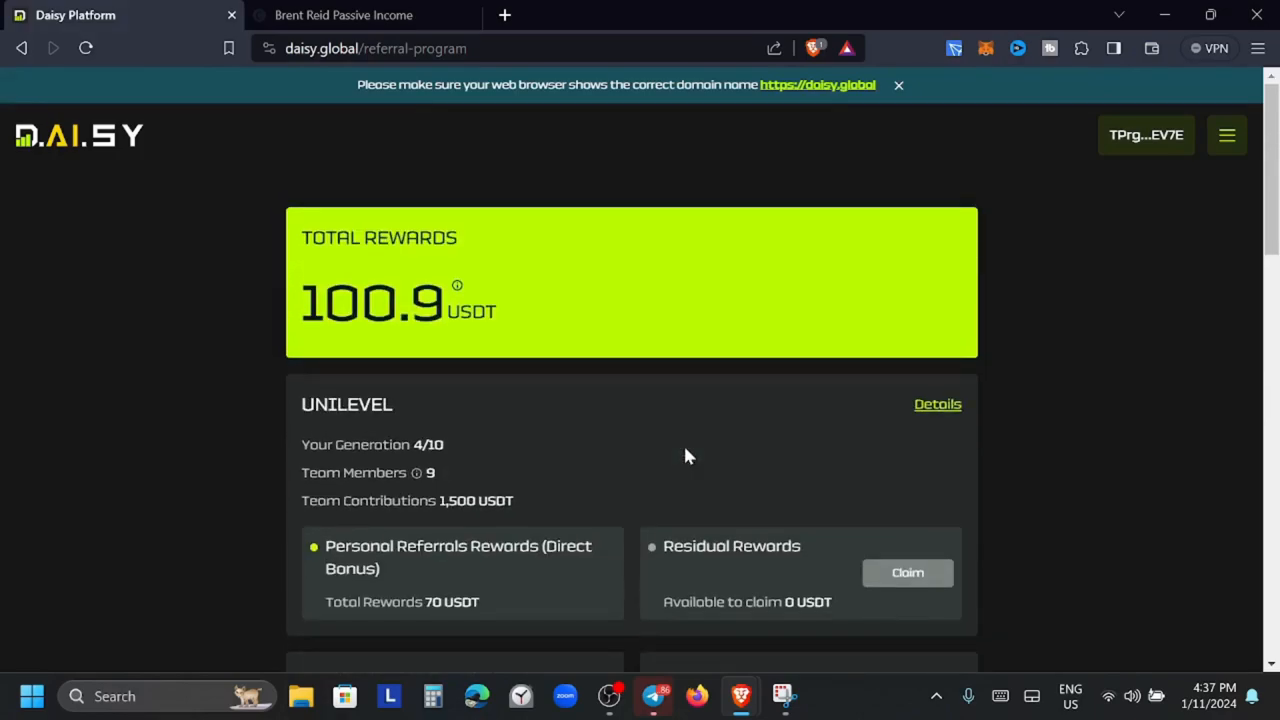
pyautogui.moveTo(892, 188)
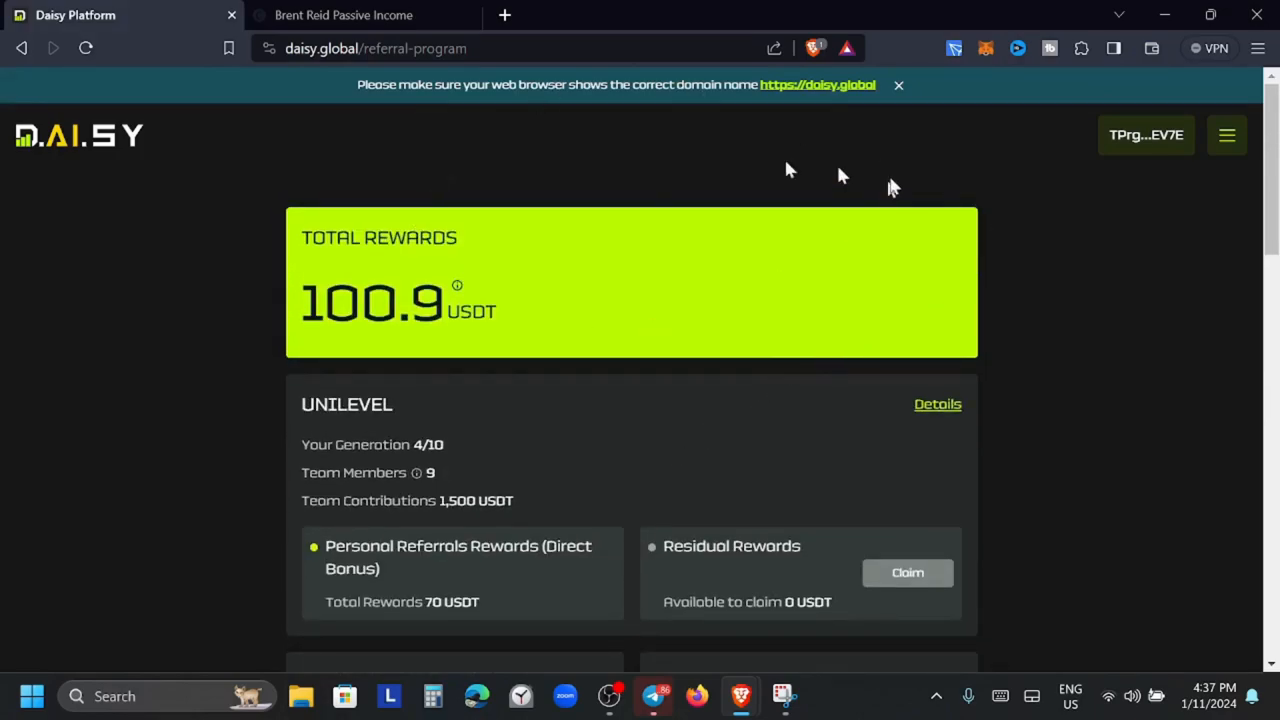
pyautogui.moveTo(780, 330)
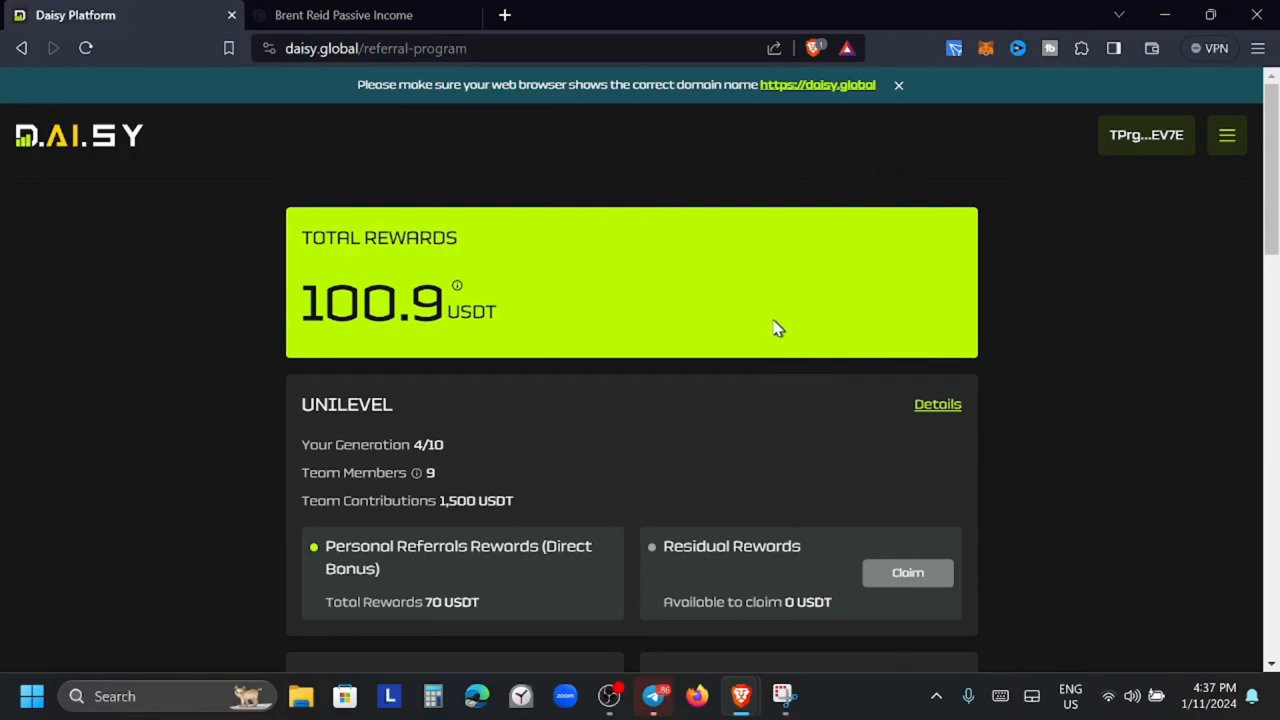
pyautogui.click(1228, 136)
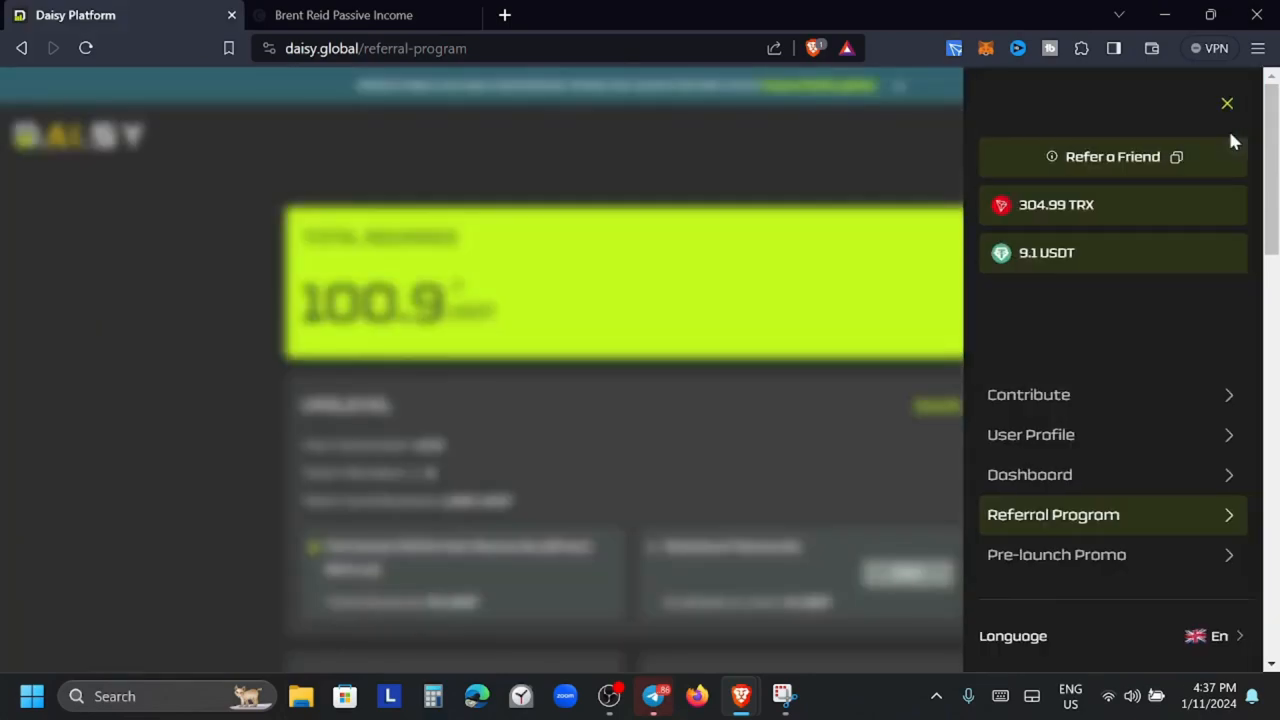
pyautogui.moveTo(1030, 434)
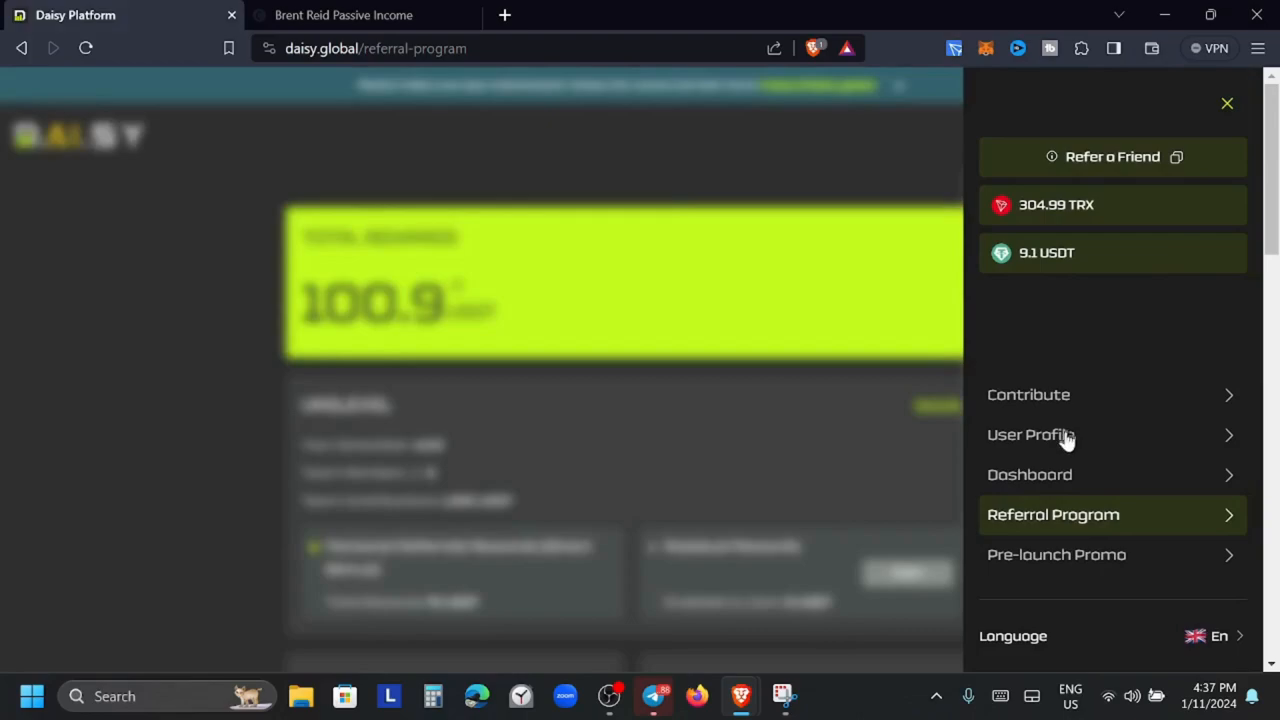
# Browse the Brent Reid Passive Income page's program reviews down to Ultimo and contact links, then back to the list
pyautogui.click(344, 14)
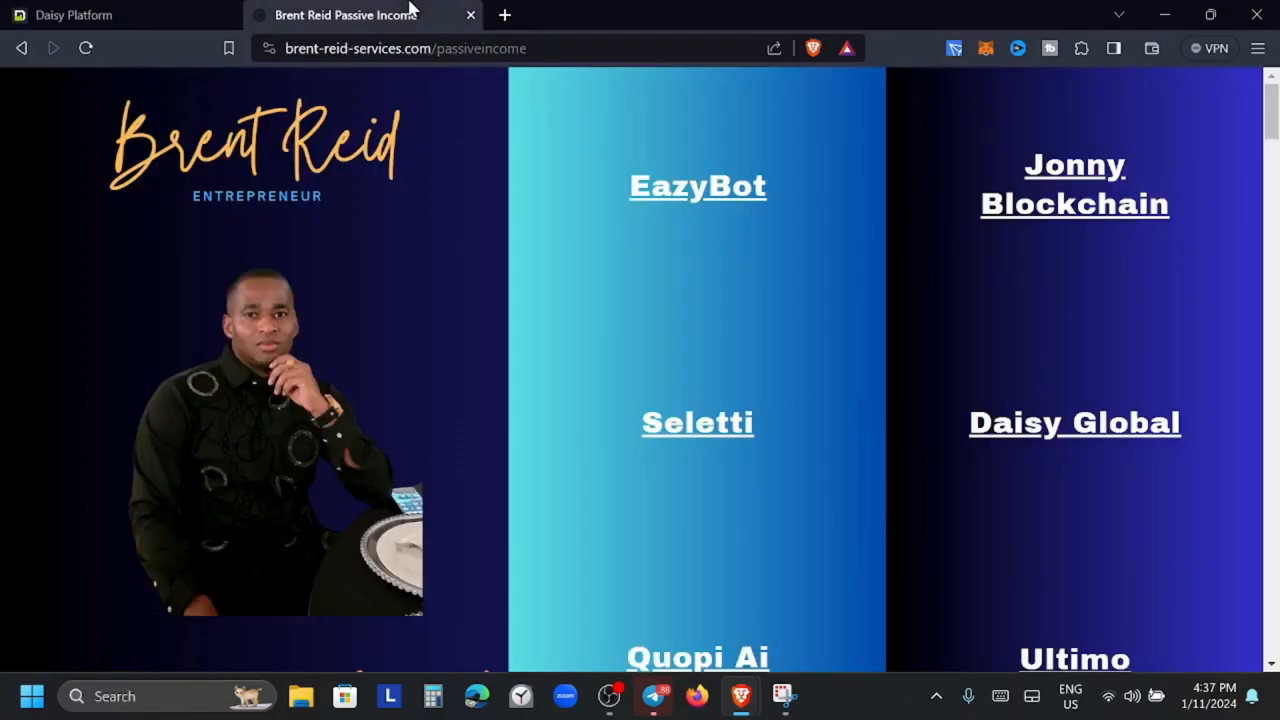
pyautogui.scroll(-3)
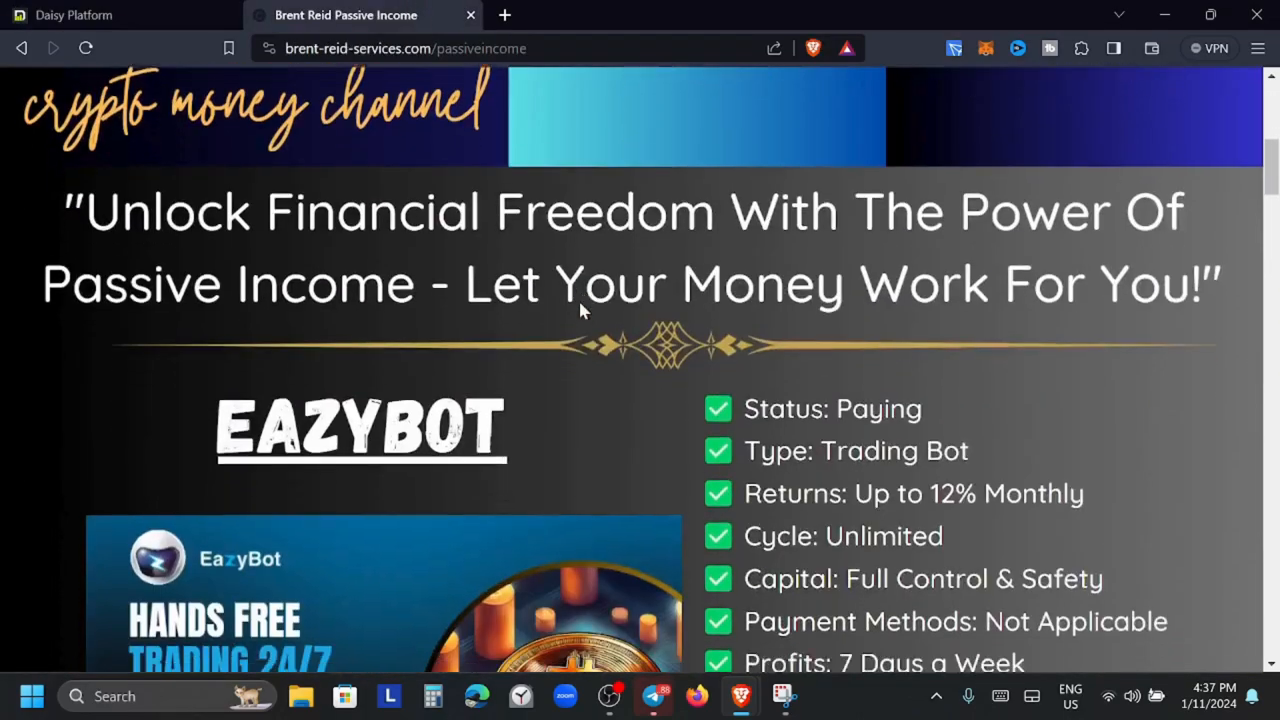
pyautogui.scroll(-3)
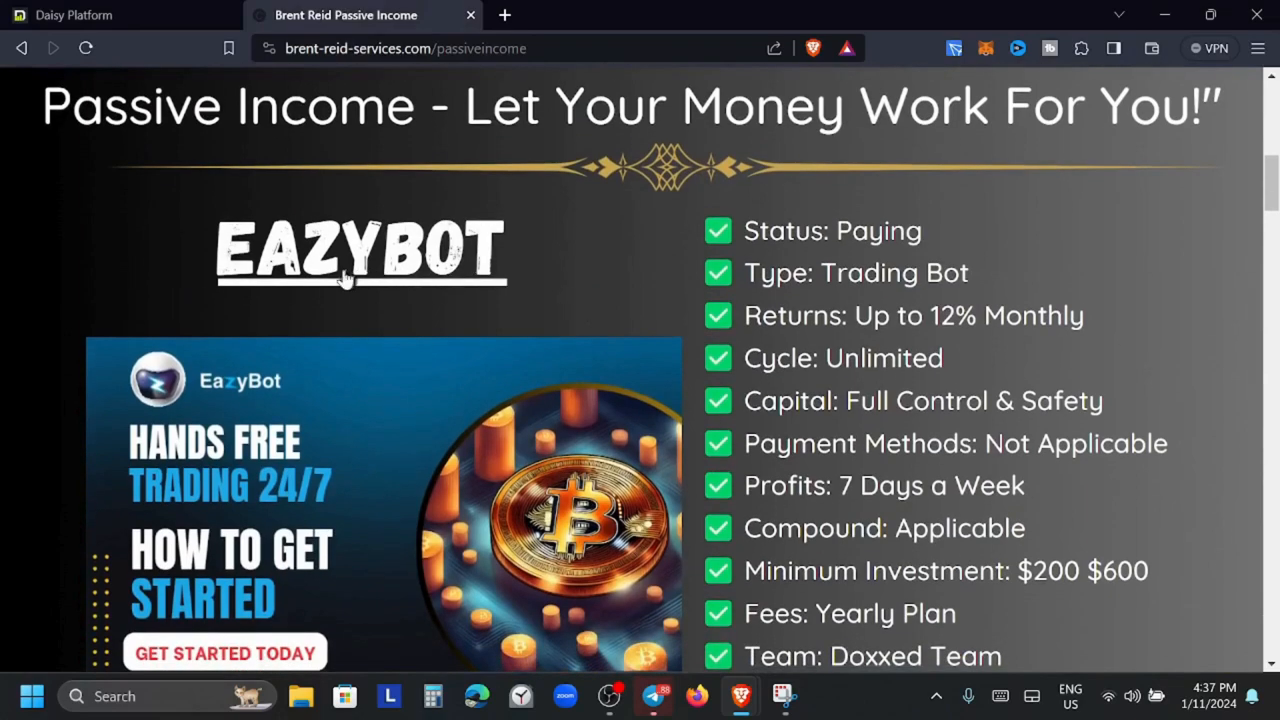
pyautogui.moveTo(500, 288)
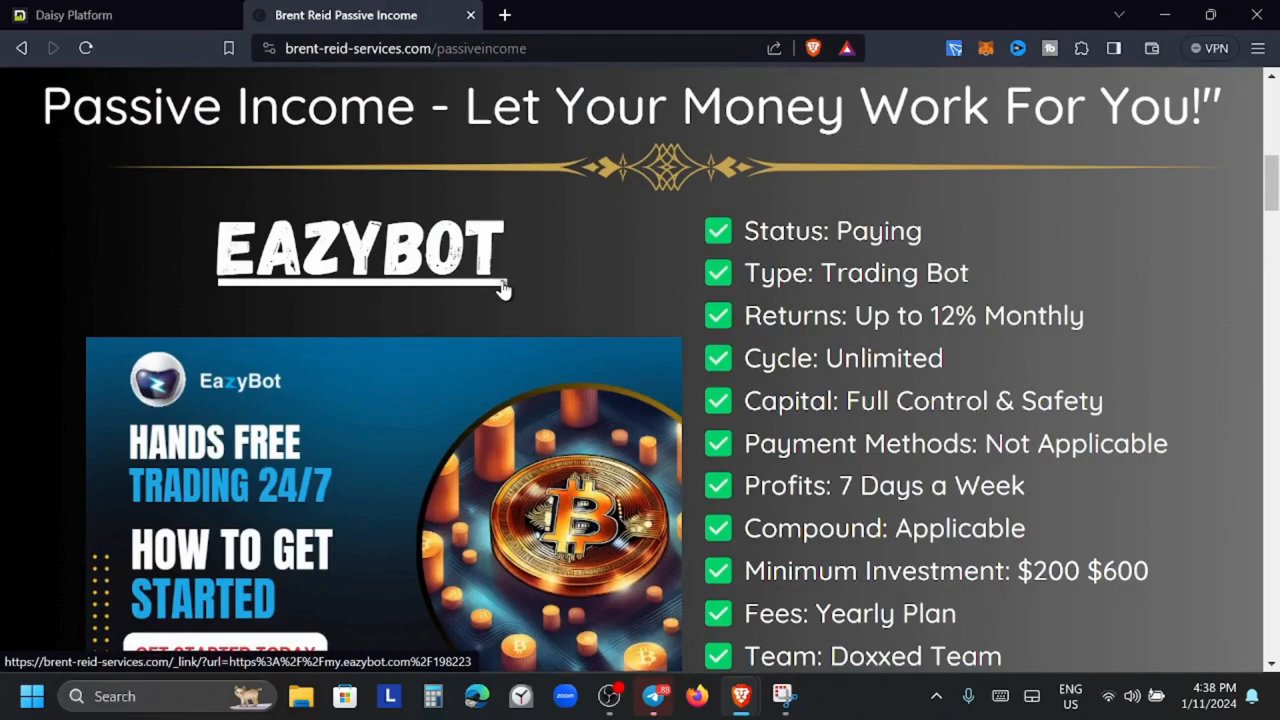
pyautogui.scroll(-3)
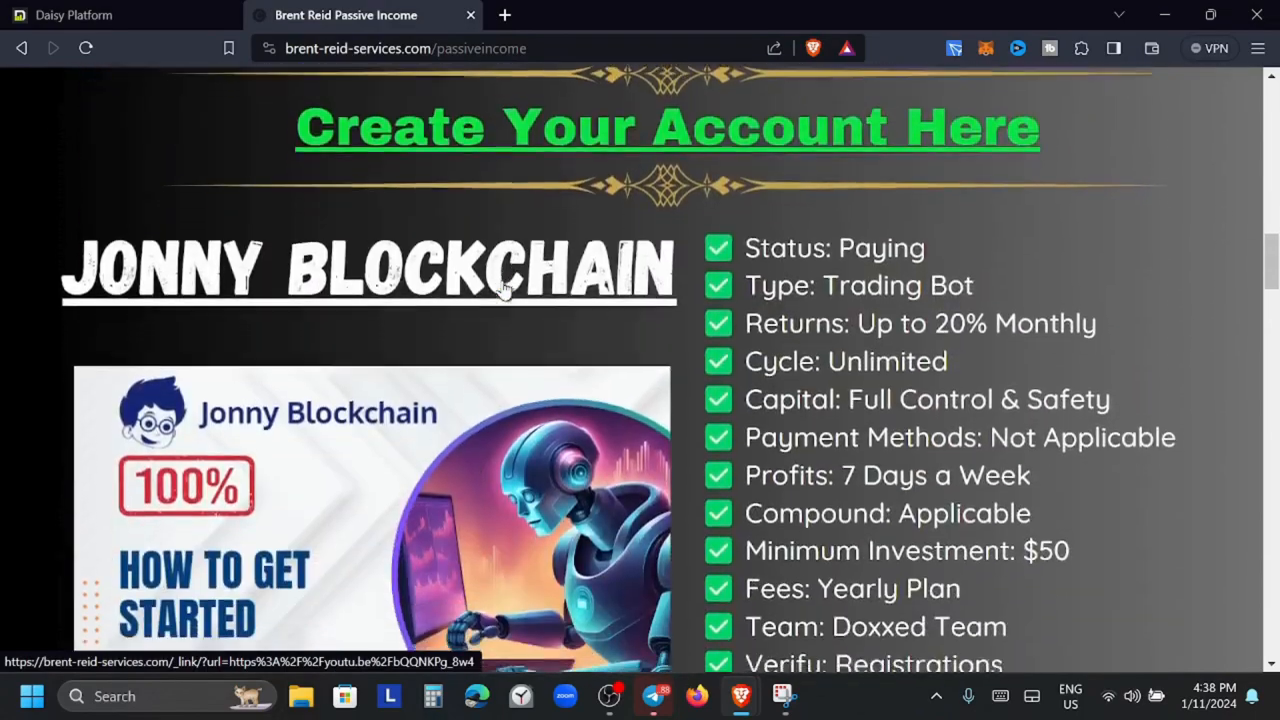
pyautogui.scroll(-3)
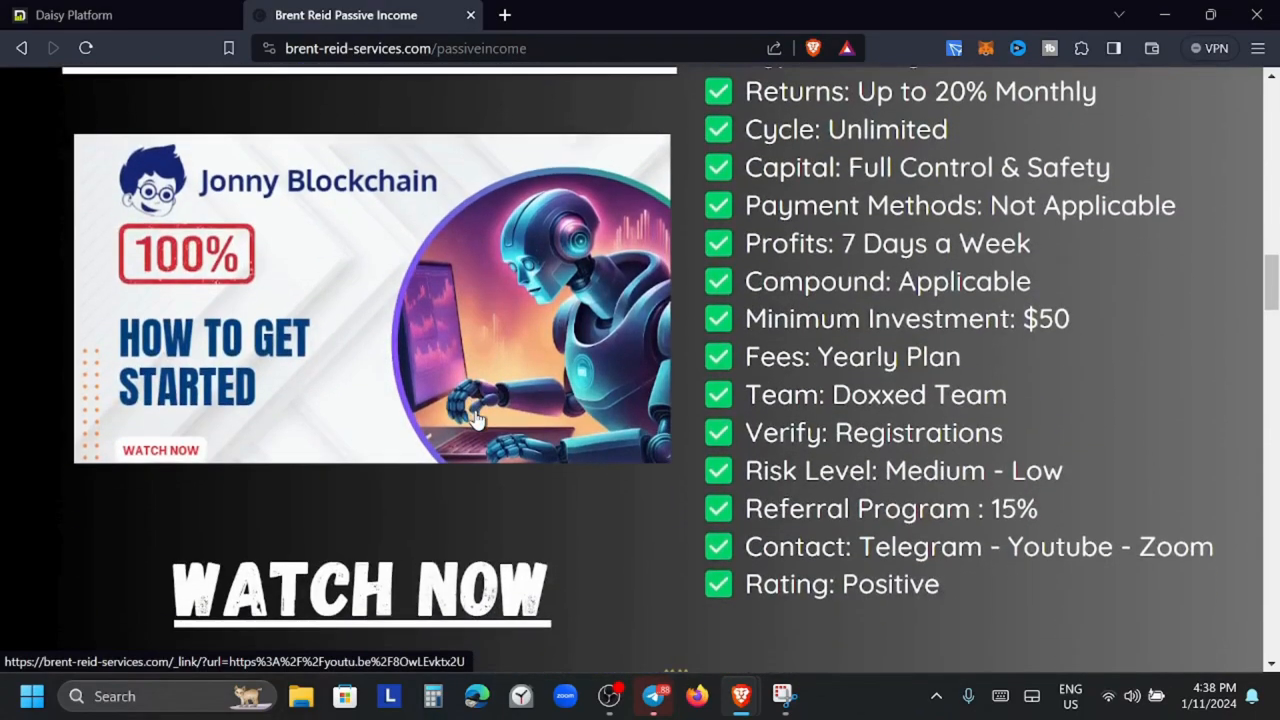
pyautogui.scroll(3)
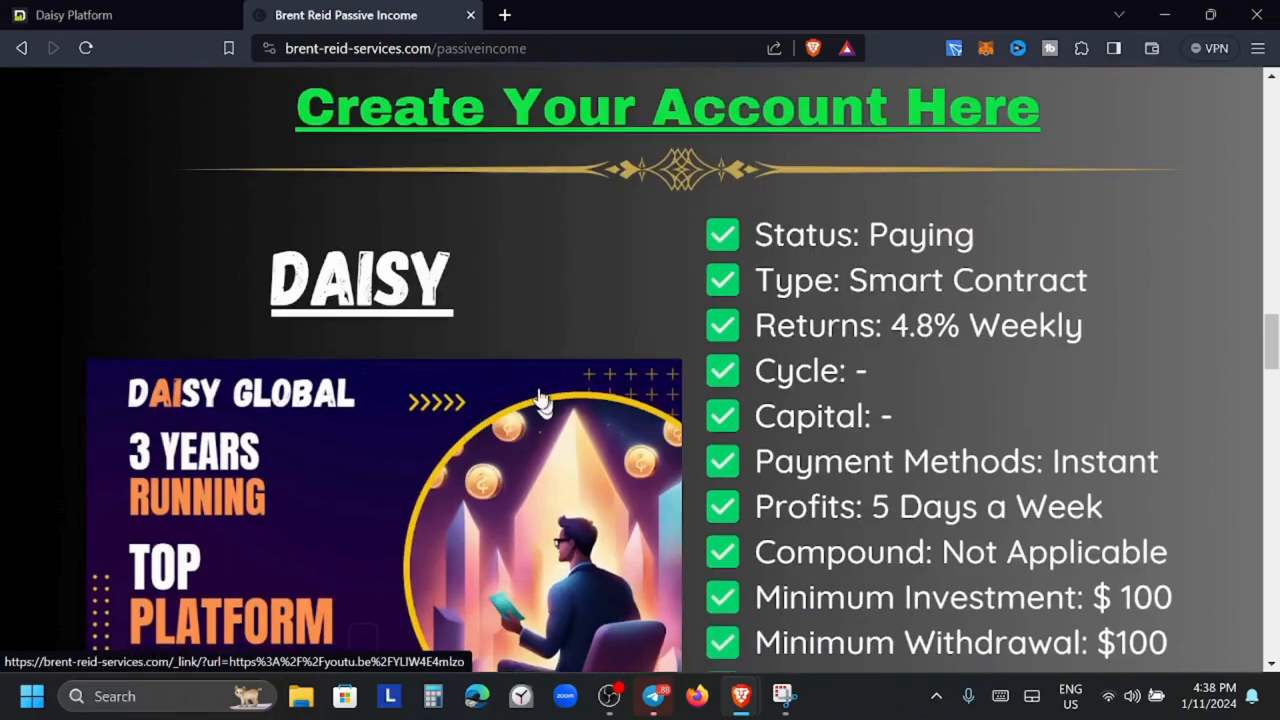
pyautogui.scroll(-3)
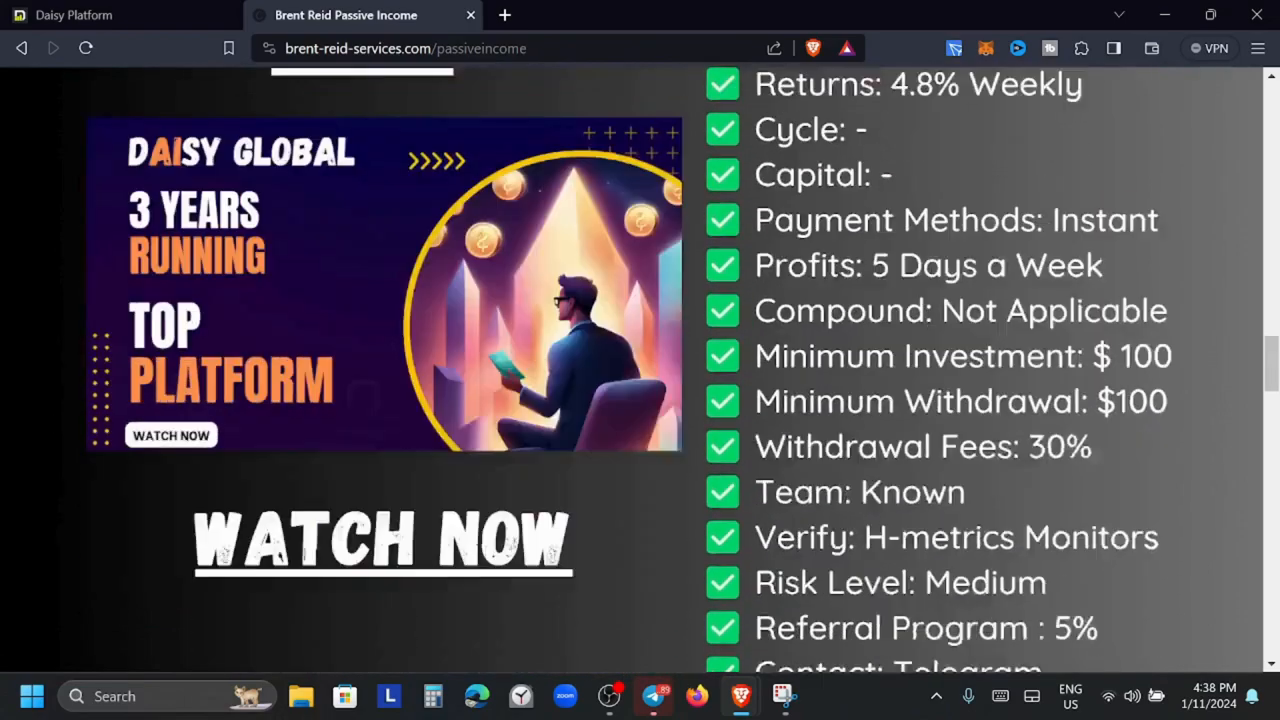
pyautogui.scroll(-3)
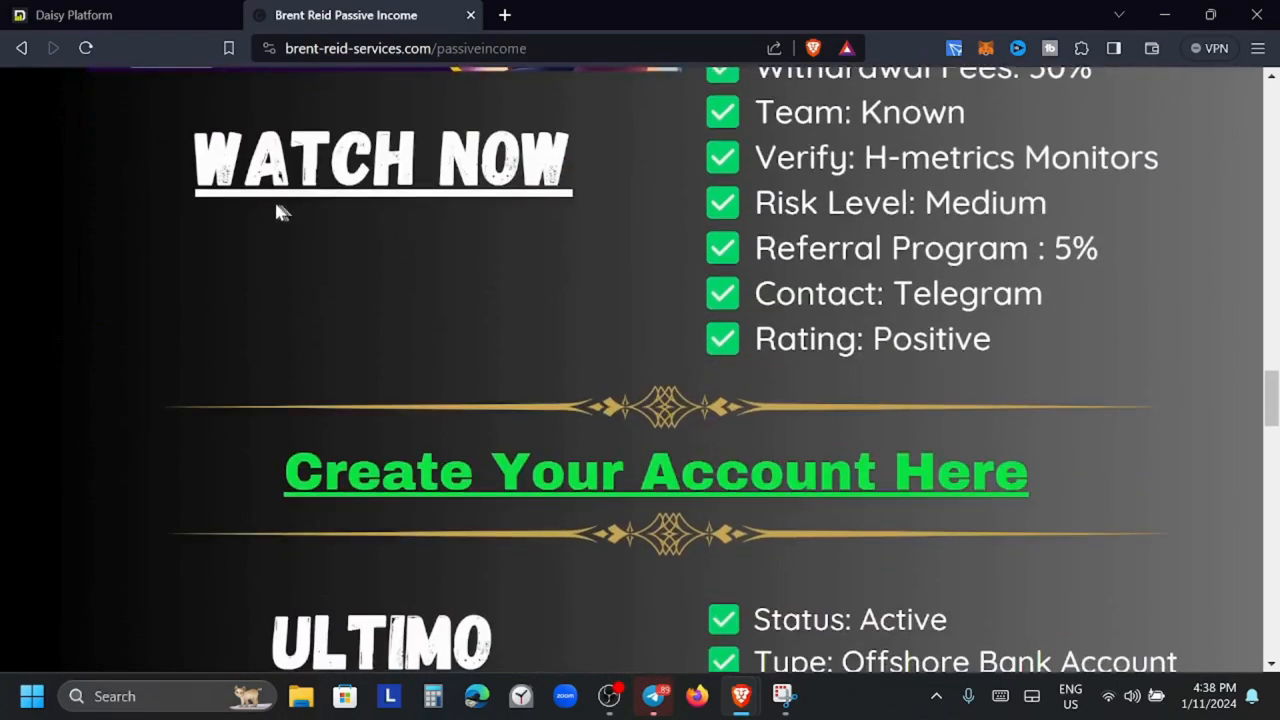
pyautogui.scroll(-3)
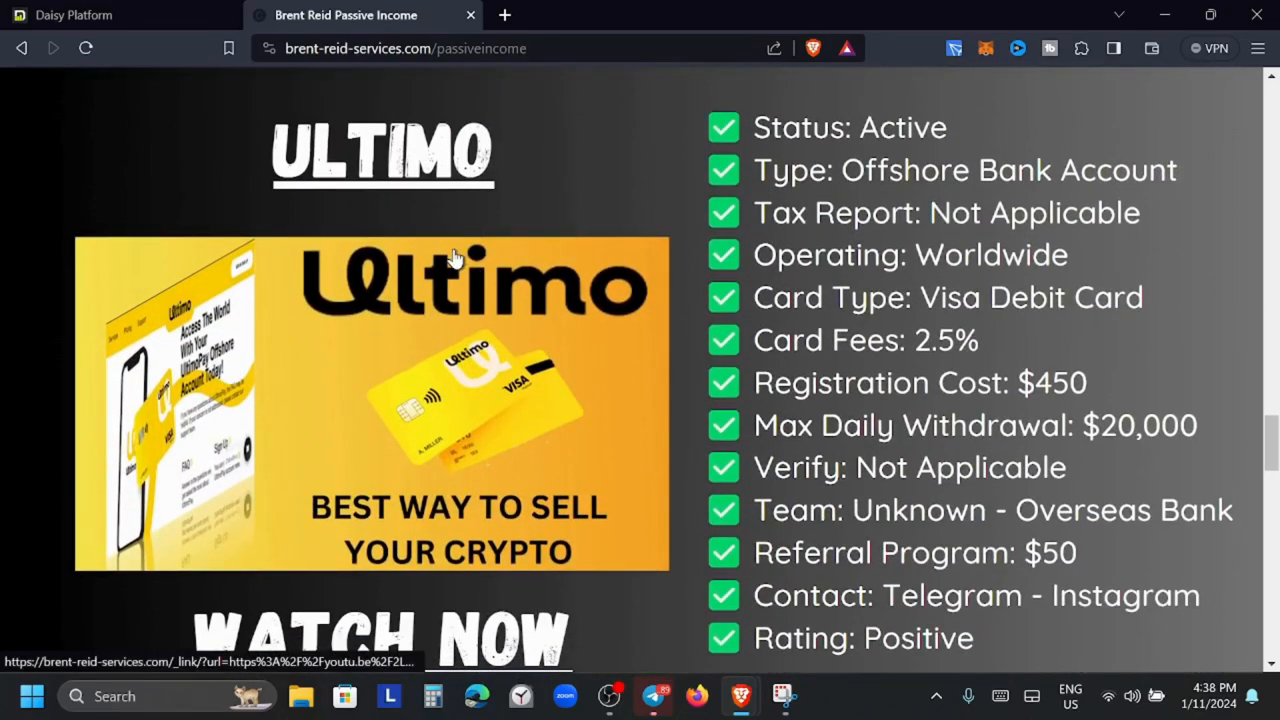
pyautogui.scroll(-3)
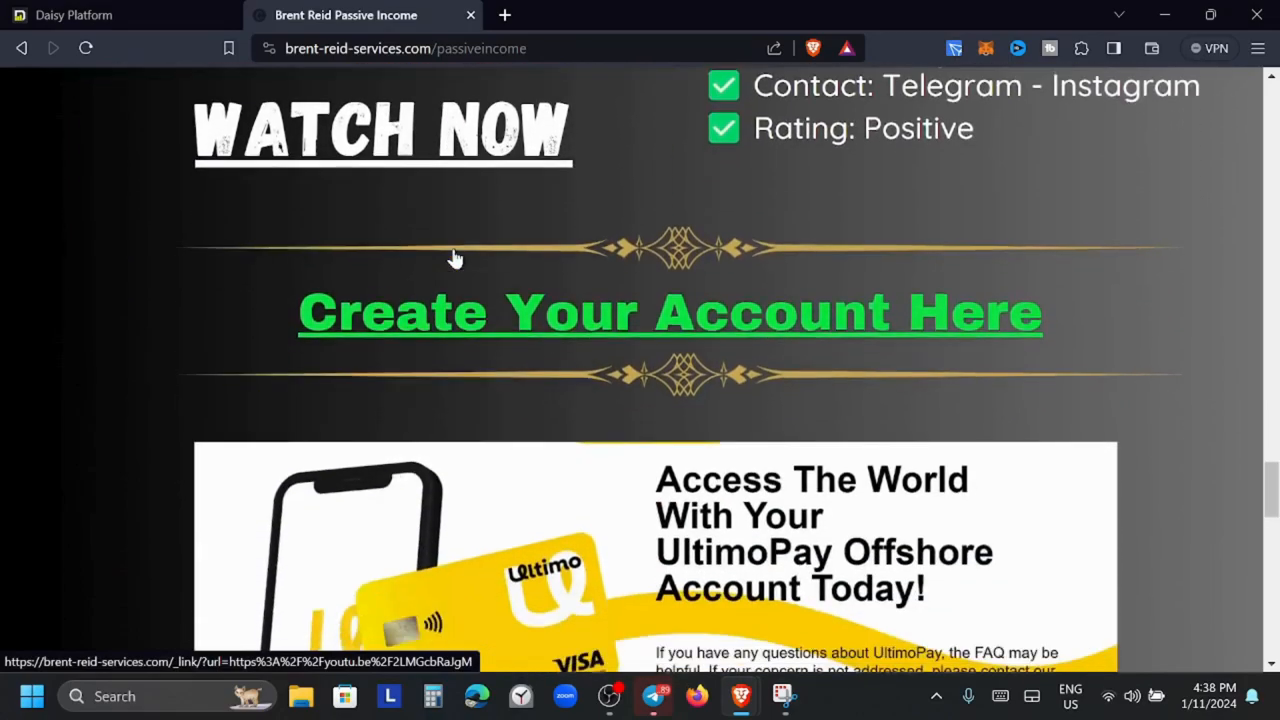
pyautogui.scroll(-3)
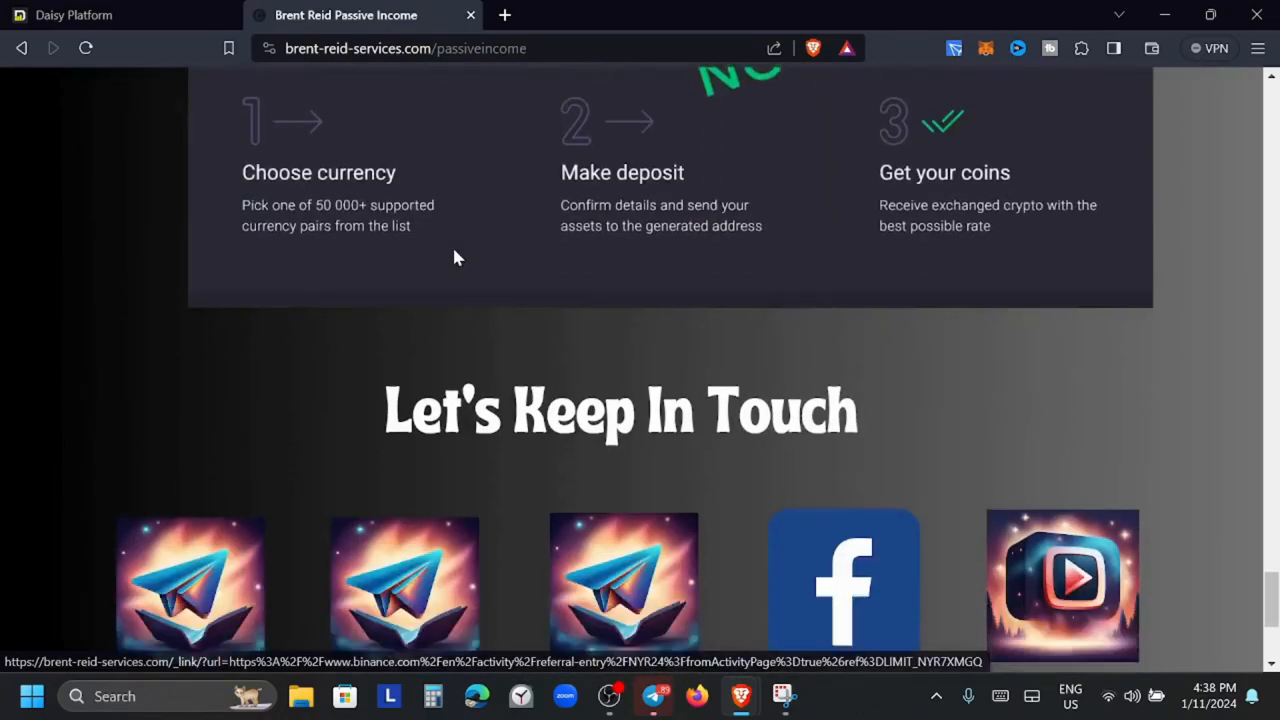
pyautogui.scroll(-3)
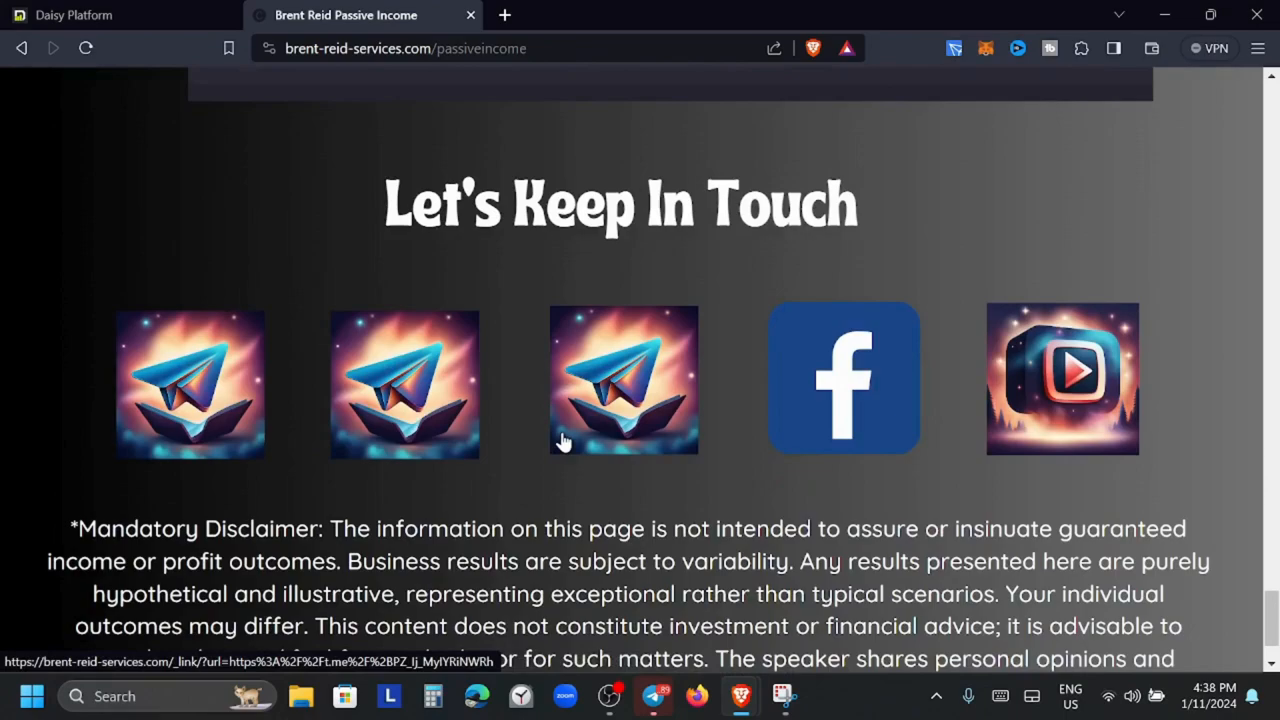
pyautogui.moveTo(890, 388)
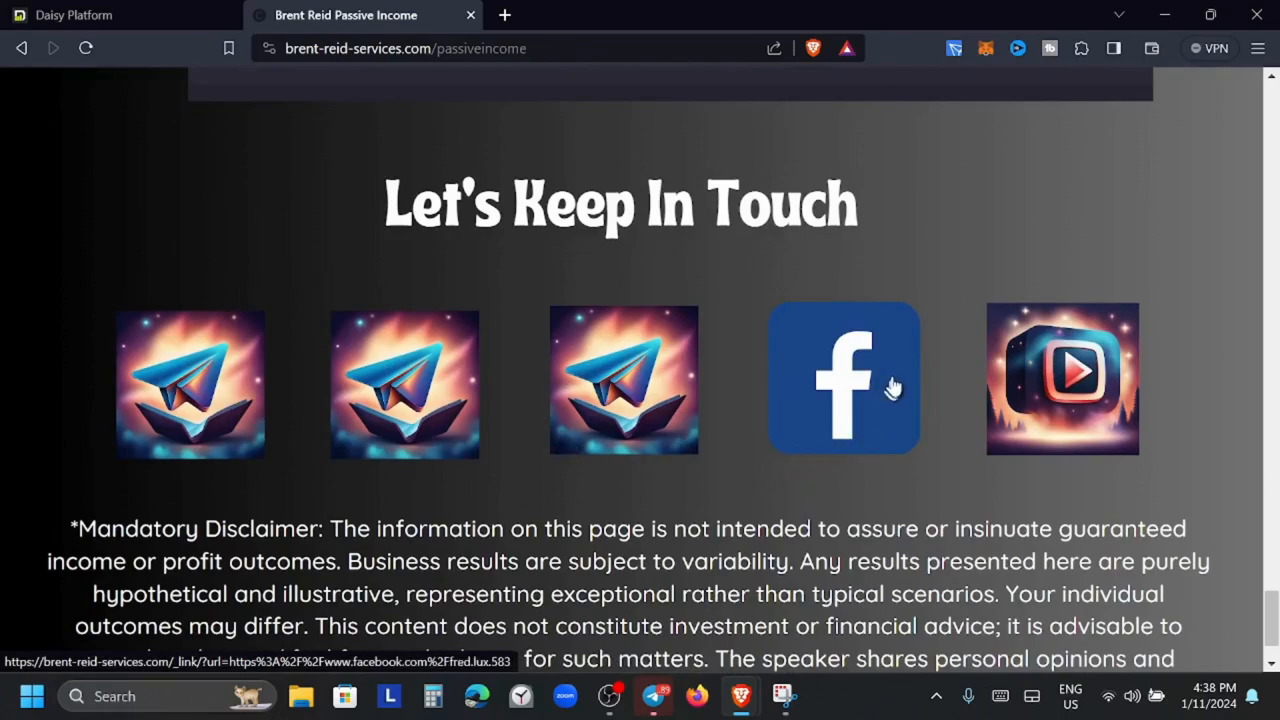
pyautogui.scroll(3)
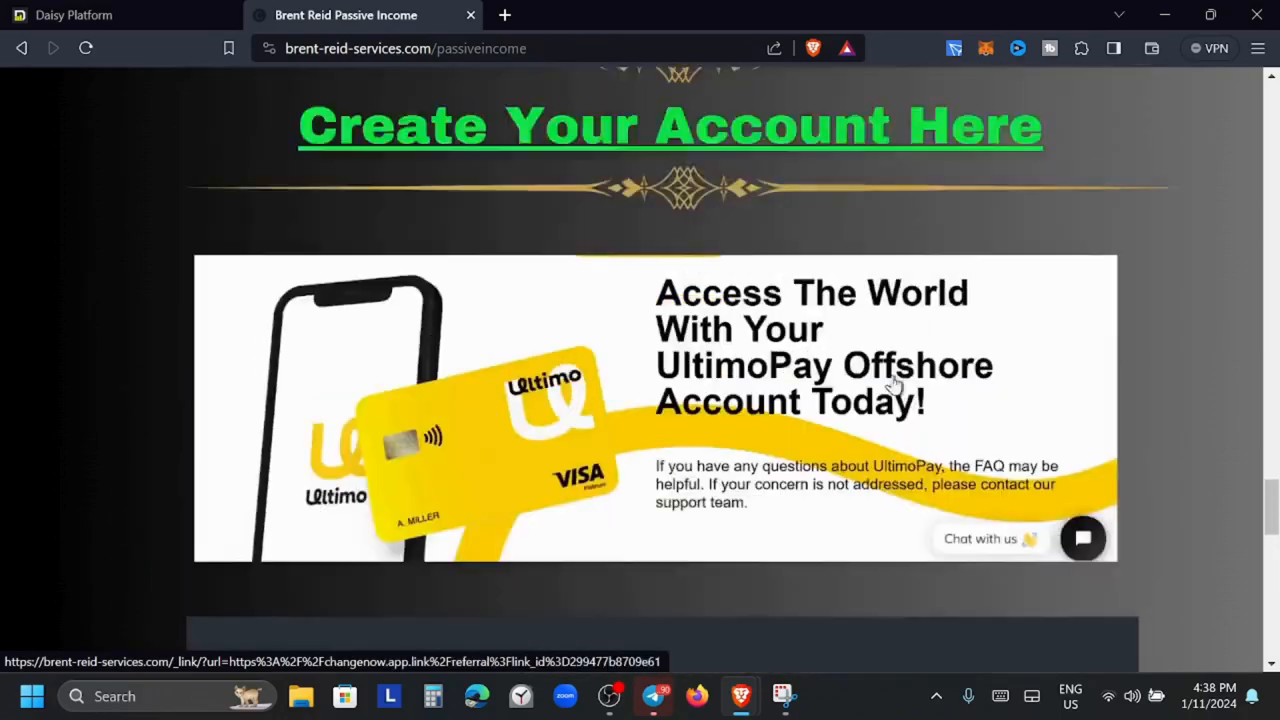
pyautogui.scroll(-3)
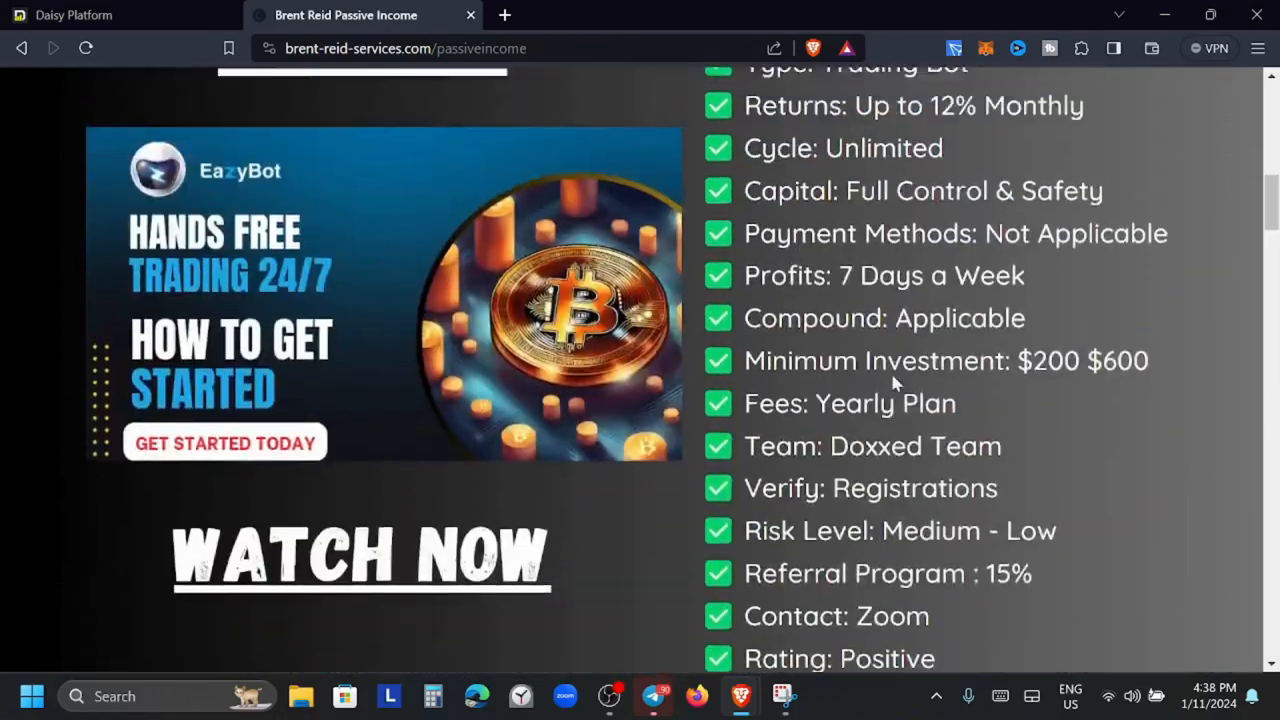
pyautogui.scroll(3)
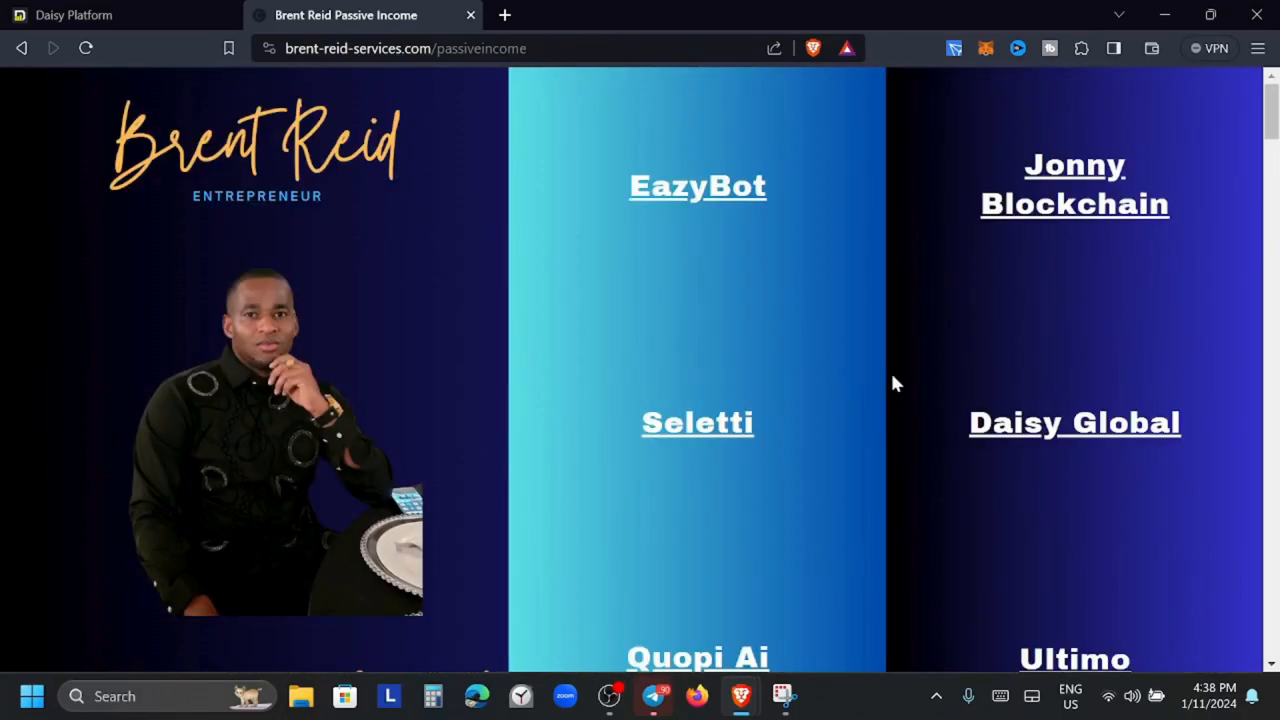